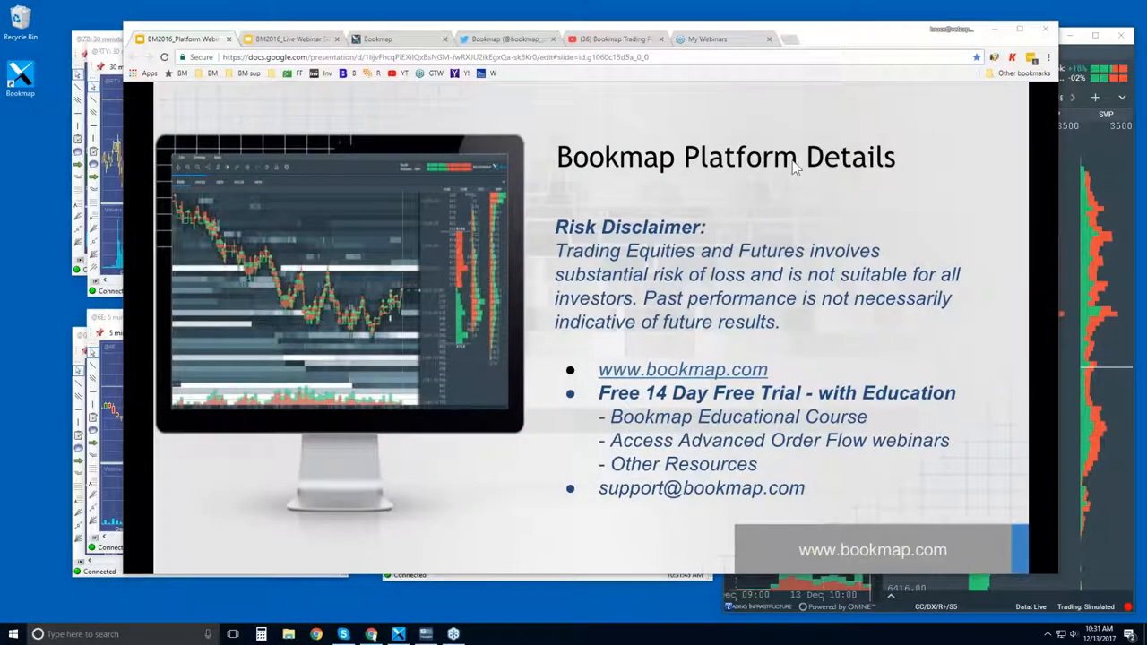
{"action": "mouse_move", "coordinate": [767, 208]}
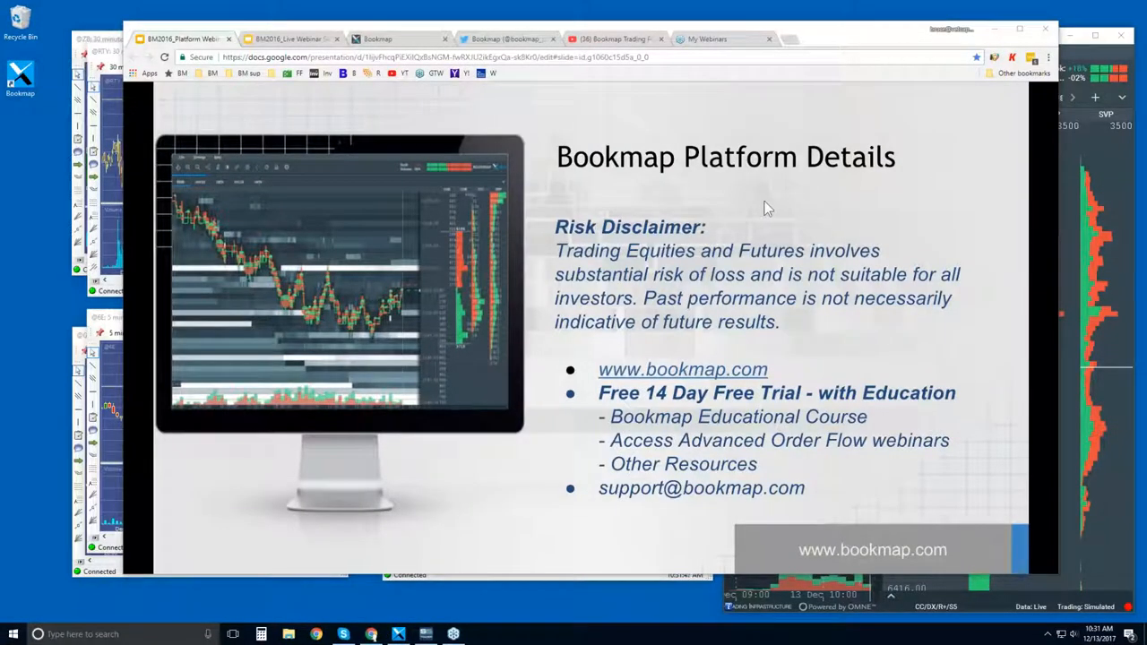
{"action": "mouse_move", "coordinate": [767, 259]}
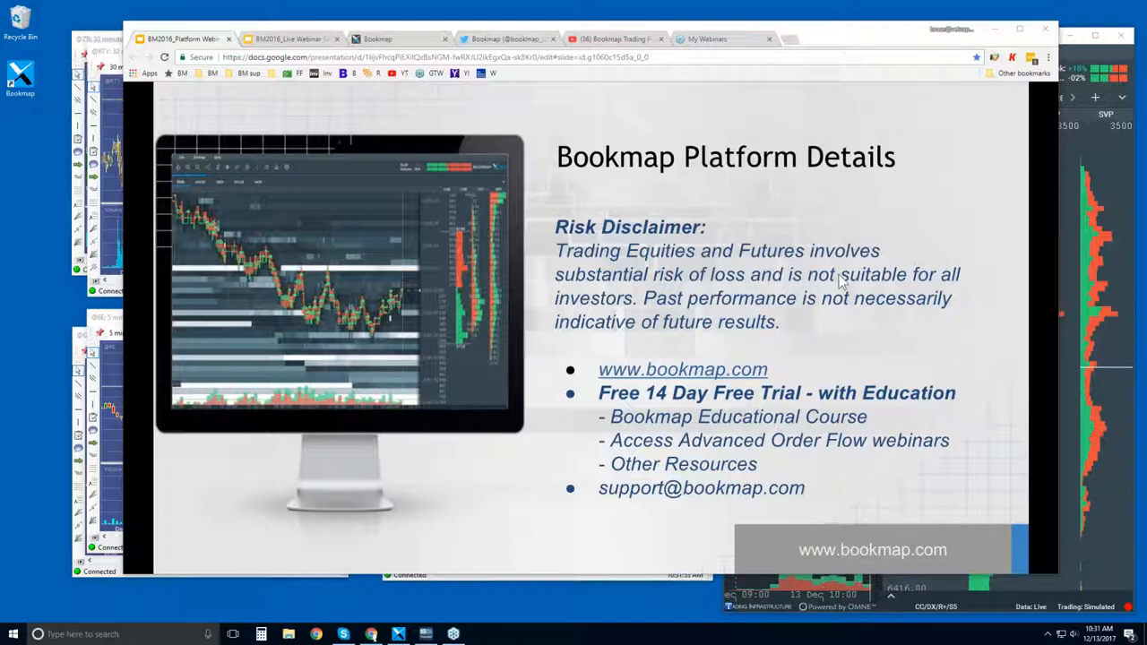
{"action": "mouse_move", "coordinate": [785, 315]}
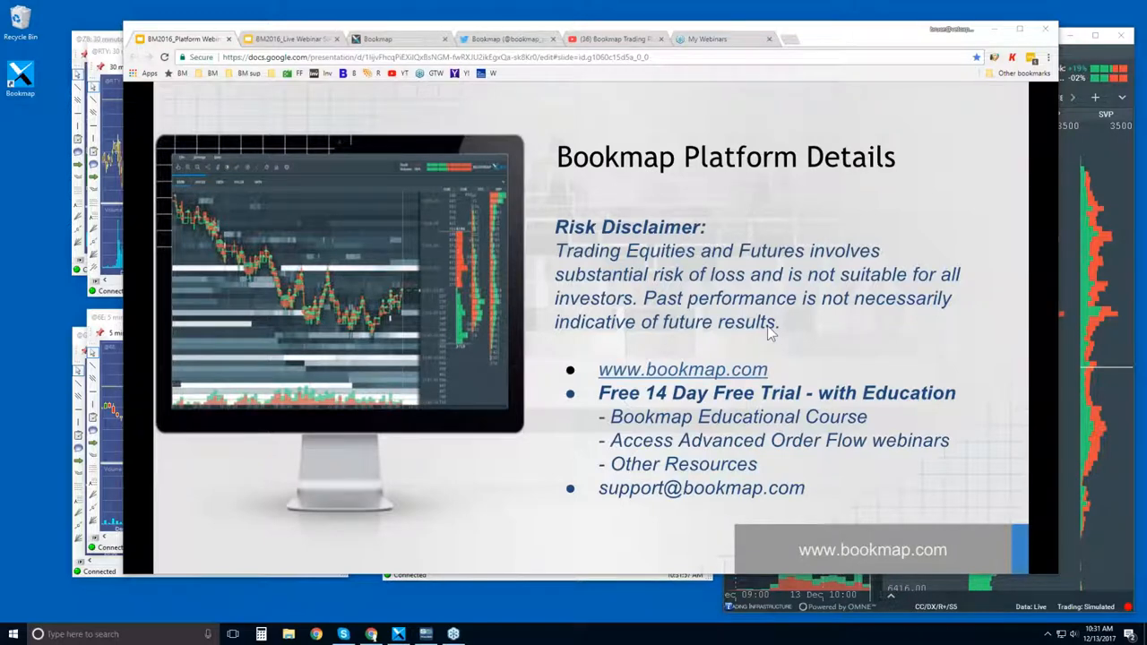
{"action": "mouse_move", "coordinate": [756, 324]}
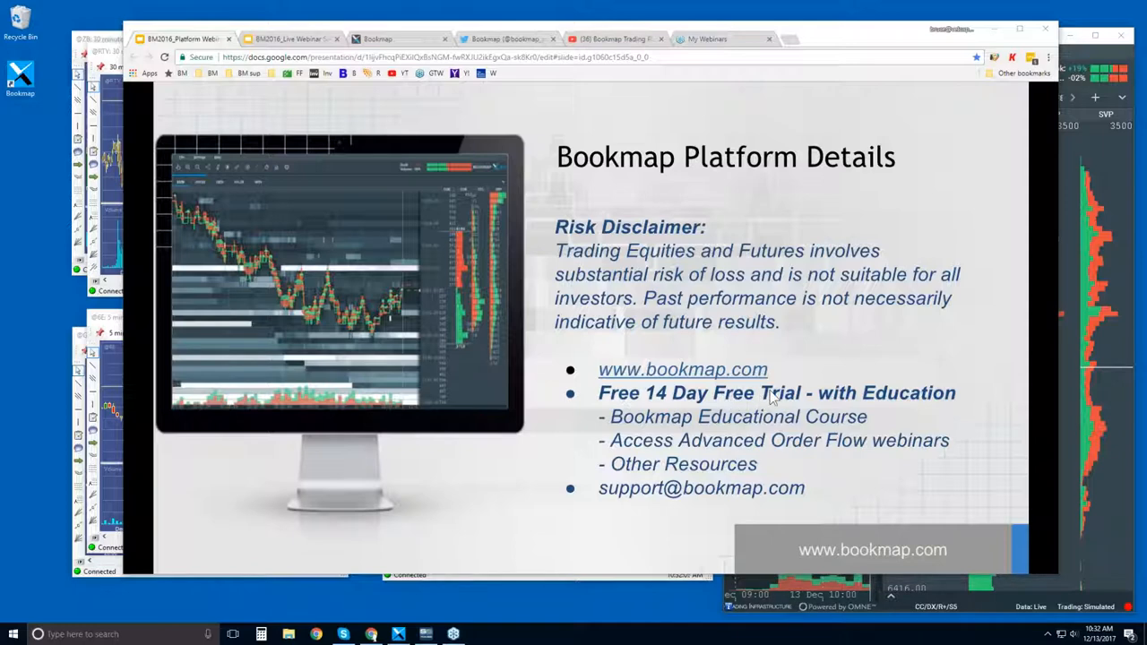
{"action": "mouse_move", "coordinate": [710, 432]}
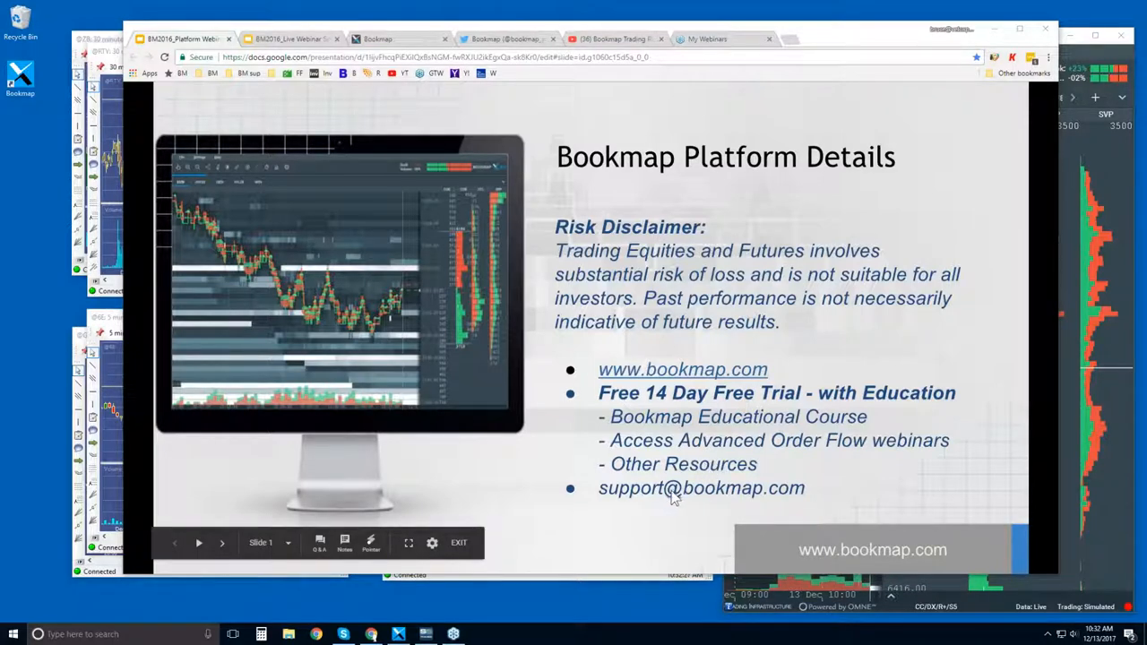
{"action": "mouse_move", "coordinate": [735, 111]}
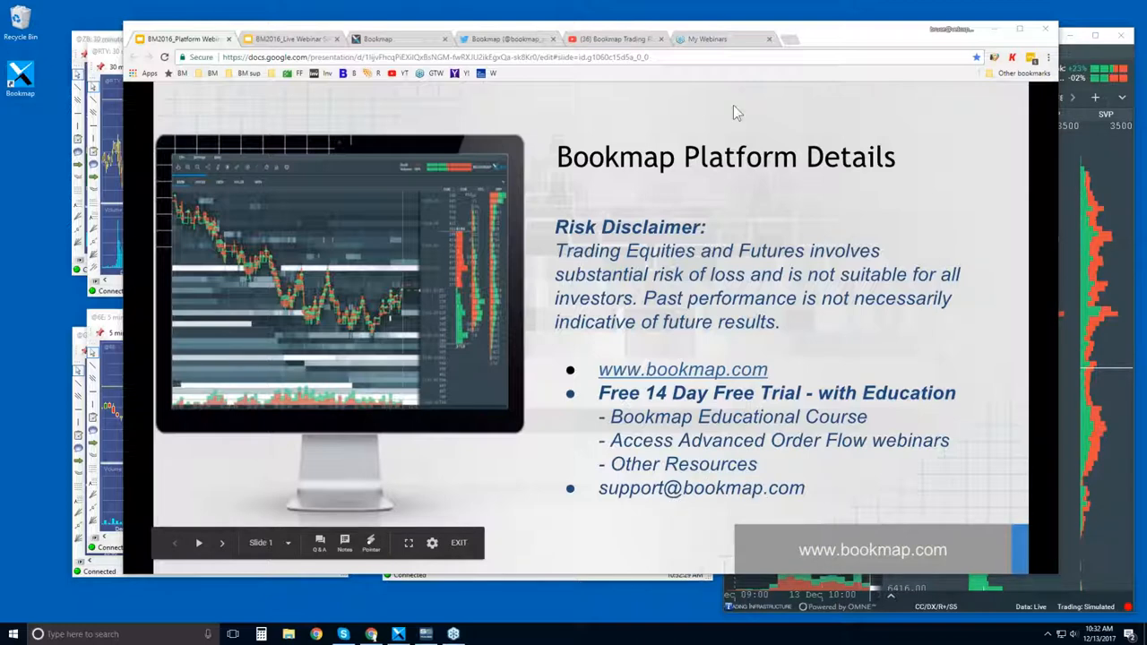
{"action": "mouse_move", "coordinate": [465, 21]}
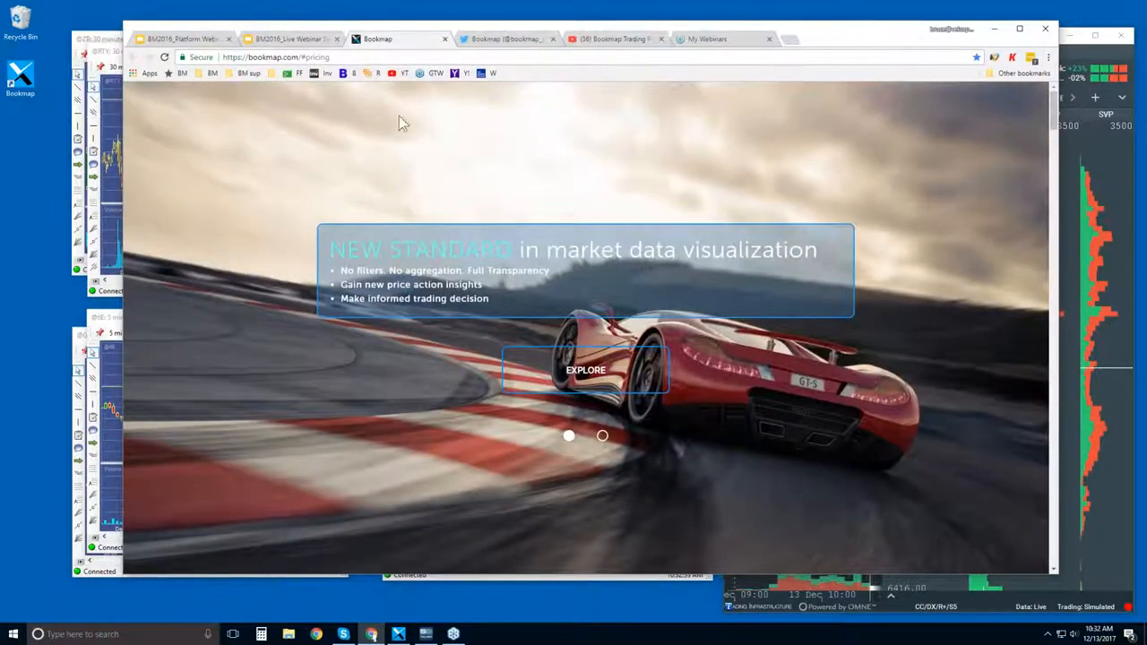
Scroll the Bookmap homepage past the intro and About sections down to the Equities Advantages section
{"action": "scroll", "scroll_direction": "down", "scroll_amount": 3}
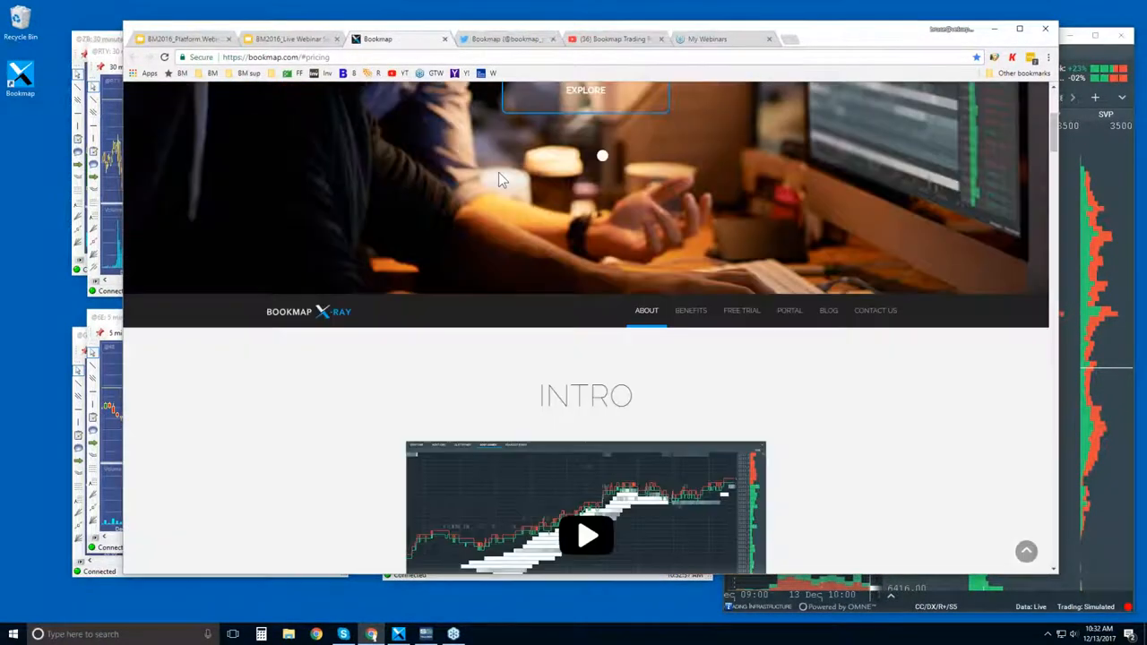
{"action": "scroll", "scroll_direction": "down", "scroll_amount": 3}
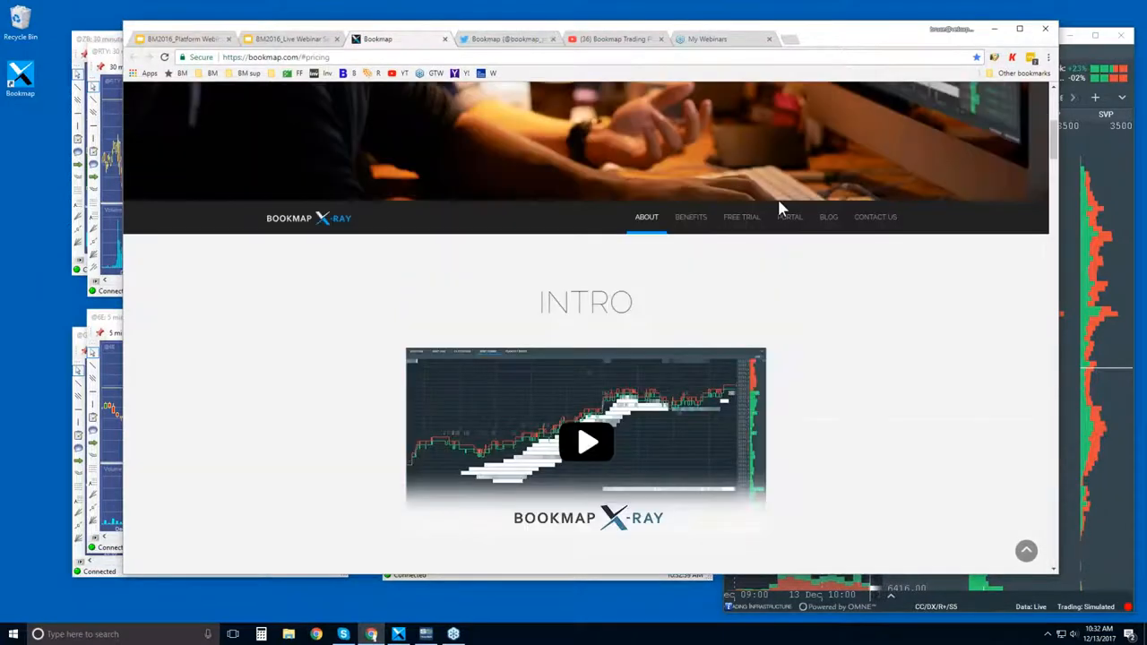
{"action": "scroll", "scroll_direction": "down", "scroll_amount": 3}
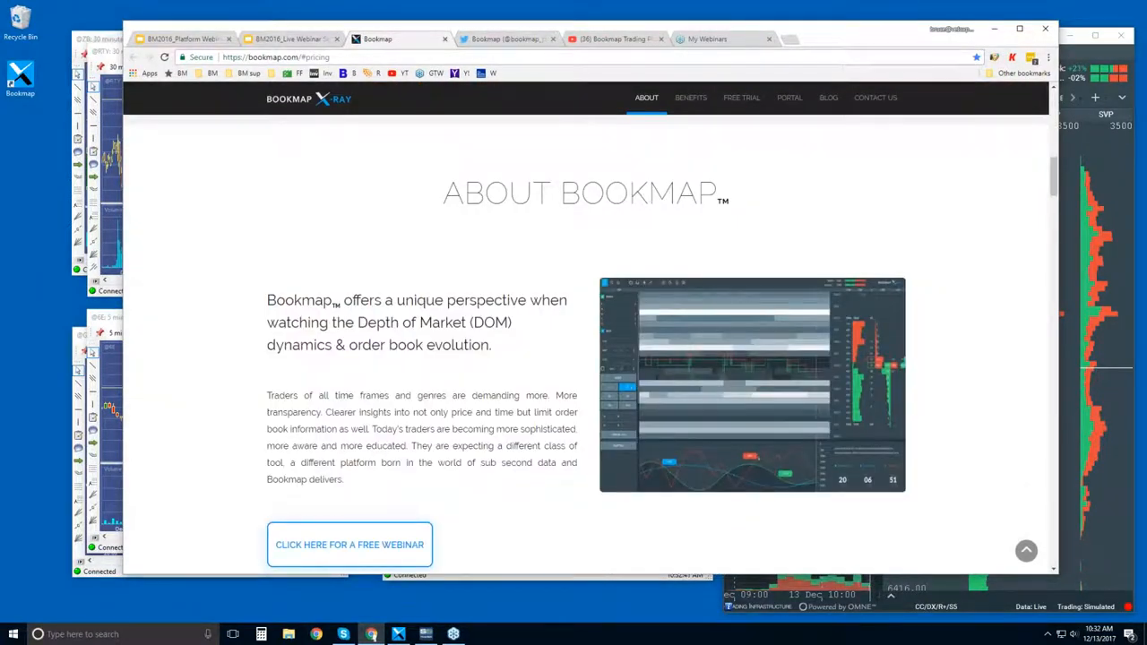
{"action": "scroll", "scroll_direction": "down", "scroll_amount": 3}
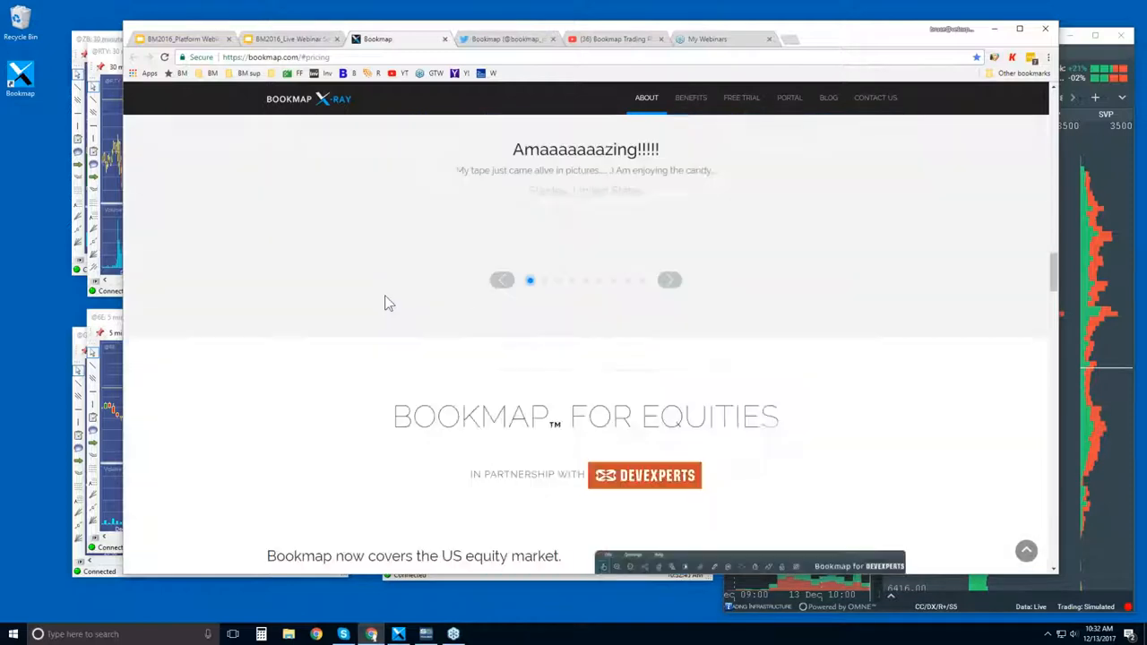
{"action": "scroll", "scroll_direction": "down", "scroll_amount": 3}
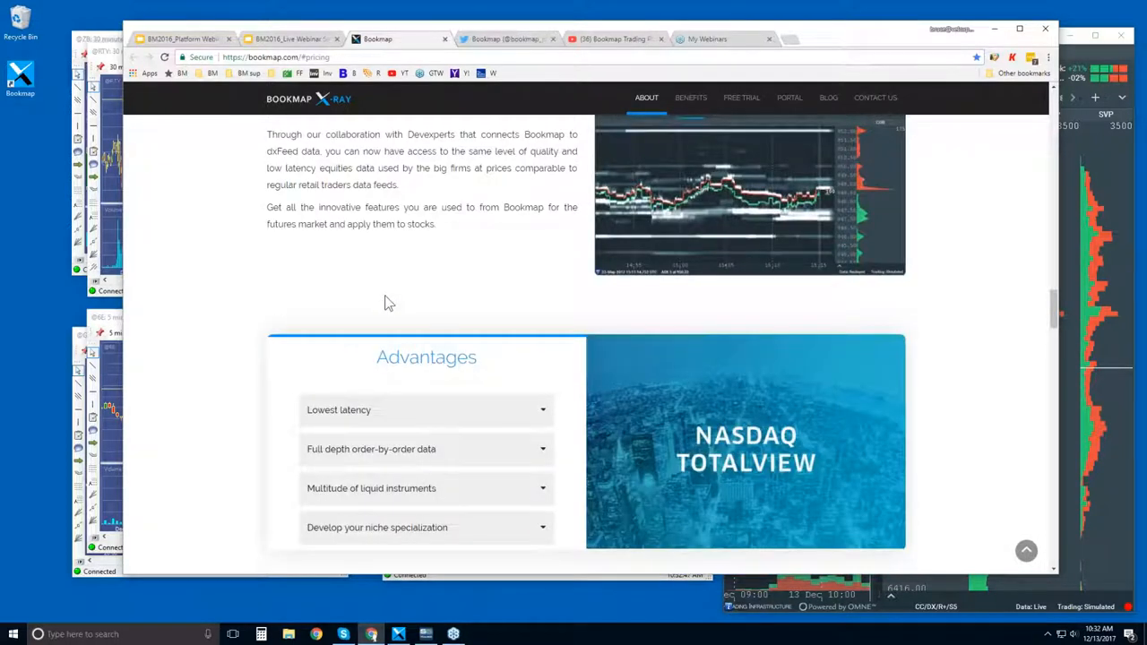
{"action": "scroll", "scroll_direction": "down", "scroll_amount": 3}
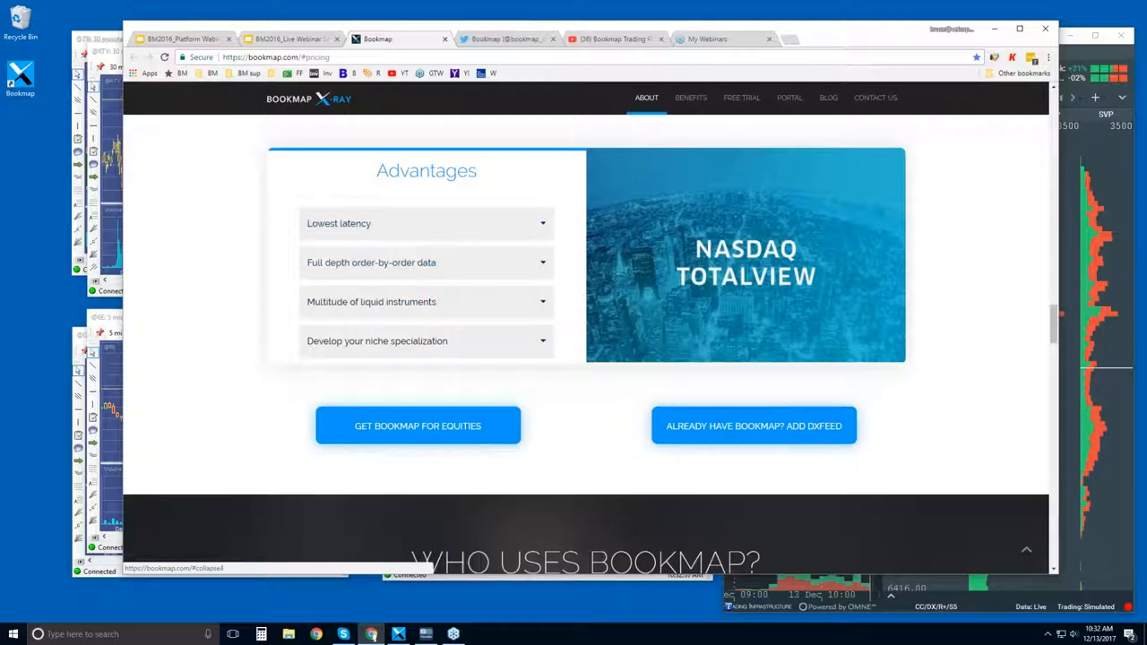
{"action": "mouse_move", "coordinate": [756, 272]}
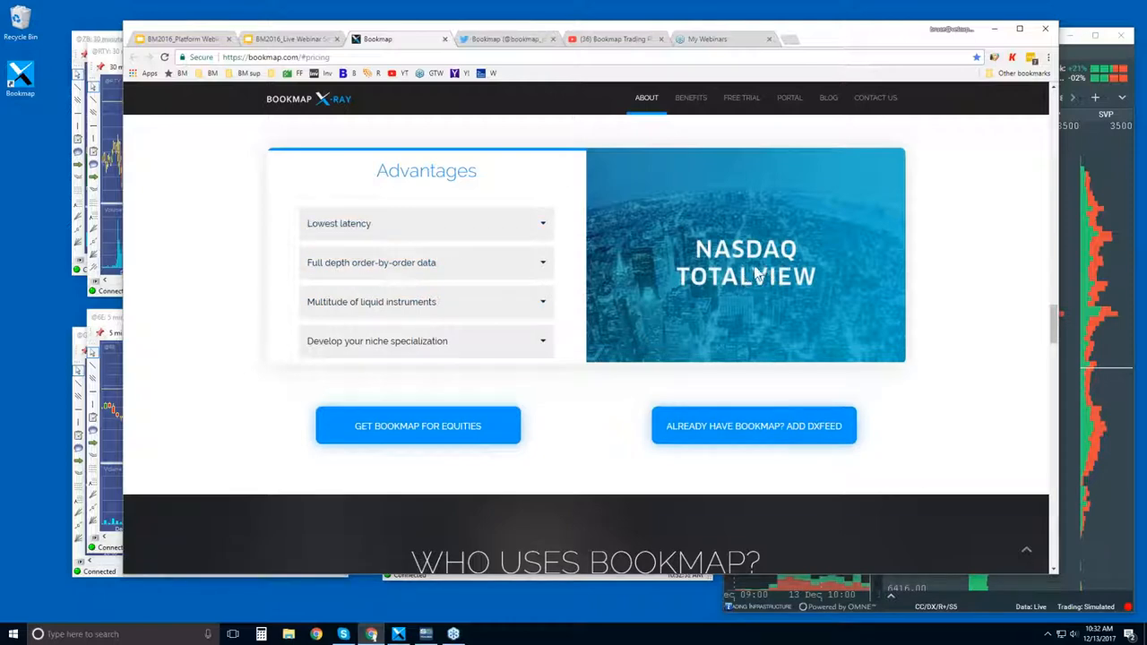
{"action": "mouse_move", "coordinate": [641, 265]}
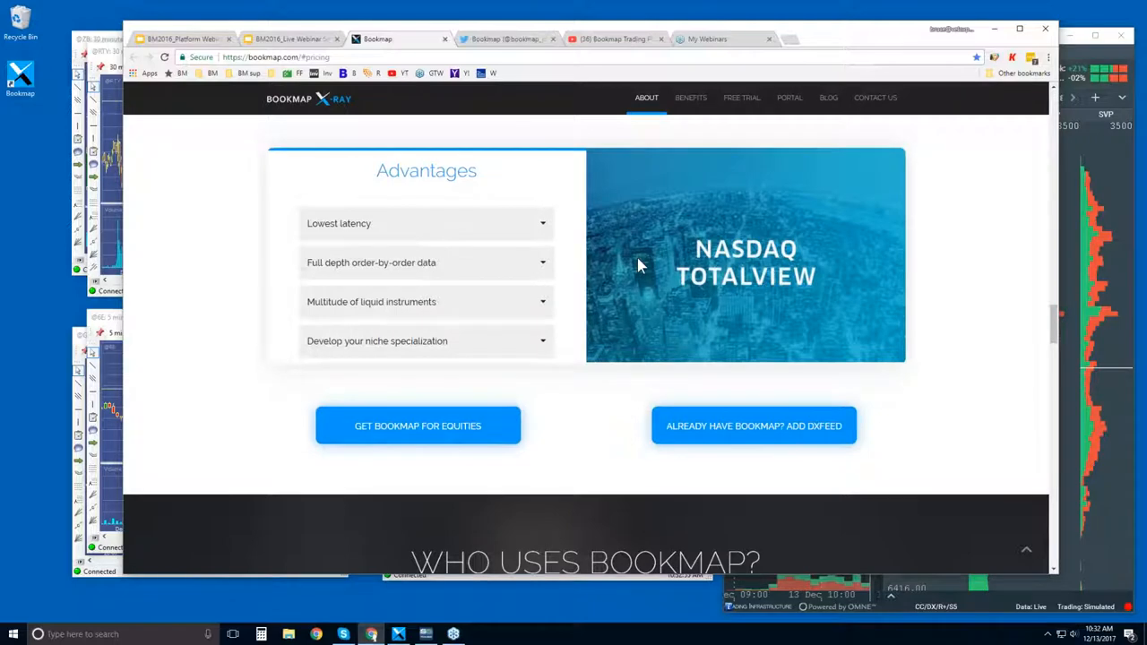
Scroll down to the Connectivity section with the partner data and execution platform logos
{"action": "scroll", "scroll_direction": "down", "scroll_amount": 3}
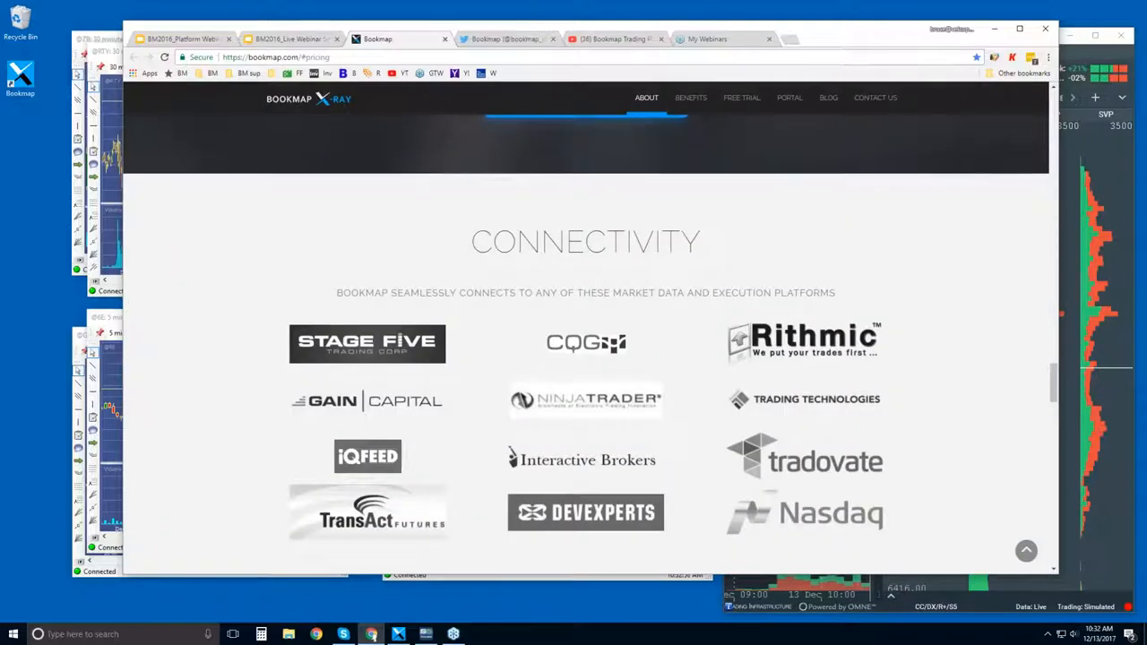
{"action": "scroll", "scroll_direction": "down", "scroll_amount": 3}
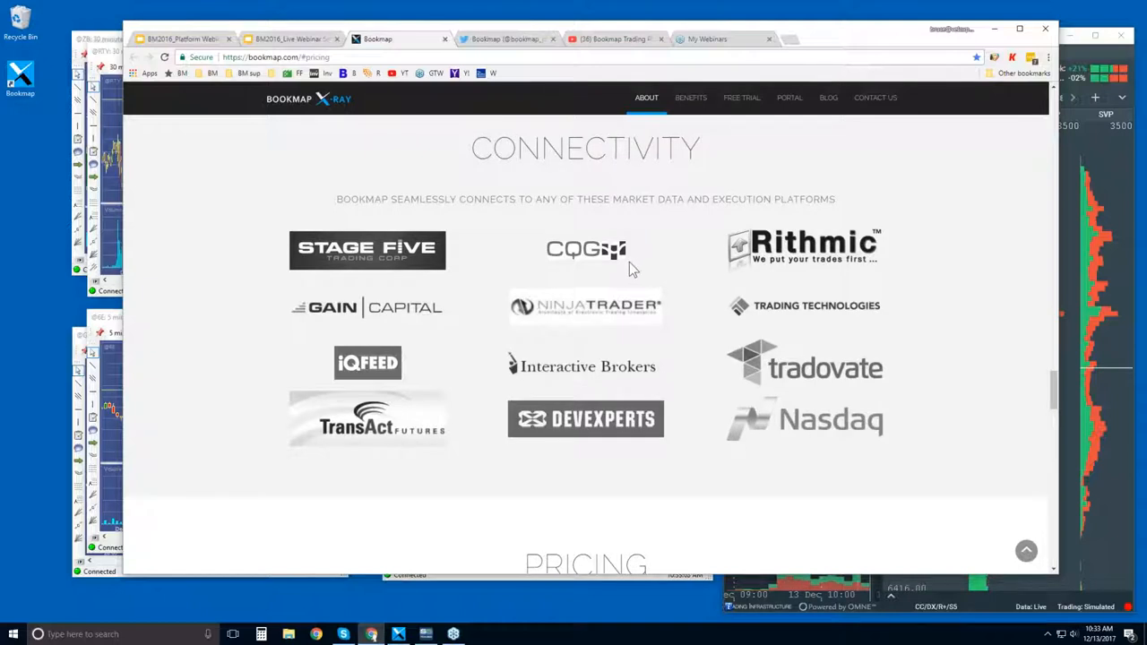
{"action": "mouse_move", "coordinate": [590, 330]}
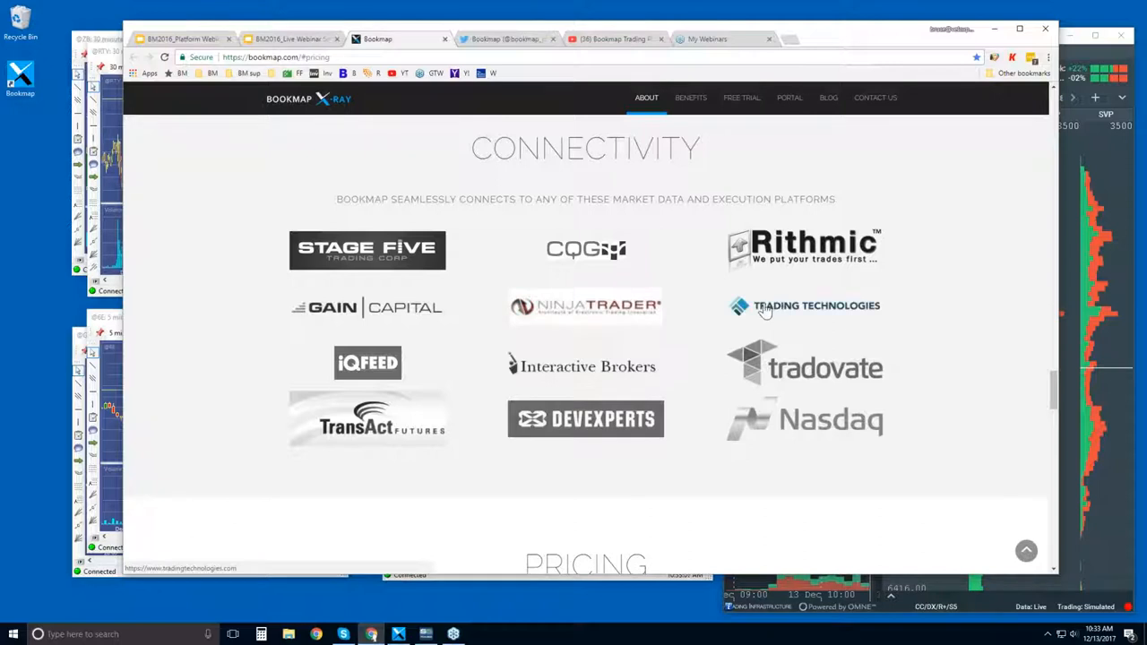
{"action": "mouse_move", "coordinate": [588, 365]}
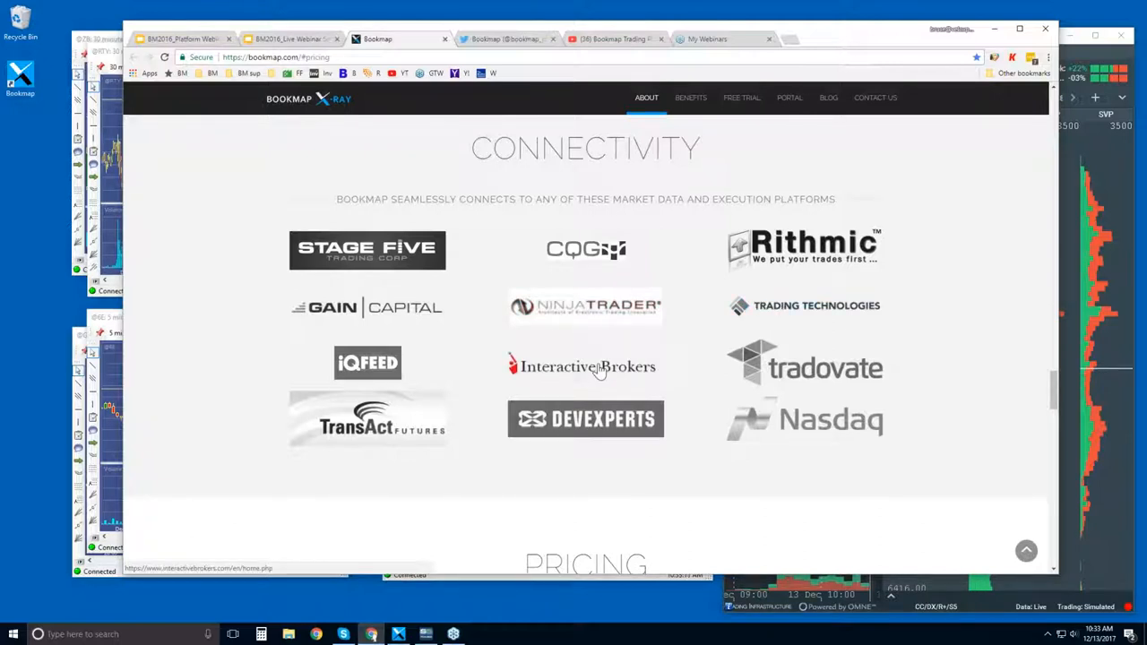
{"action": "mouse_move", "coordinate": [803, 304]}
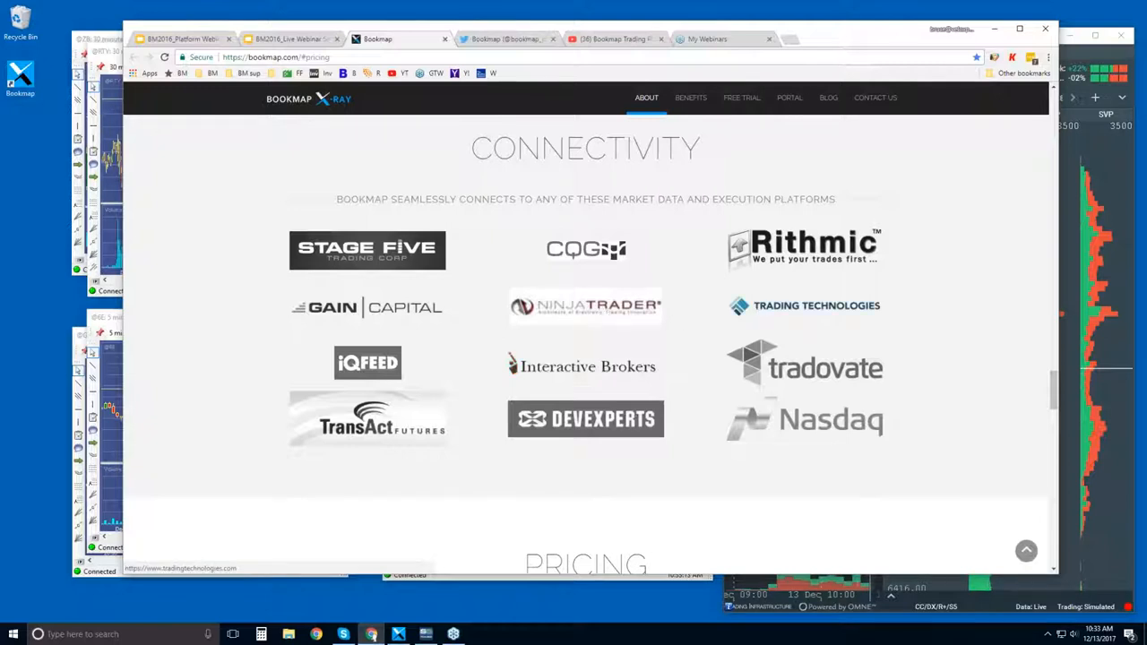
{"action": "mouse_move", "coordinate": [634, 323]}
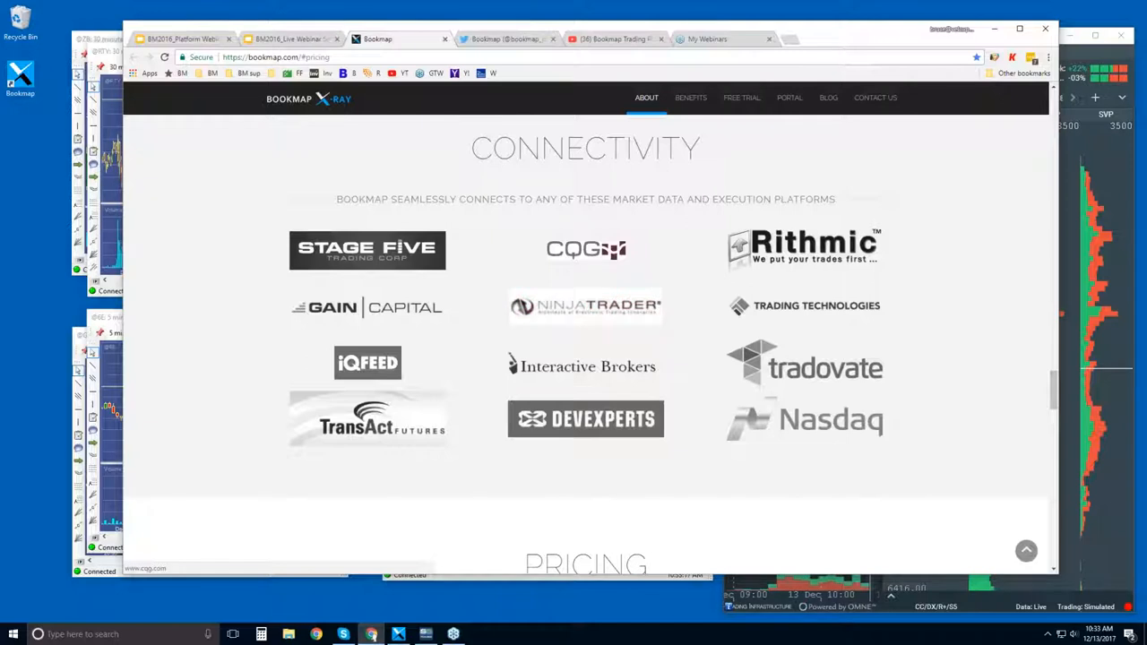
{"action": "mouse_move", "coordinate": [756, 251]}
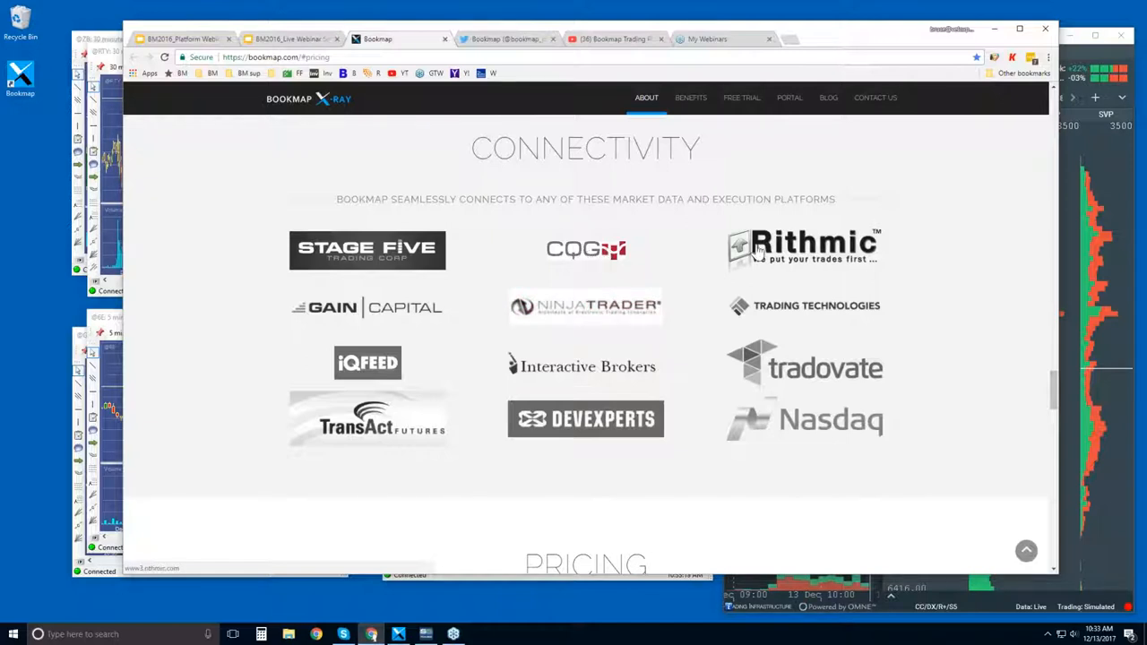
{"action": "mouse_move", "coordinate": [415, 426]}
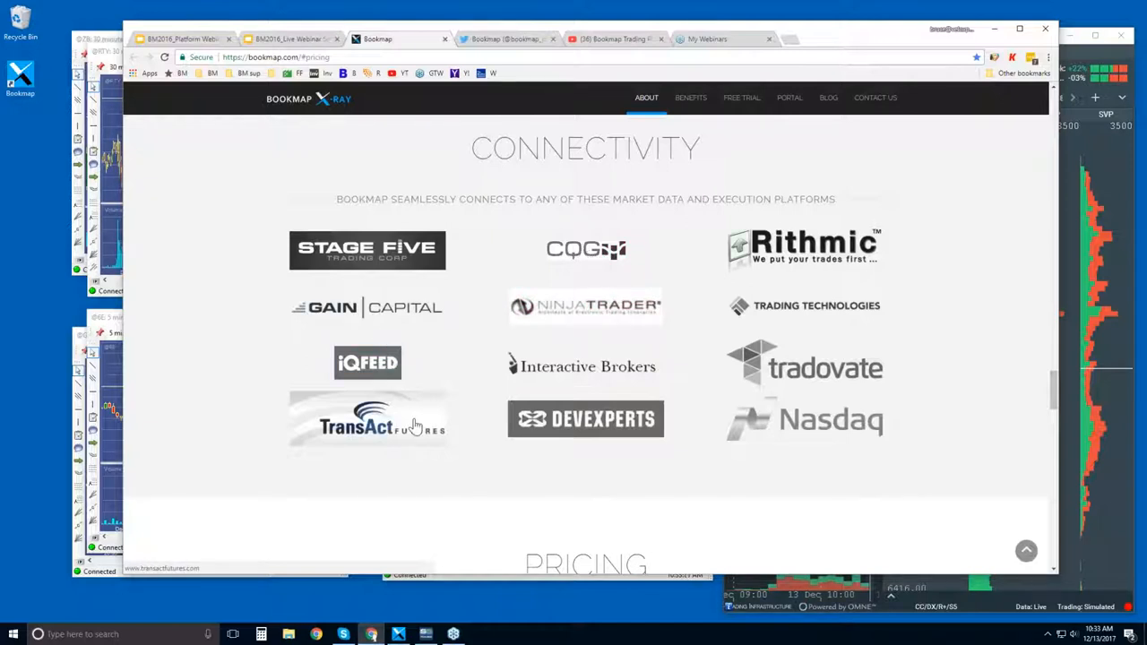
{"action": "mouse_move", "coordinate": [412, 439]}
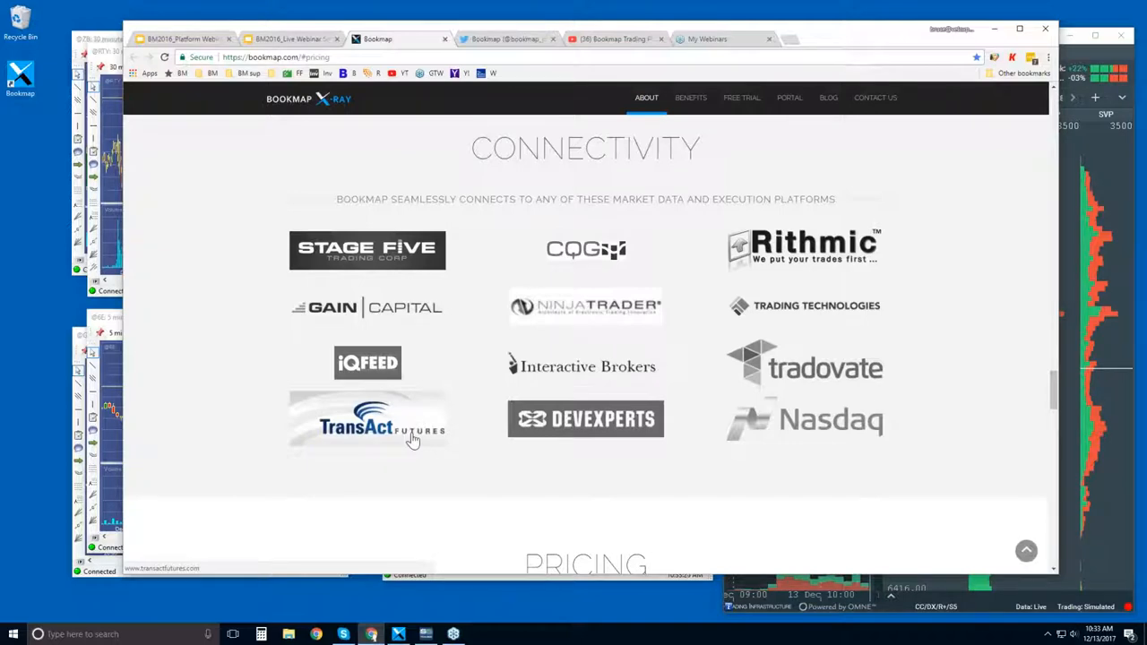
{"action": "mouse_move", "coordinate": [511, 272]}
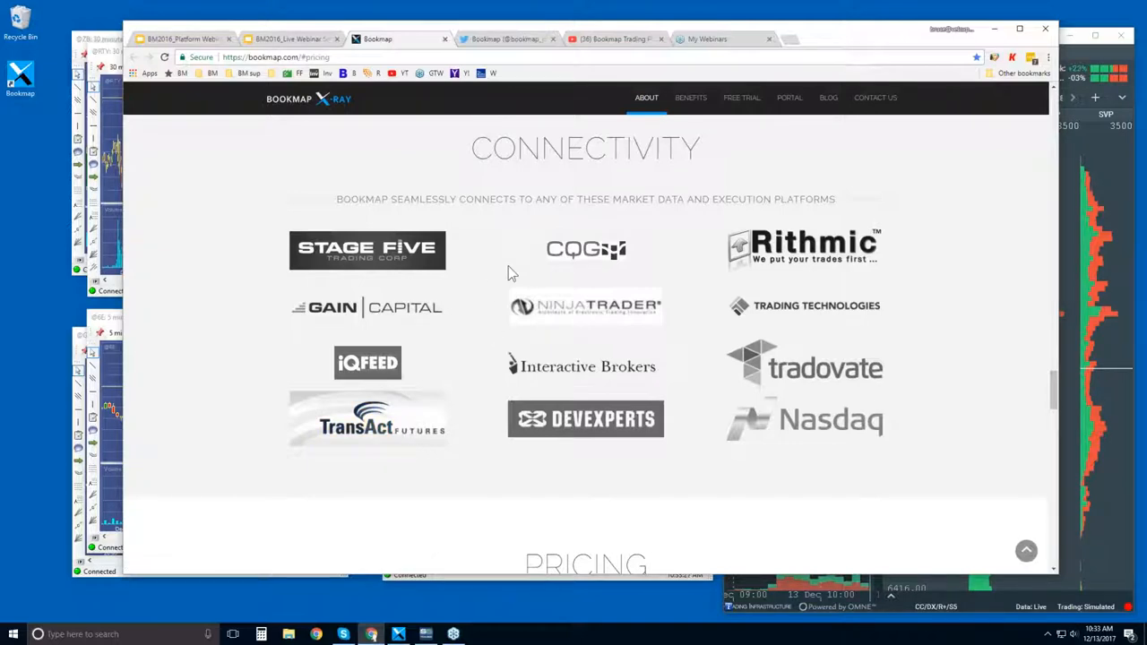
Scroll down to the Pricing section with the free 14-day trial and Basic, Advanced and Quant plans
{"action": "scroll", "scroll_direction": "down", "scroll_amount": 3}
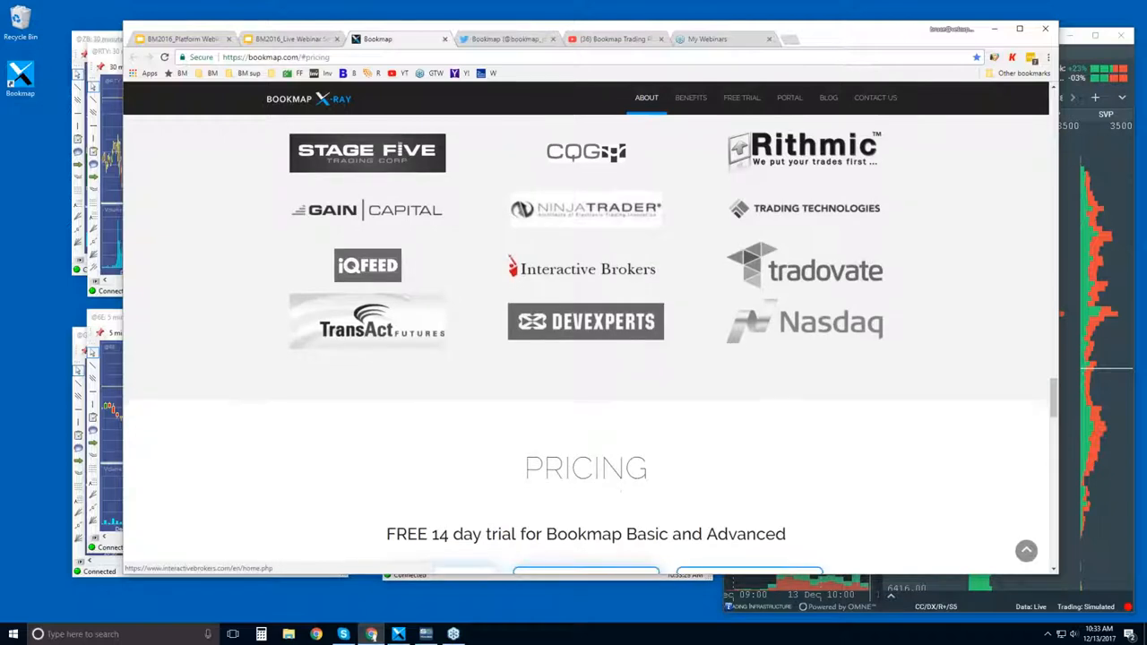
{"action": "scroll", "scroll_direction": "down", "scroll_amount": 3}
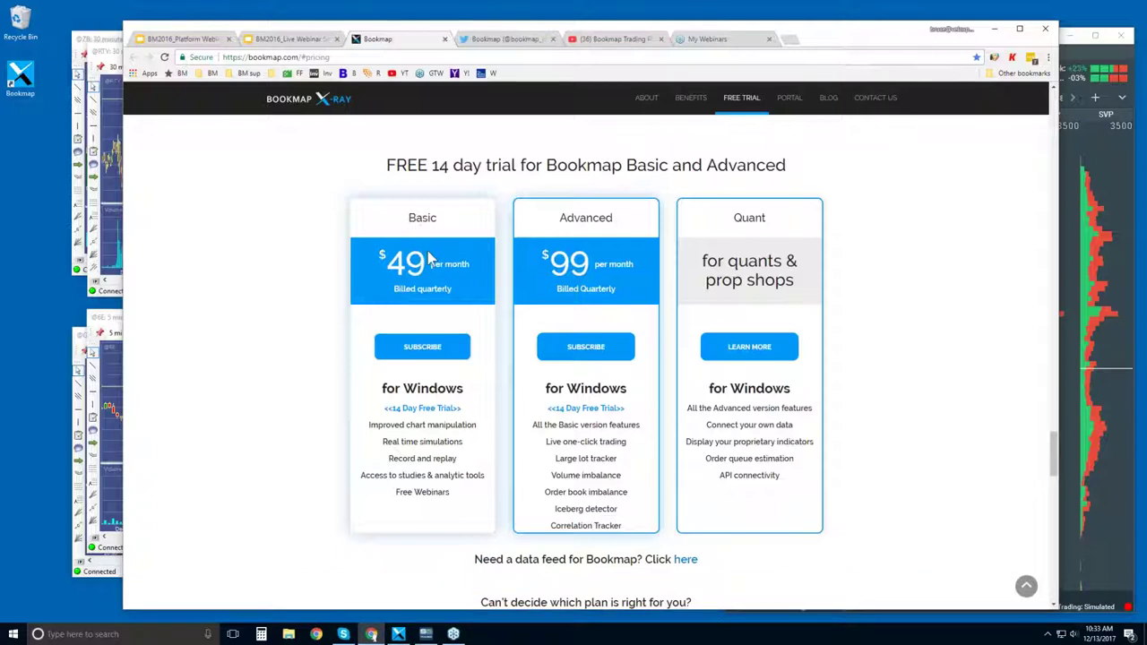
{"action": "mouse_move", "coordinate": [580, 233]}
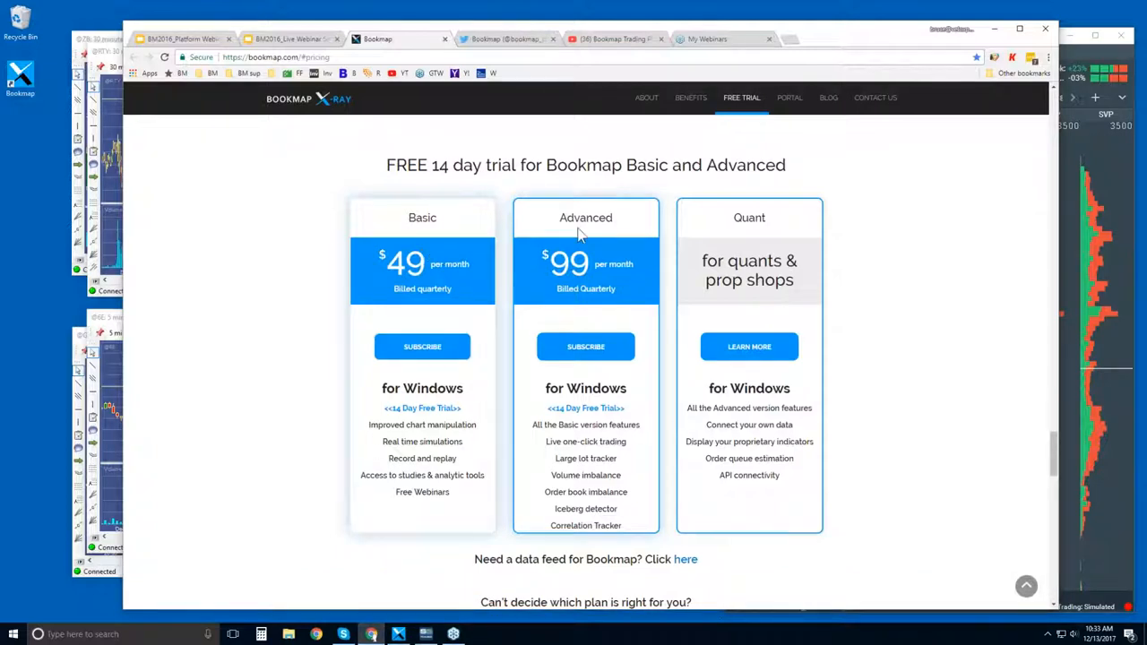
{"action": "mouse_move", "coordinate": [379, 301]}
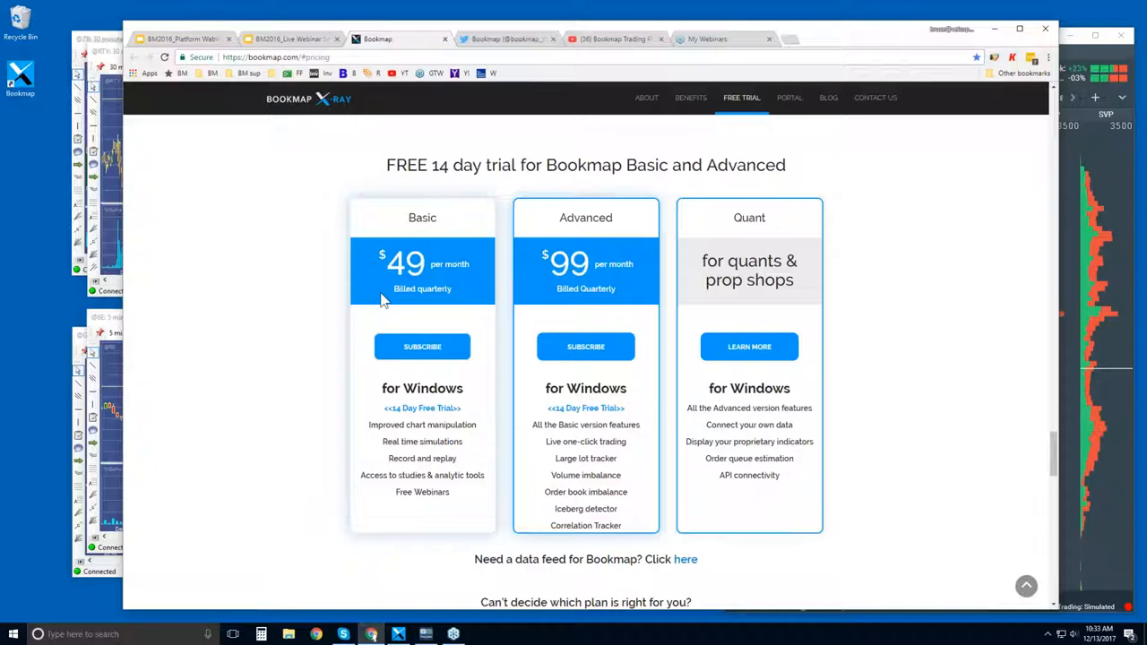
{"action": "mouse_move", "coordinate": [475, 271]}
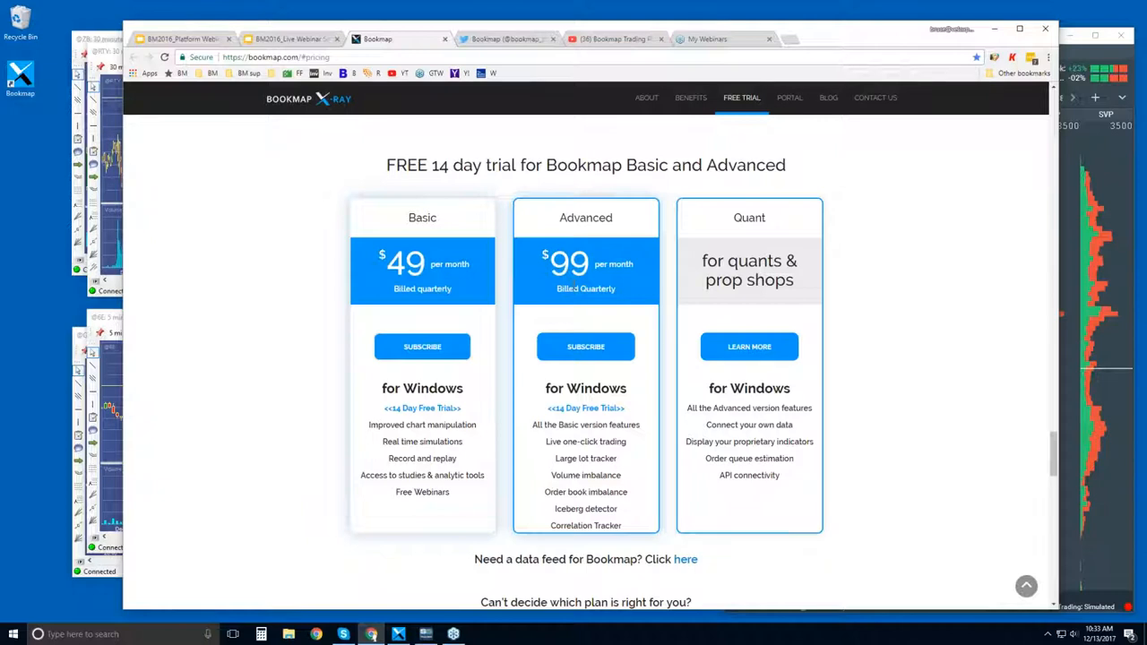
{"action": "mouse_move", "coordinate": [600, 440]}
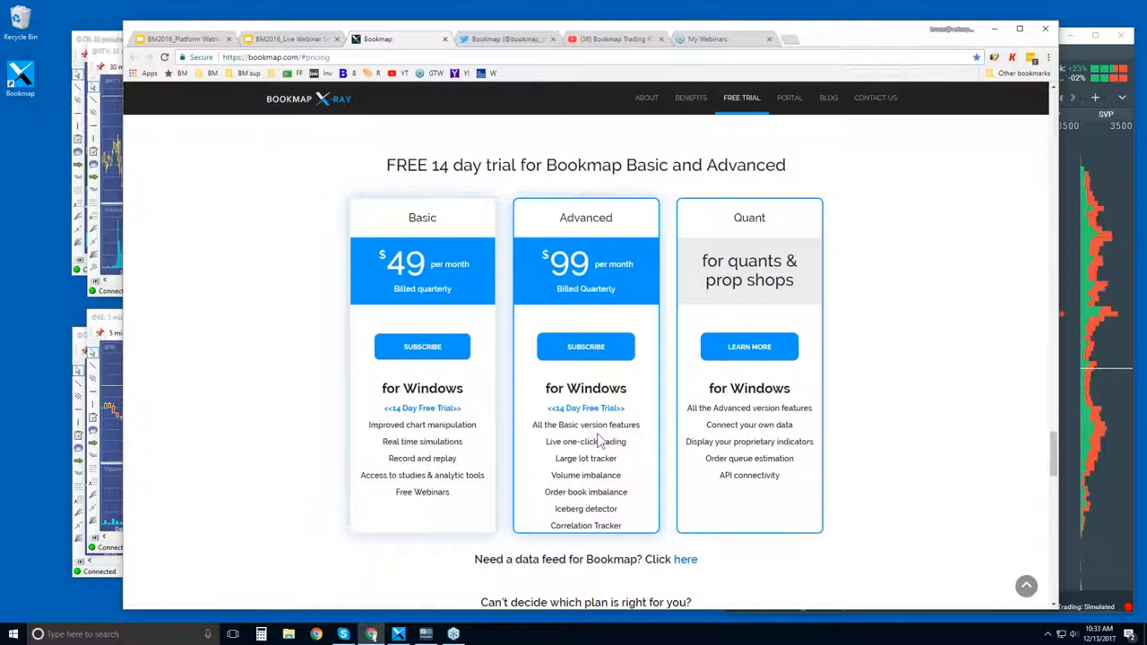
{"action": "double_click", "coordinate": [552, 441]}
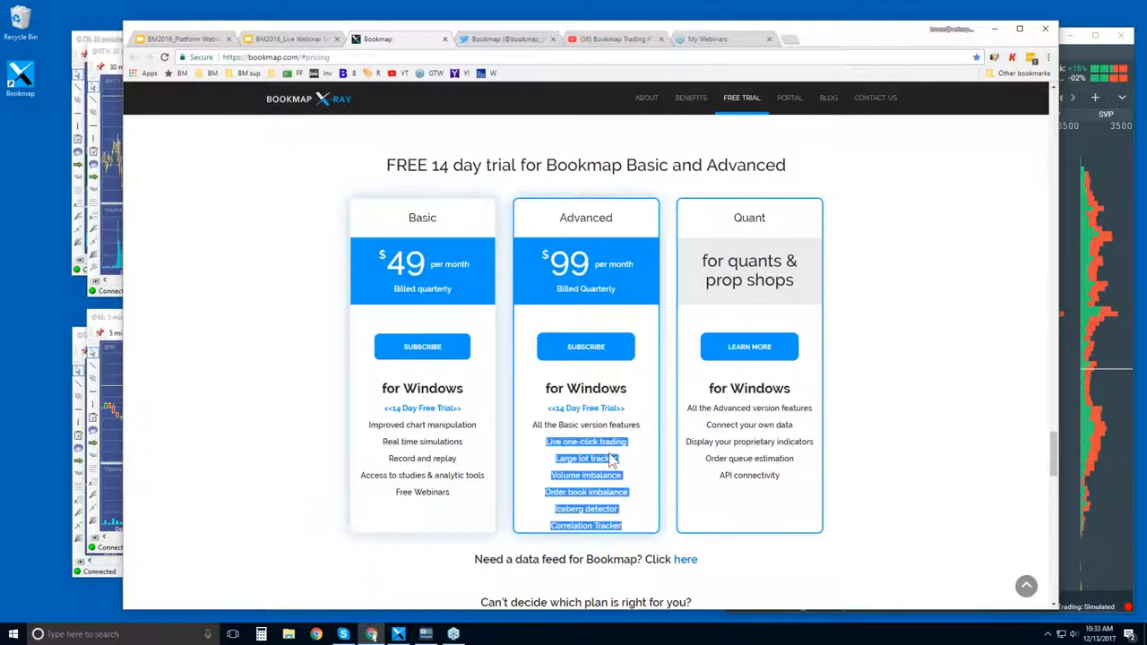
{"action": "left_click", "coordinate": [584, 458]}
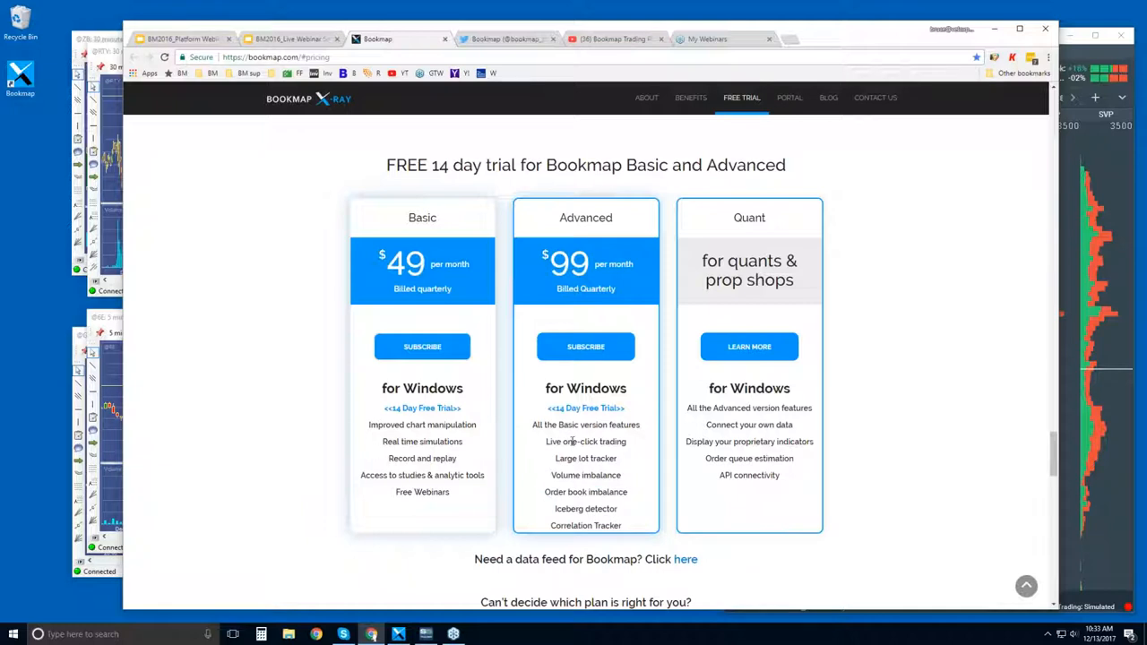
{"action": "mouse_move", "coordinate": [573, 444]}
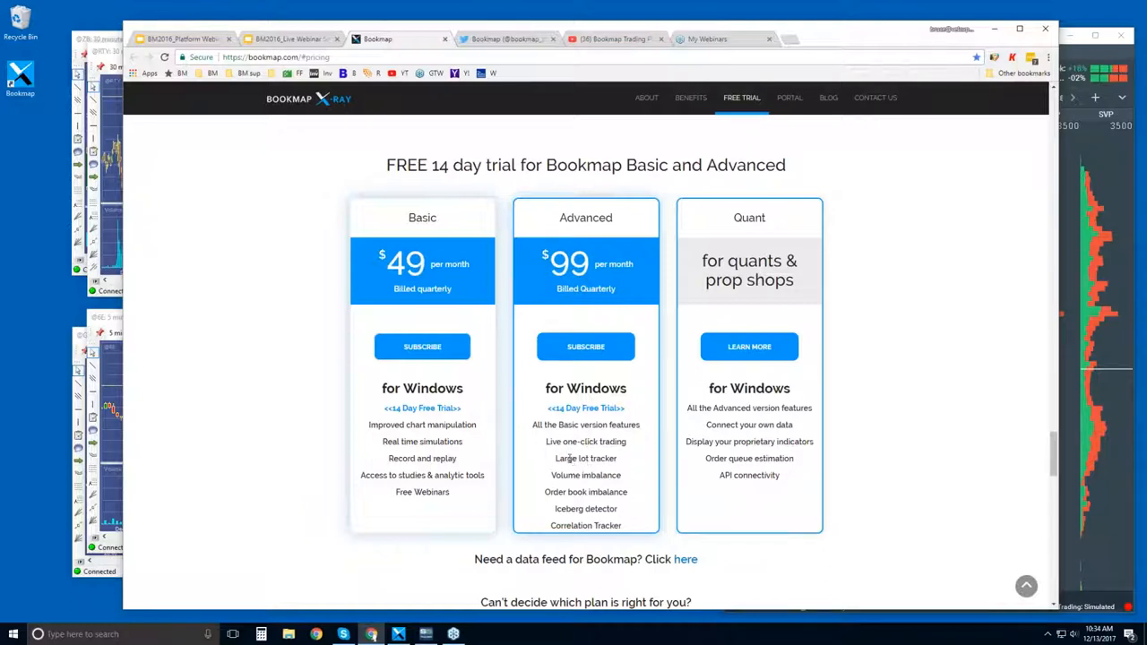
{"action": "double_click", "coordinate": [584, 459]}
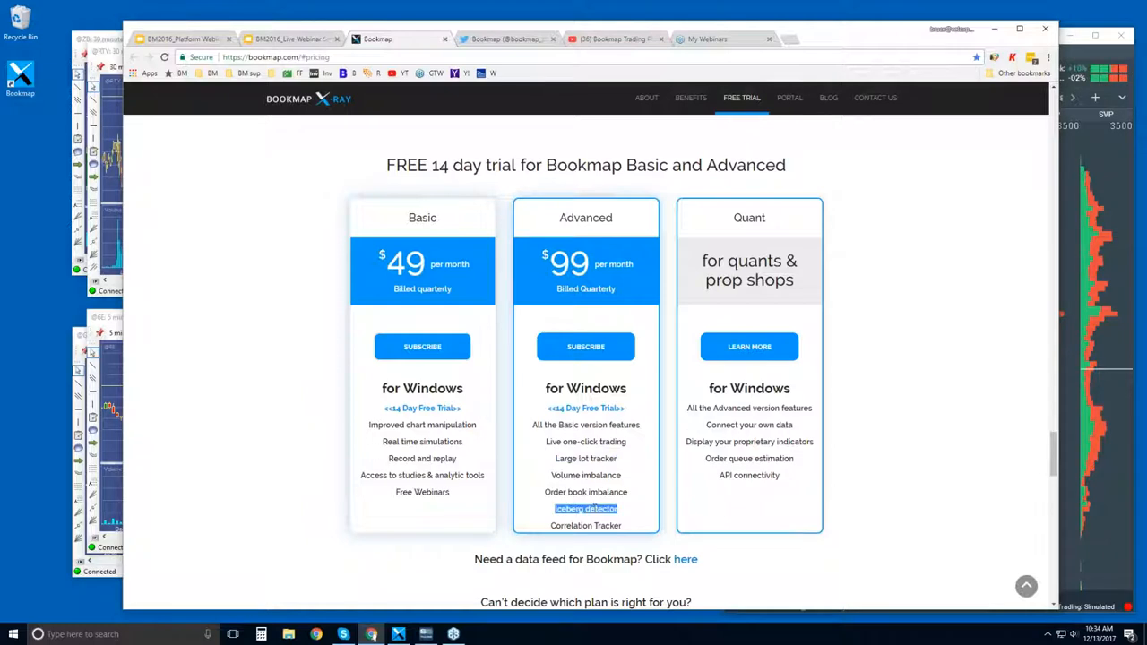
{"action": "mouse_move", "coordinate": [580, 444]}
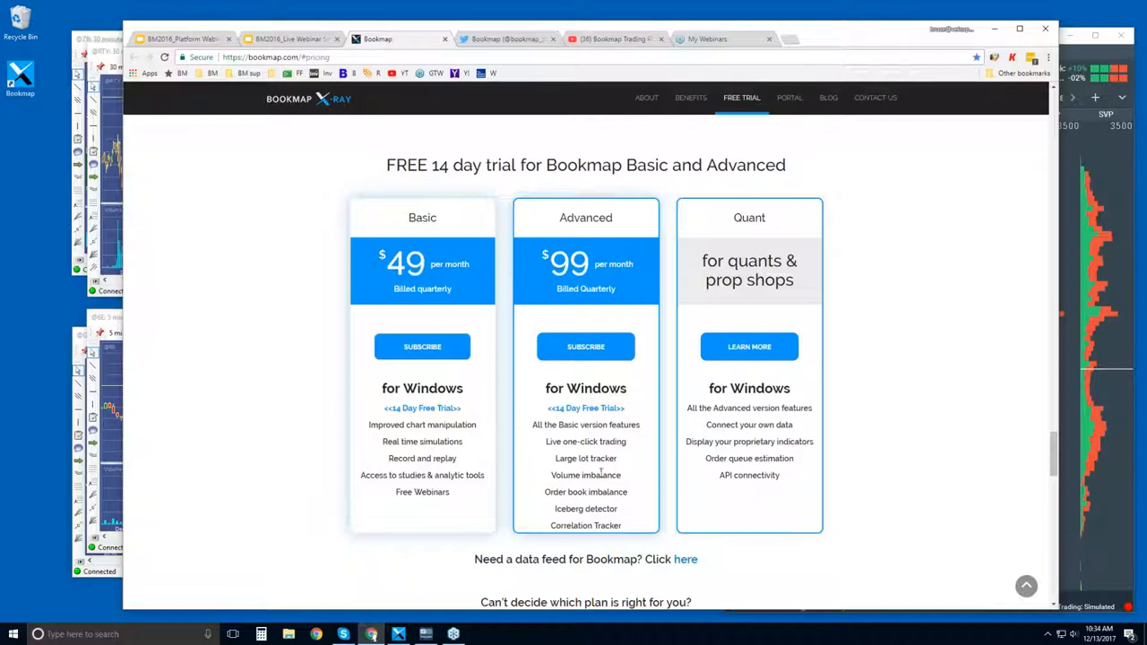
{"action": "mouse_move", "coordinate": [787, 197]}
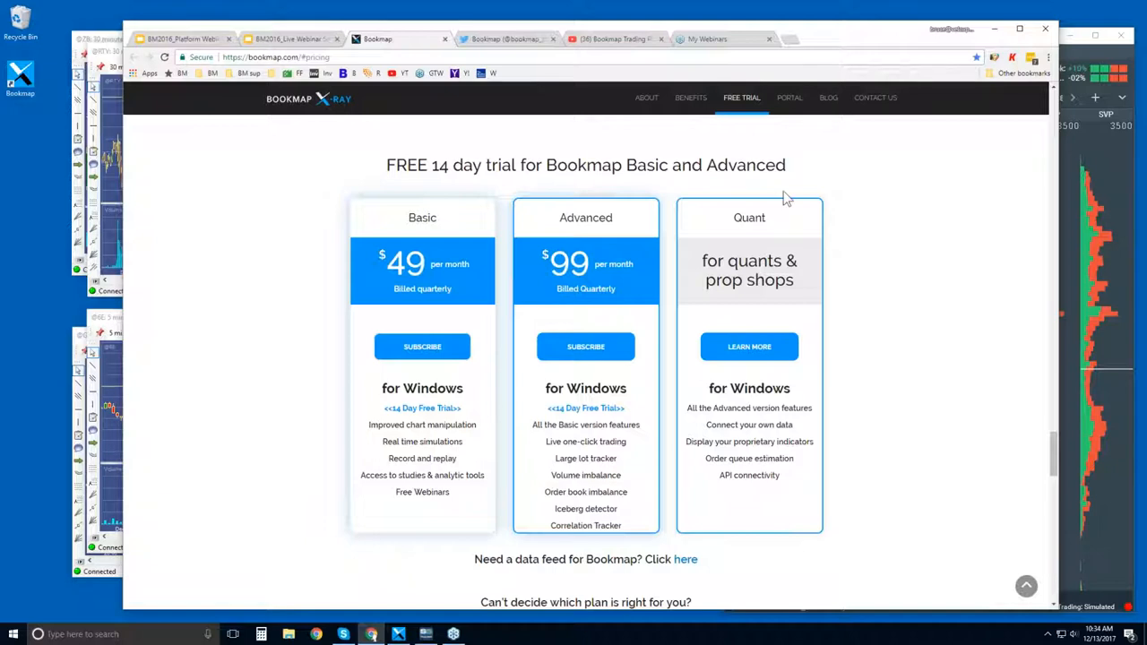
{"action": "mouse_move", "coordinate": [735, 423]}
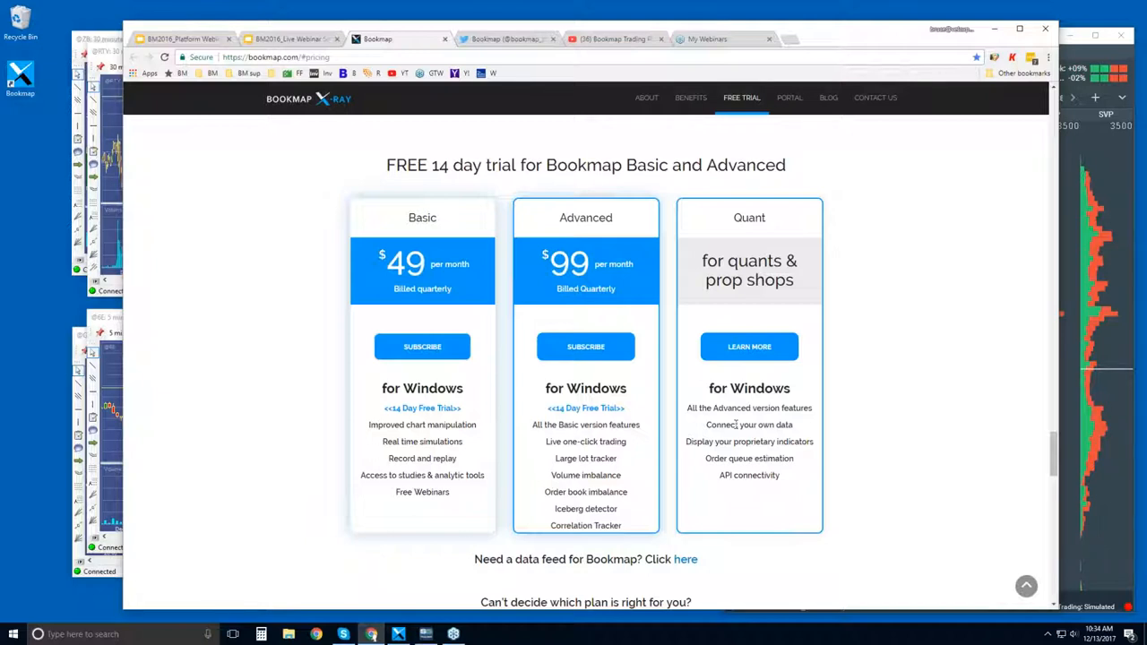
{"action": "scroll", "scroll_direction": "down", "scroll_amount": 3}
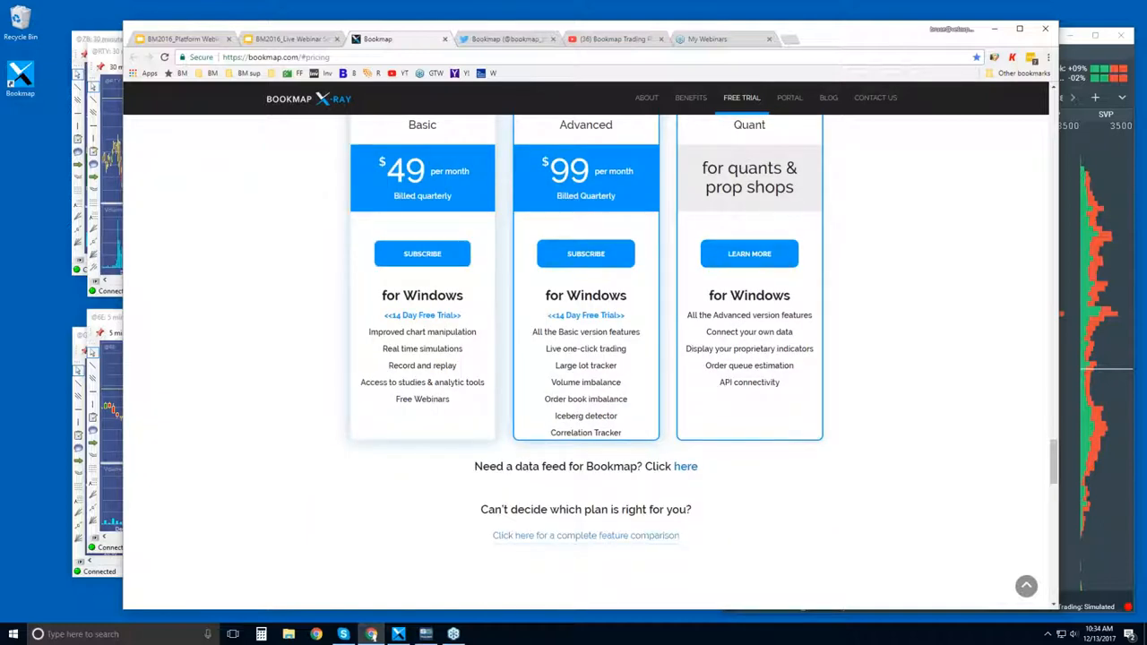
{"action": "scroll", "scroll_direction": "up", "scroll_amount": 3}
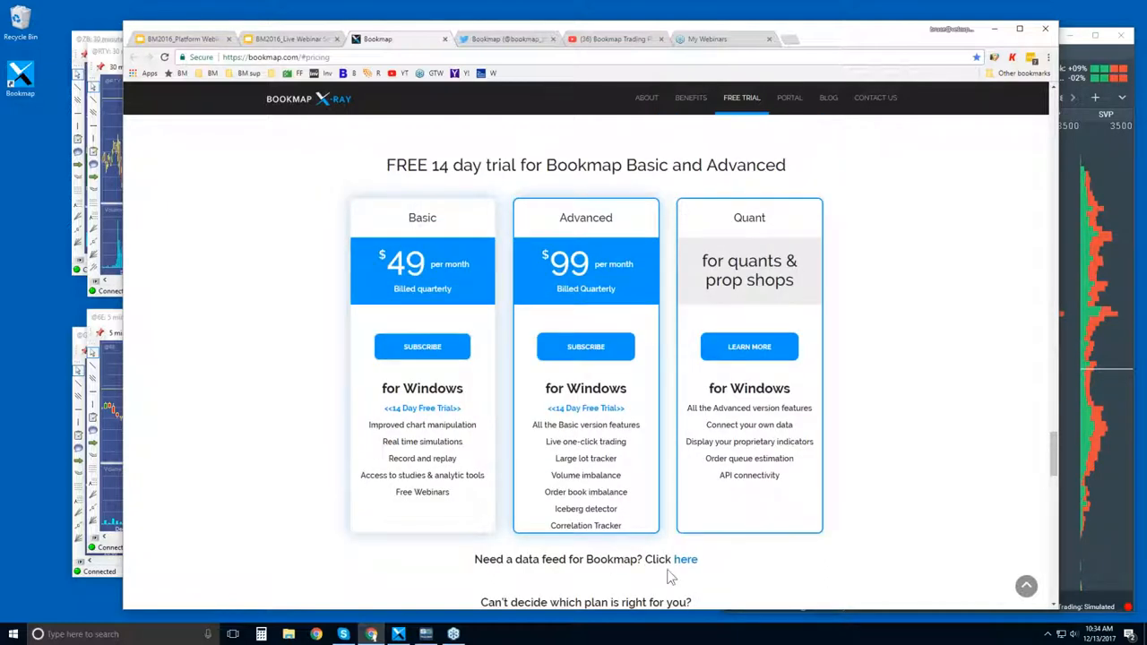
{"action": "mouse_move", "coordinate": [684, 562]}
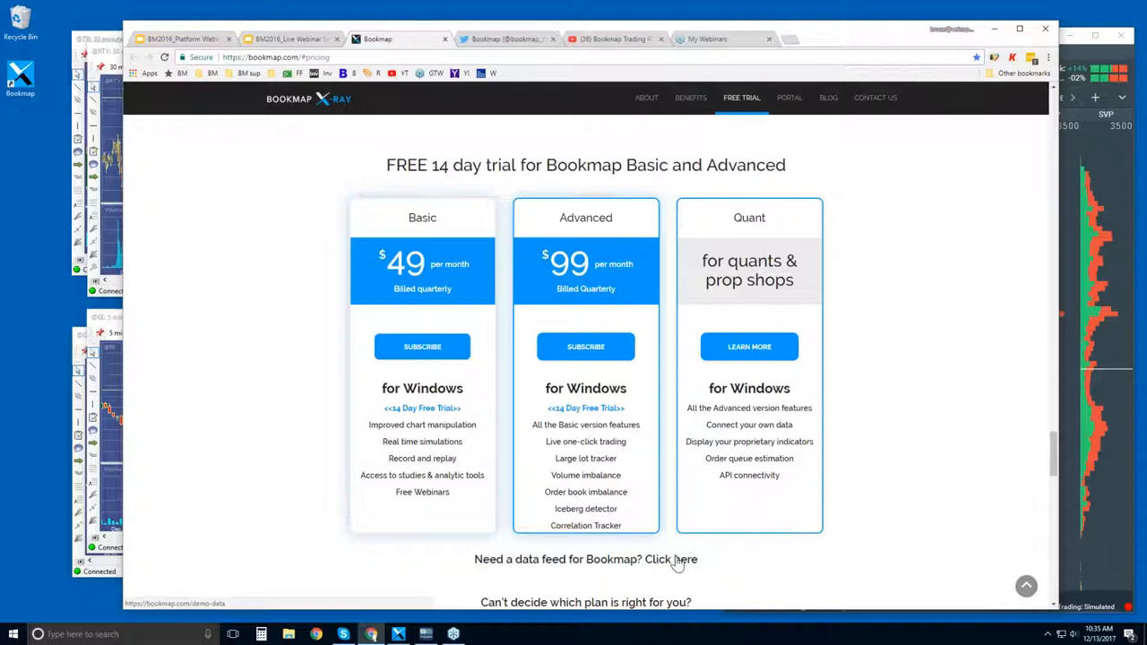
{"action": "scroll", "scroll_direction": "down", "scroll_amount": 3}
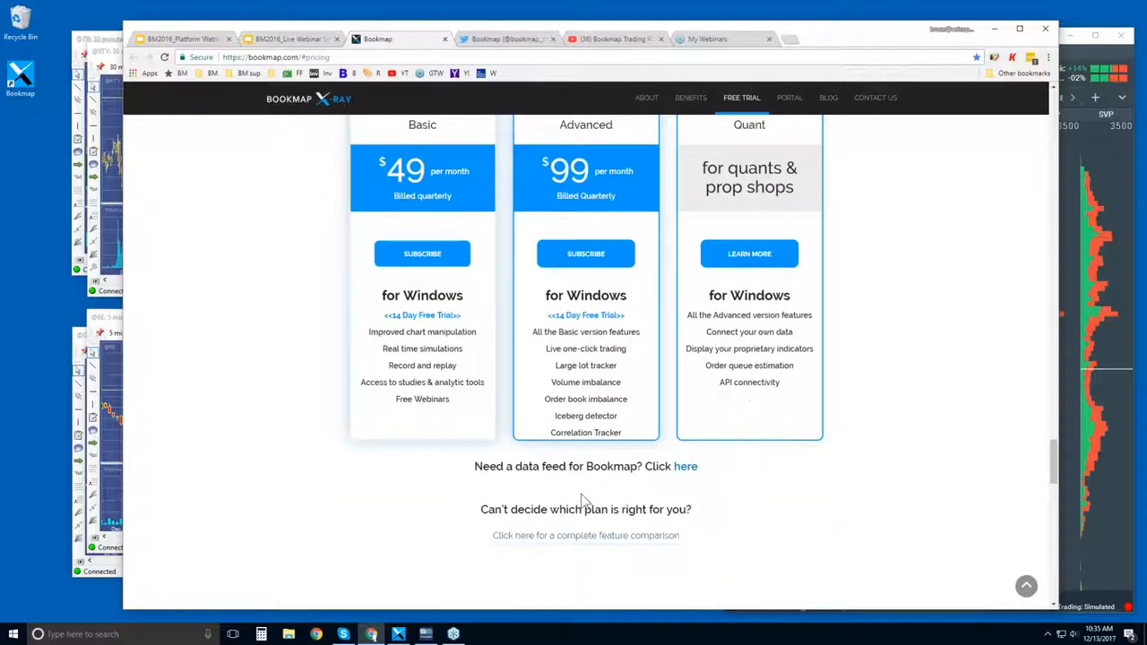
{"action": "mouse_move", "coordinate": [518, 541]}
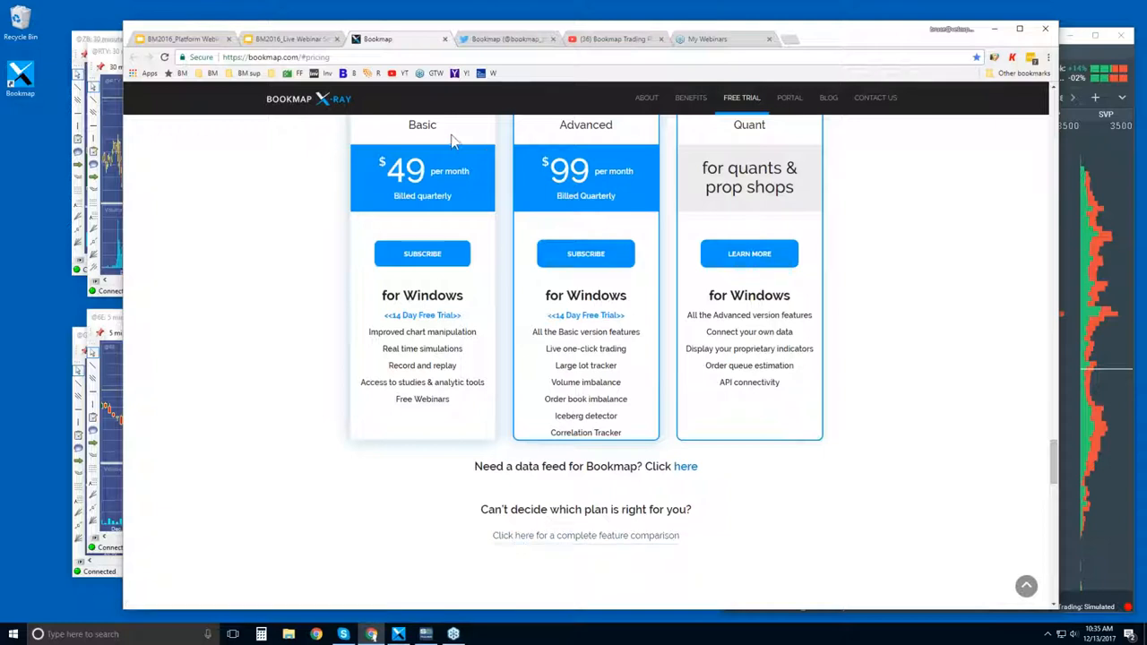
{"action": "mouse_move", "coordinate": [584, 293]}
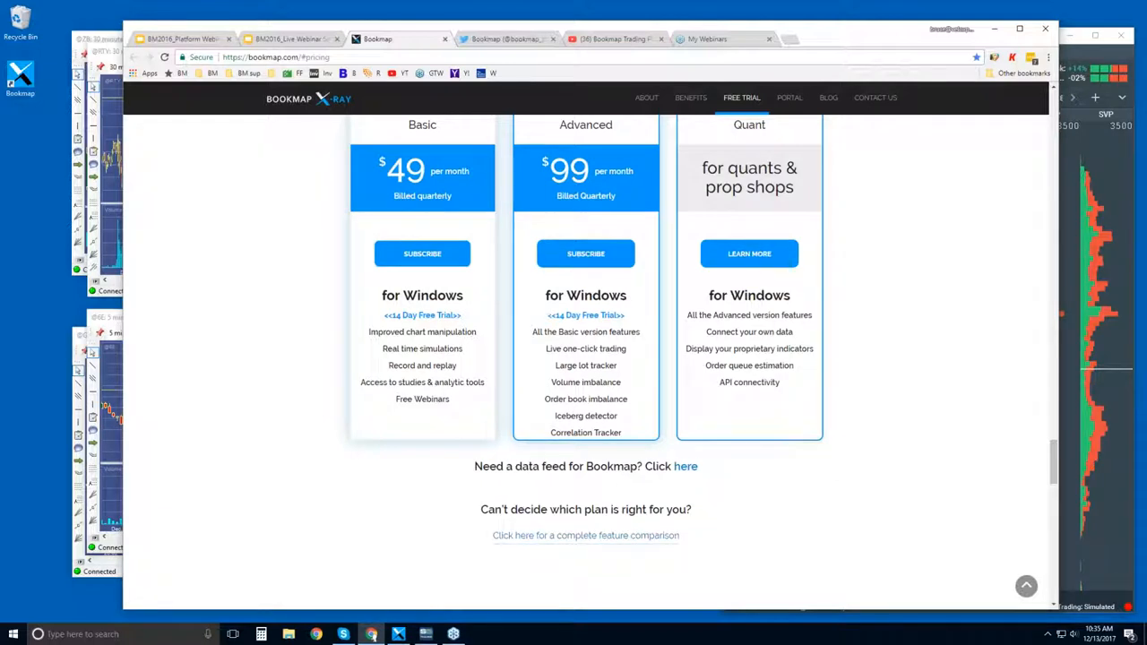
{"action": "scroll", "scroll_direction": "down", "scroll_amount": 3}
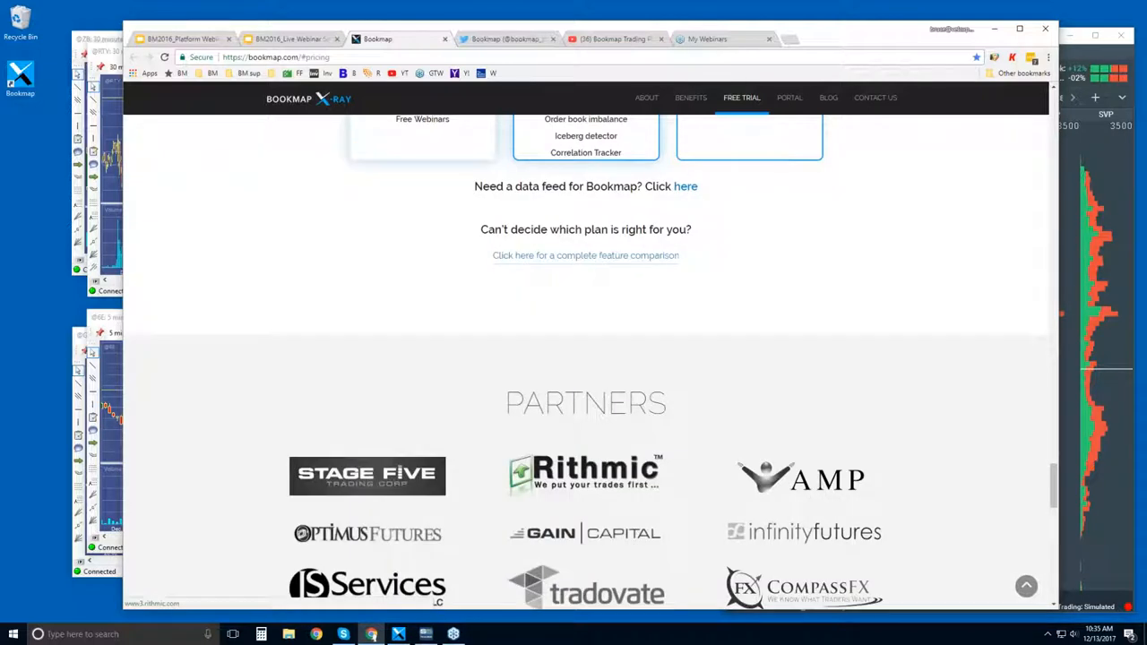
{"action": "scroll", "scroll_direction": "down", "scroll_amount": 3}
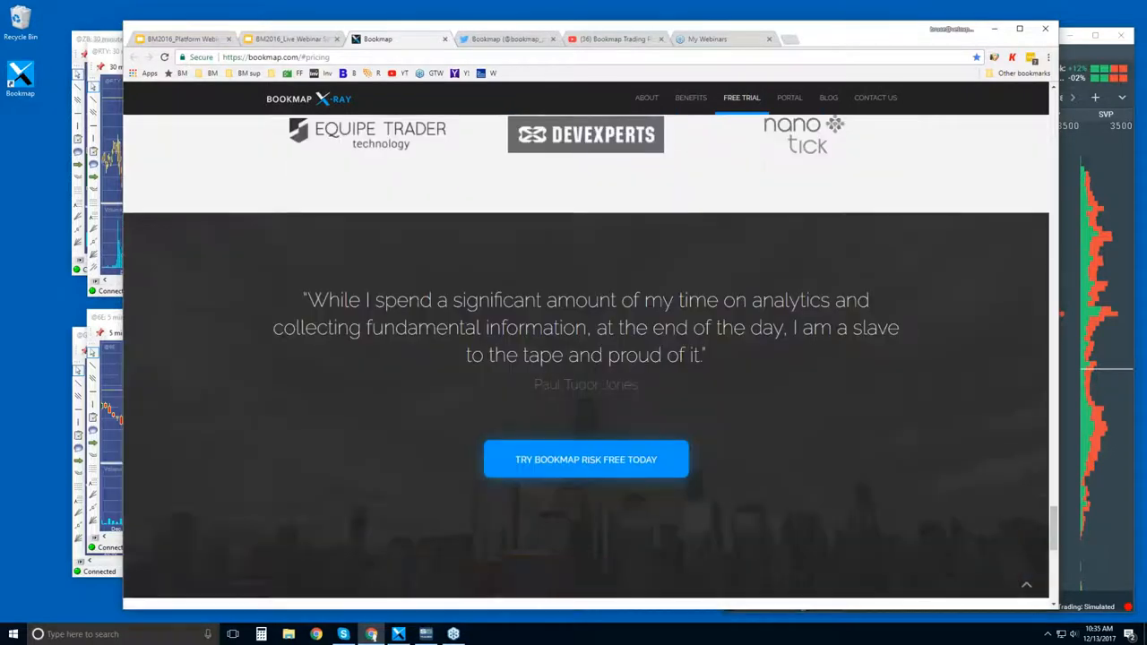
{"action": "scroll", "scroll_direction": "down", "scroll_amount": 3}
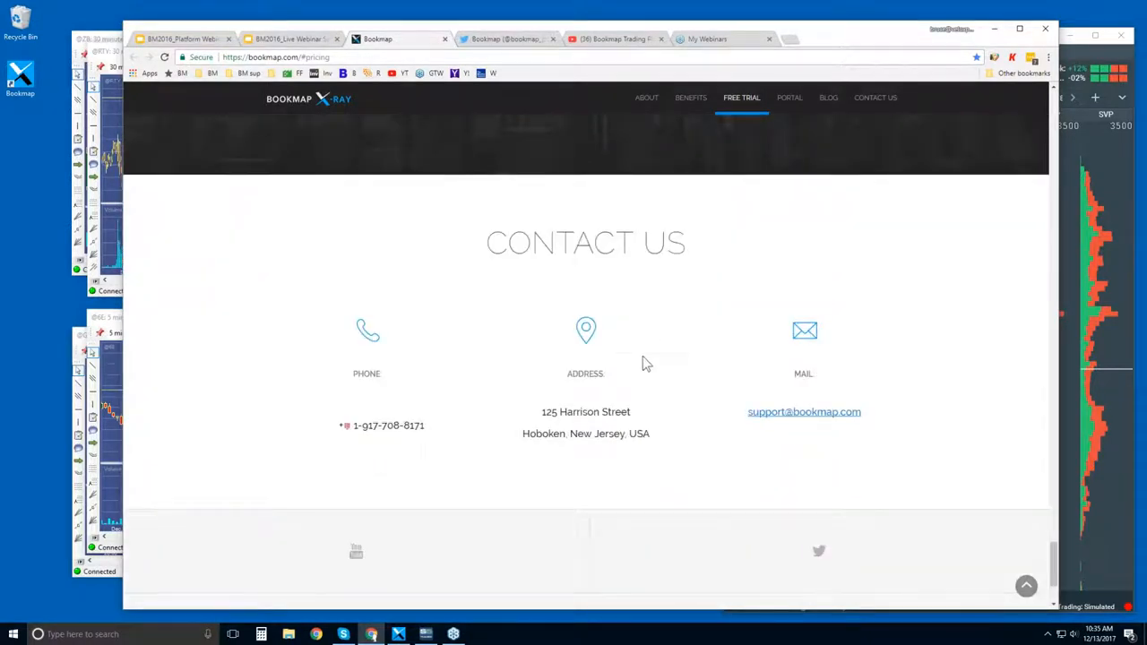
{"action": "scroll", "scroll_direction": "down", "scroll_amount": 3}
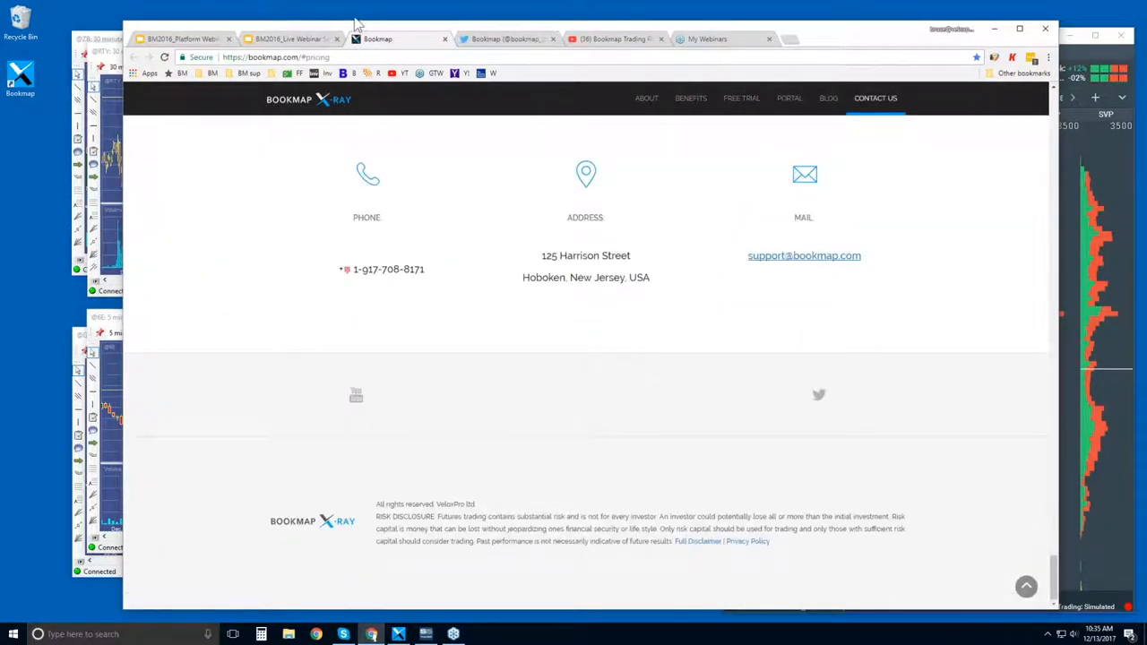
{"action": "mouse_move", "coordinate": [179, 39]}
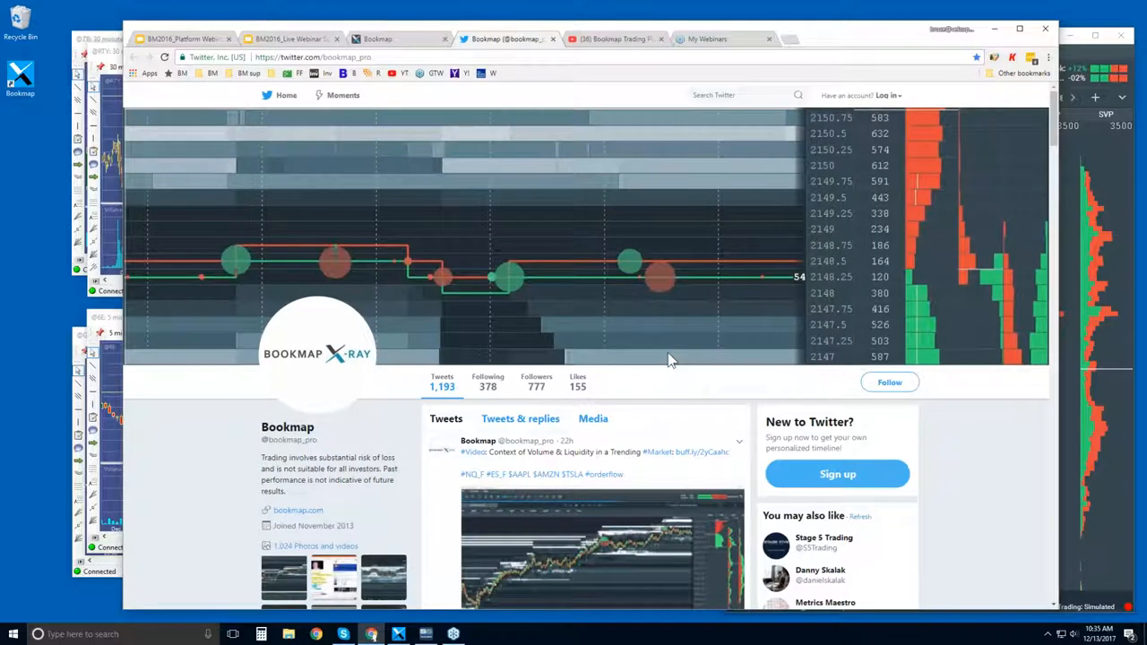
{"action": "mouse_move", "coordinate": [301, 451]}
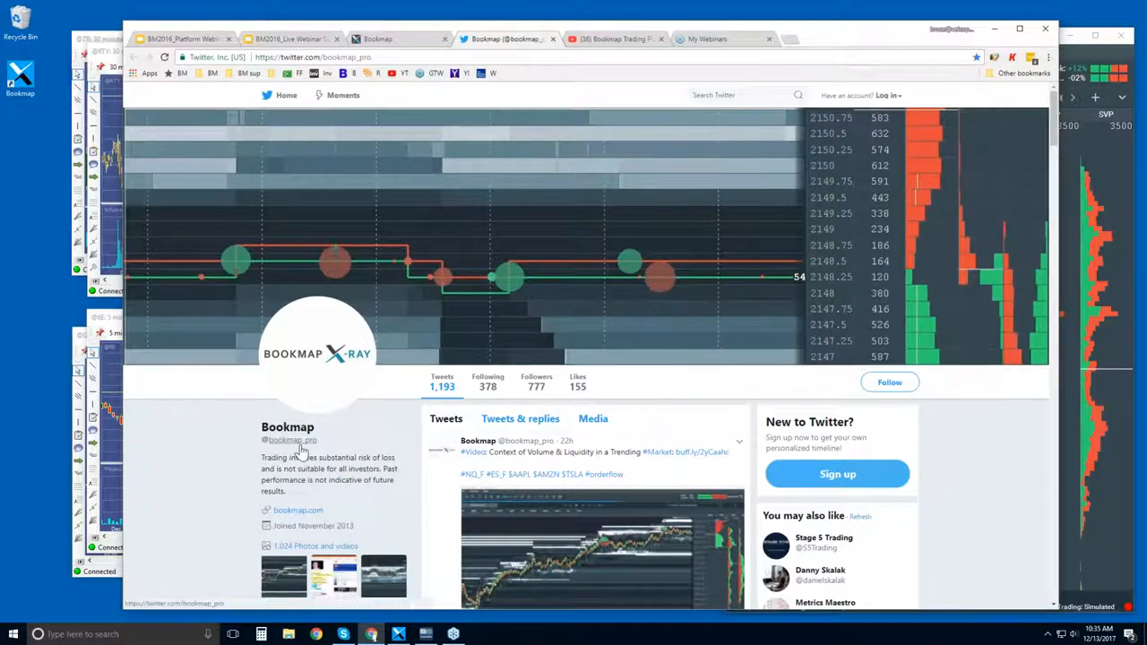
{"action": "mouse_move", "coordinate": [304, 452]}
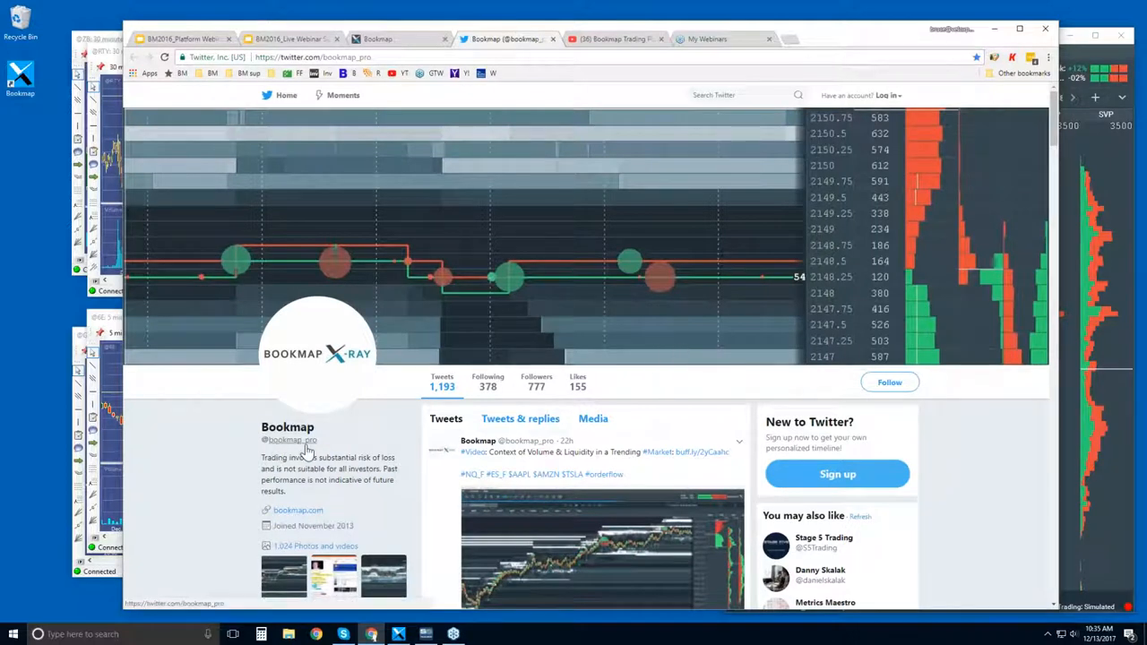
{"action": "scroll", "scroll_direction": "down", "scroll_amount": 3}
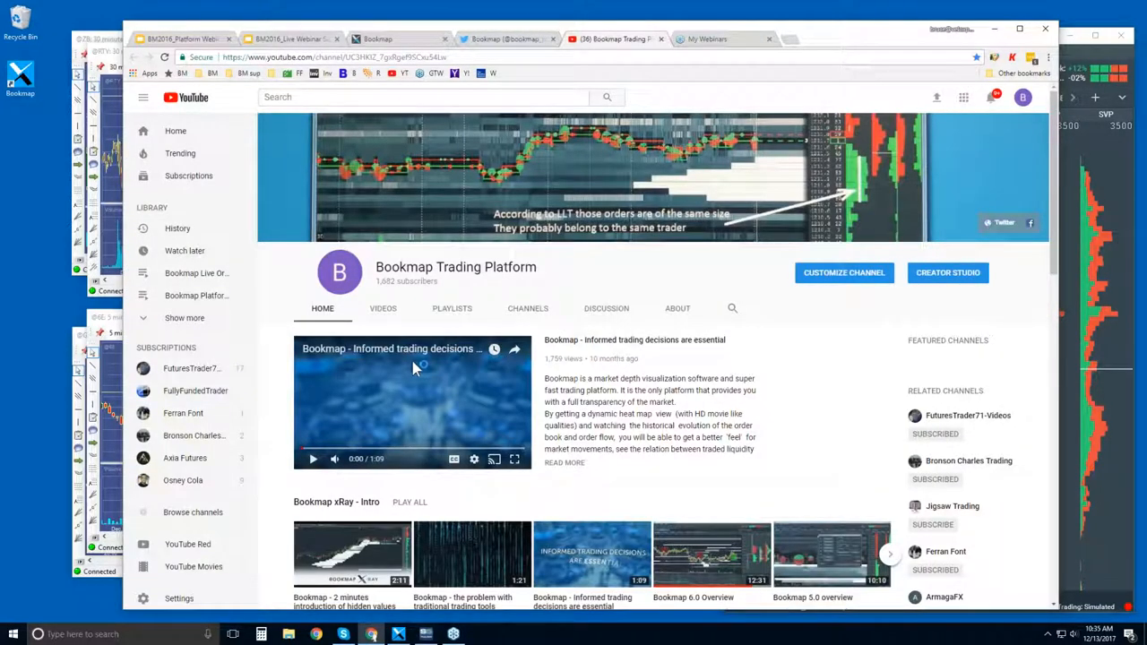
Scroll the channel Home tab past xRay Intro and Features and Components to Order Flow video snippets
{"action": "scroll", "scroll_direction": "down", "scroll_amount": 3}
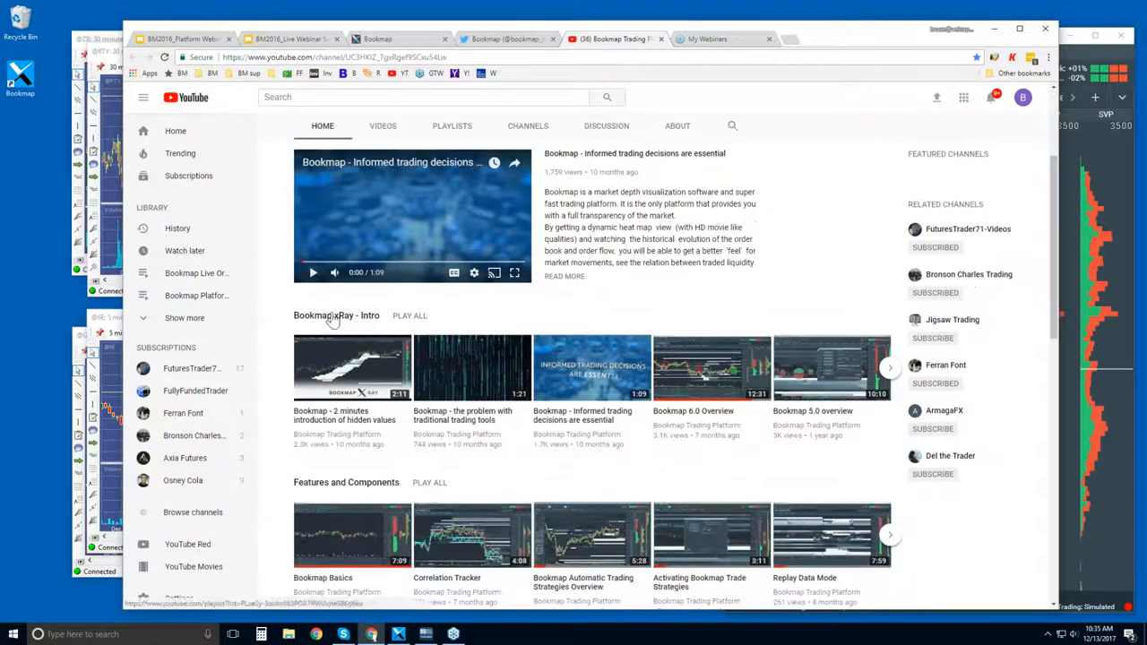
{"action": "mouse_move", "coordinate": [380, 358]}
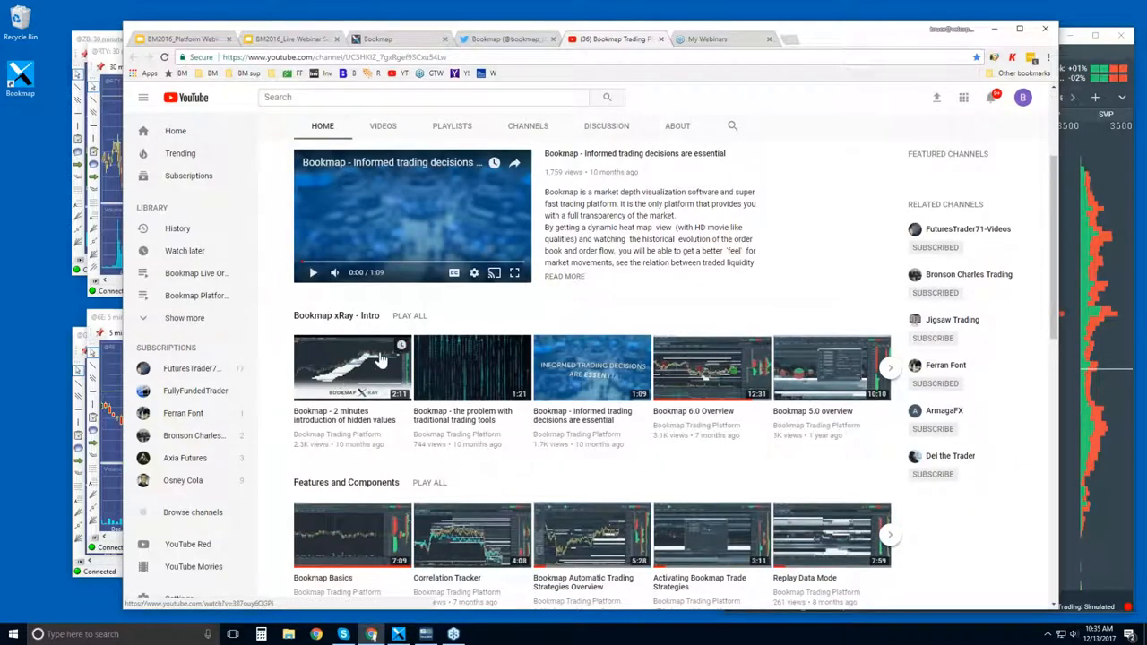
{"action": "mouse_move", "coordinate": [349, 319]}
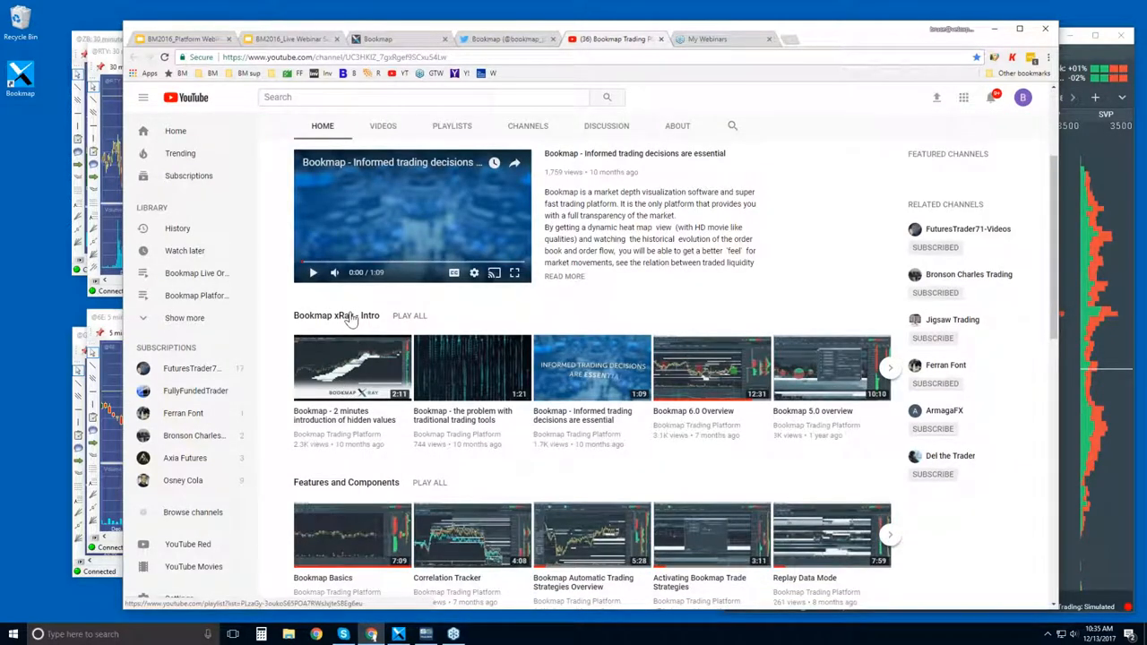
{"action": "mouse_move", "coordinate": [528, 380]}
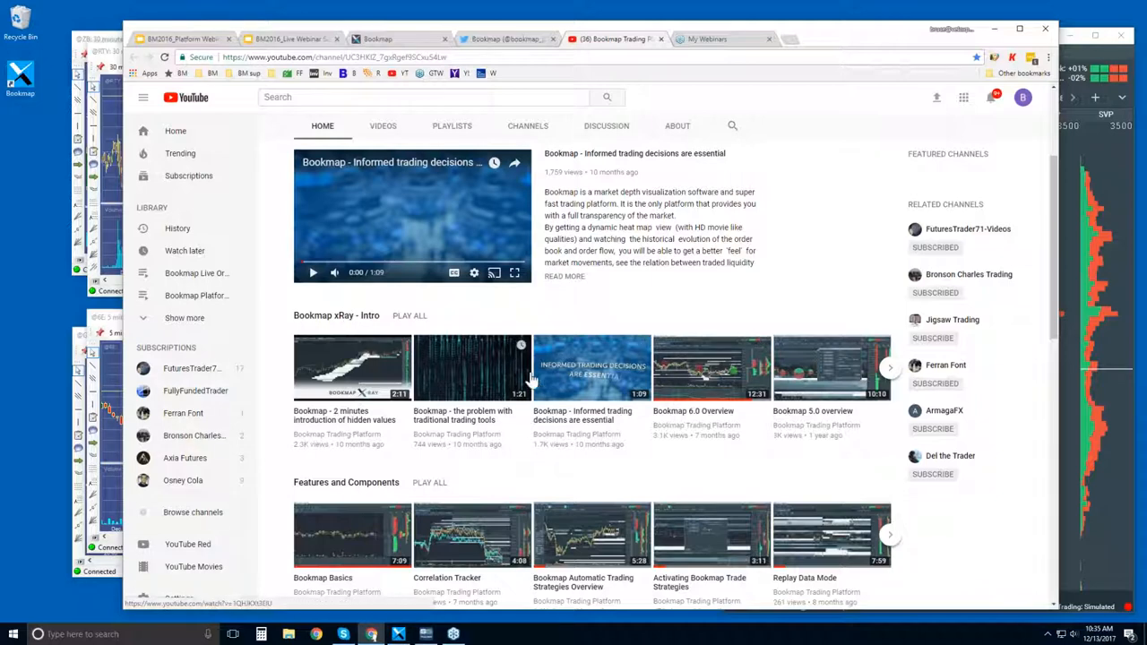
{"action": "scroll", "scroll_direction": "down", "scroll_amount": 3}
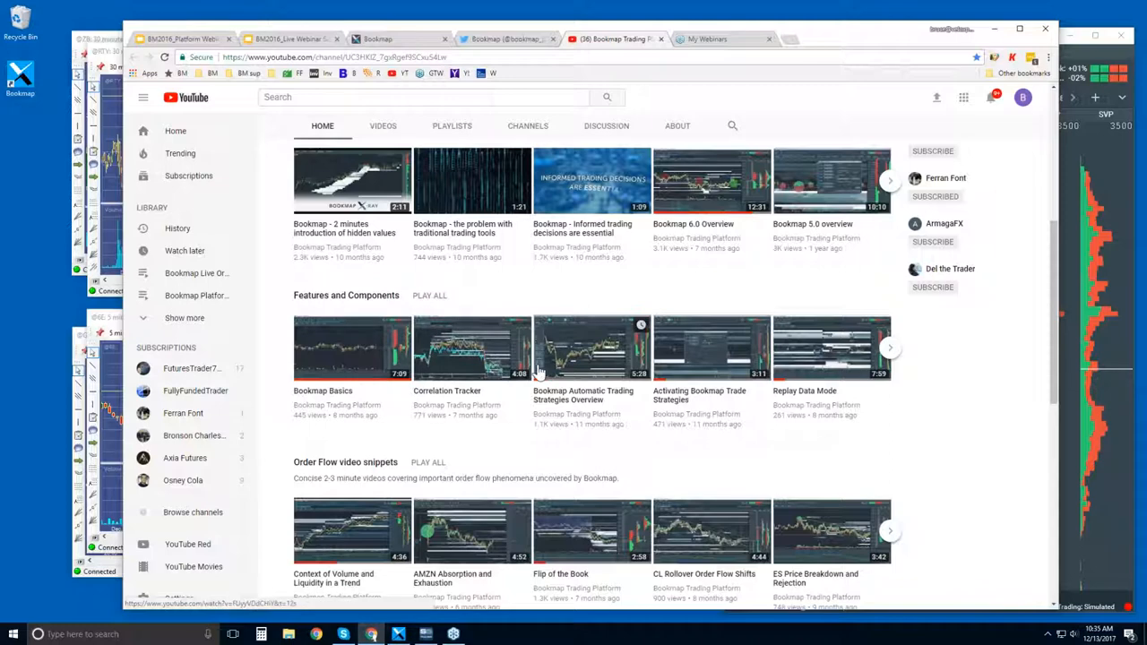
{"action": "mouse_move", "coordinate": [609, 371]}
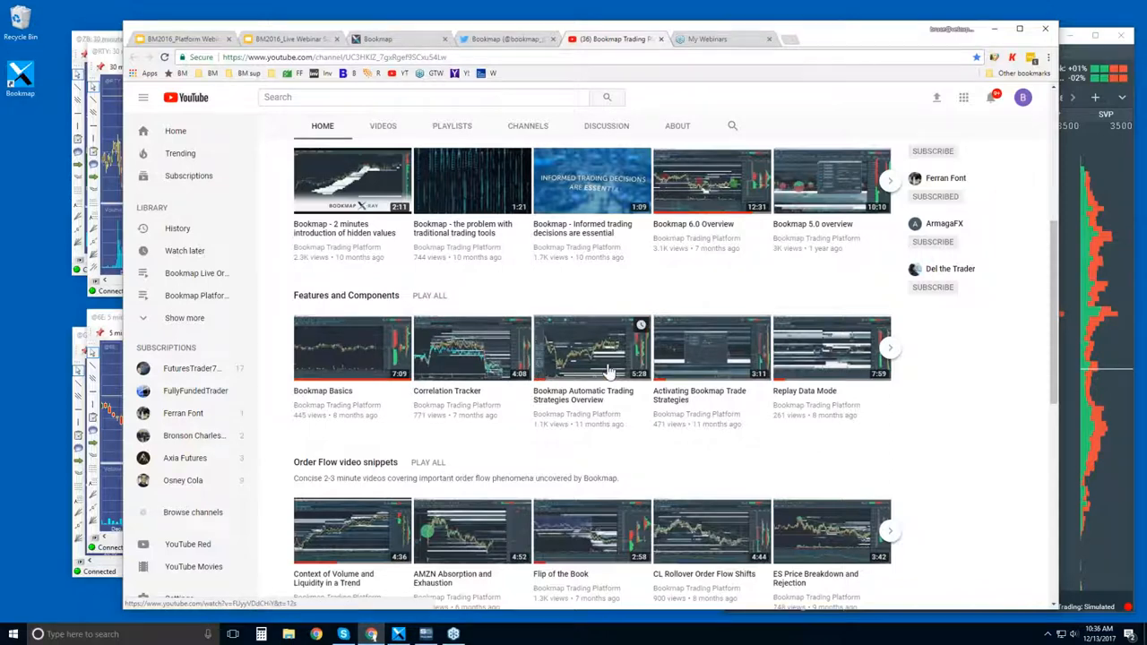
{"action": "scroll", "scroll_direction": "down", "scroll_amount": 3}
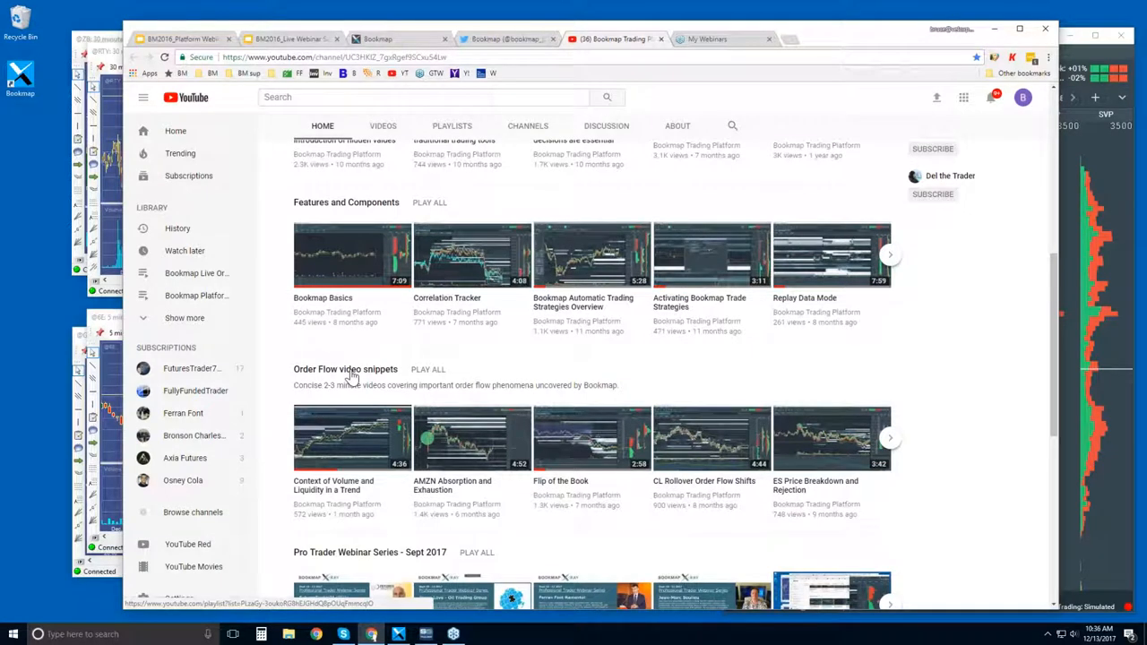
{"action": "mouse_move", "coordinate": [351, 437]}
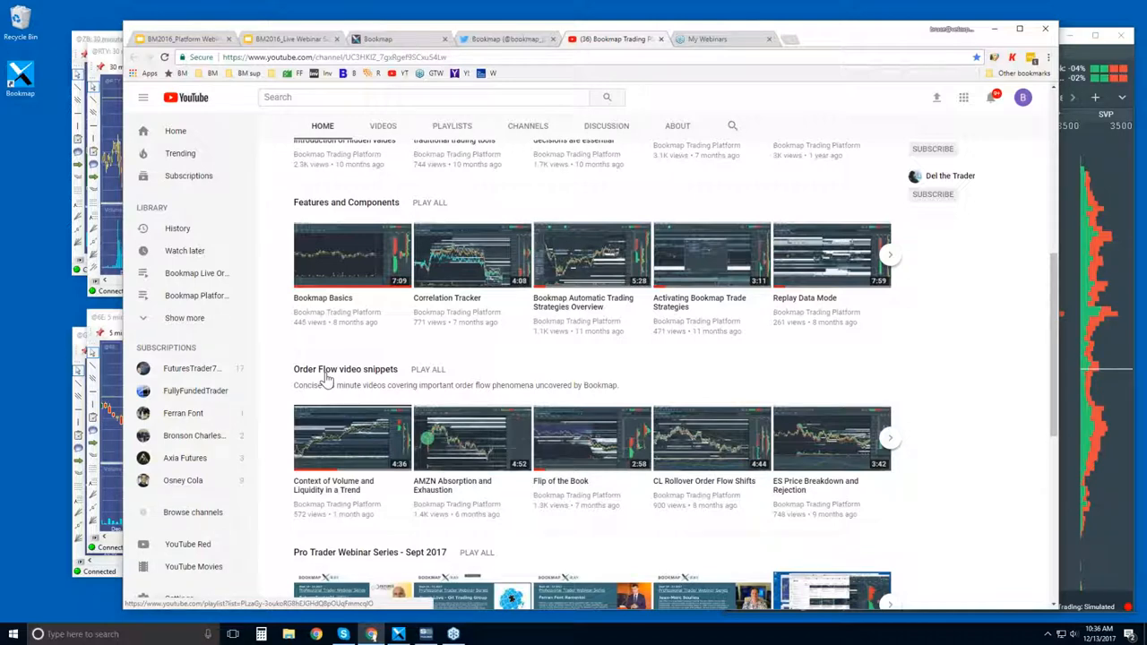
{"action": "mouse_move", "coordinate": [457, 492]}
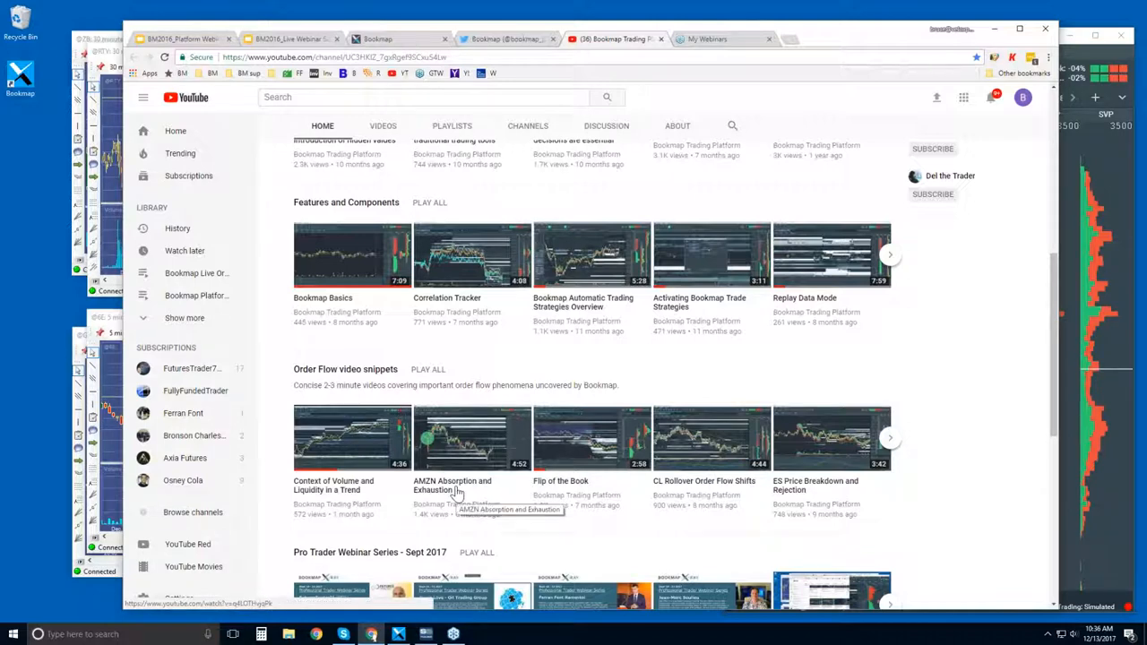
{"action": "mouse_move", "coordinate": [484, 199]}
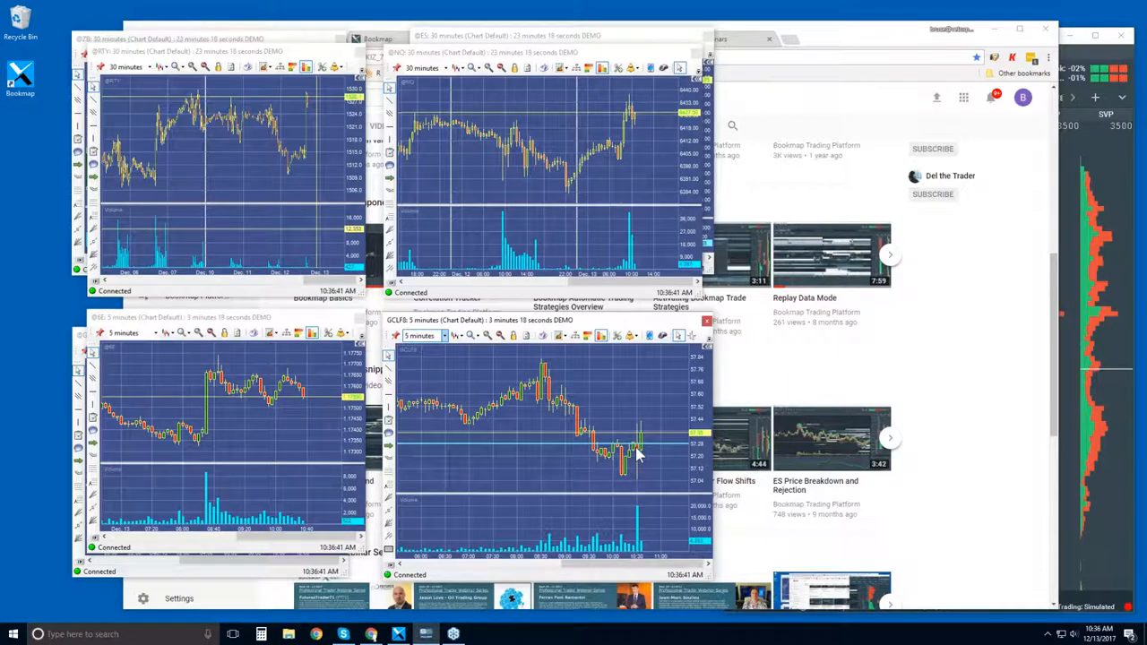
{"action": "mouse_move", "coordinate": [641, 451]}
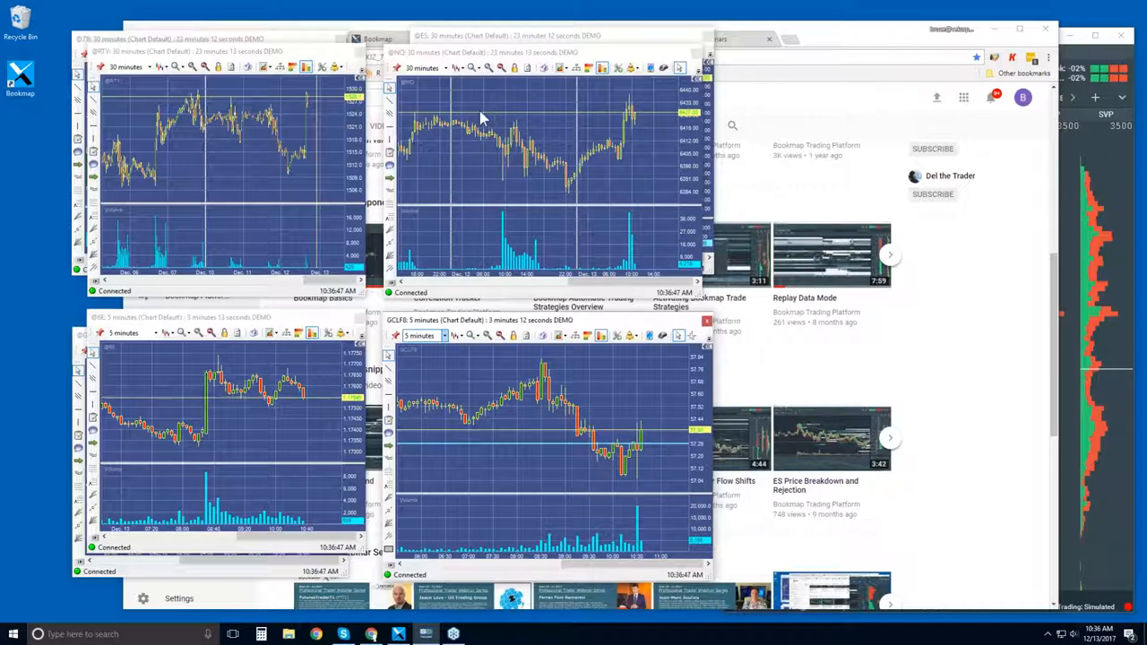
{"action": "mouse_move", "coordinate": [562, 129]}
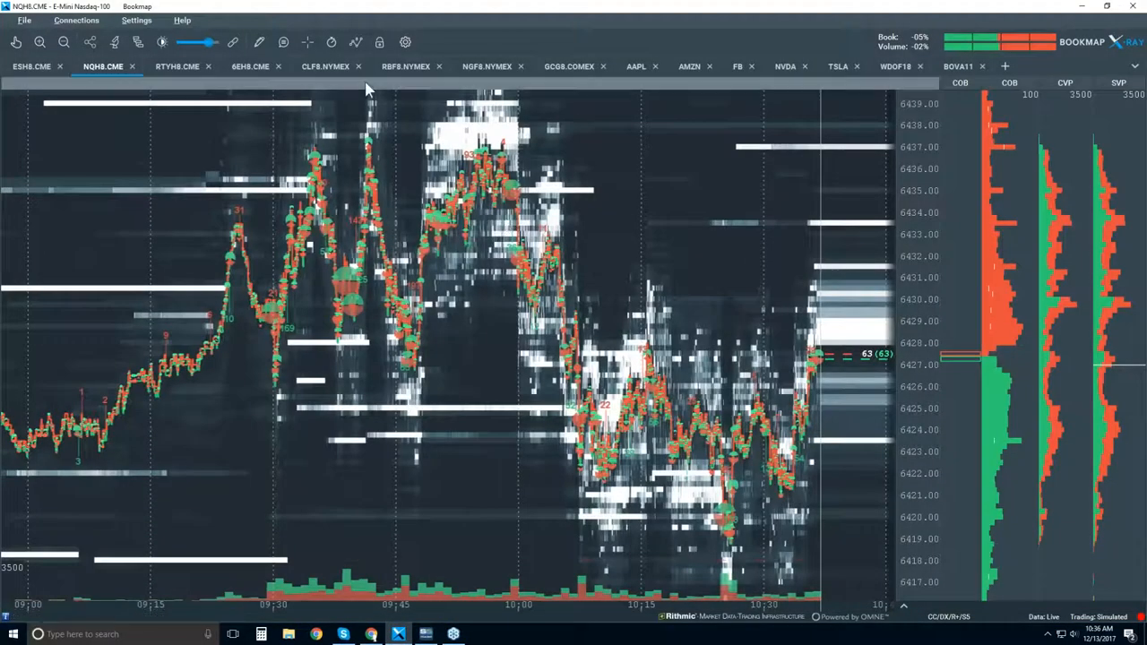
Switch the chart to CLF8.NYMEX crude oil and bring up its heatmap contrast configuration
{"action": "left_click", "coordinate": [326, 66]}
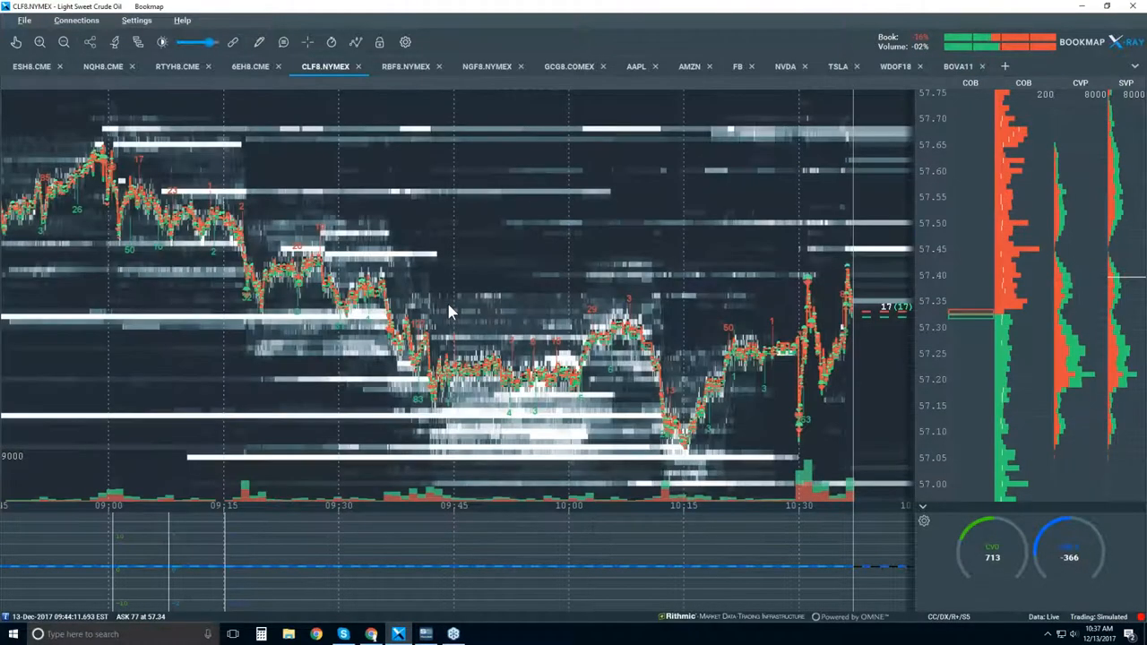
{"action": "left_click", "coordinate": [136, 43]}
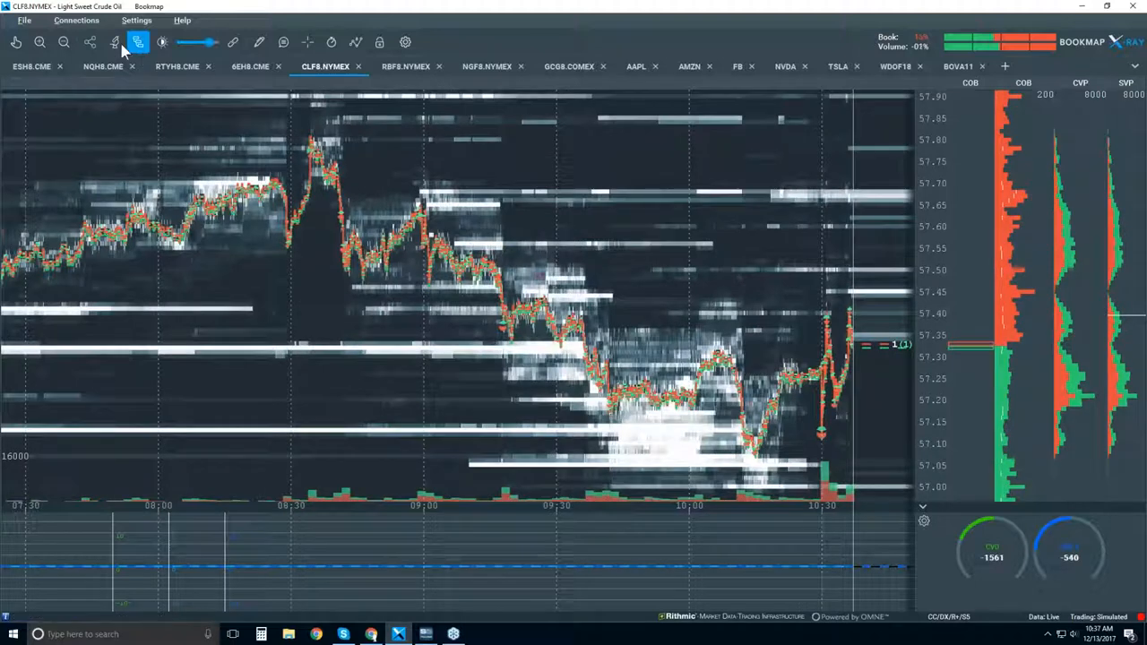
{"action": "left_click", "coordinate": [137, 43]}
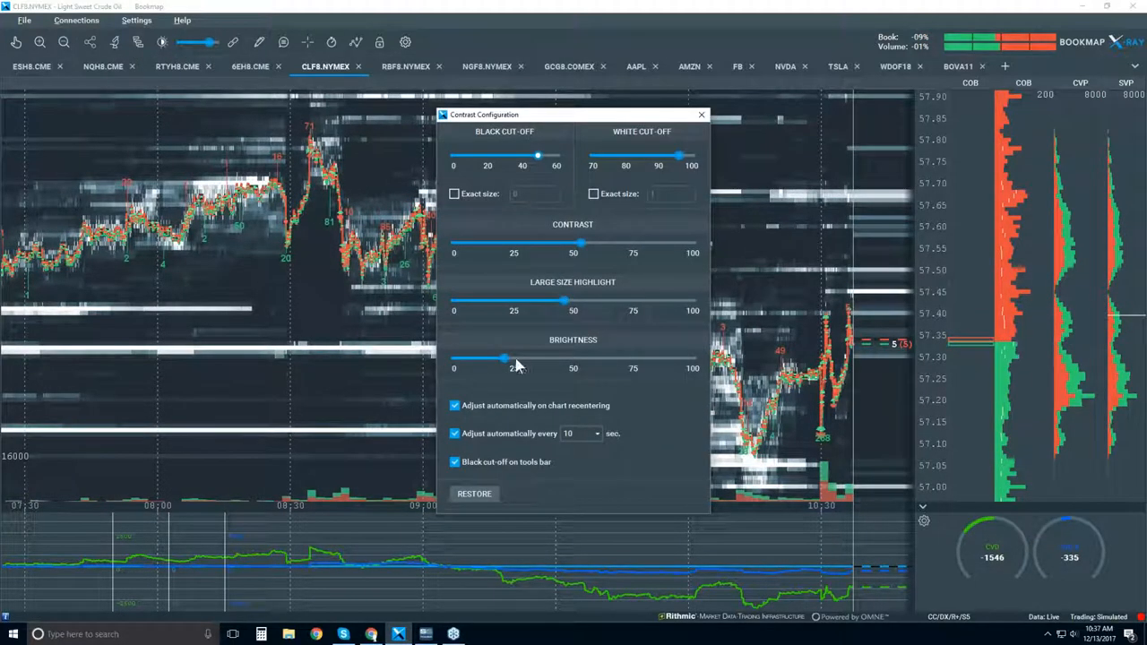
Raise heatmap brightness, adjust the white cut-off and large-size highlight levels, and close the dialog
{"action": "left_click_drag", "start_coordinate": [505, 360], "coordinate": [618, 360]}
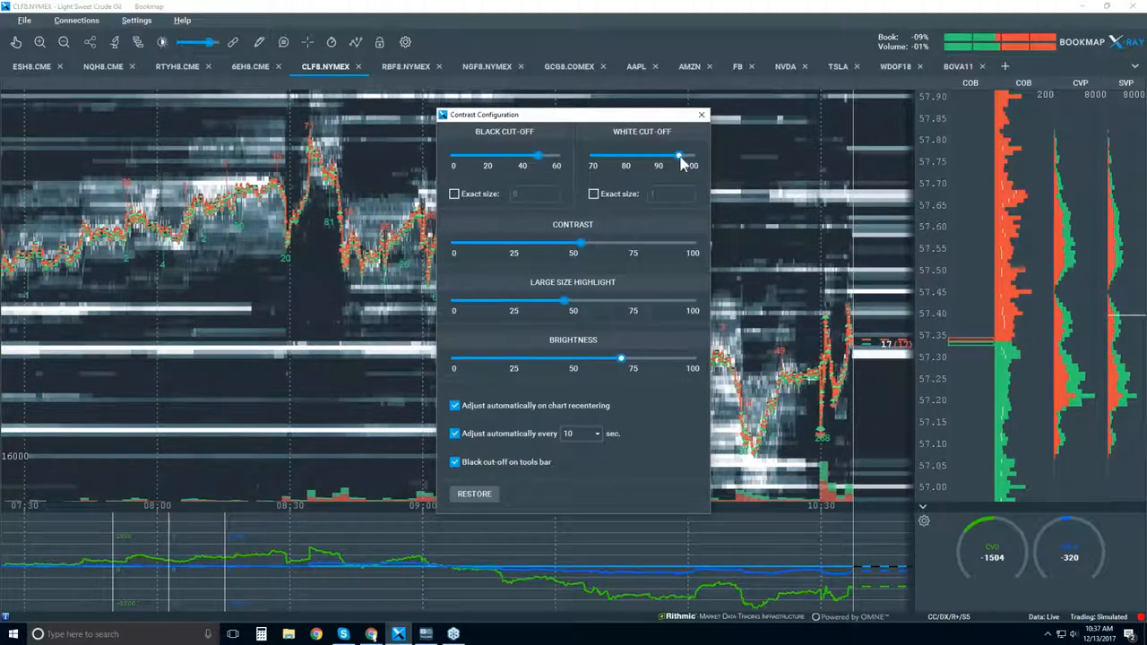
{"action": "left_click_drag", "start_coordinate": [678, 154], "coordinate": [663, 154]}
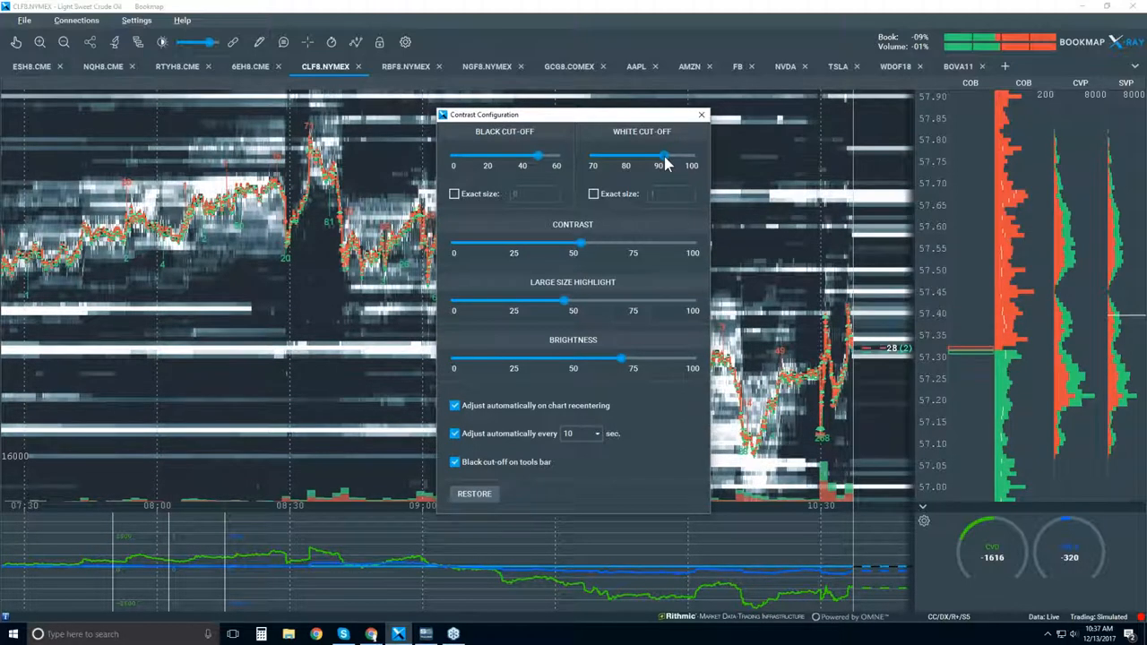
{"action": "left_click_drag", "start_coordinate": [563, 301], "coordinate": [509, 310]}
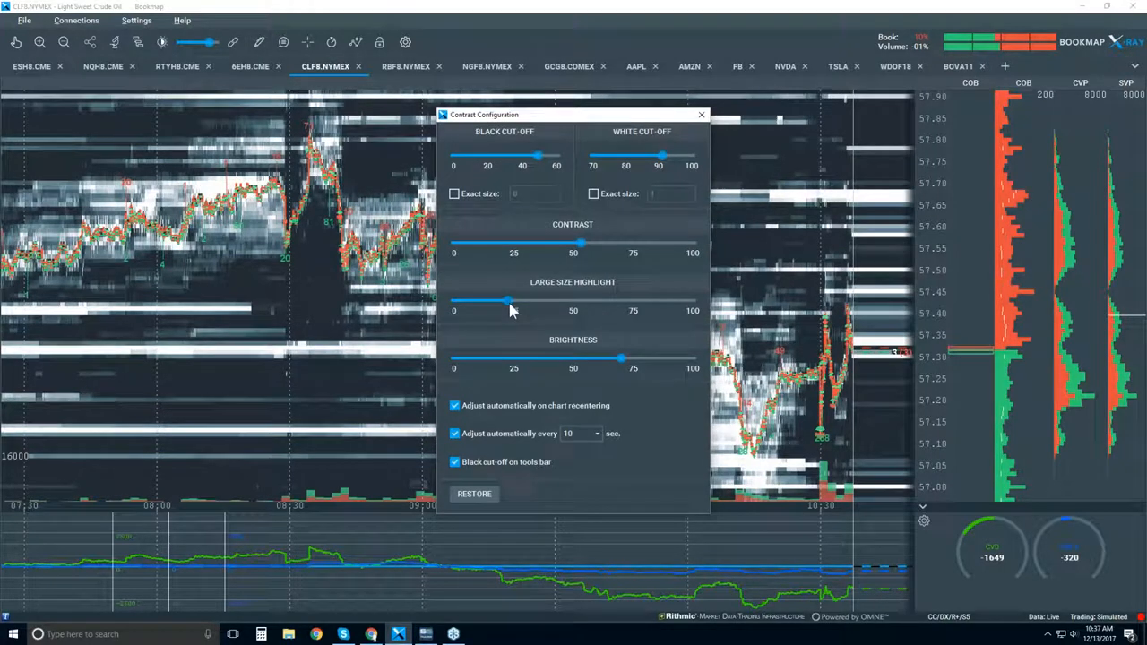
{"action": "left_click", "coordinate": [703, 115]}
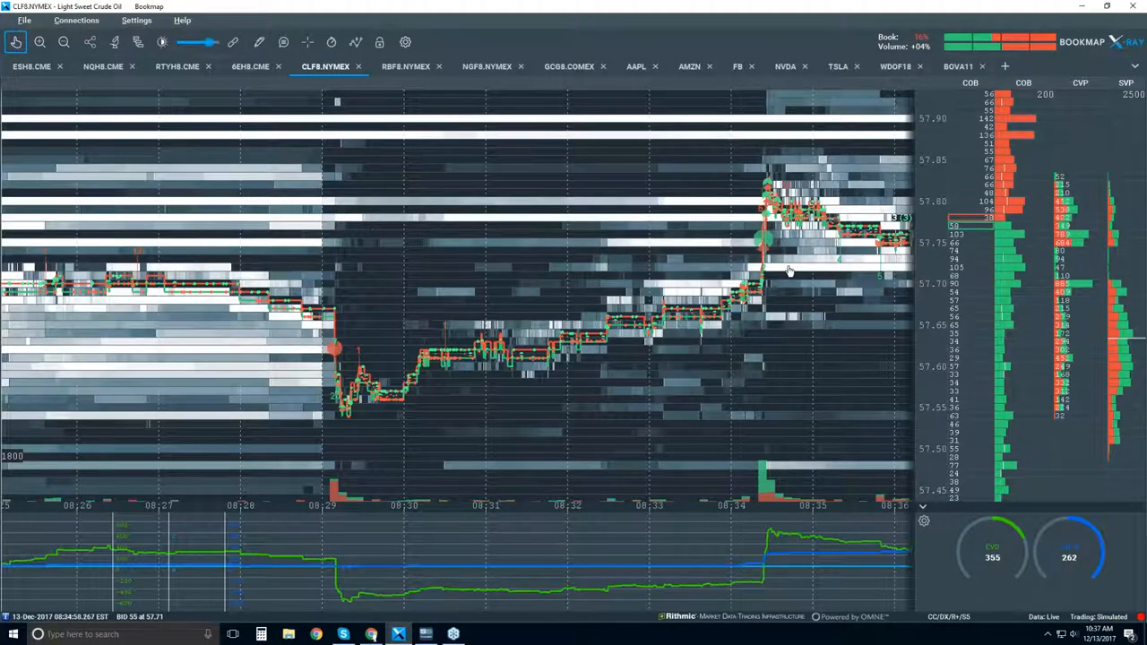
{"action": "mouse_move", "coordinate": [524, 326]}
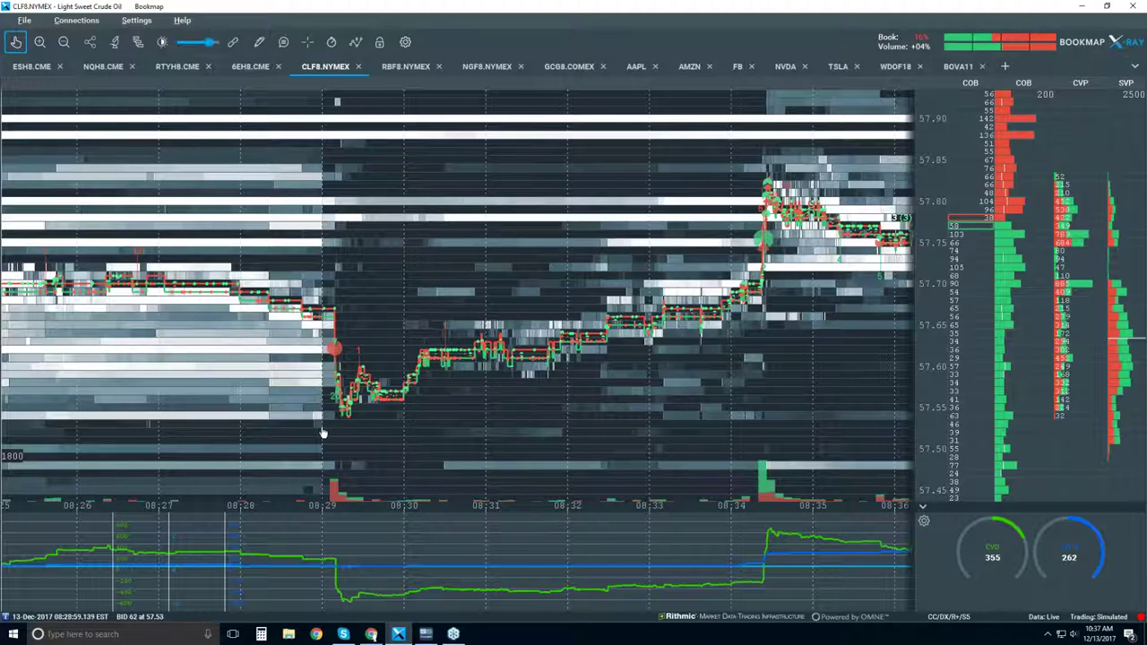
{"action": "mouse_move", "coordinate": [337, 323]}
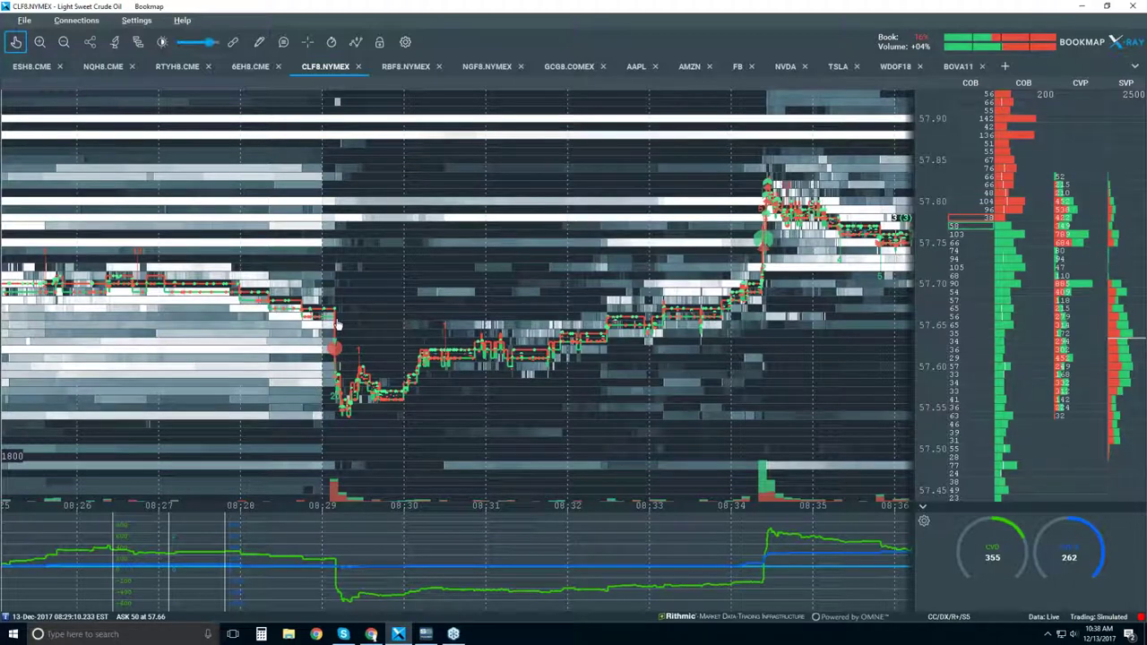
{"action": "mouse_move", "coordinate": [337, 283]}
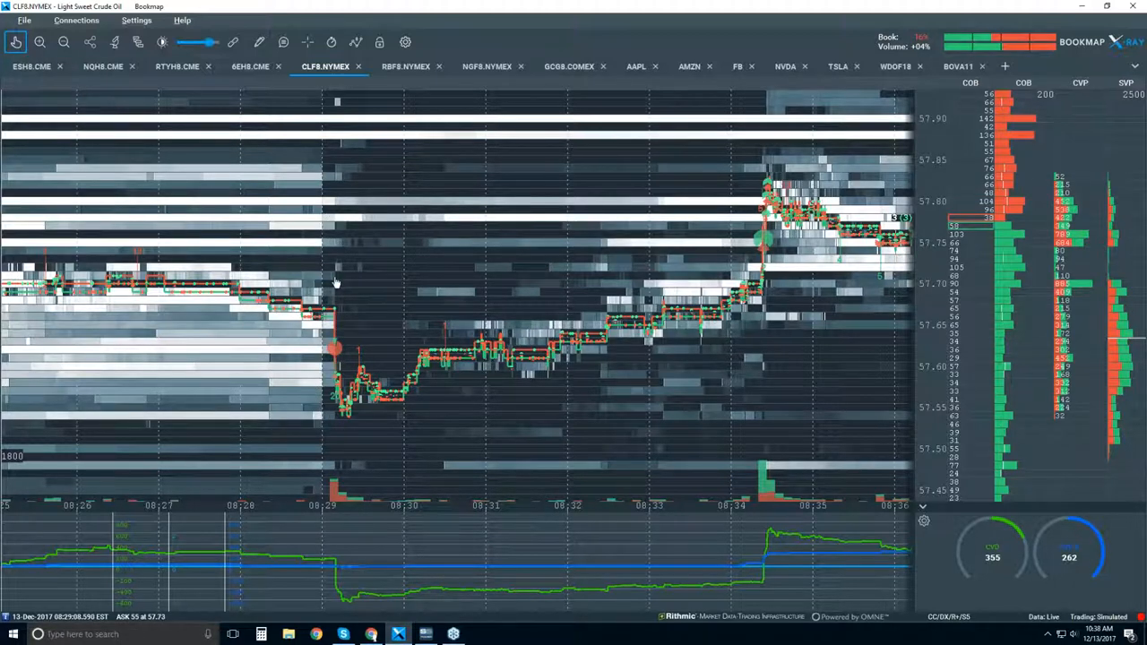
{"action": "mouse_move", "coordinate": [351, 439]}
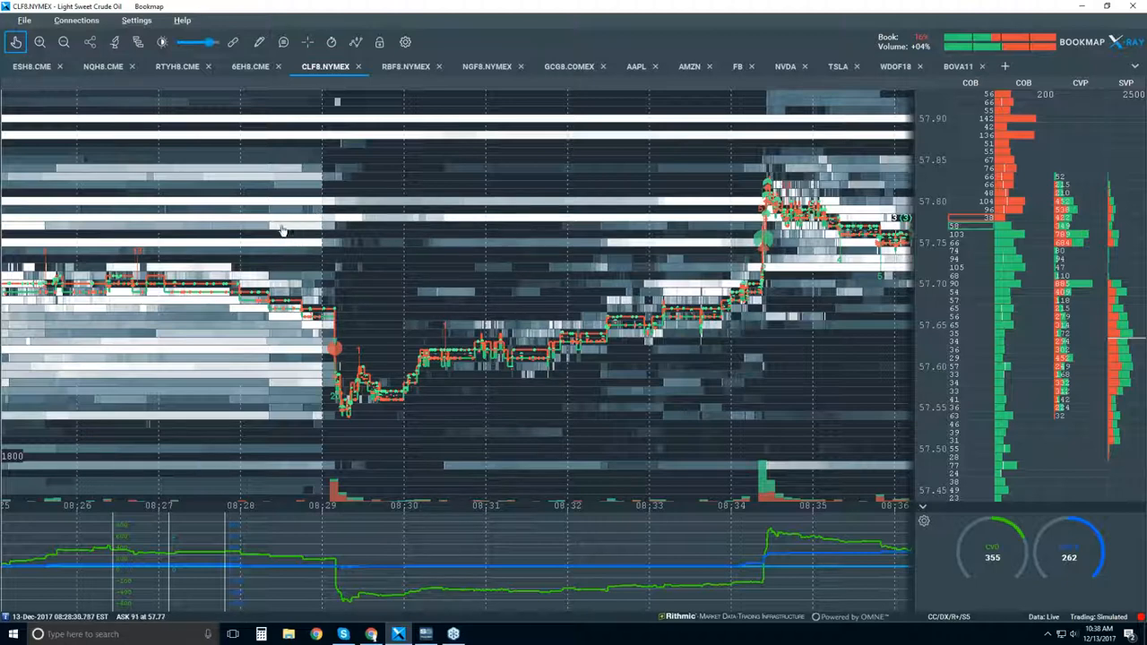
{"action": "mouse_move", "coordinate": [285, 247]}
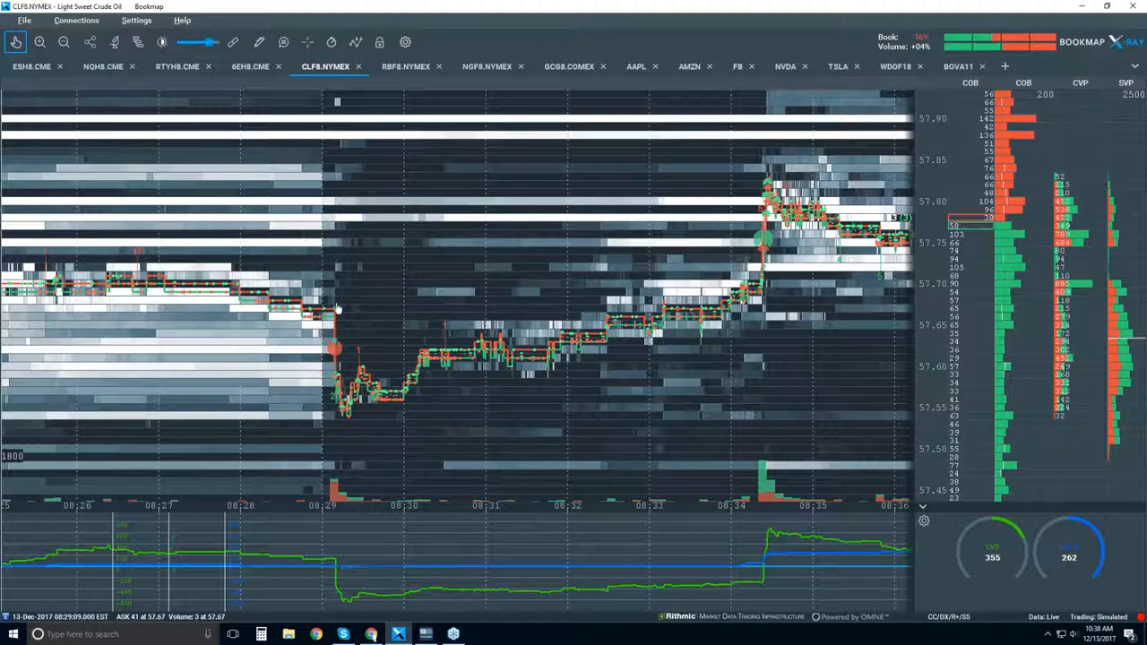
{"action": "mouse_move", "coordinate": [394, 317]}
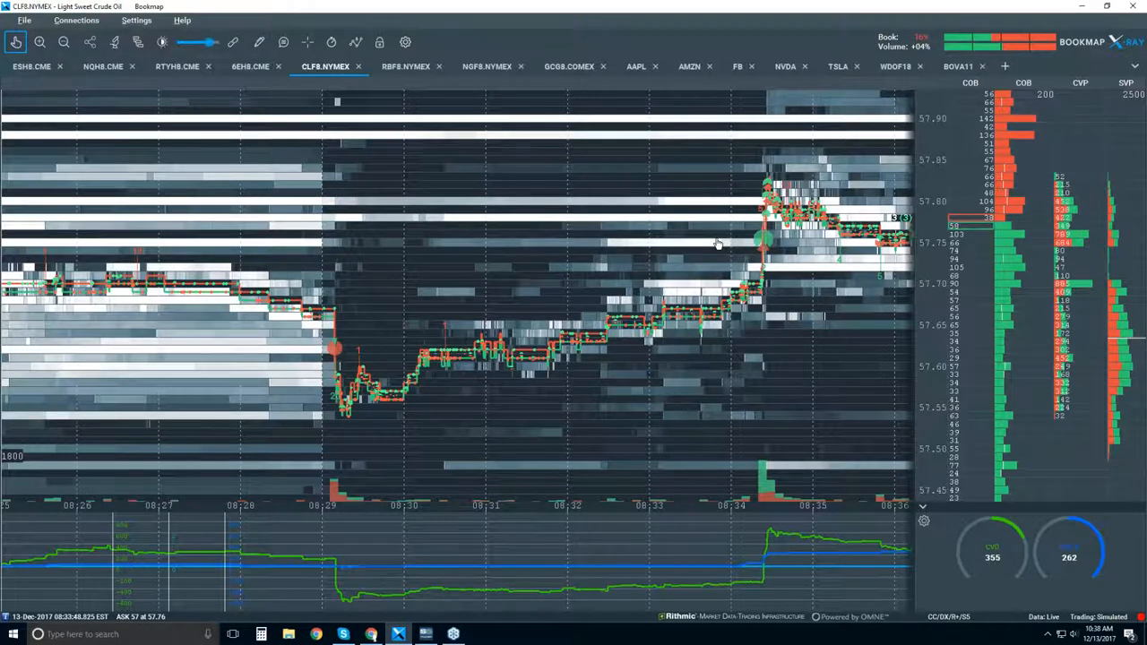
{"action": "mouse_move", "coordinate": [426, 275]}
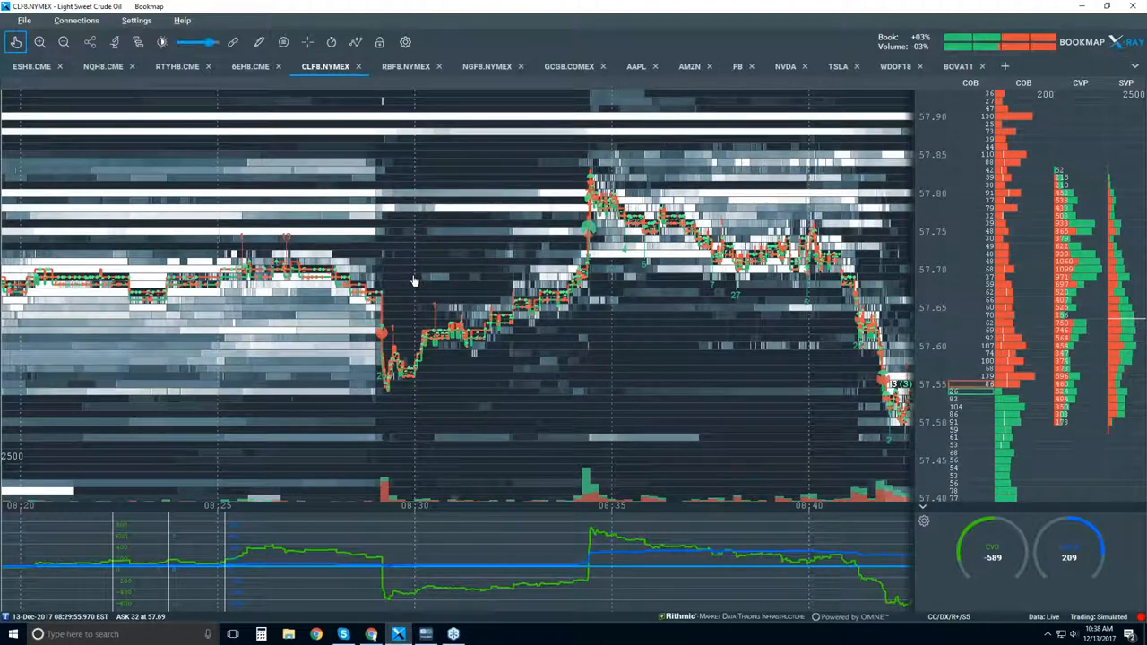
{"action": "mouse_move", "coordinate": [570, 181]}
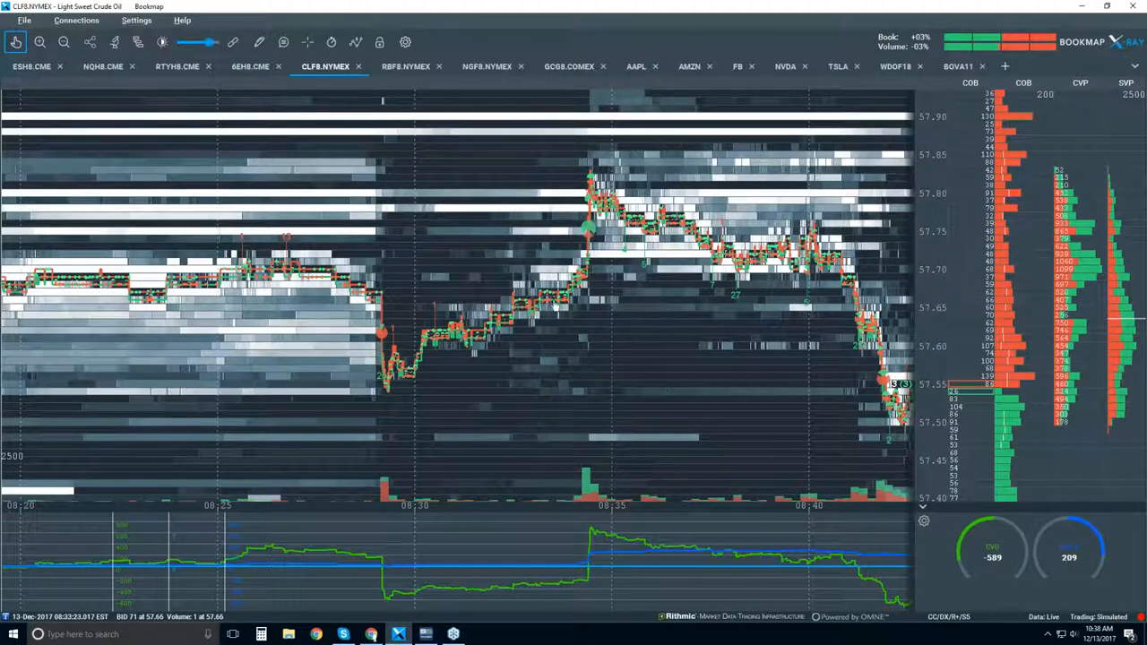
{"action": "mouse_move", "coordinate": [344, 197]}
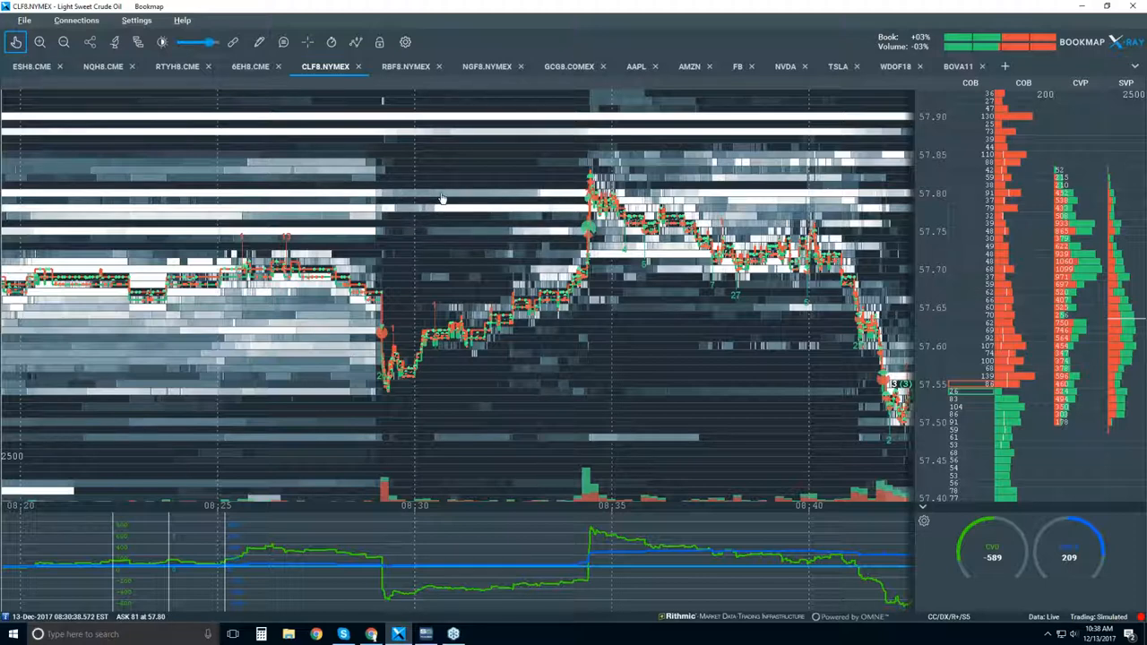
{"action": "mouse_move", "coordinate": [444, 213]}
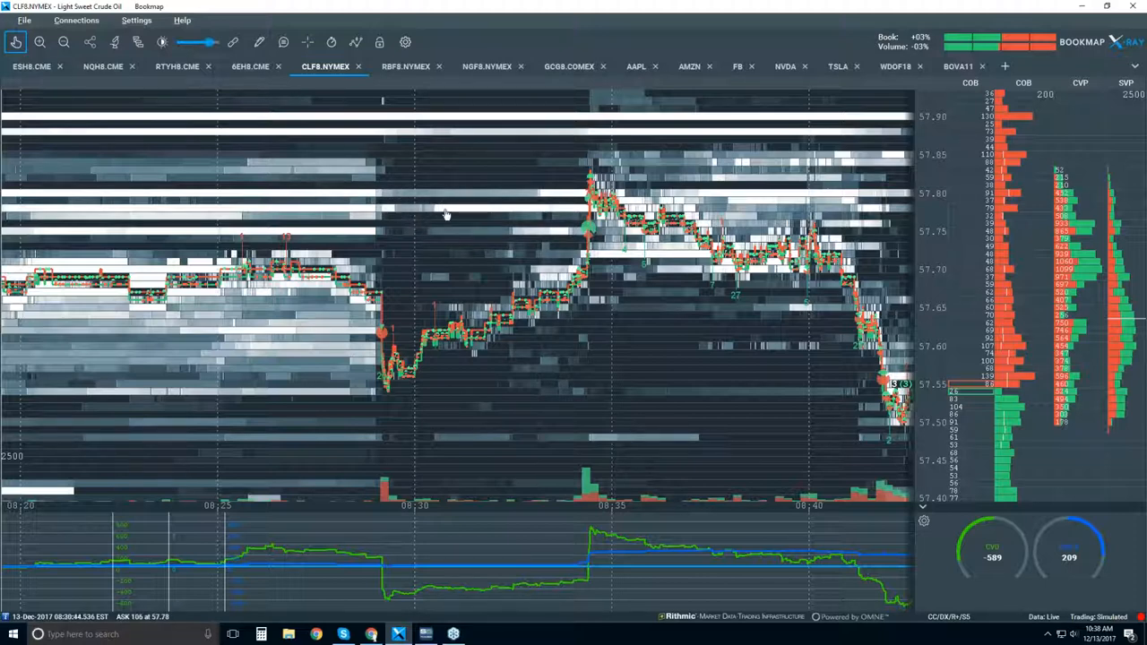
{"action": "mouse_move", "coordinate": [416, 204]}
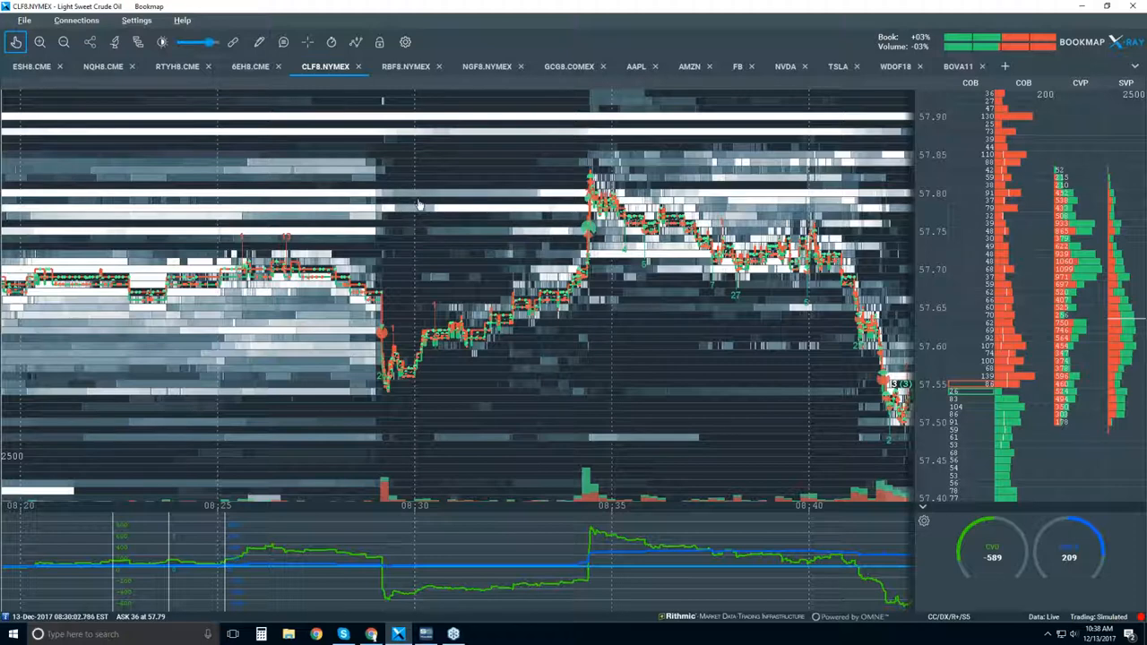
{"action": "mouse_move", "coordinate": [430, 211]}
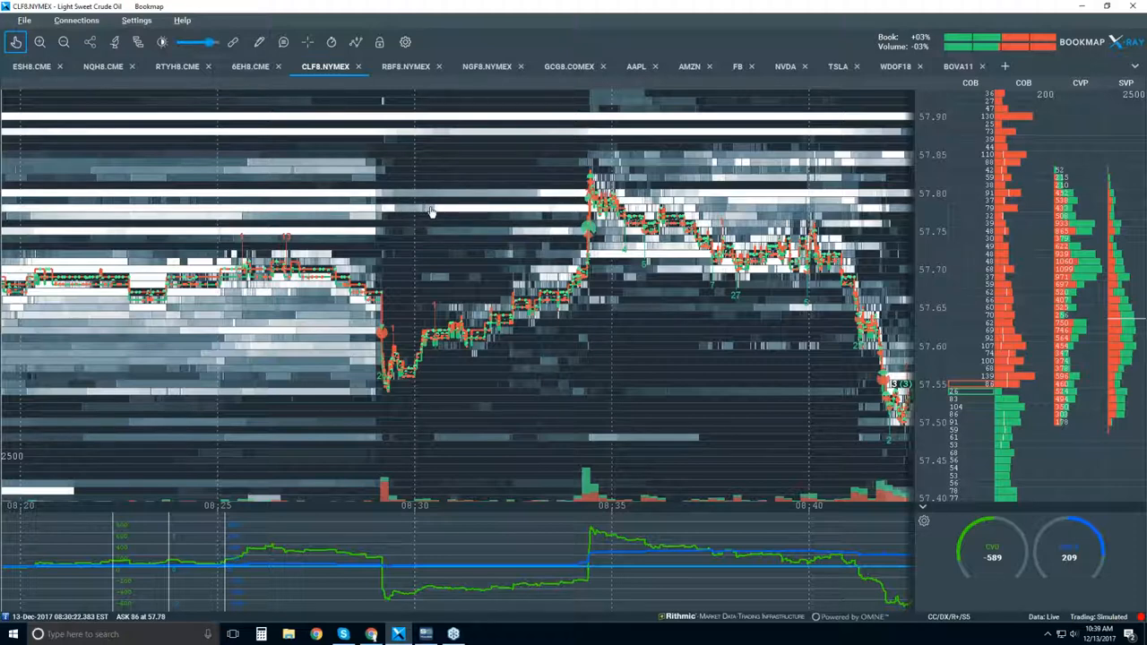
{"action": "mouse_move", "coordinate": [439, 212]}
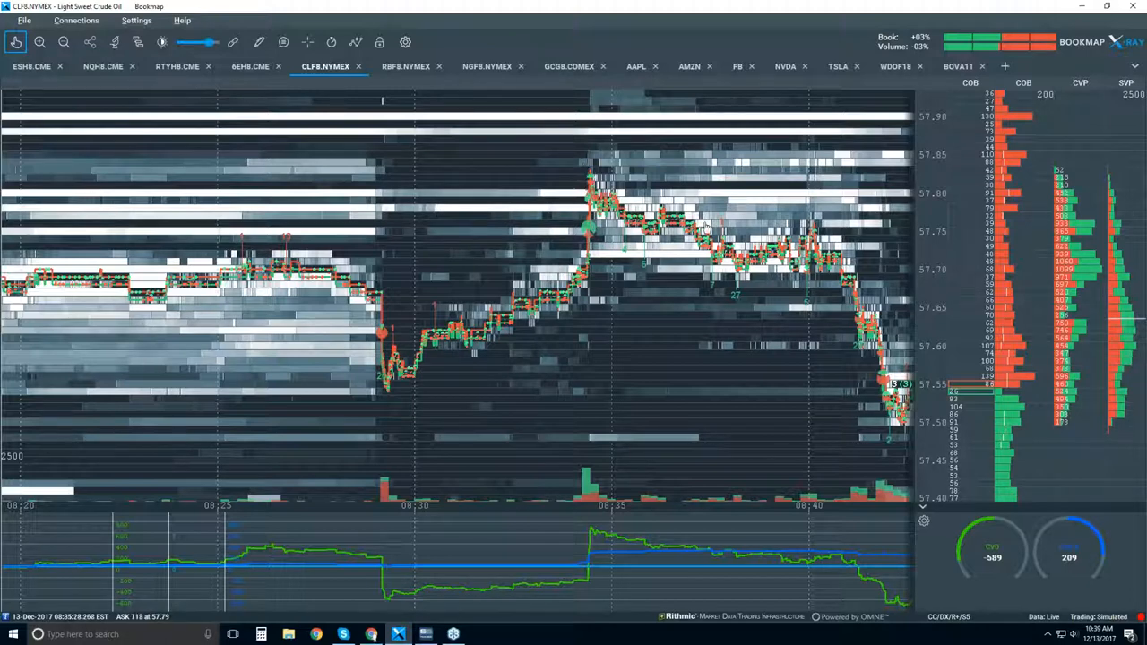
{"action": "mouse_move", "coordinate": [798, 218]}
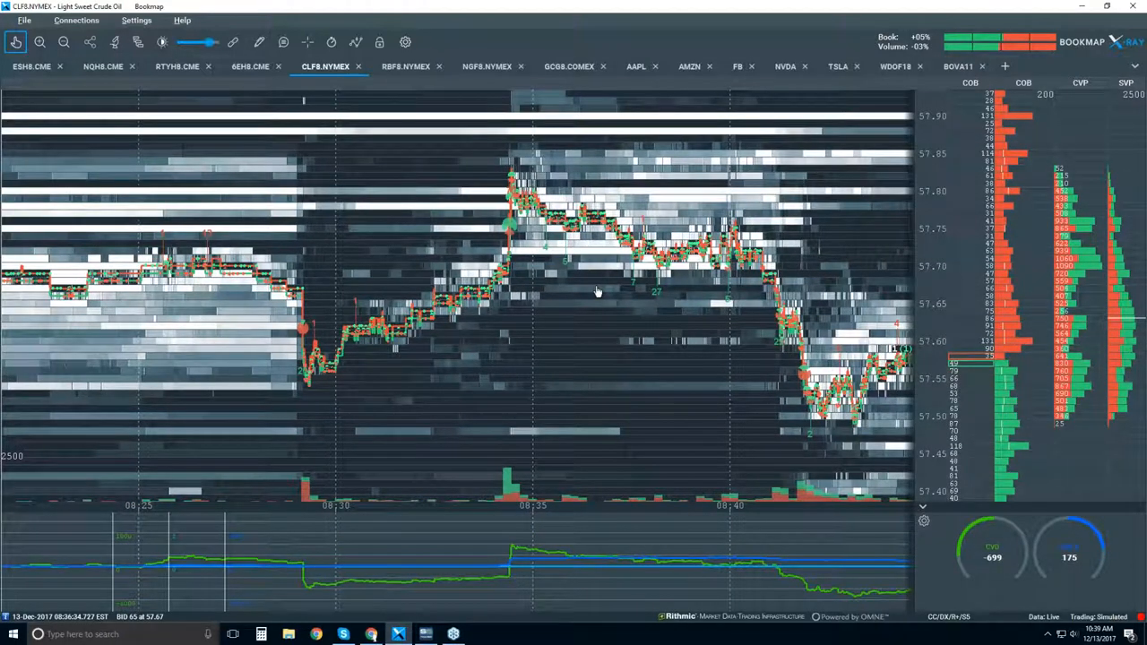
{"action": "mouse_move", "coordinate": [224, 206]}
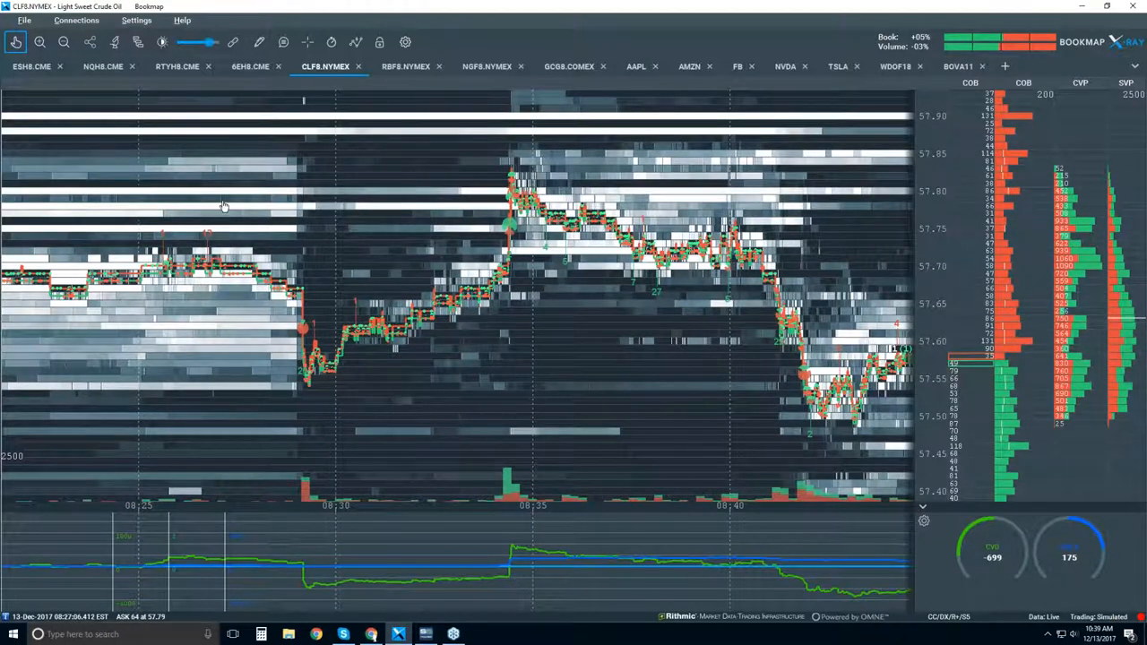
{"action": "mouse_move", "coordinate": [315, 206]}
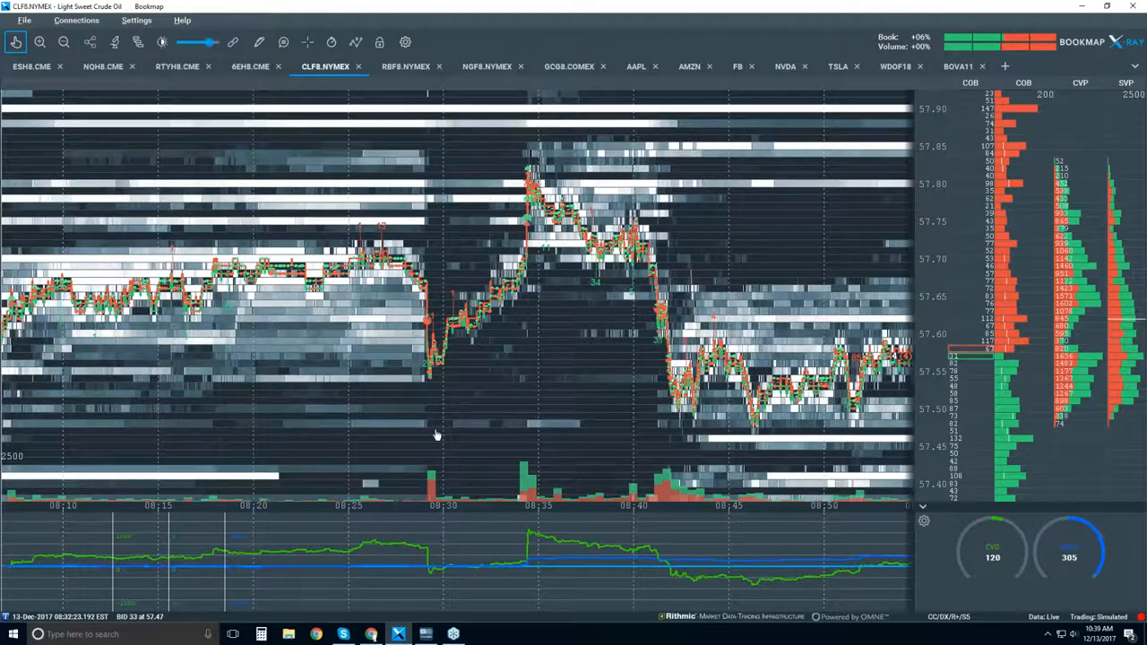
{"action": "mouse_move", "coordinate": [534, 427]}
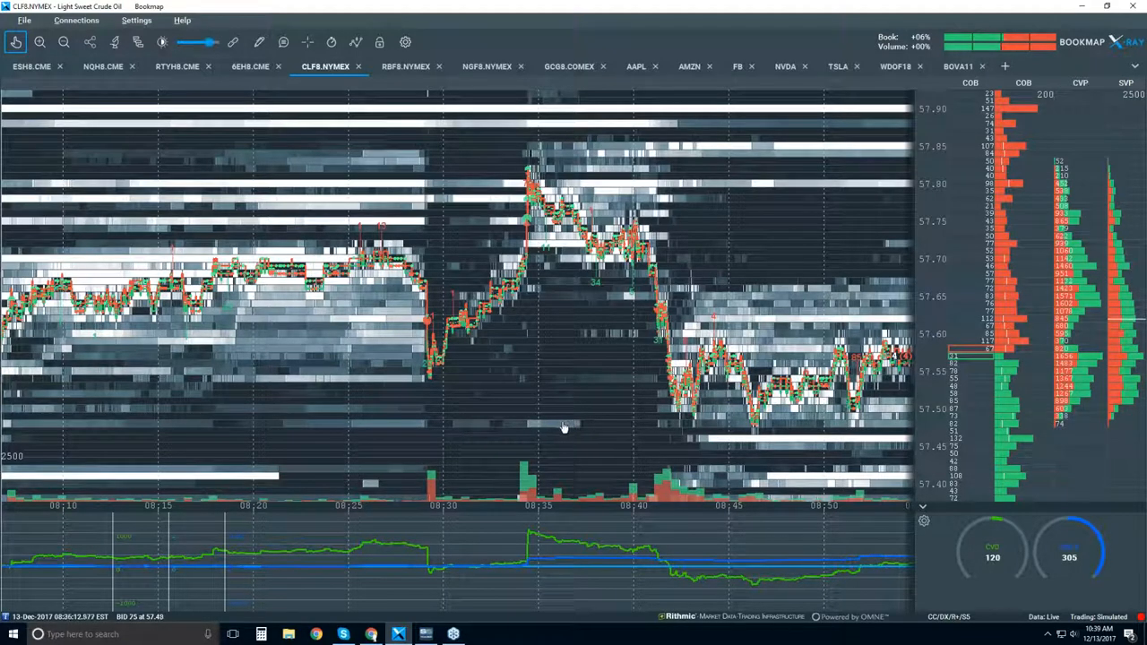
{"action": "mouse_move", "coordinate": [602, 349]}
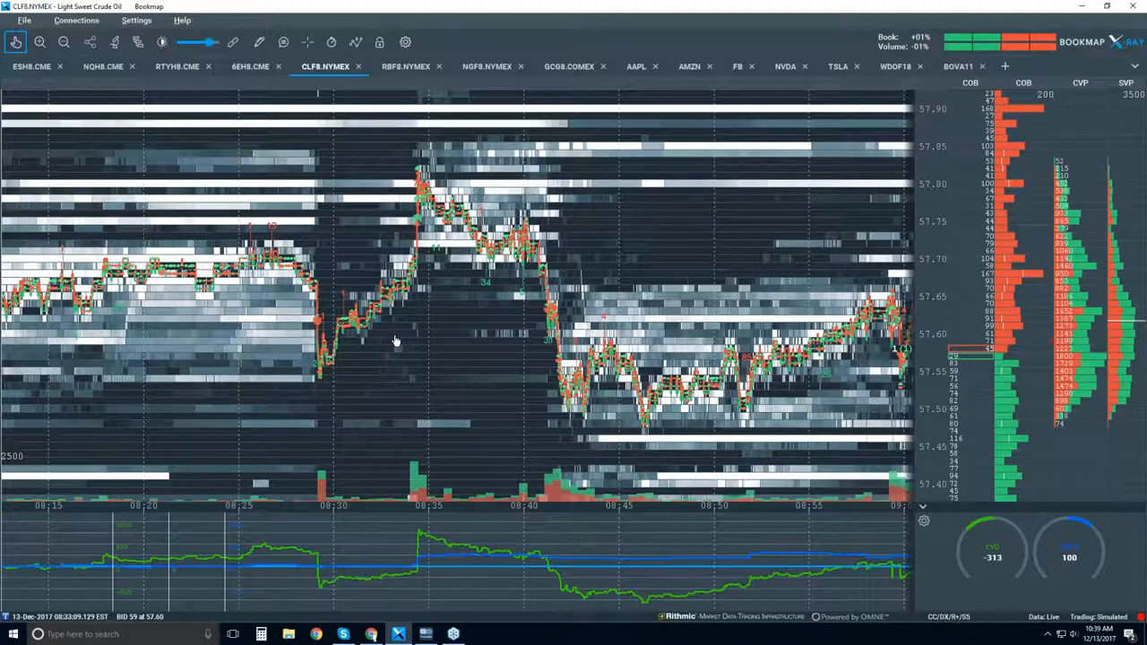
{"action": "mouse_move", "coordinate": [339, 358]}
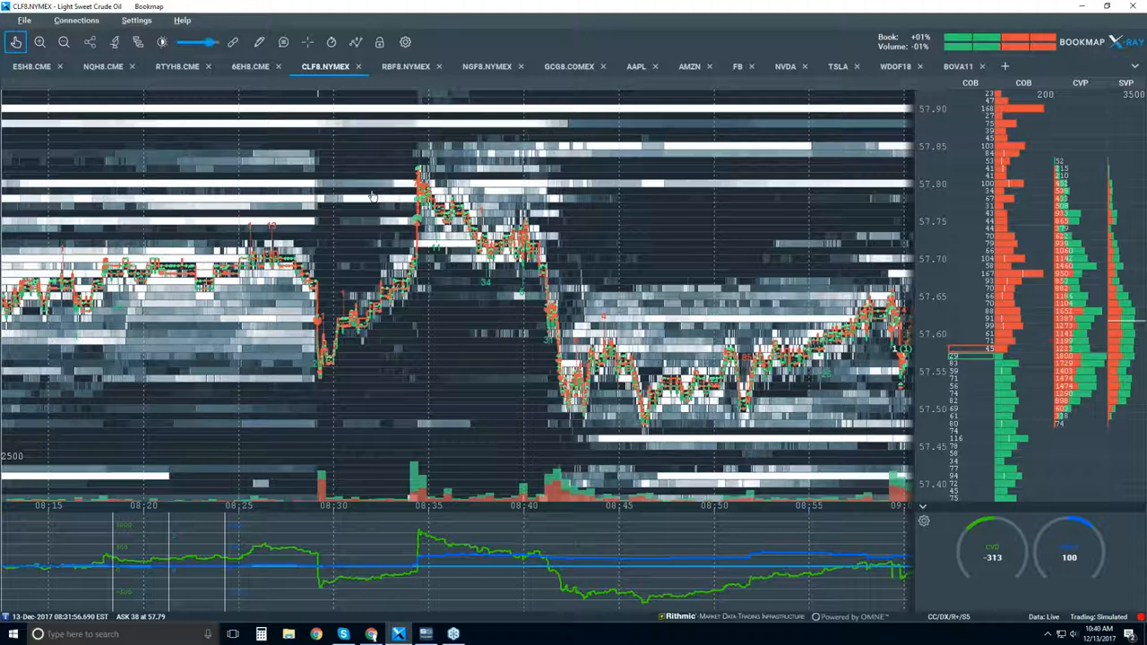
{"action": "mouse_move", "coordinate": [414, 283]}
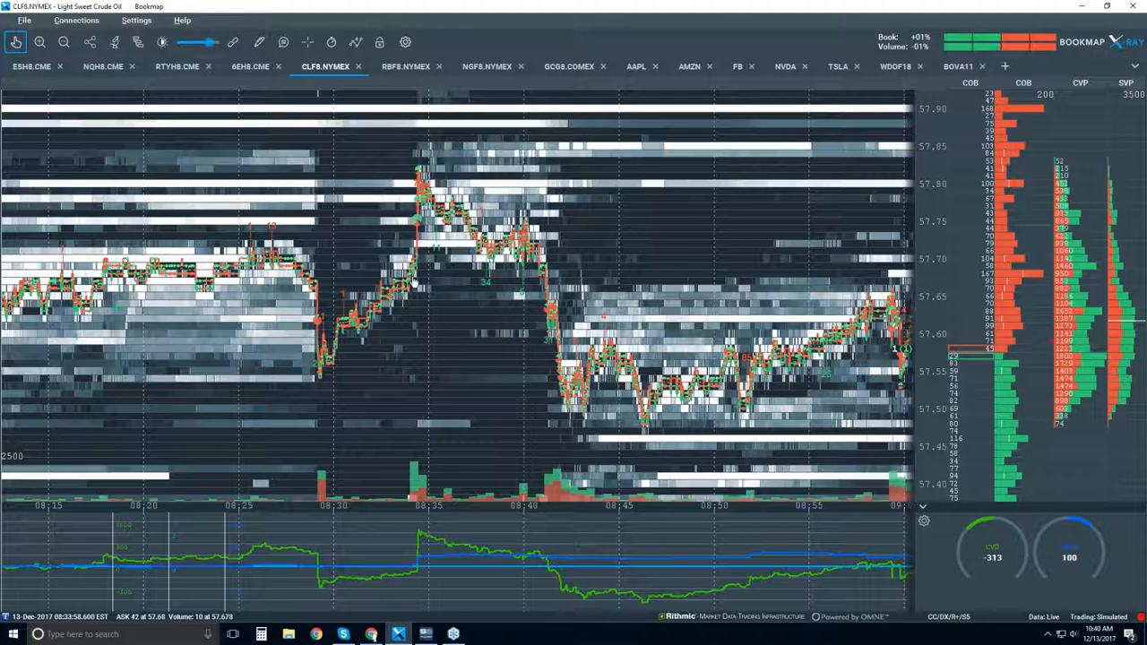
{"action": "mouse_move", "coordinate": [157, 161]}
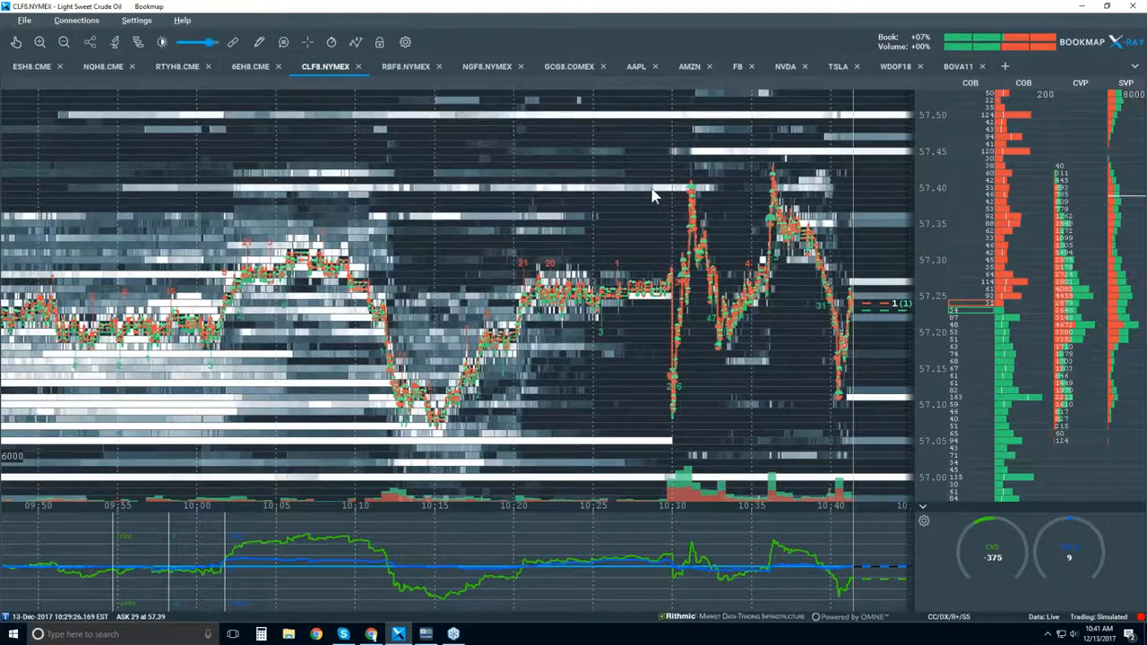
{"action": "mouse_move", "coordinate": [577, 195]}
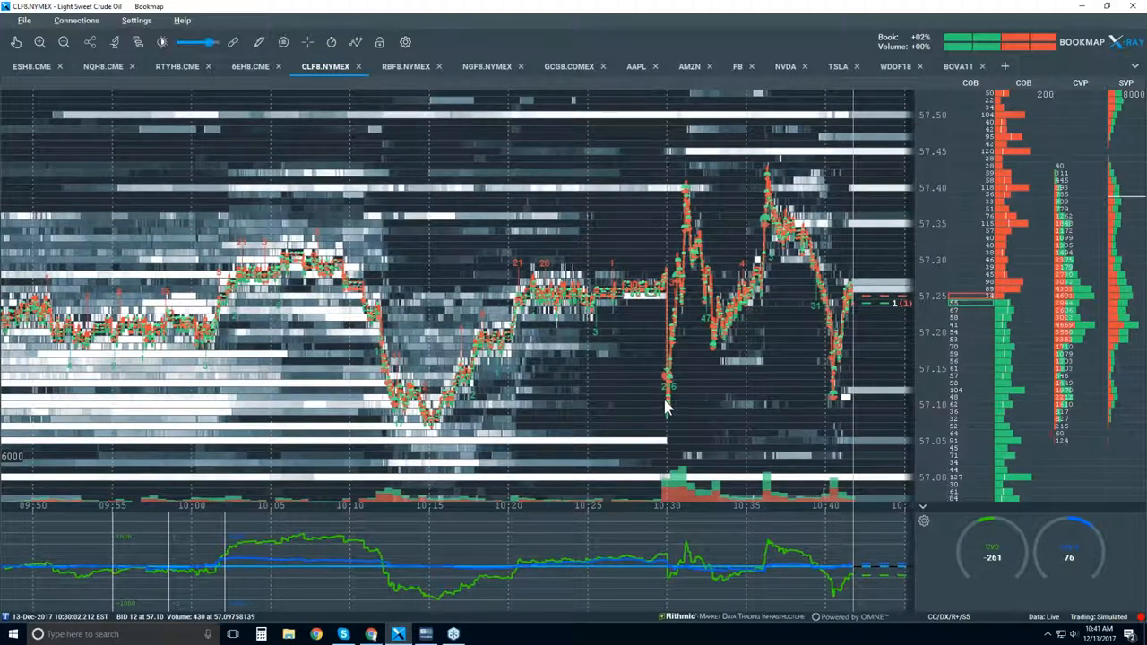
{"action": "mouse_move", "coordinate": [618, 195]}
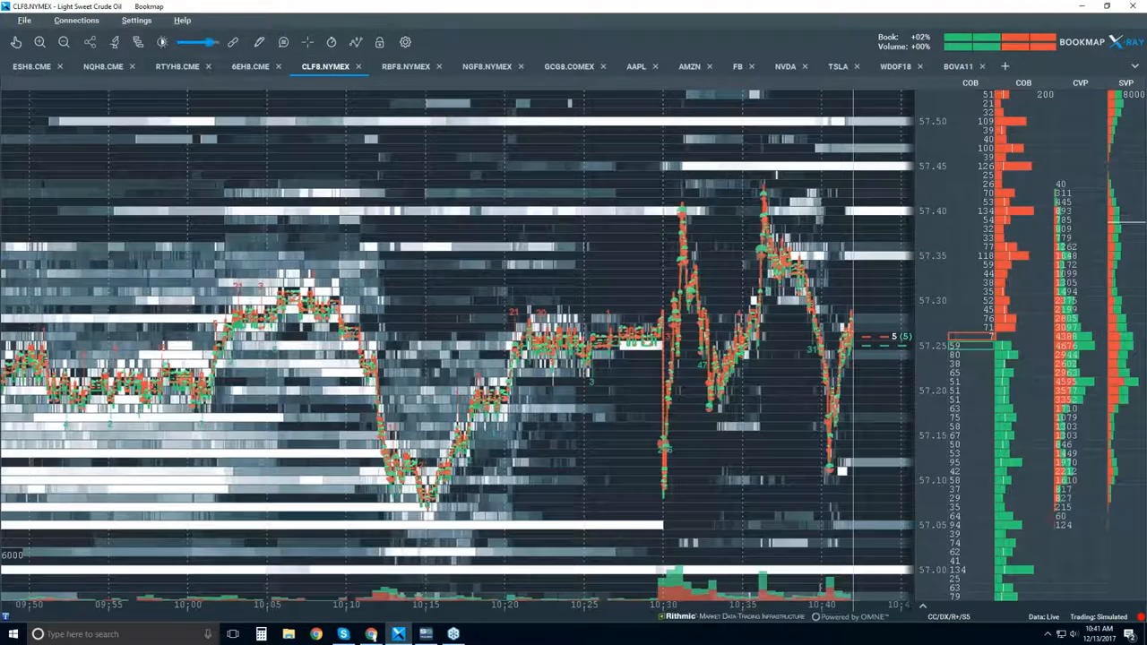
In Configure visible components, hide all chart layers at once with Hide All
{"action": "left_click", "coordinate": [355, 43]}
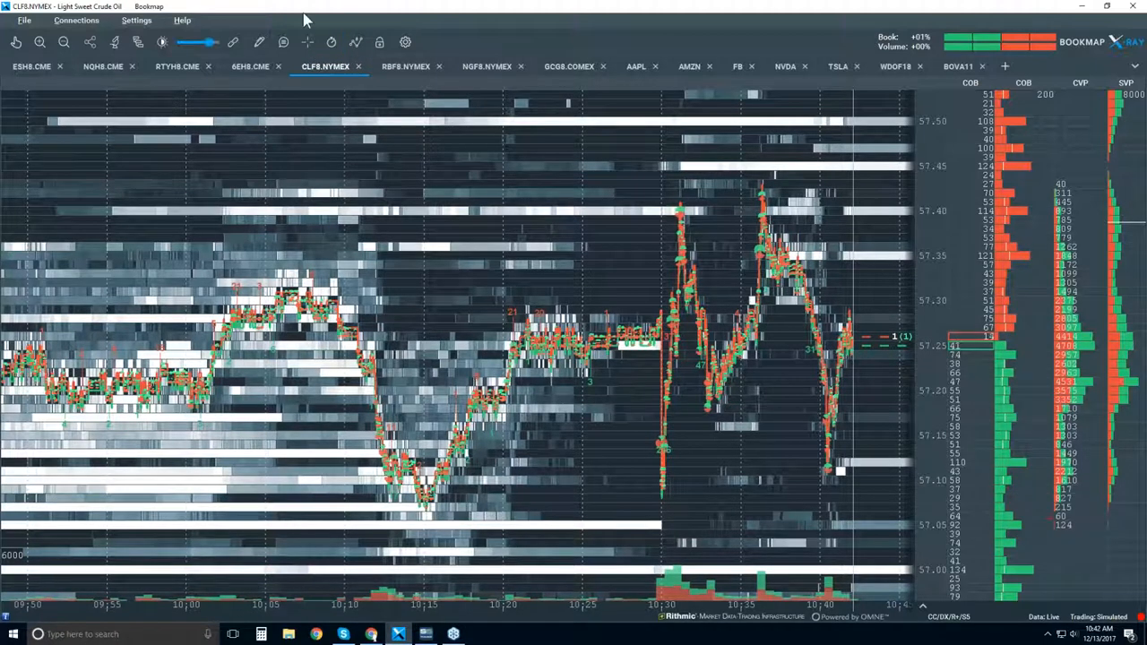
{"action": "left_click", "coordinate": [355, 43]}
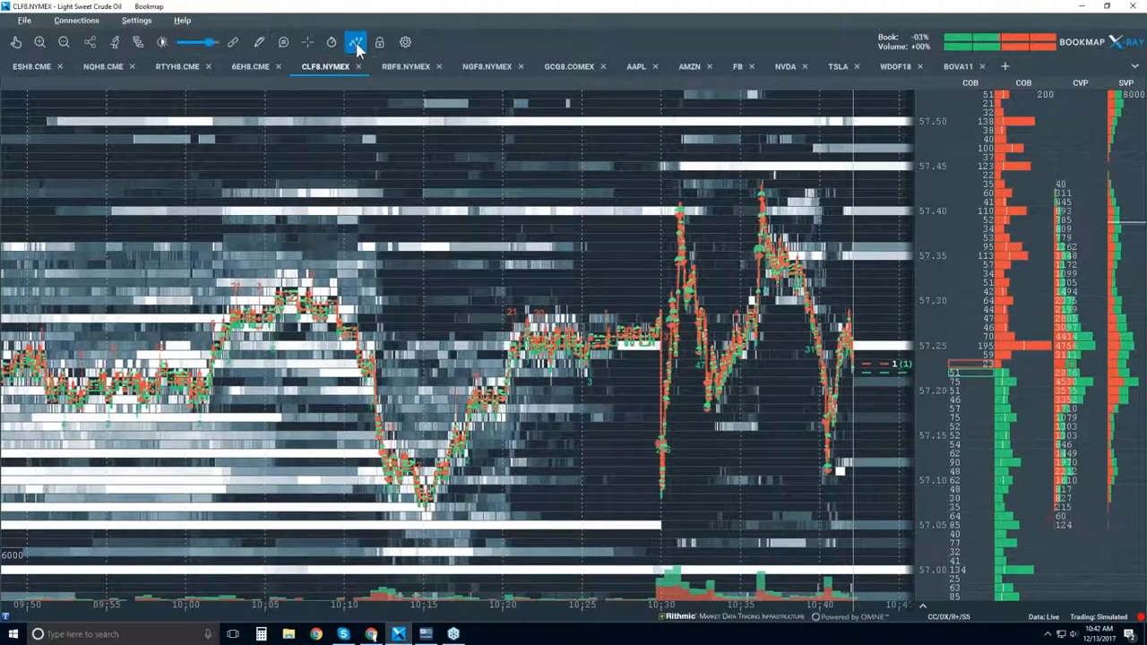
{"action": "left_click", "coordinate": [355, 43]}
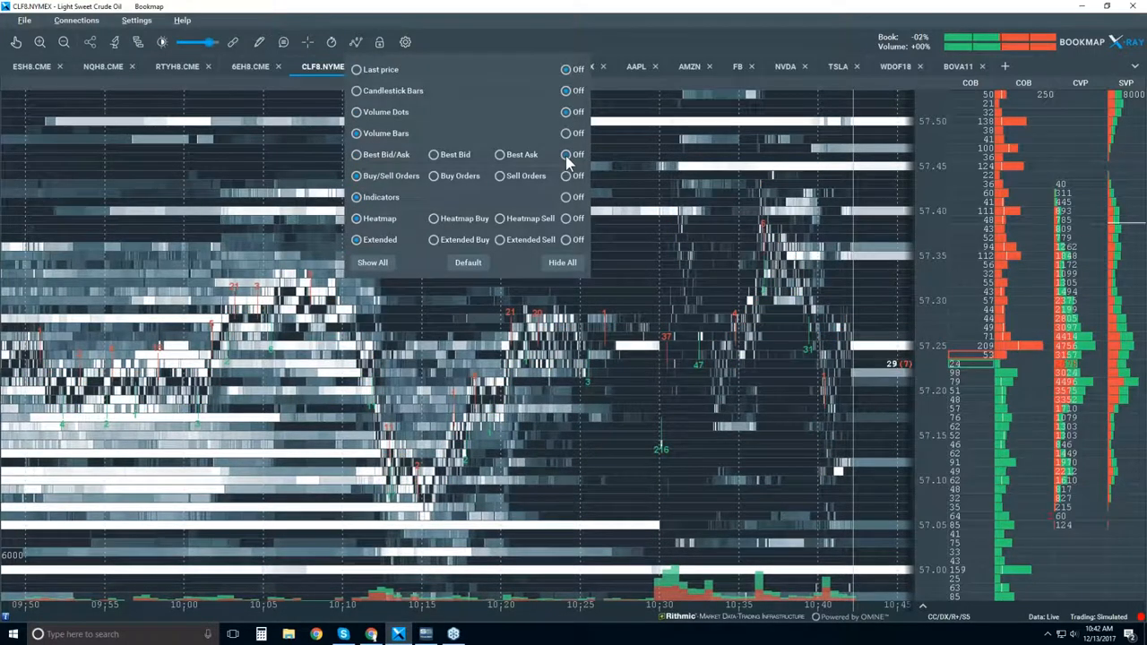
{"action": "left_click", "coordinate": [562, 262]}
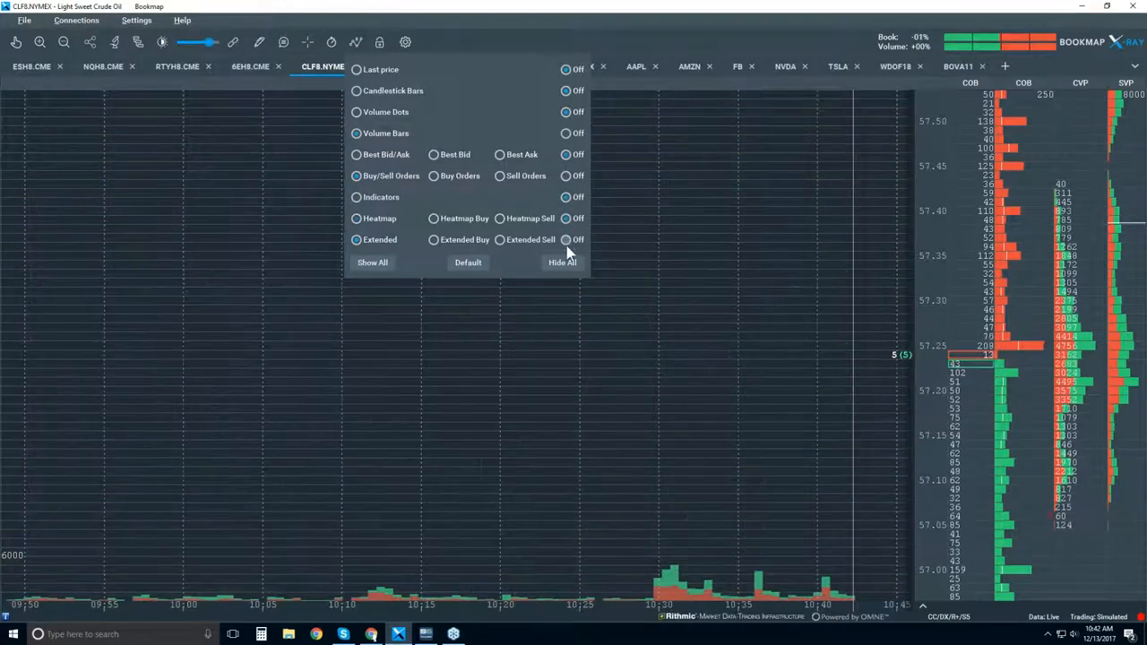
{"action": "mouse_move", "coordinate": [401, 98]}
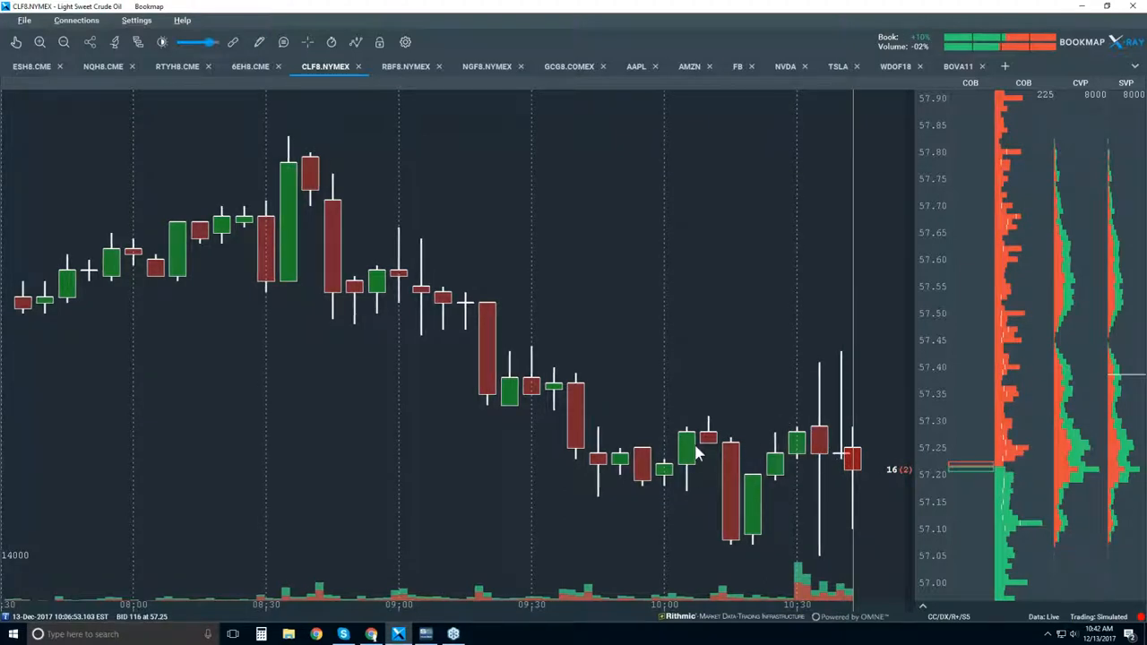
{"action": "mouse_move", "coordinate": [739, 455]}
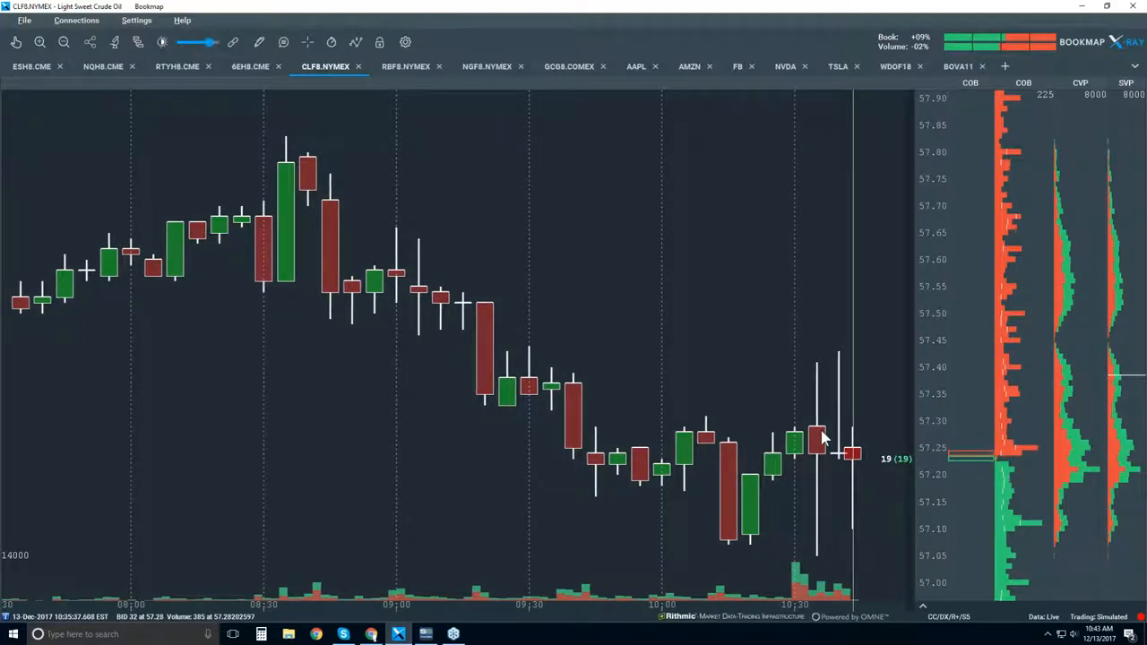
{"action": "mouse_move", "coordinate": [355, 43]}
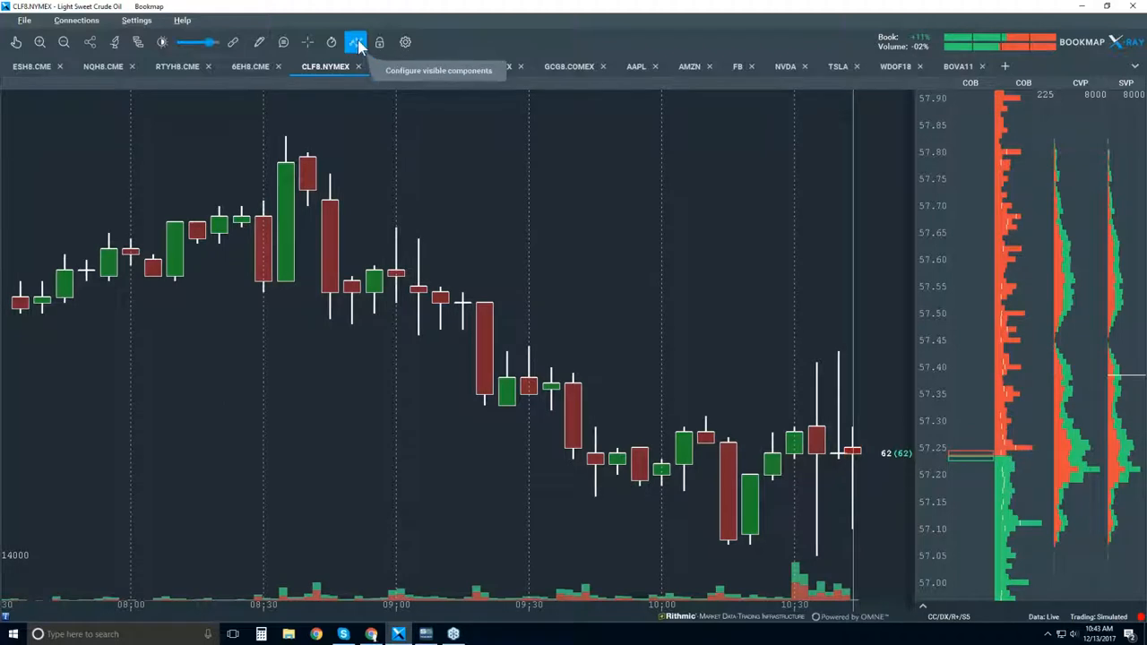
Bring up the visible-components settings to enable Best Bid/Ask lines and Volume Dots
{"action": "left_click", "coordinate": [354, 43]}
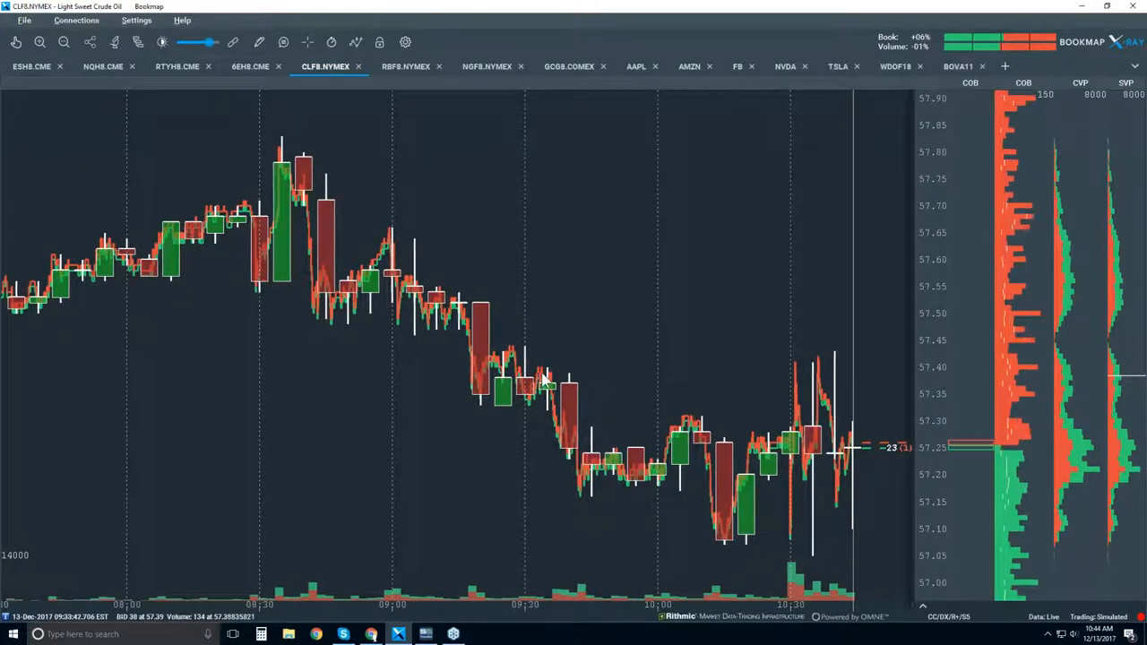
{"action": "mouse_move", "coordinate": [527, 355]}
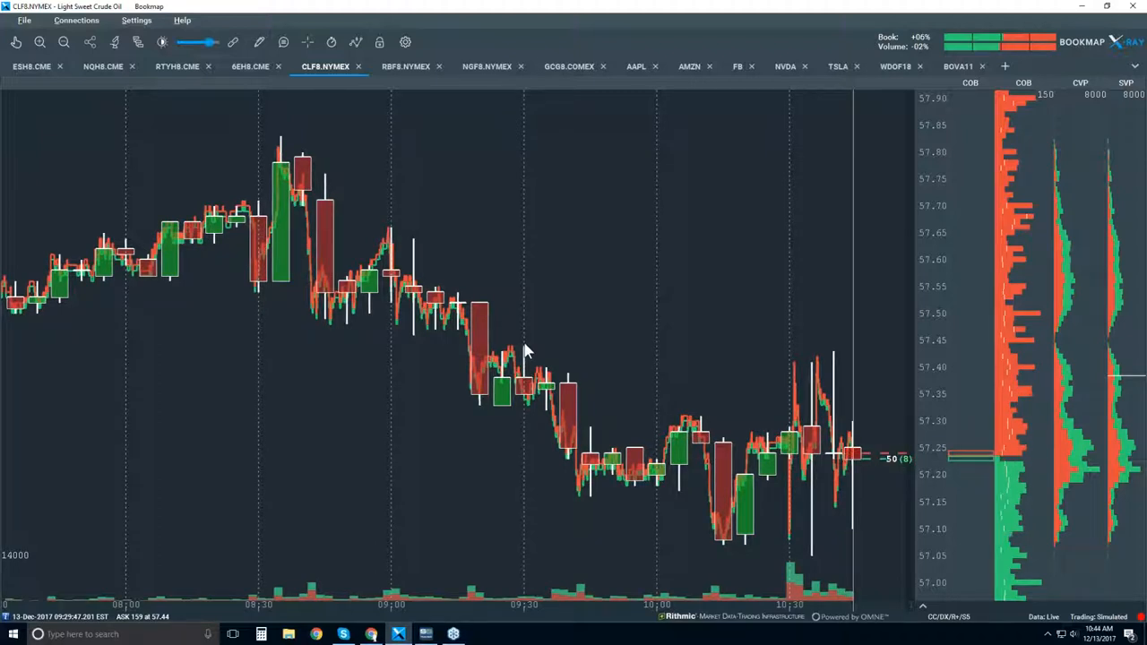
{"action": "mouse_move", "coordinate": [383, 88]}
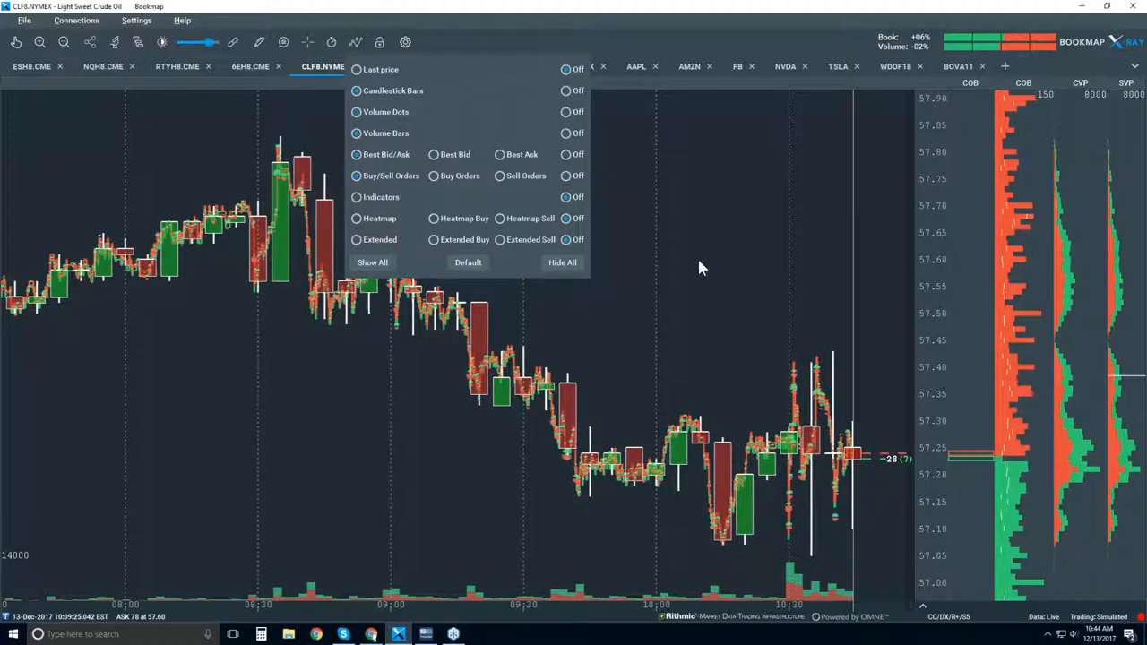
Close the layer settings, leaving candlesticks with bid/ask lines and volume dots on the chart
{"action": "left_click", "coordinate": [702, 262]}
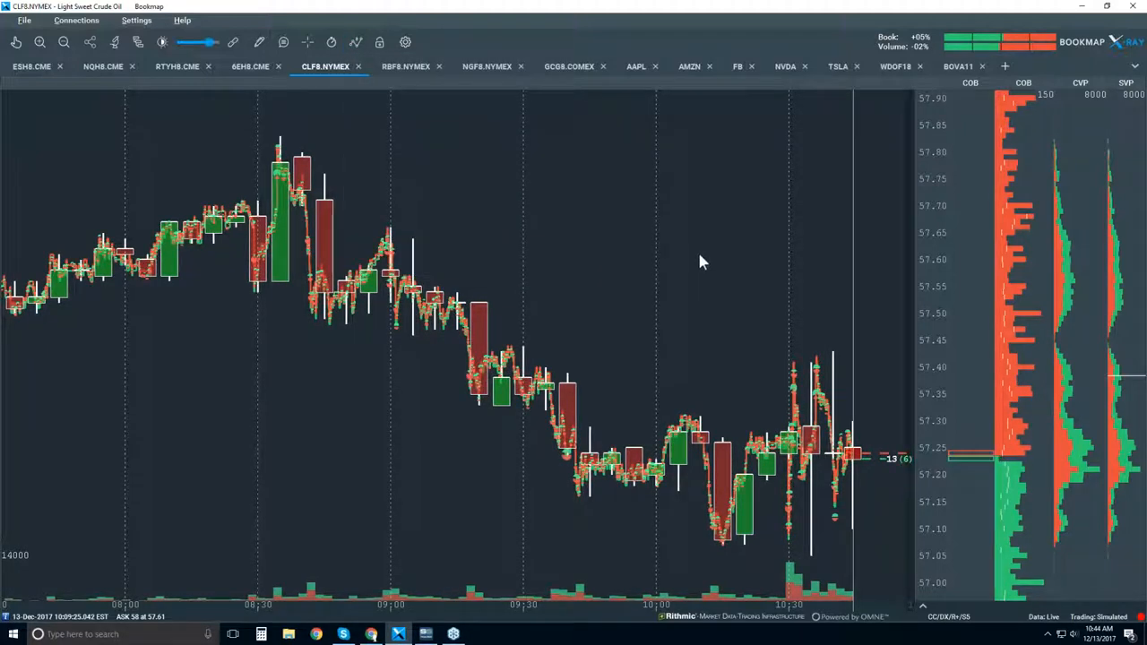
{"action": "left_click", "coordinate": [161, 43]}
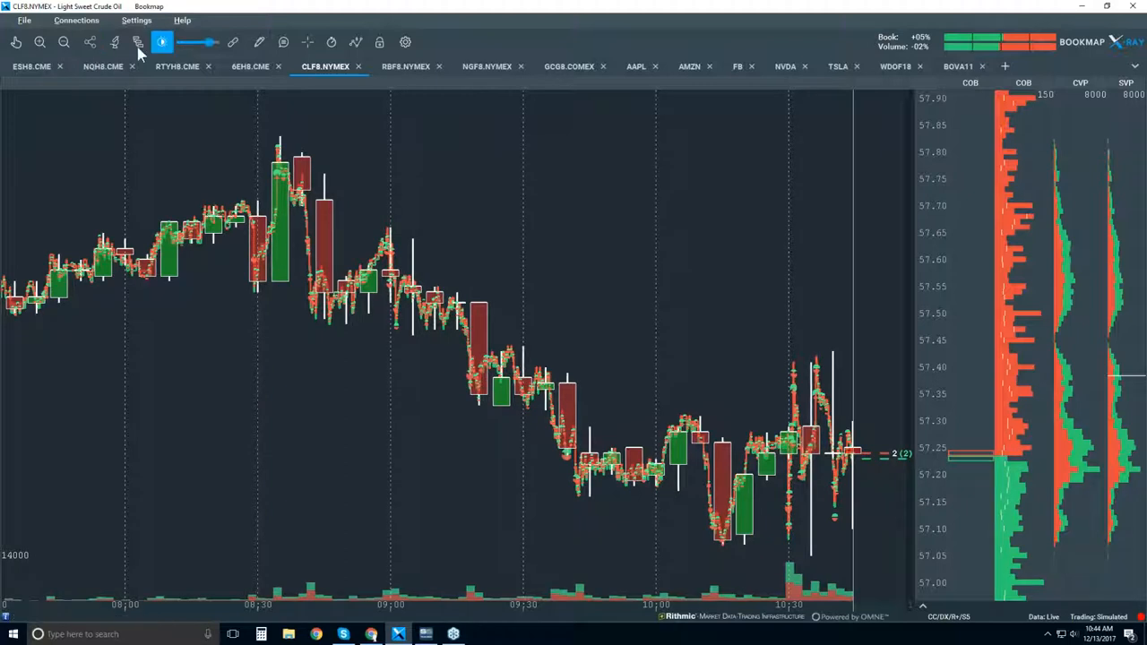
{"action": "mouse_move", "coordinate": [114, 43]}
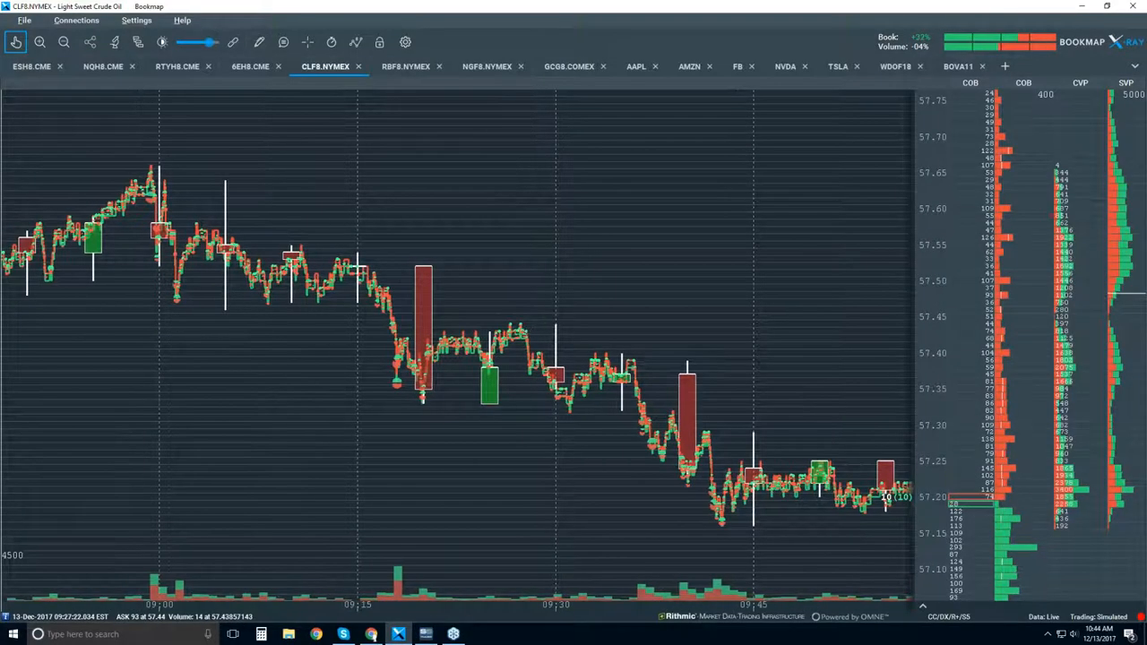
{"action": "mouse_move", "coordinate": [536, 306]}
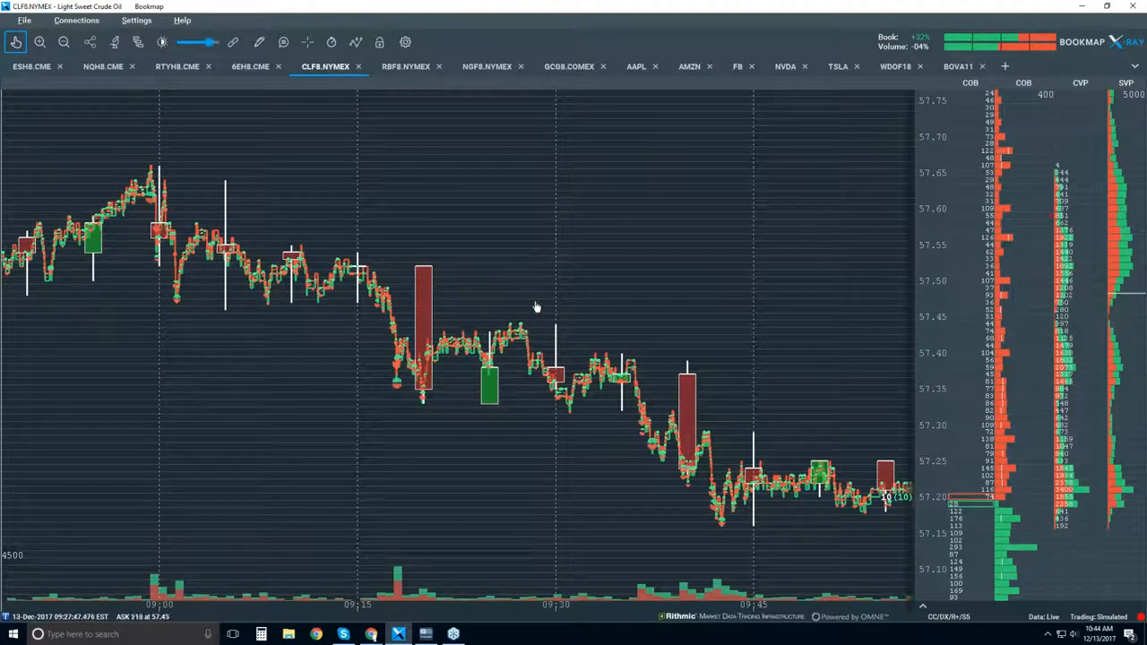
{"action": "mouse_move", "coordinate": [372, 312]}
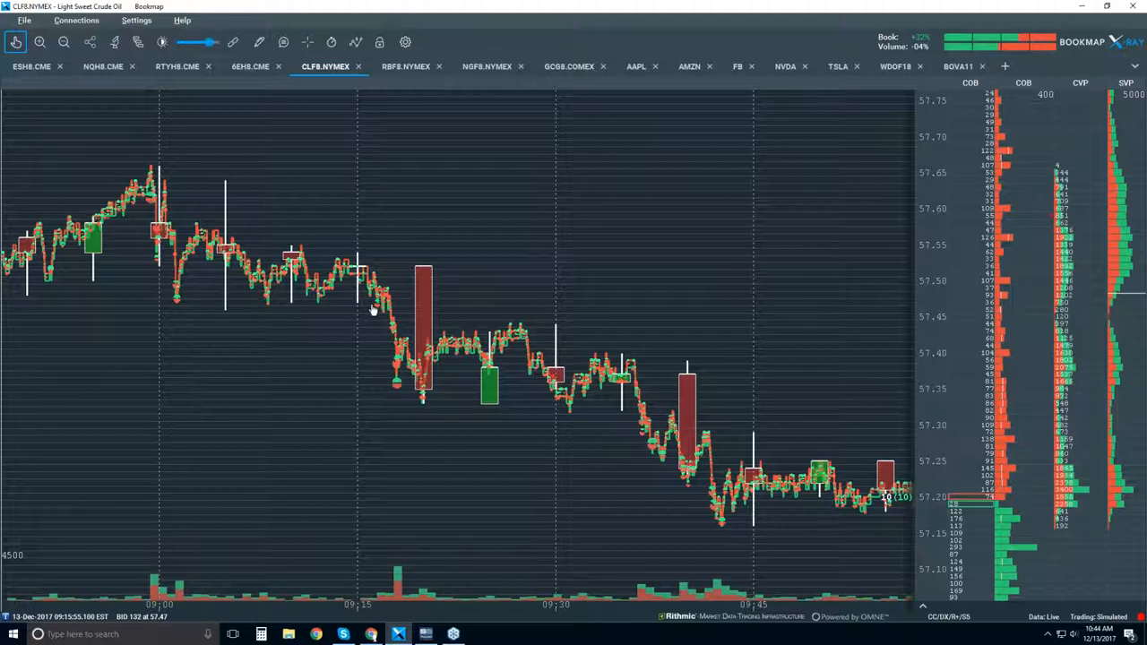
{"action": "mouse_move", "coordinate": [349, 308]}
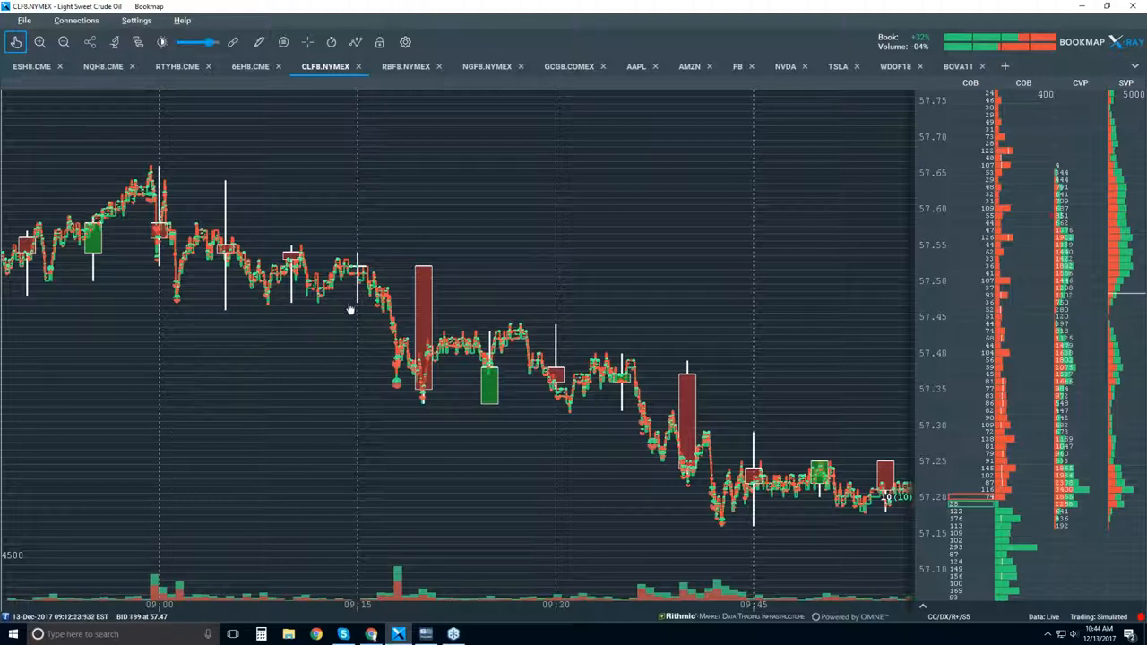
{"action": "mouse_move", "coordinate": [404, 350]}
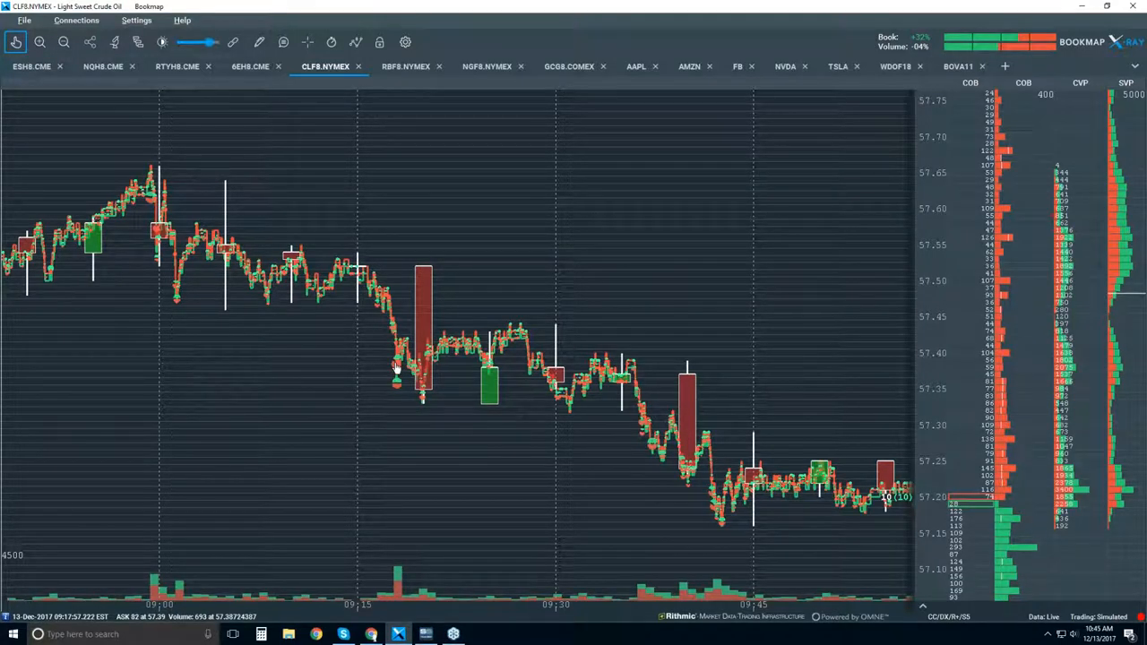
{"action": "mouse_move", "coordinate": [383, 326]}
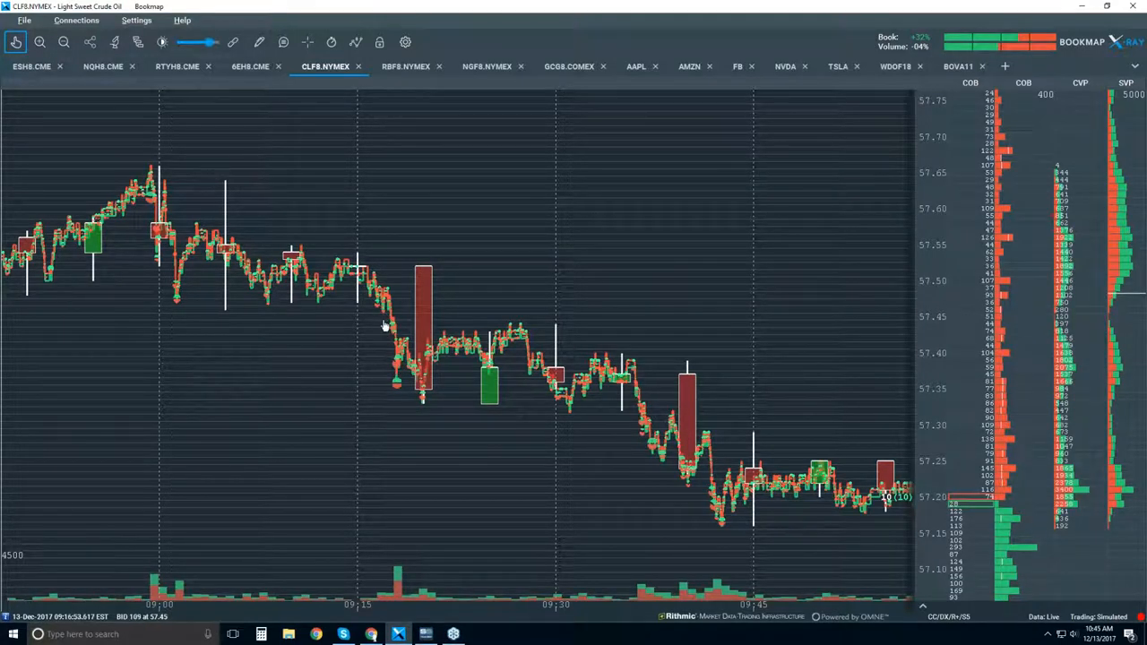
{"action": "mouse_move", "coordinate": [394, 378]}
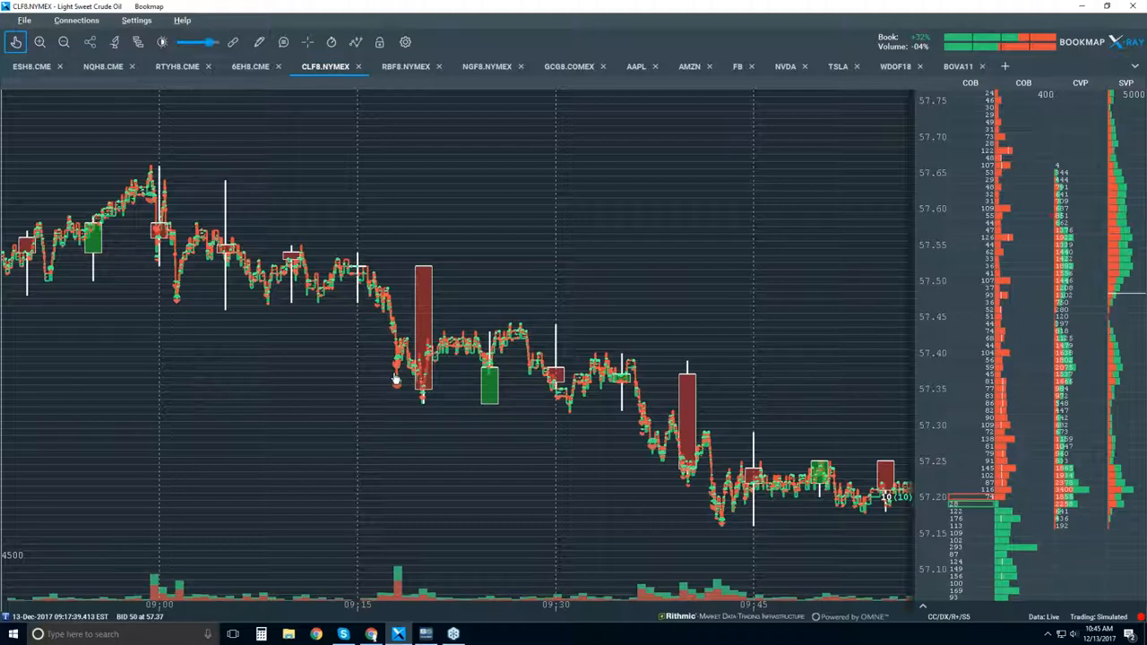
{"action": "mouse_move", "coordinate": [213, 303]}
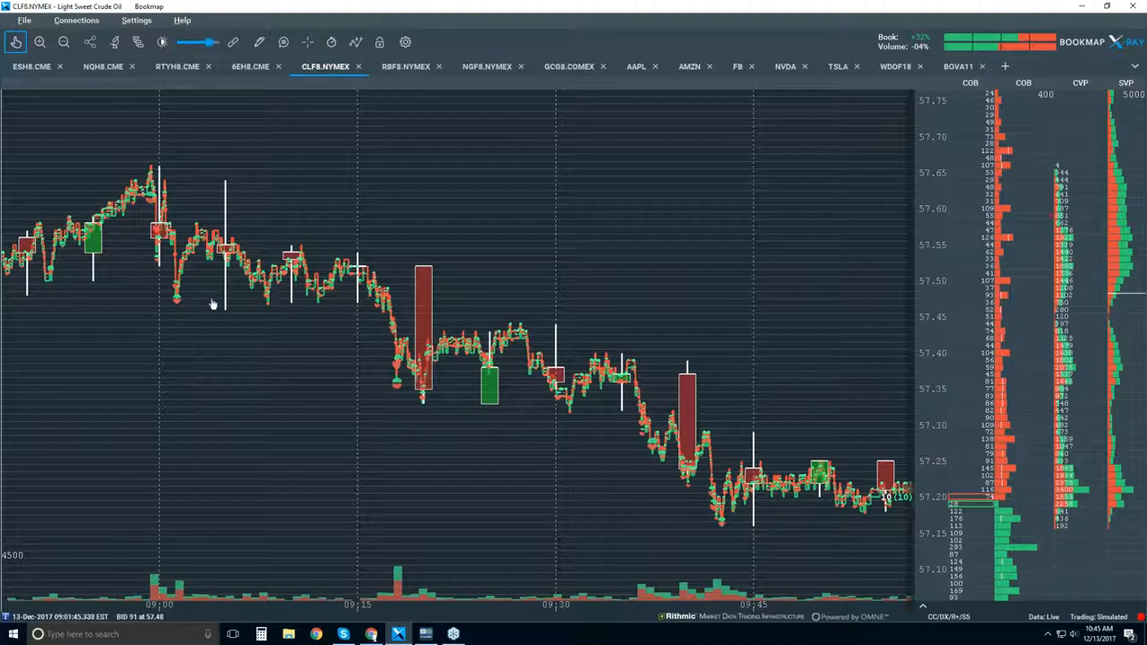
{"action": "mouse_move", "coordinate": [354, 308]}
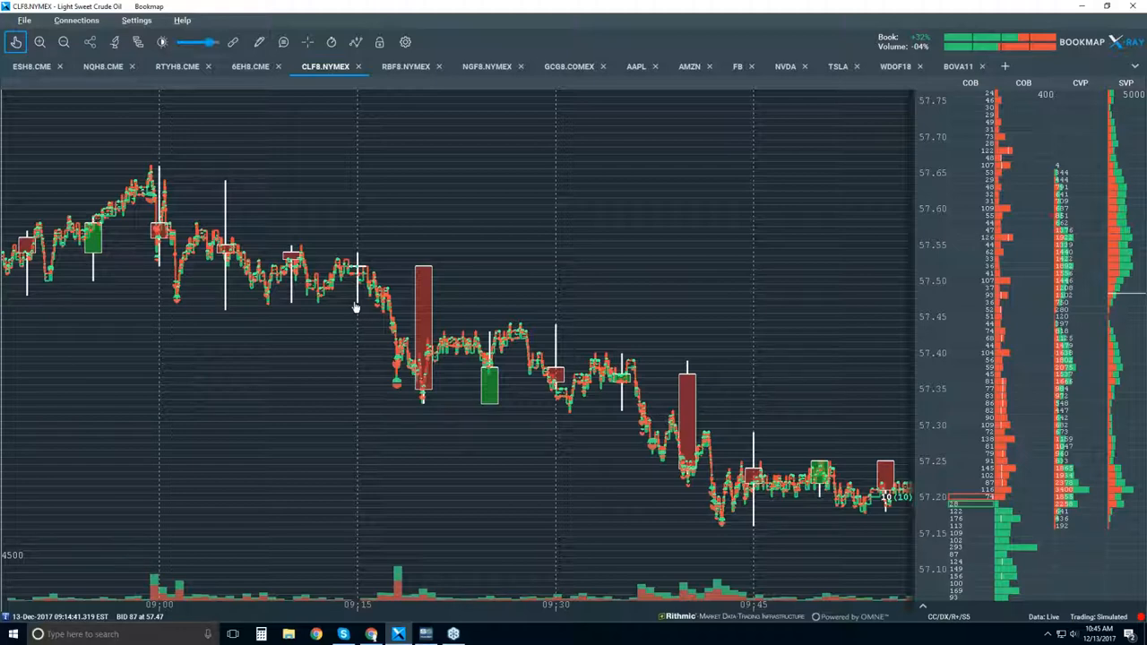
{"action": "mouse_move", "coordinate": [394, 342]}
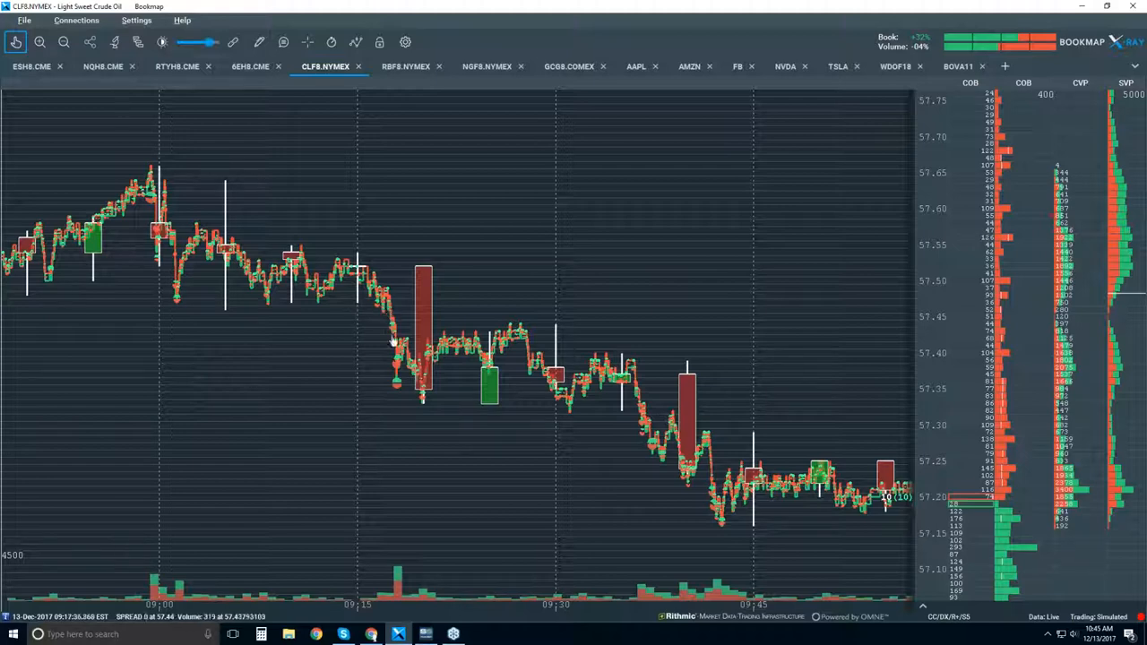
{"action": "mouse_move", "coordinate": [401, 387]}
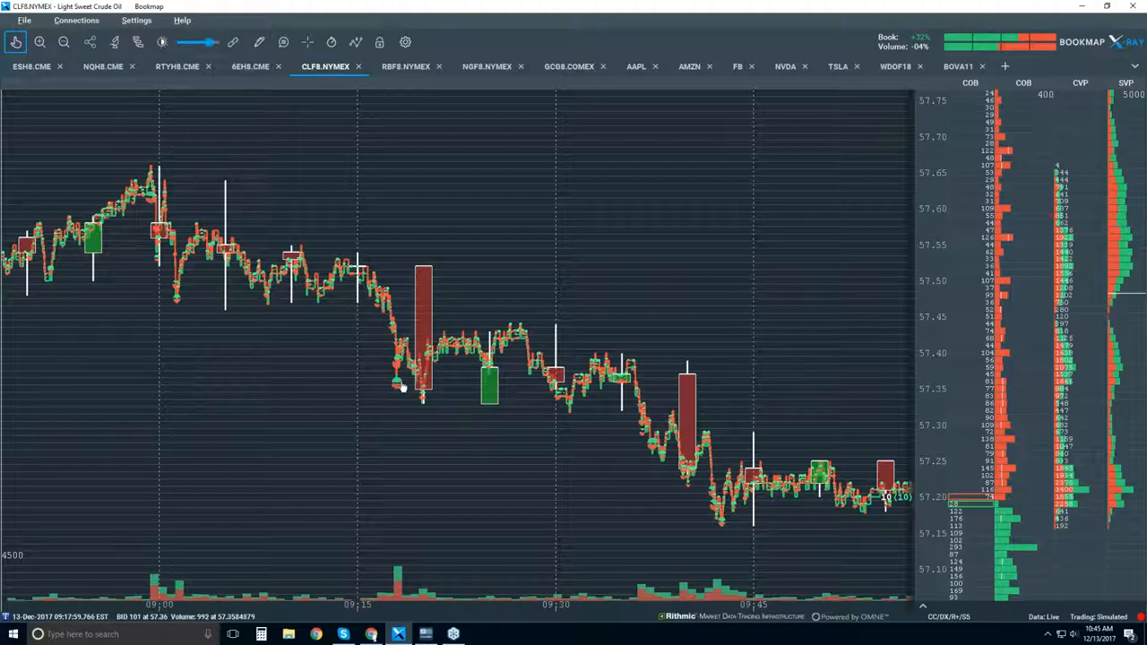
{"action": "mouse_move", "coordinate": [394, 367]}
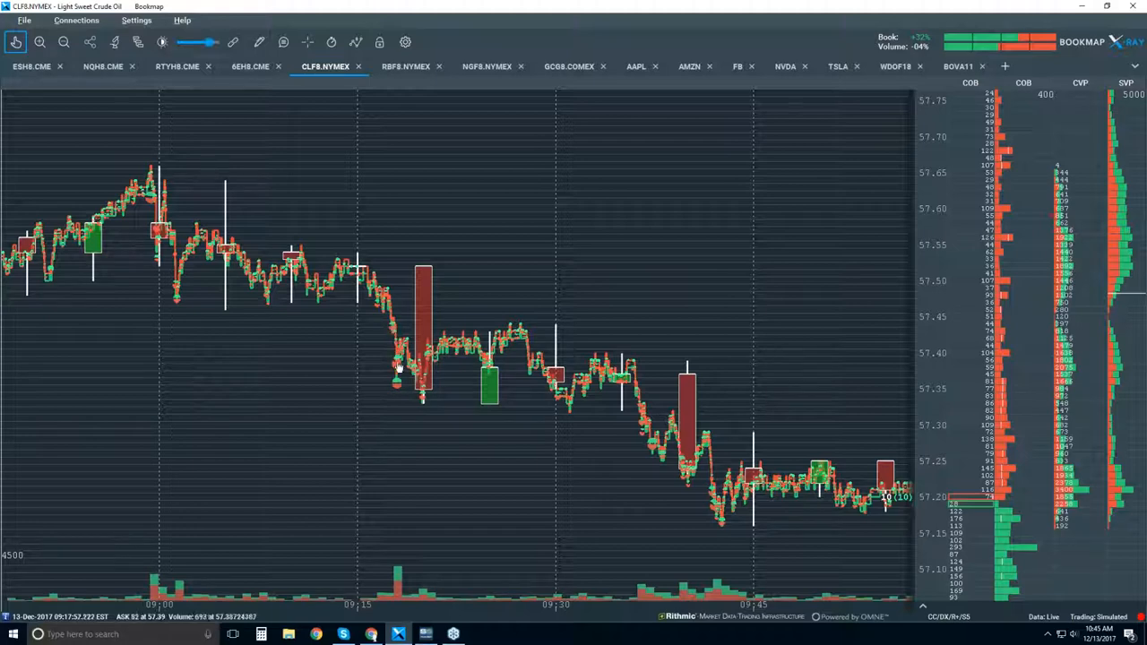
{"action": "mouse_move", "coordinate": [403, 398]}
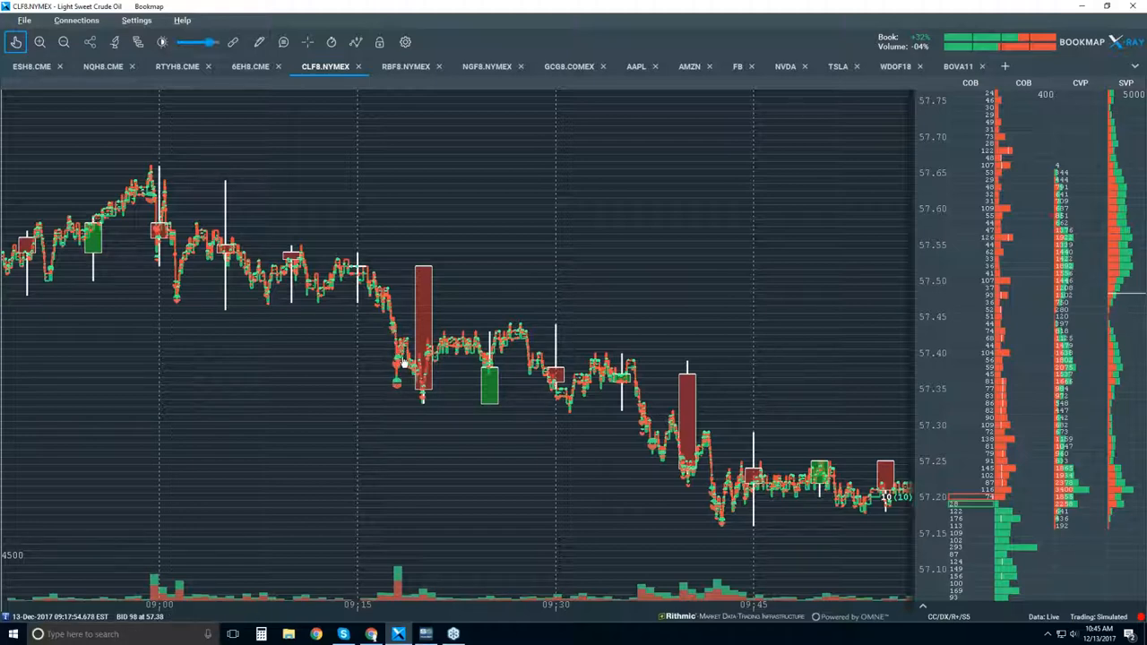
{"action": "mouse_move", "coordinate": [500, 337]}
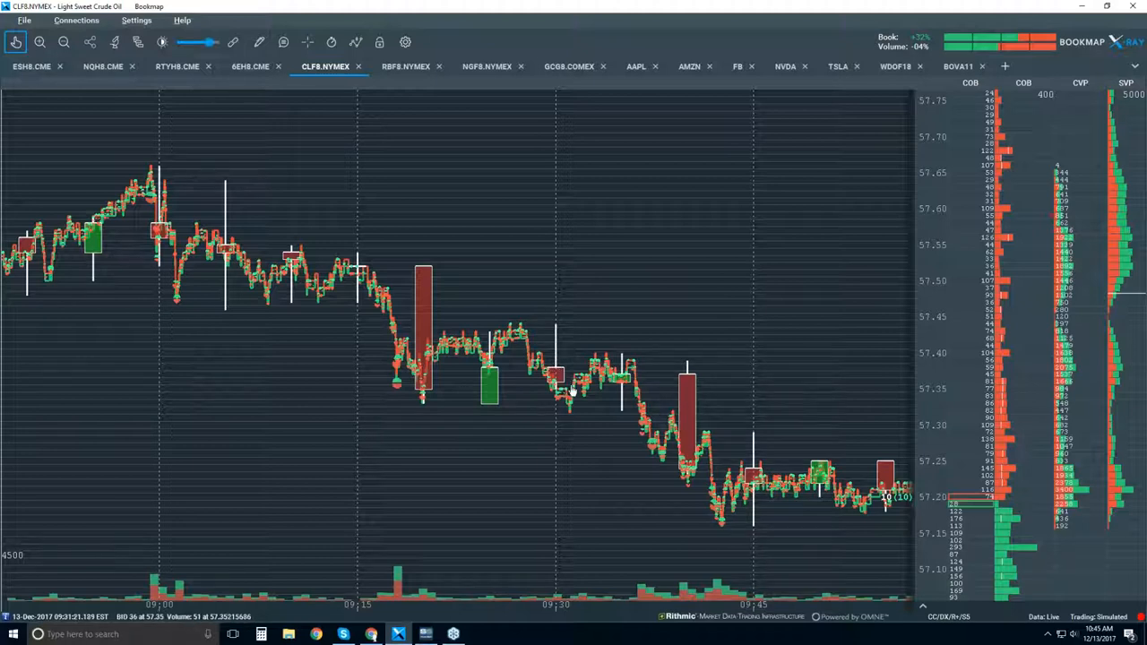
{"action": "mouse_move", "coordinate": [631, 405]}
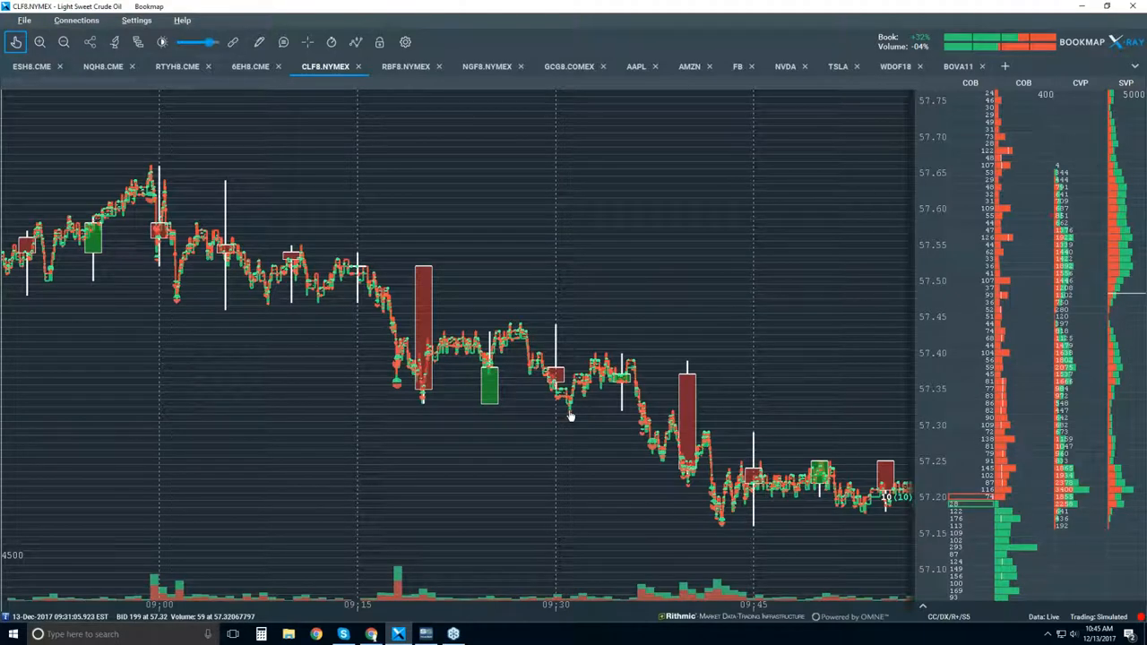
{"action": "mouse_move", "coordinate": [553, 387]}
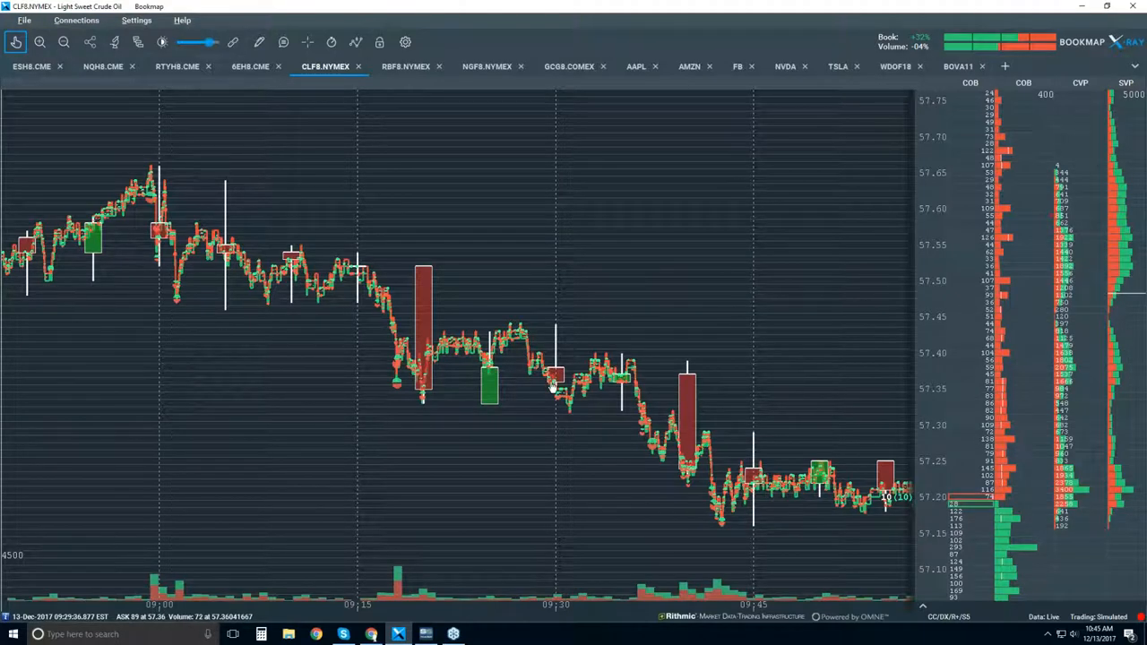
{"action": "mouse_move", "coordinate": [570, 380]}
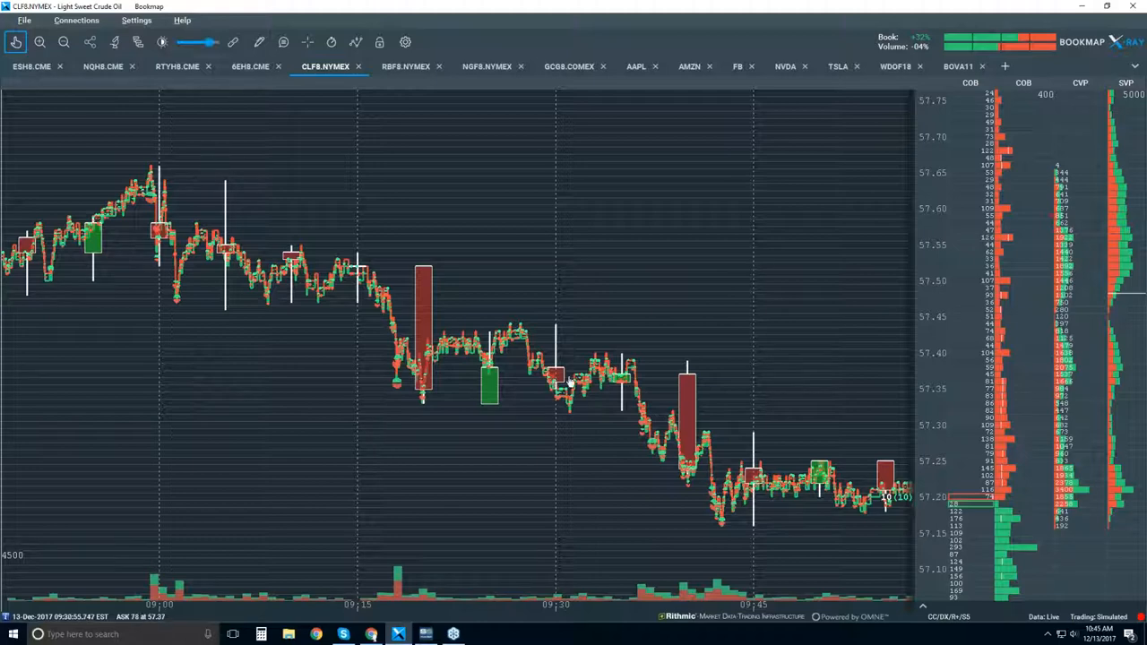
{"action": "mouse_move", "coordinate": [523, 368]}
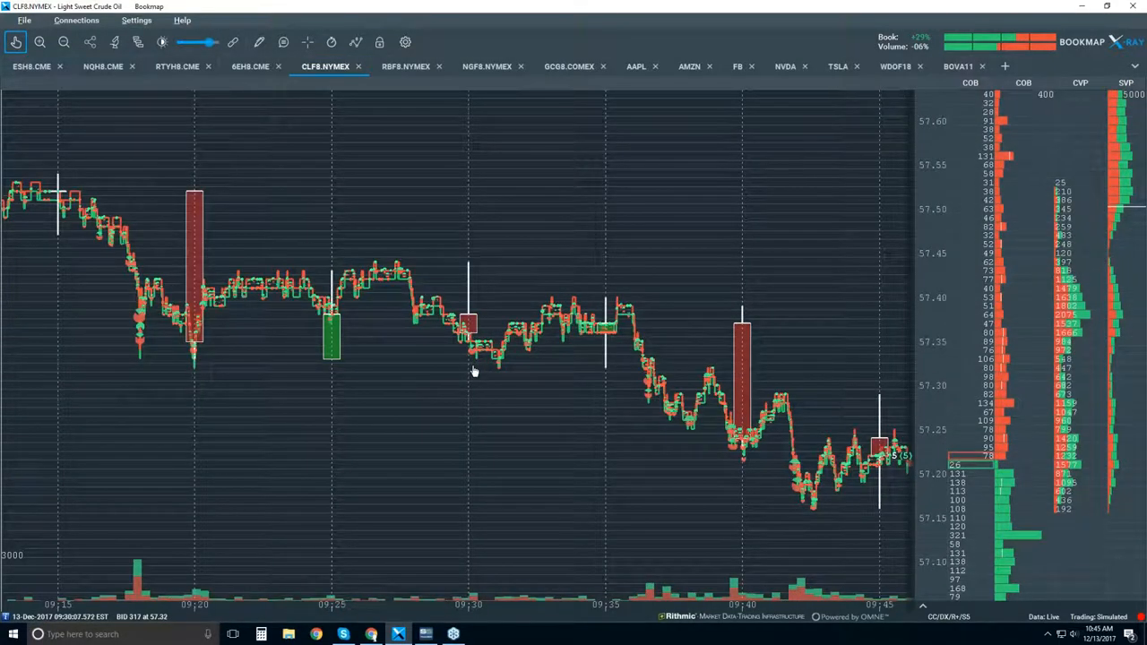
{"action": "mouse_move", "coordinate": [456, 319]}
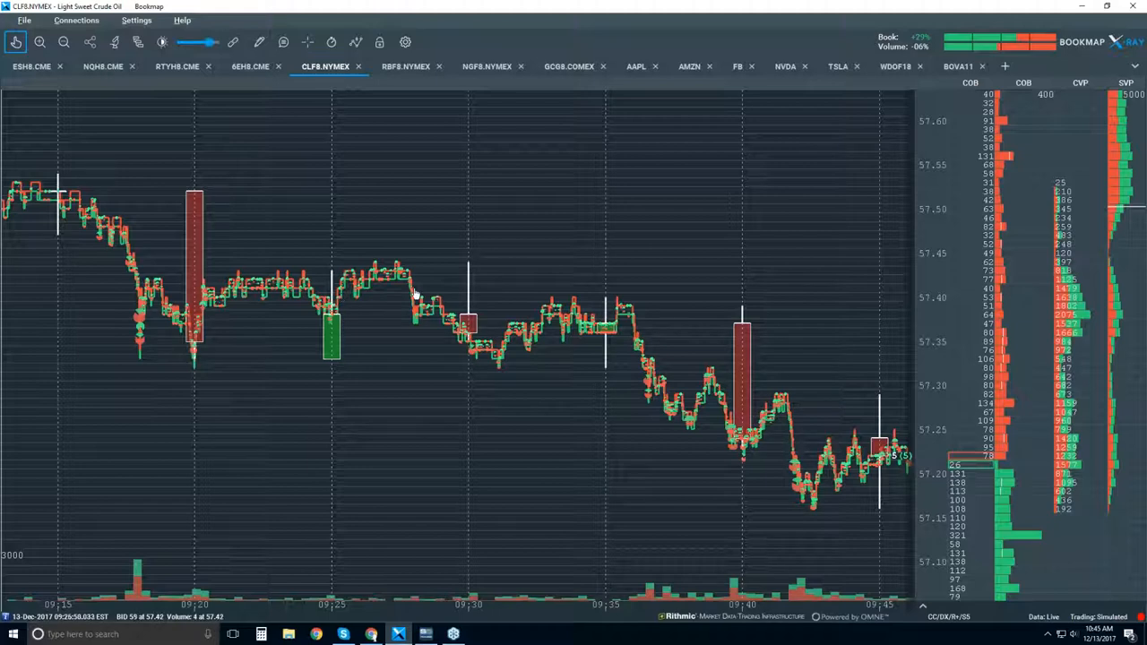
{"action": "mouse_move", "coordinate": [383, 274]}
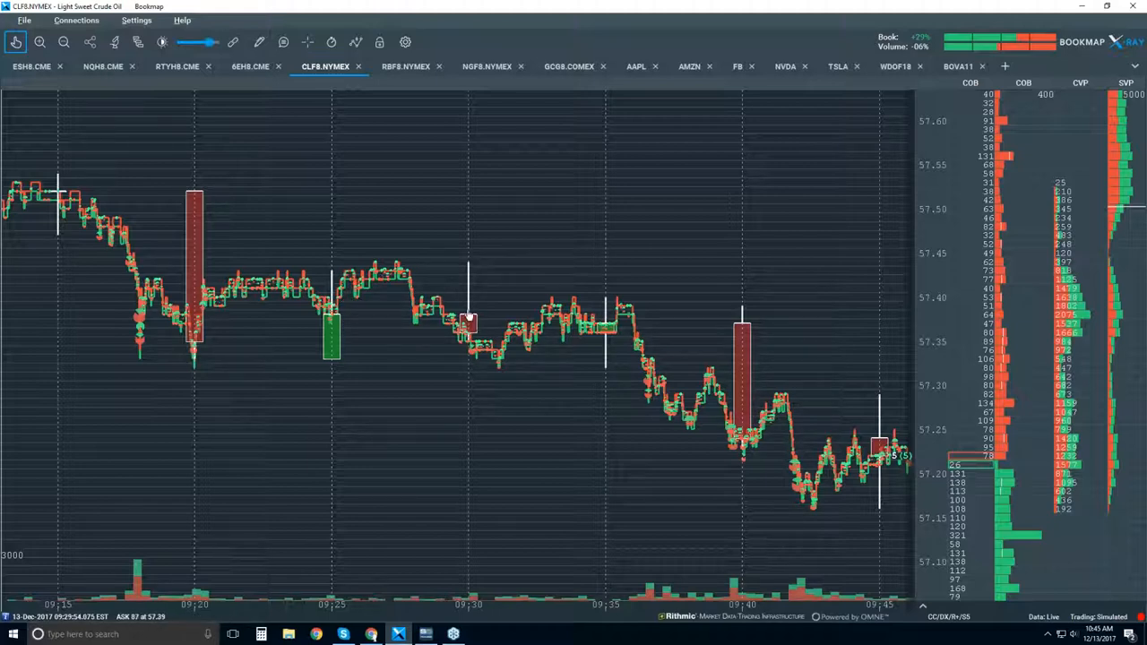
{"action": "mouse_move", "coordinate": [331, 272]}
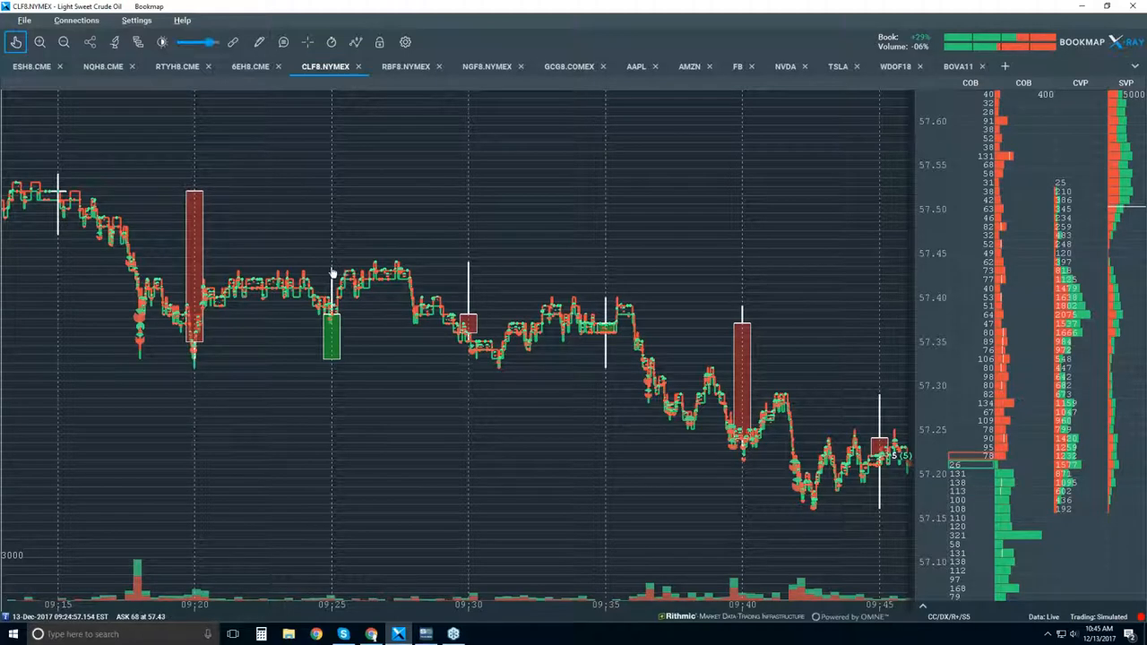
{"action": "mouse_move", "coordinate": [466, 272]}
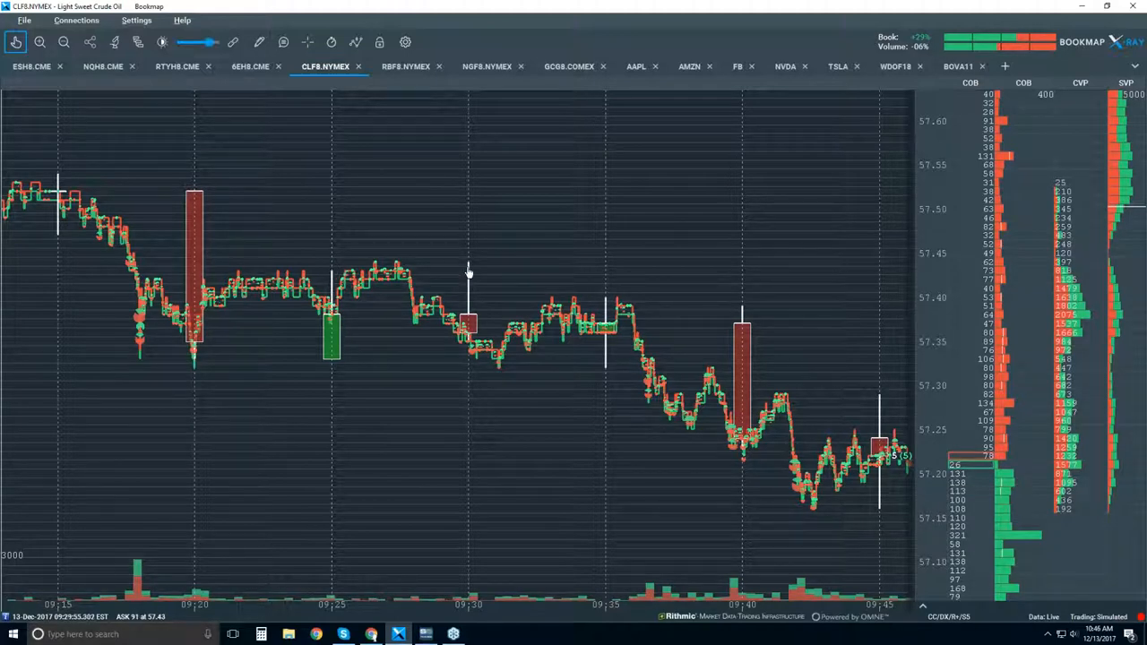
{"action": "mouse_move", "coordinate": [428, 294]}
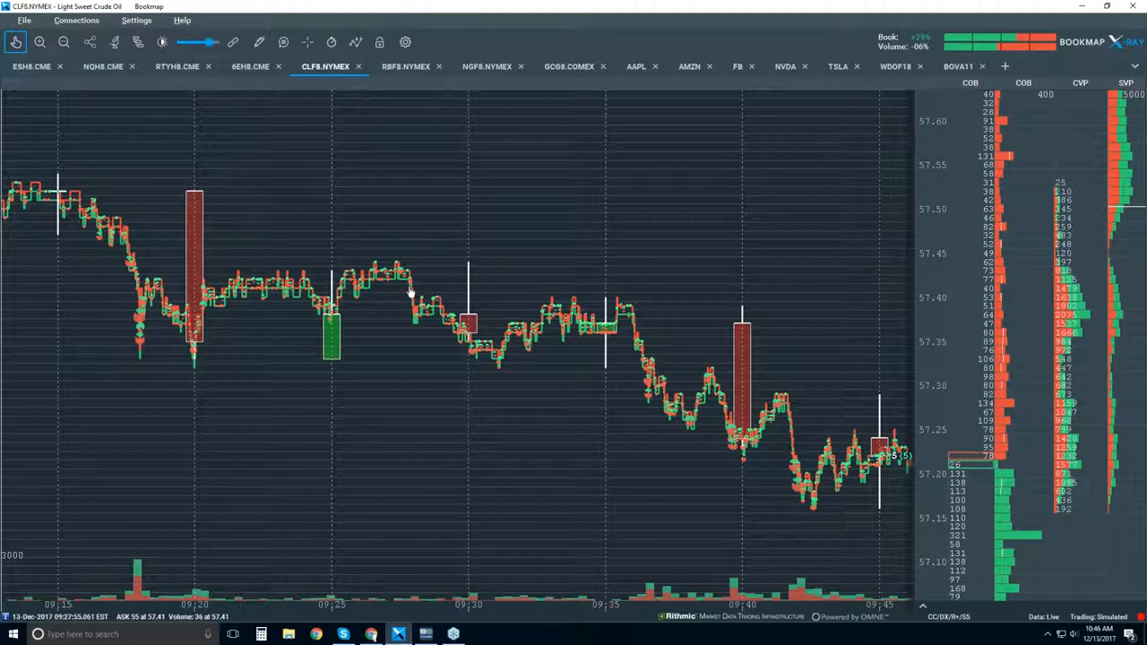
{"action": "mouse_move", "coordinate": [412, 288]}
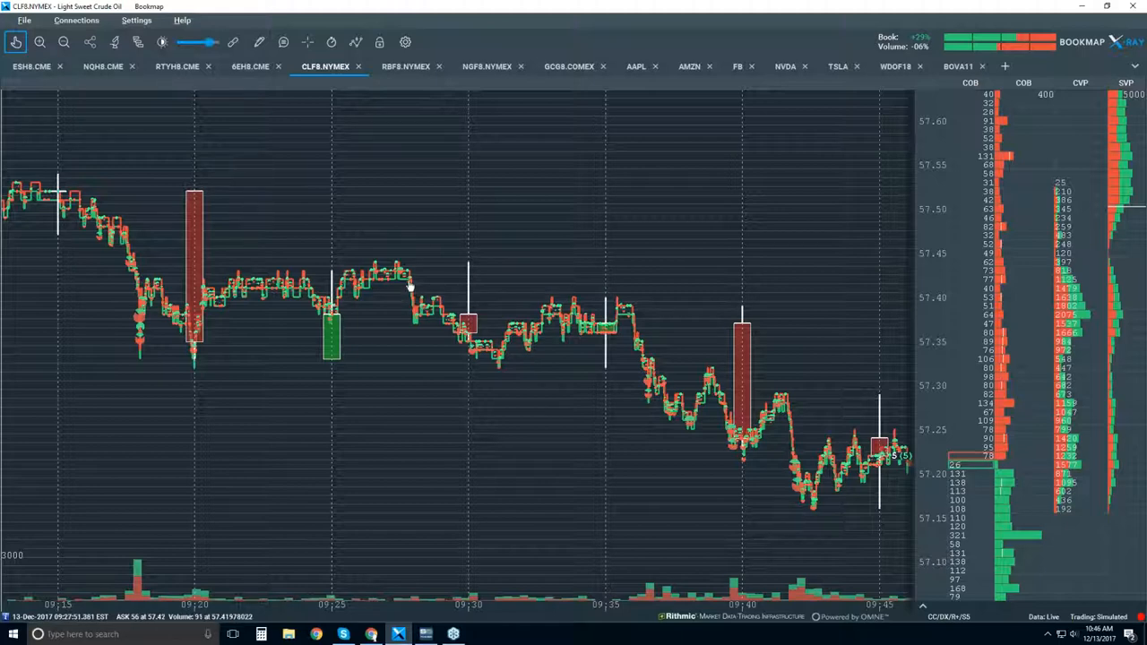
{"action": "mouse_move", "coordinate": [415, 337]}
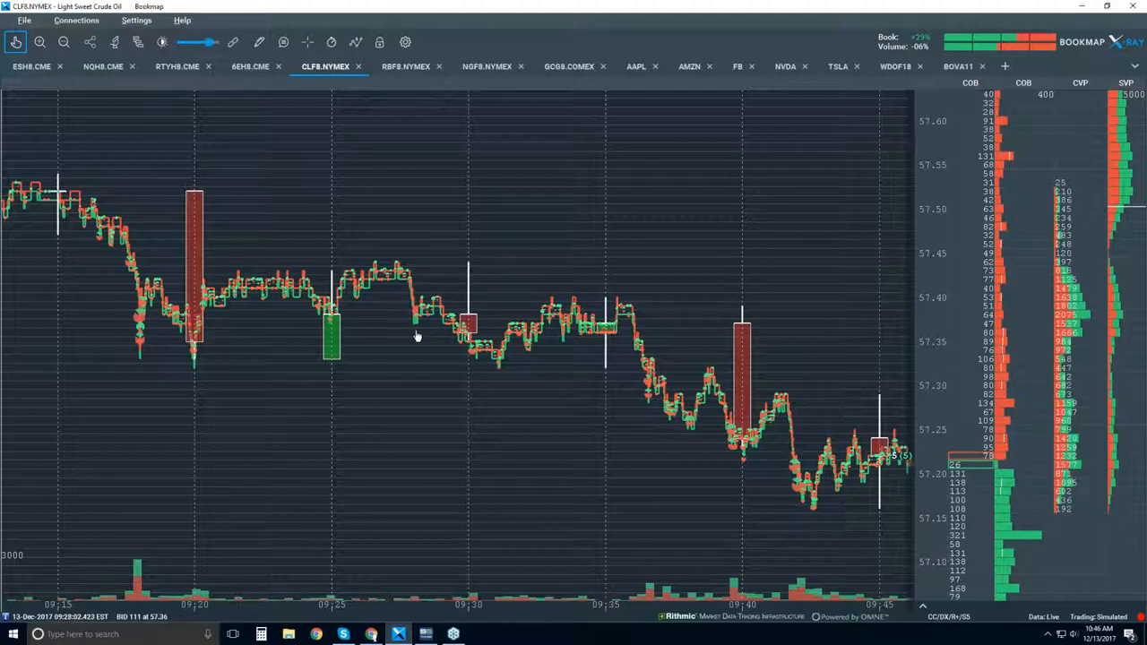
{"action": "mouse_move", "coordinate": [574, 326]}
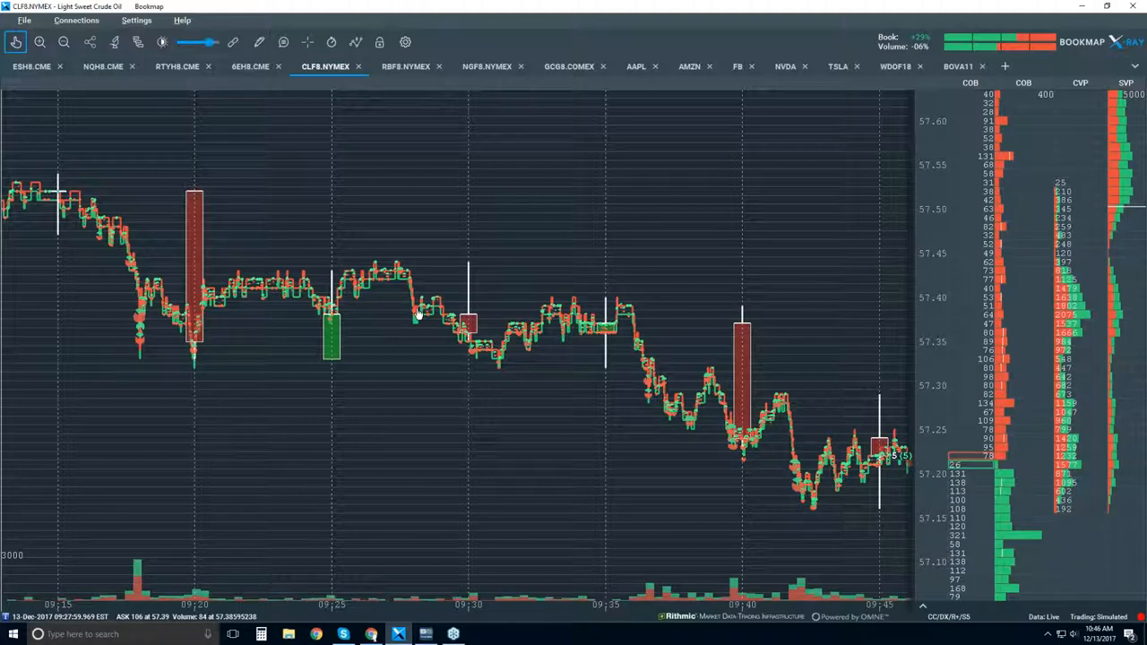
{"action": "mouse_move", "coordinate": [409, 297]}
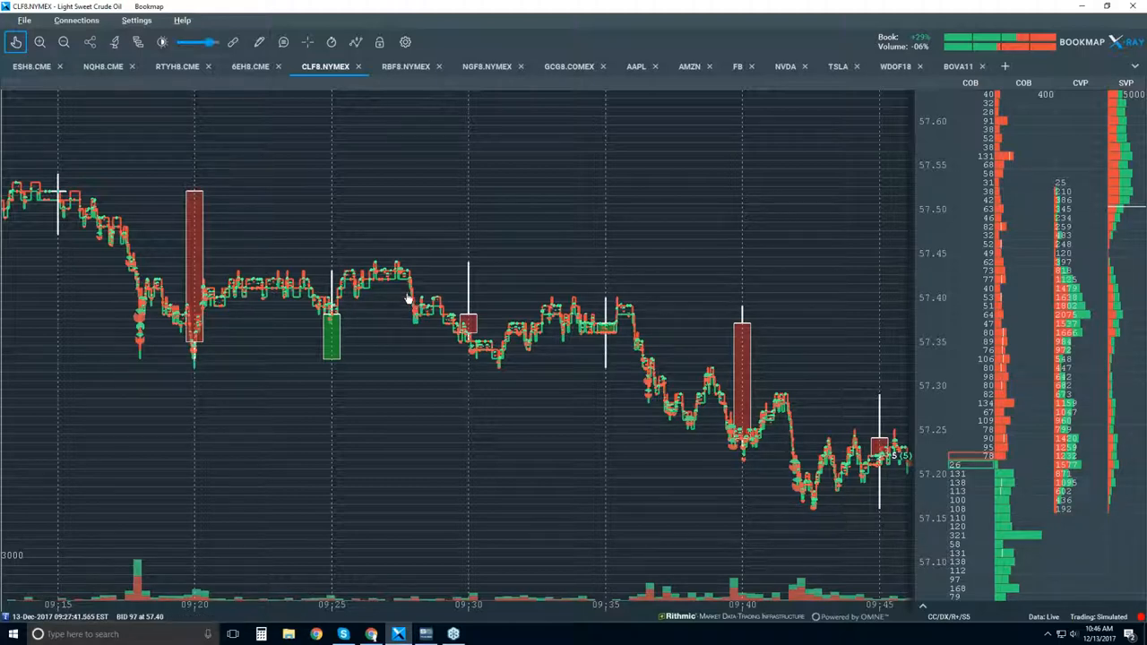
{"action": "mouse_move", "coordinate": [582, 296]}
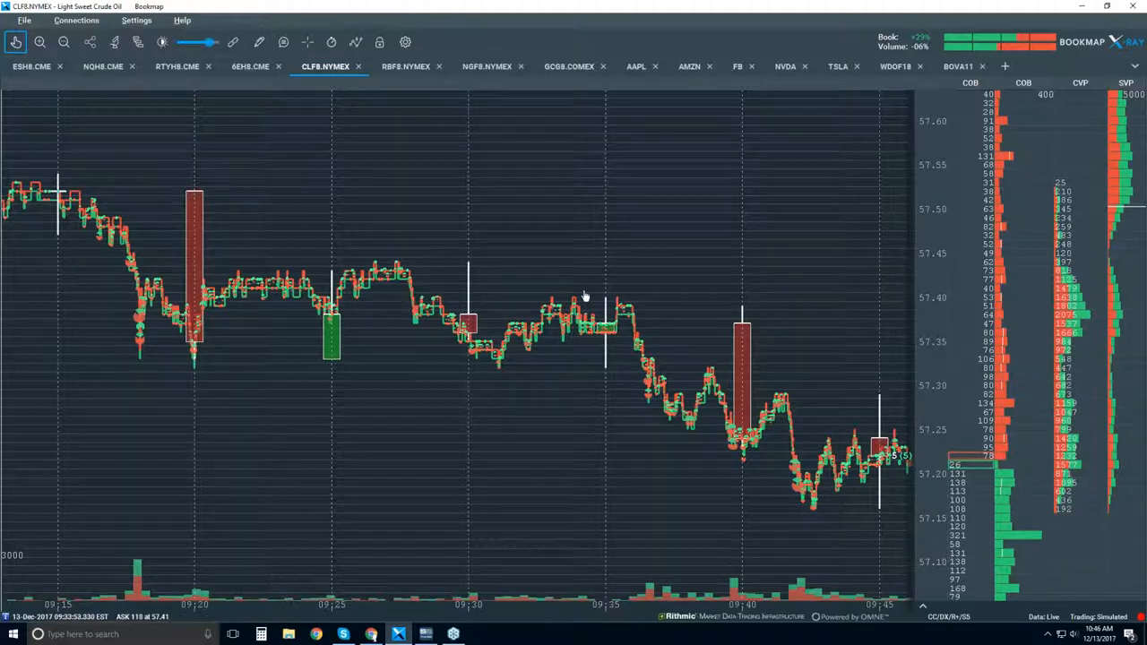
{"action": "mouse_move", "coordinate": [609, 298]}
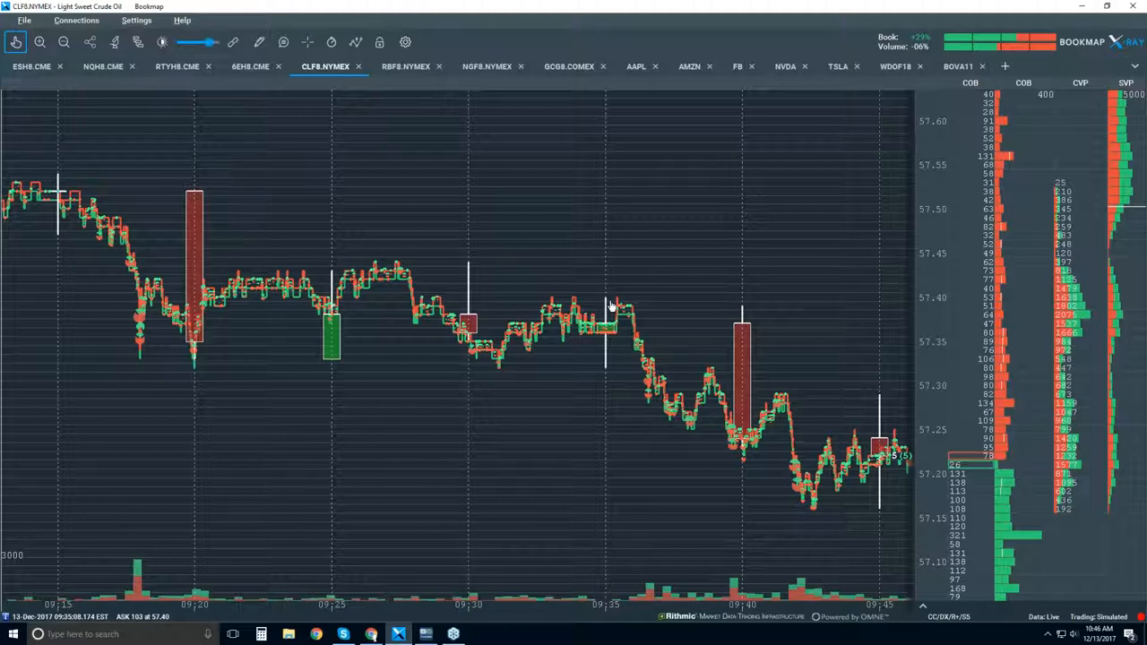
{"action": "mouse_move", "coordinate": [605, 260]}
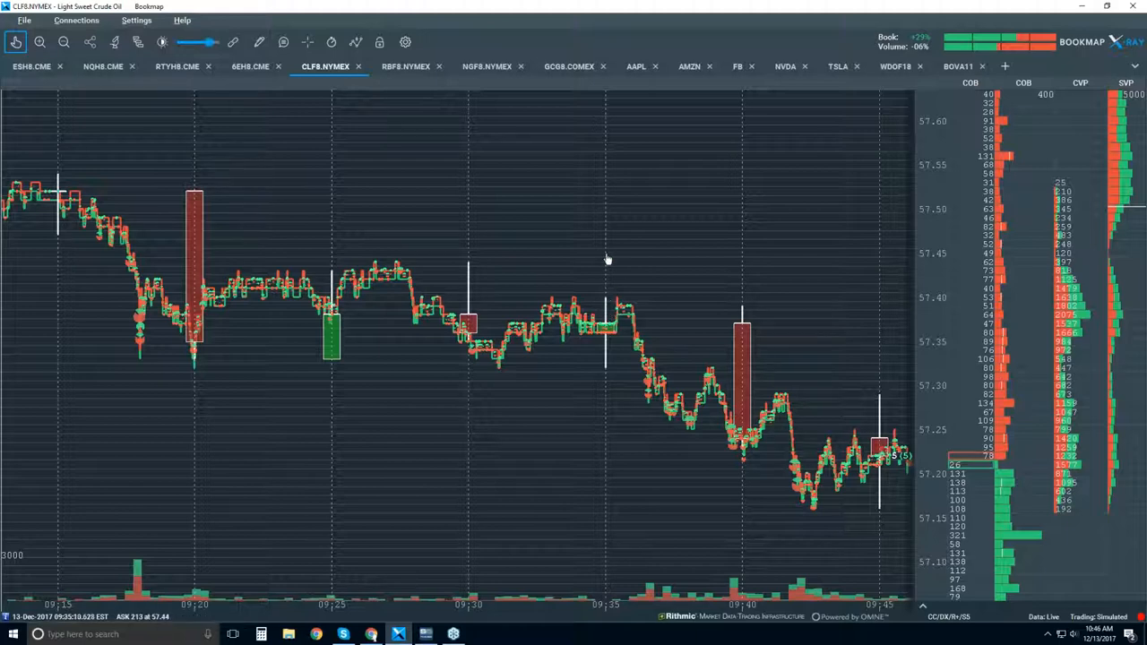
{"action": "mouse_move", "coordinate": [615, 341]}
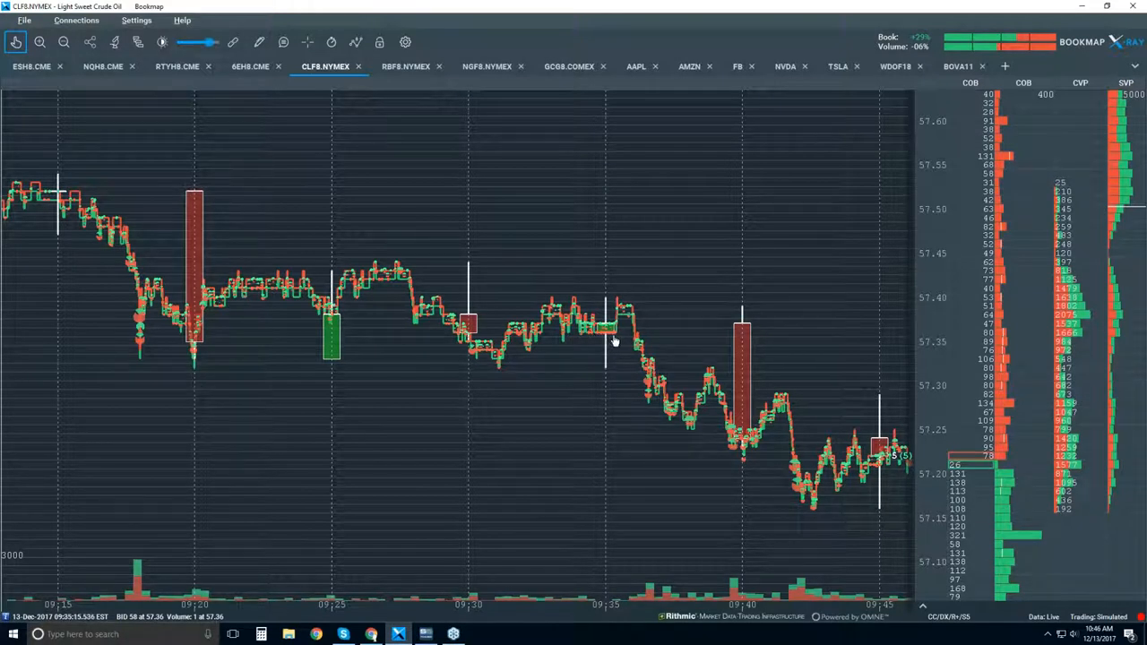
{"action": "mouse_move", "coordinate": [481, 355]}
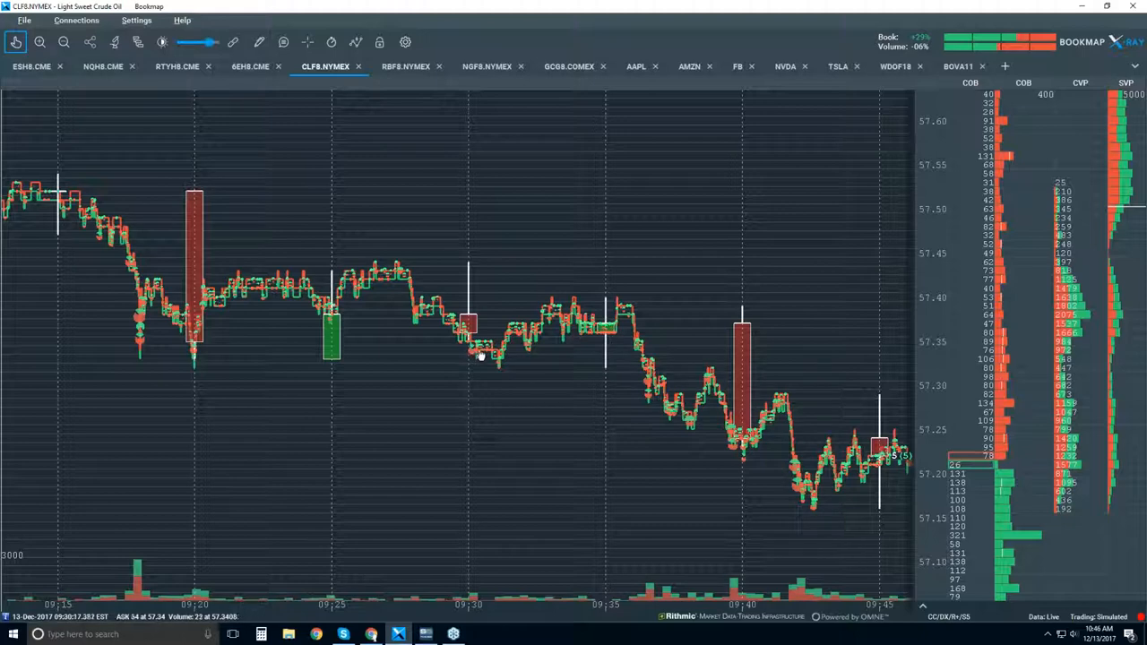
{"action": "mouse_move", "coordinate": [491, 354]}
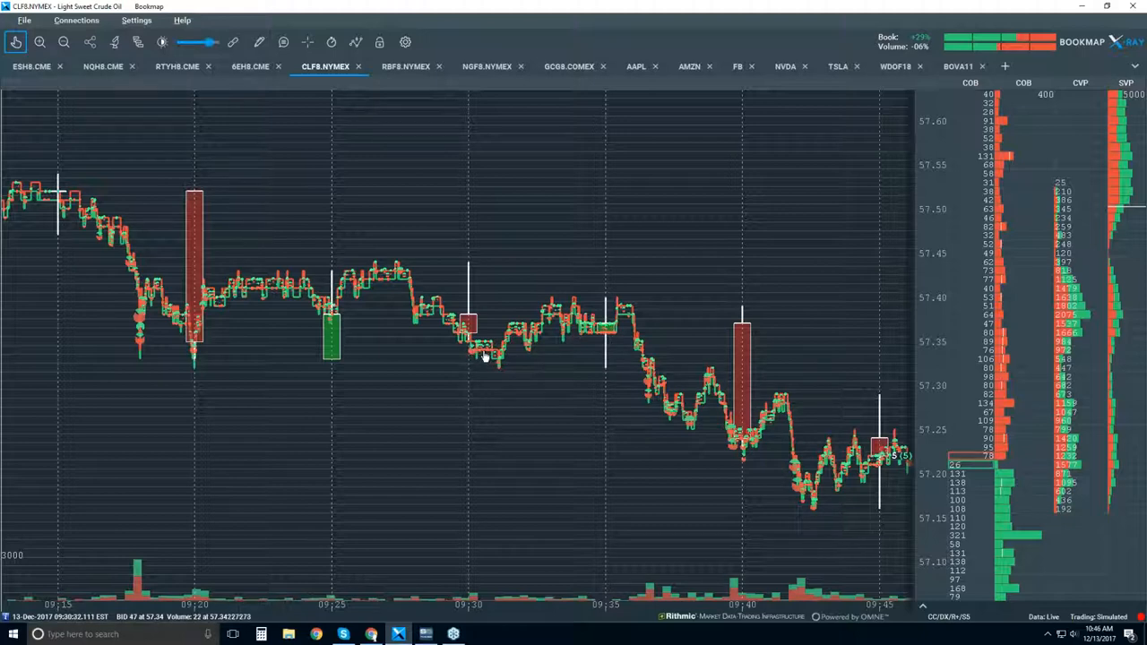
{"action": "mouse_move", "coordinate": [552, 303]}
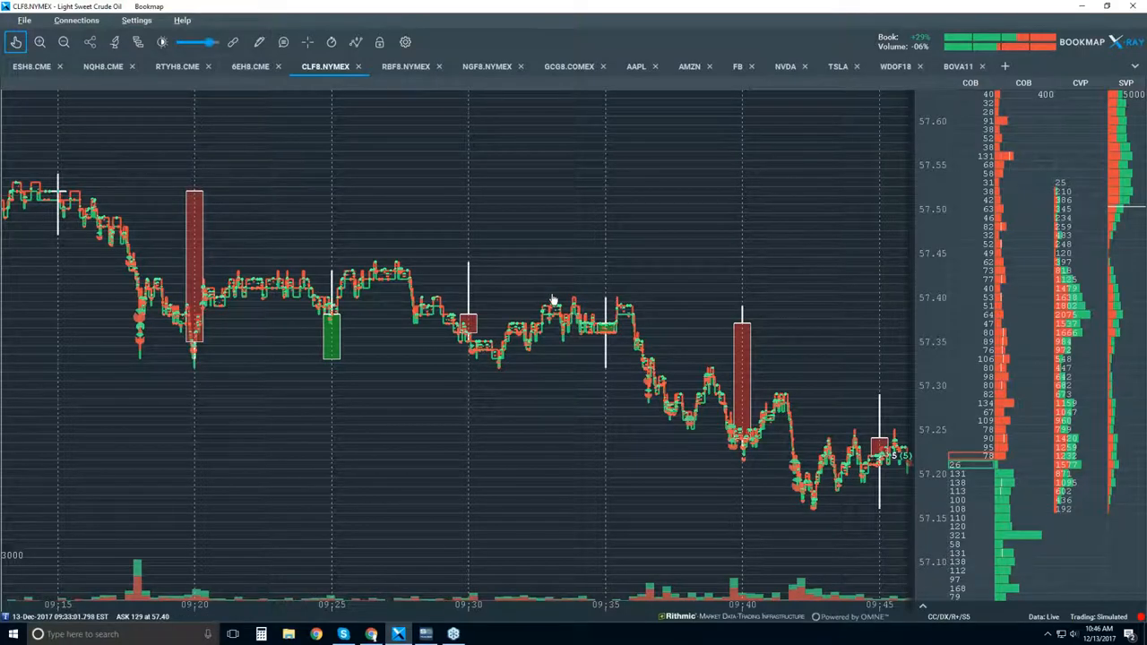
{"action": "mouse_move", "coordinate": [613, 298]}
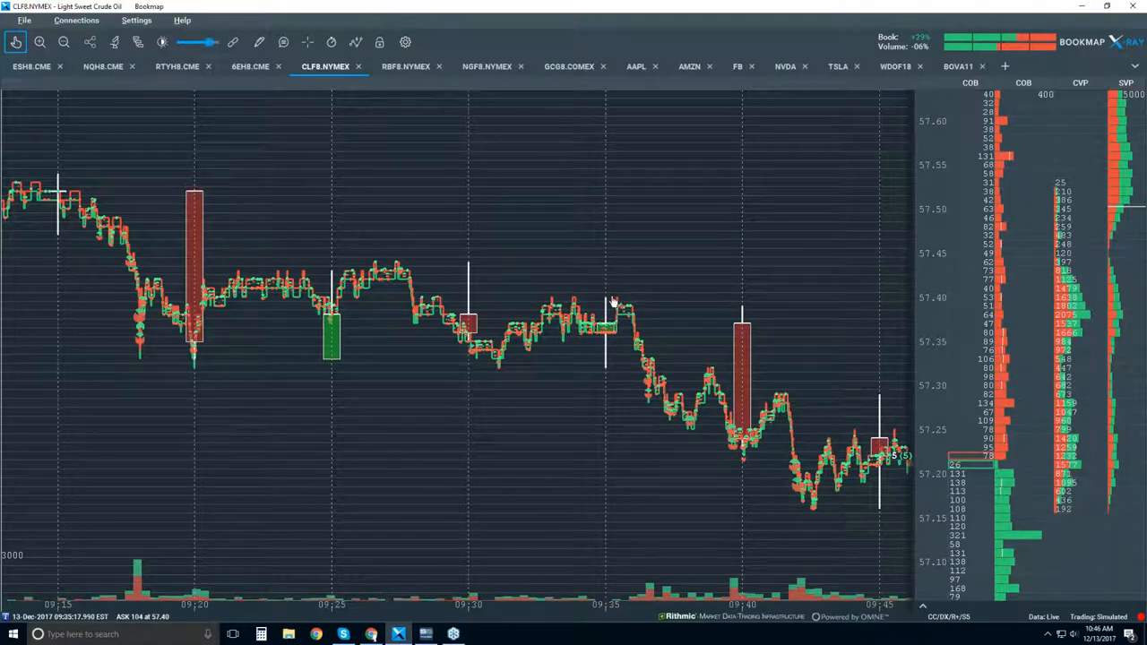
{"action": "mouse_move", "coordinate": [541, 307]}
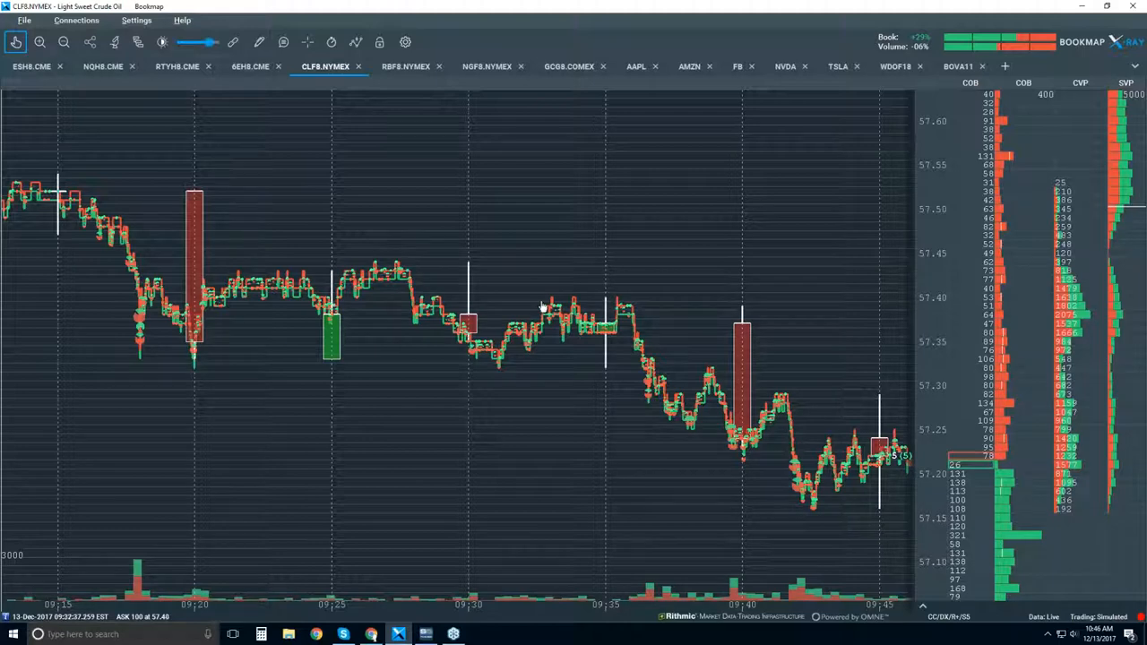
{"action": "mouse_move", "coordinate": [618, 301]}
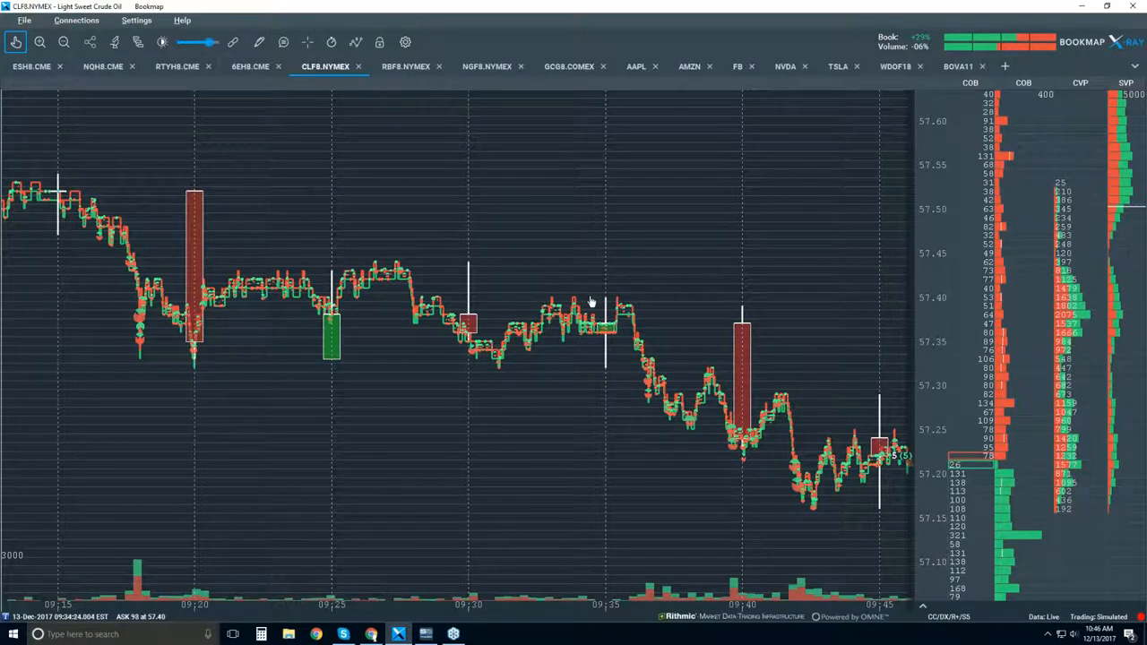
{"action": "mouse_move", "coordinate": [577, 301]}
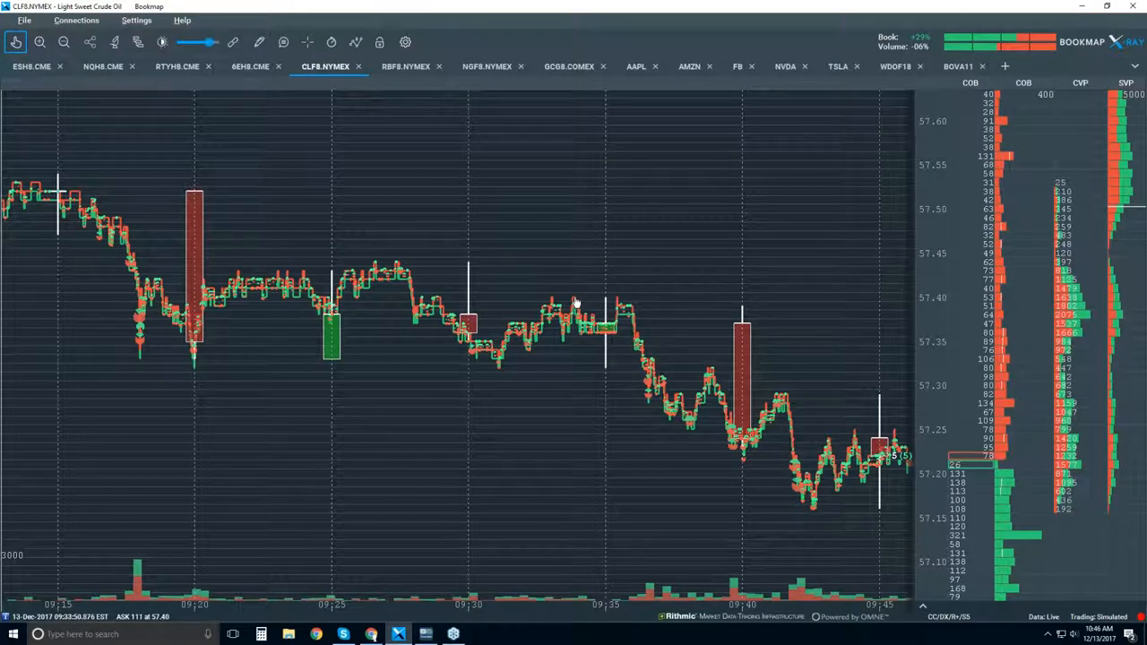
{"action": "mouse_move", "coordinate": [625, 335]}
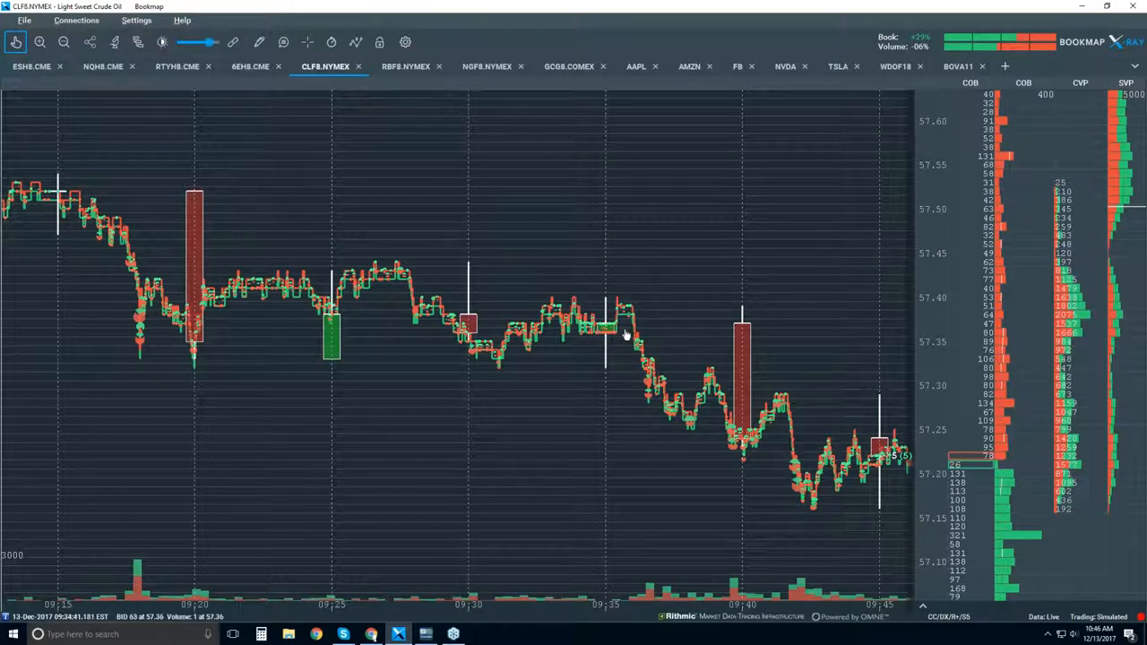
{"action": "mouse_move", "coordinate": [649, 367]}
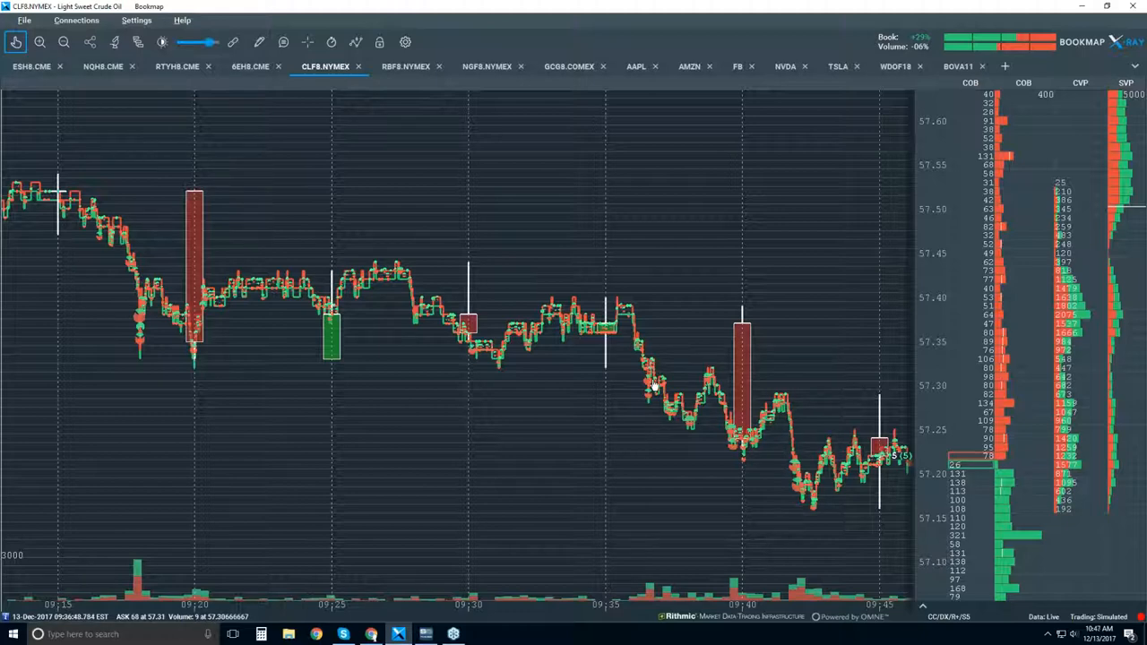
{"action": "mouse_move", "coordinate": [656, 376]}
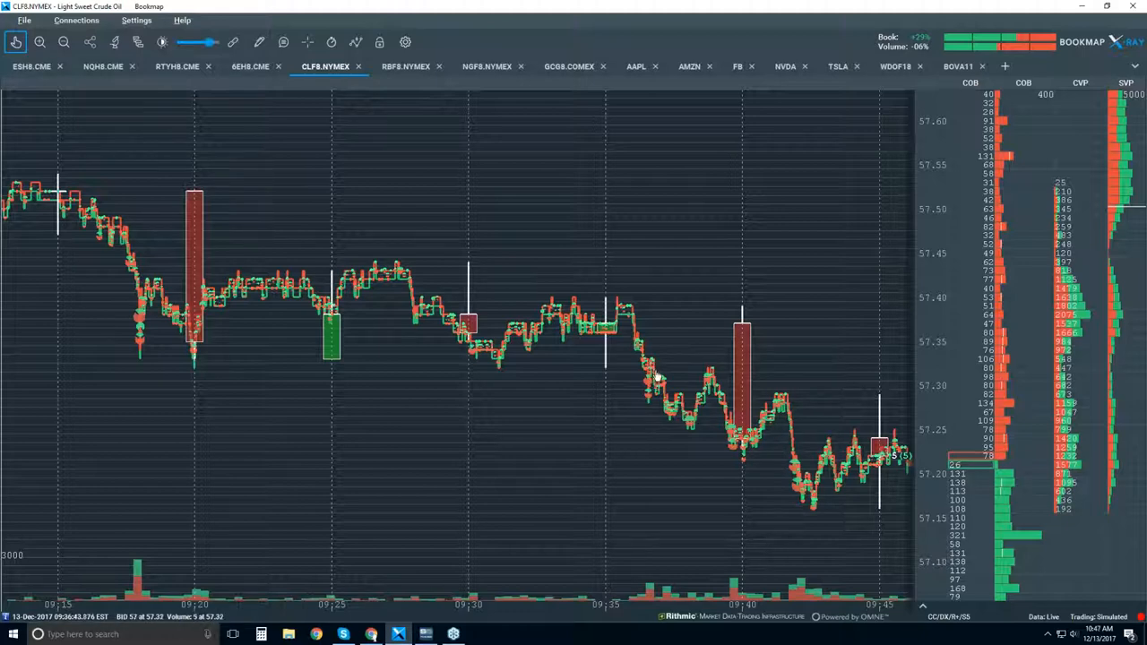
{"action": "mouse_move", "coordinate": [447, 322]}
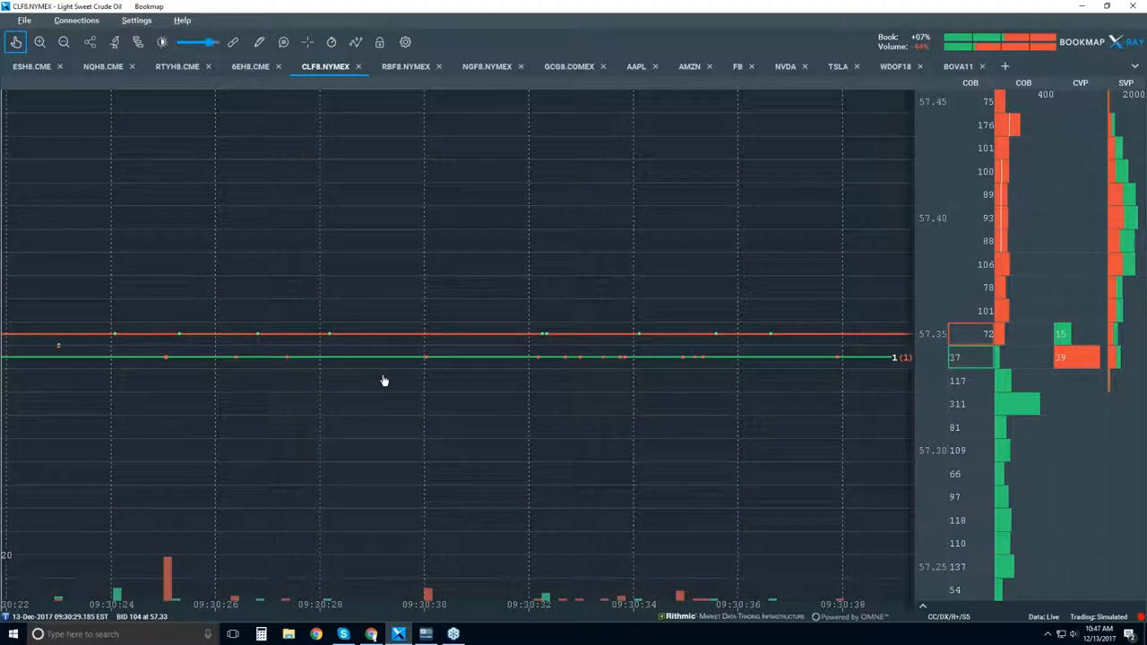
{"action": "mouse_move", "coordinate": [351, 361]}
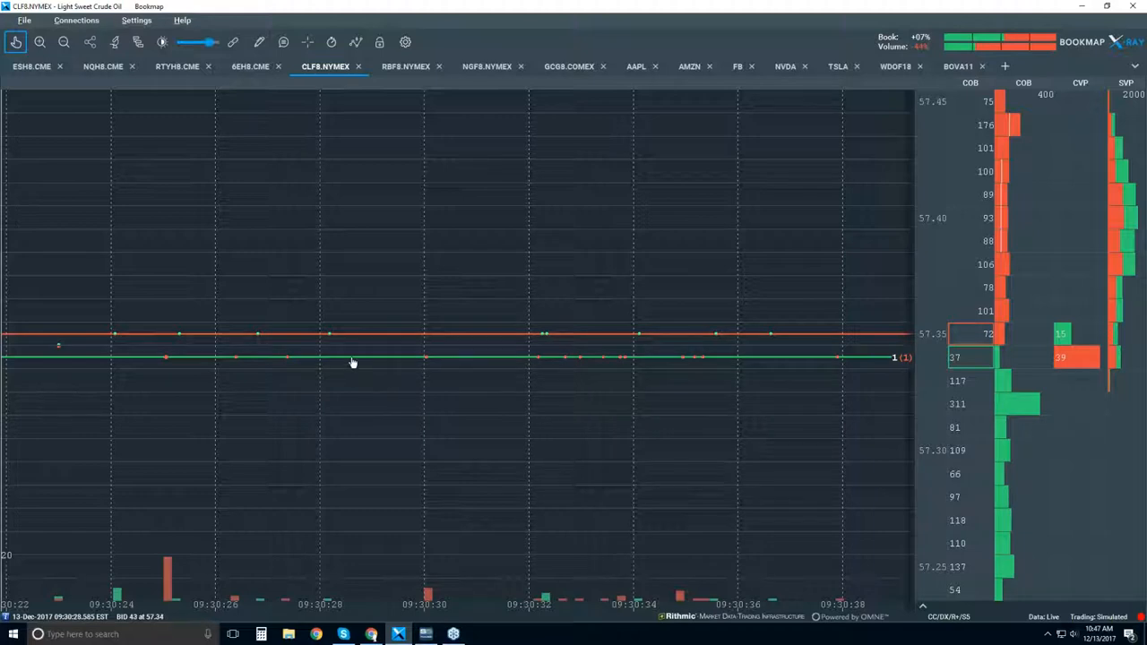
{"action": "mouse_move", "coordinate": [358, 337]}
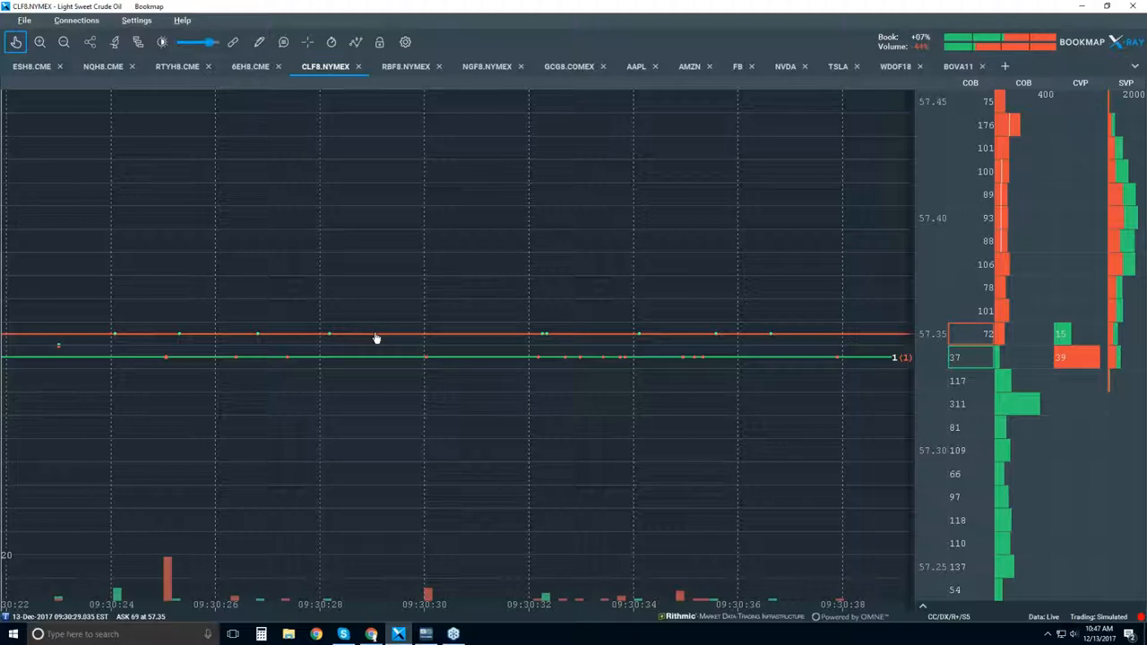
{"action": "mouse_move", "coordinate": [390, 337]}
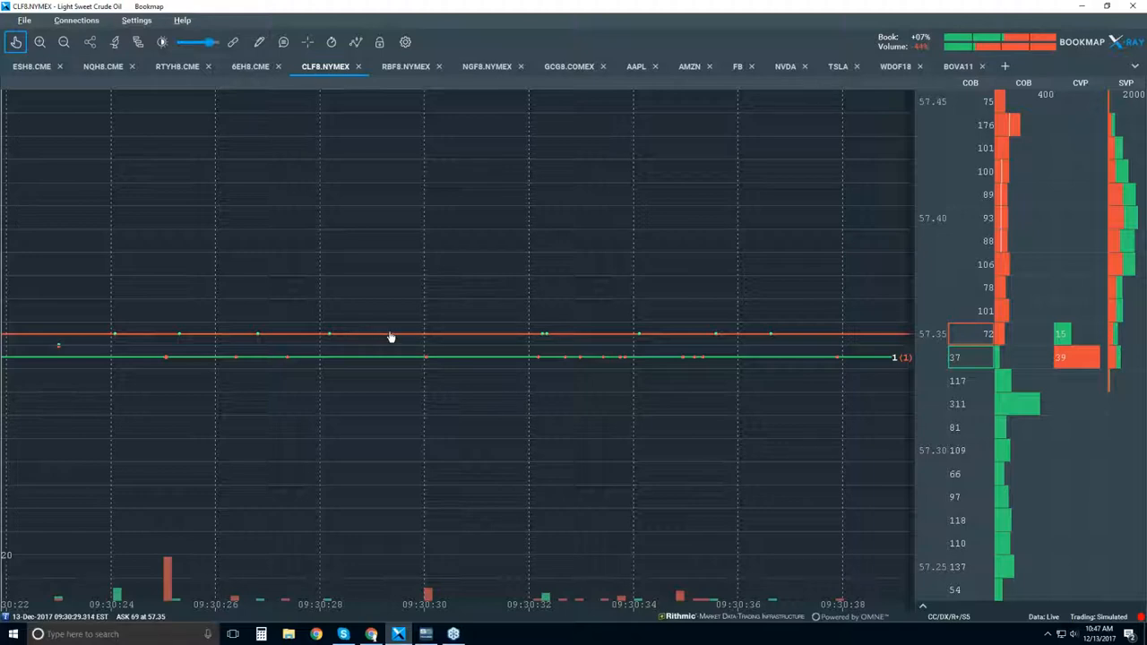
{"action": "mouse_move", "coordinate": [353, 362]}
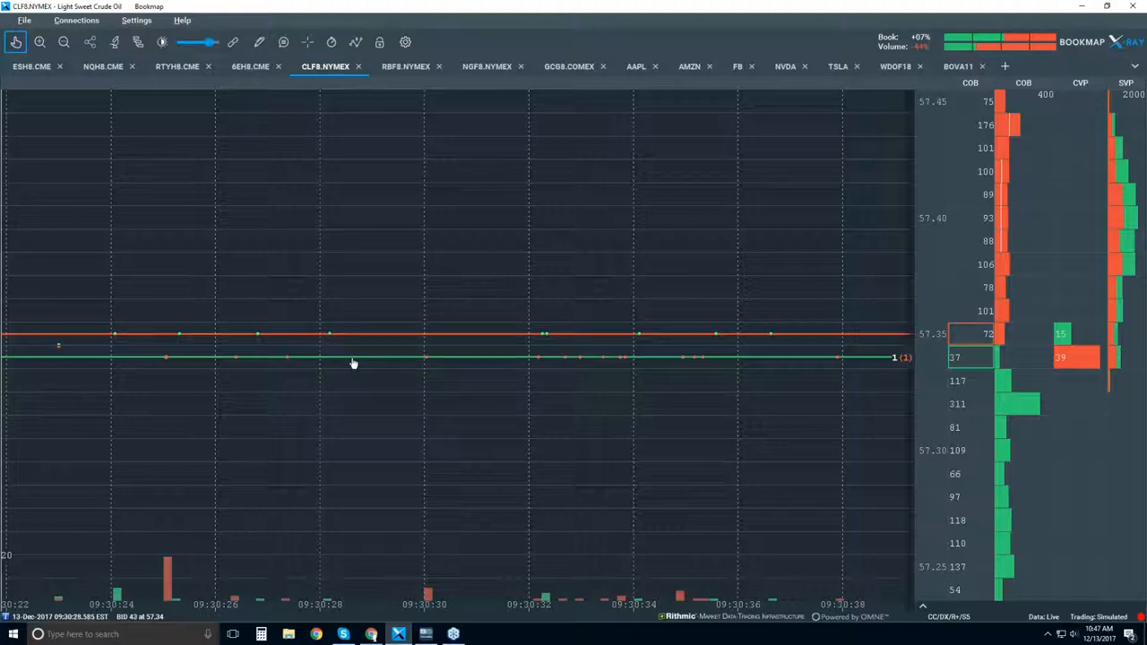
{"action": "mouse_move", "coordinate": [426, 362]}
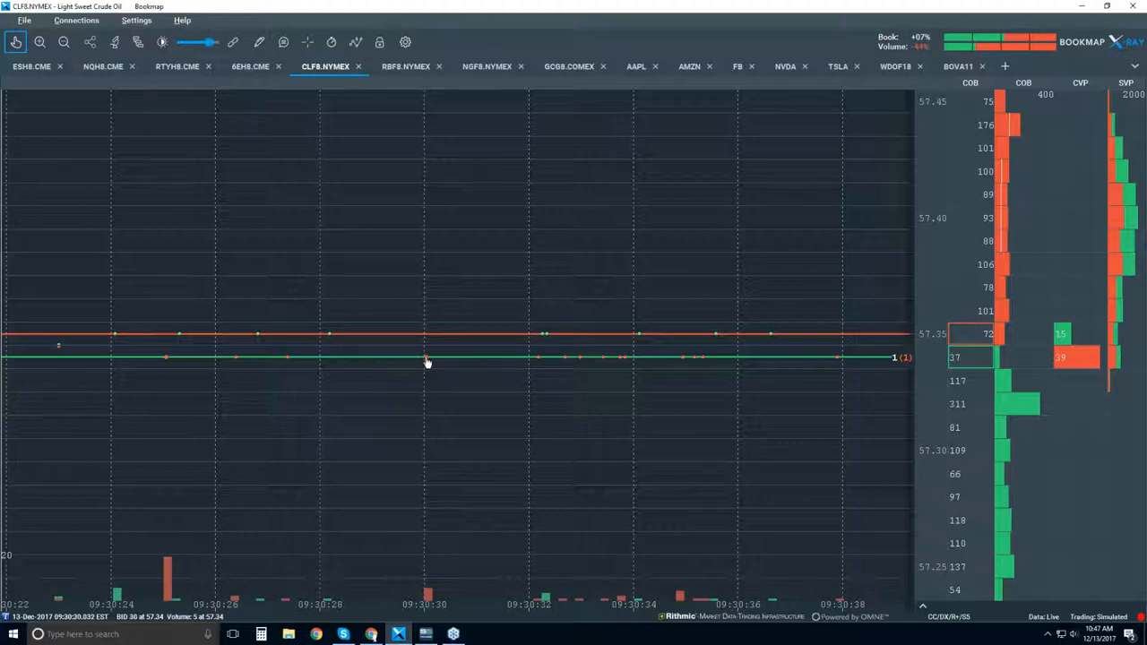
{"action": "mouse_move", "coordinate": [330, 339]}
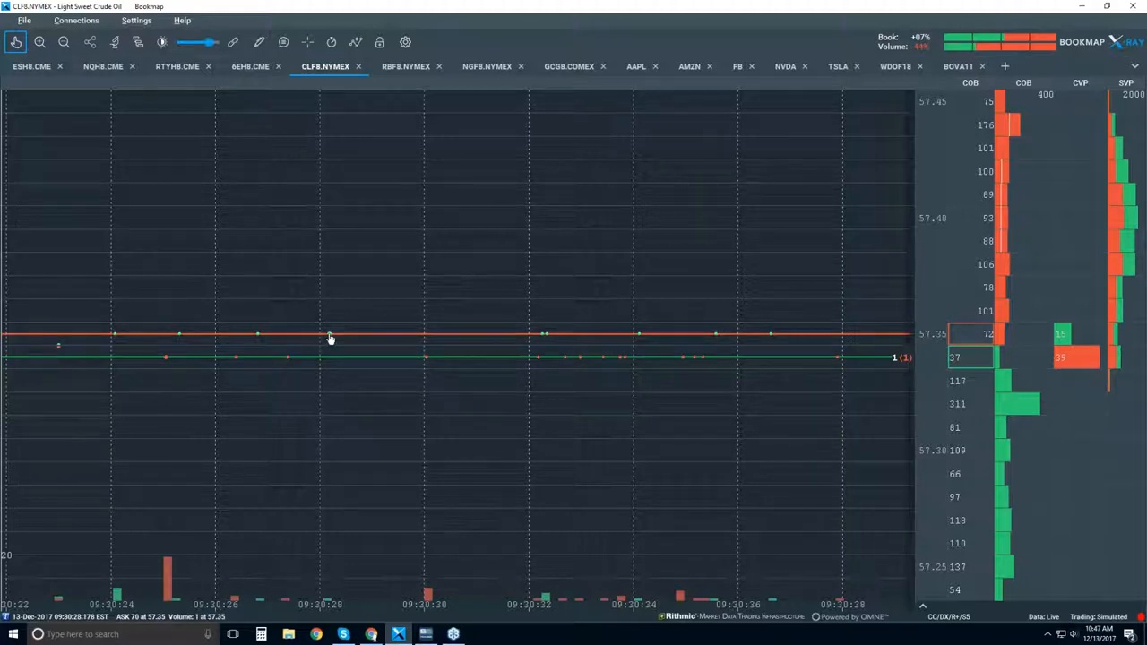
{"action": "mouse_move", "coordinate": [304, 161]}
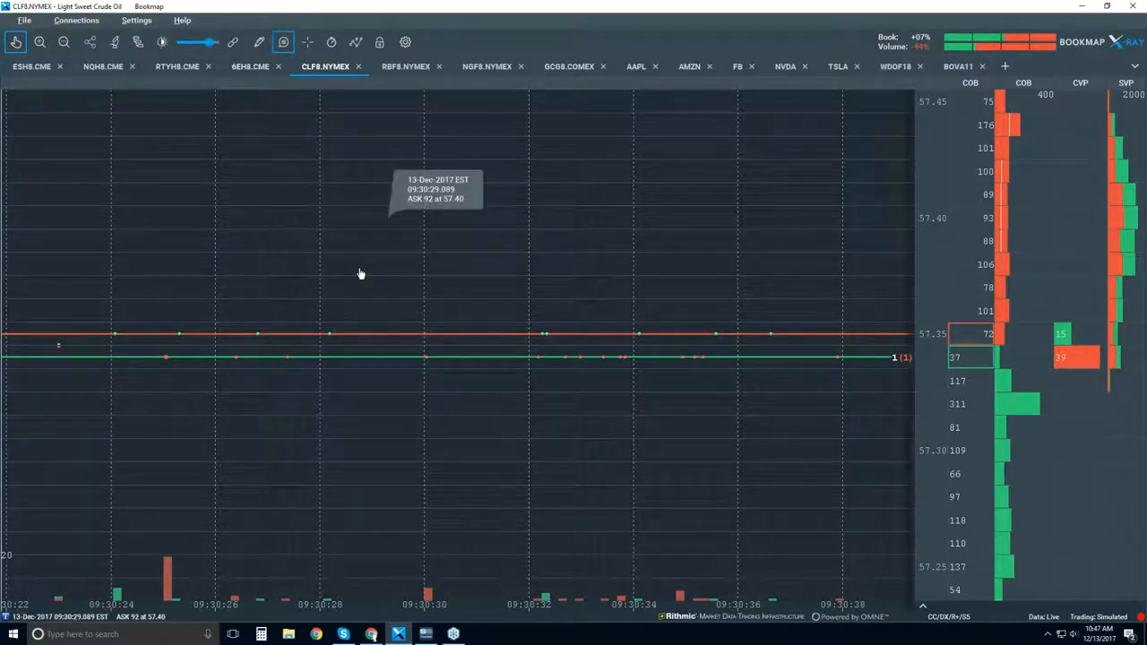
{"action": "mouse_move", "coordinate": [331, 338]}
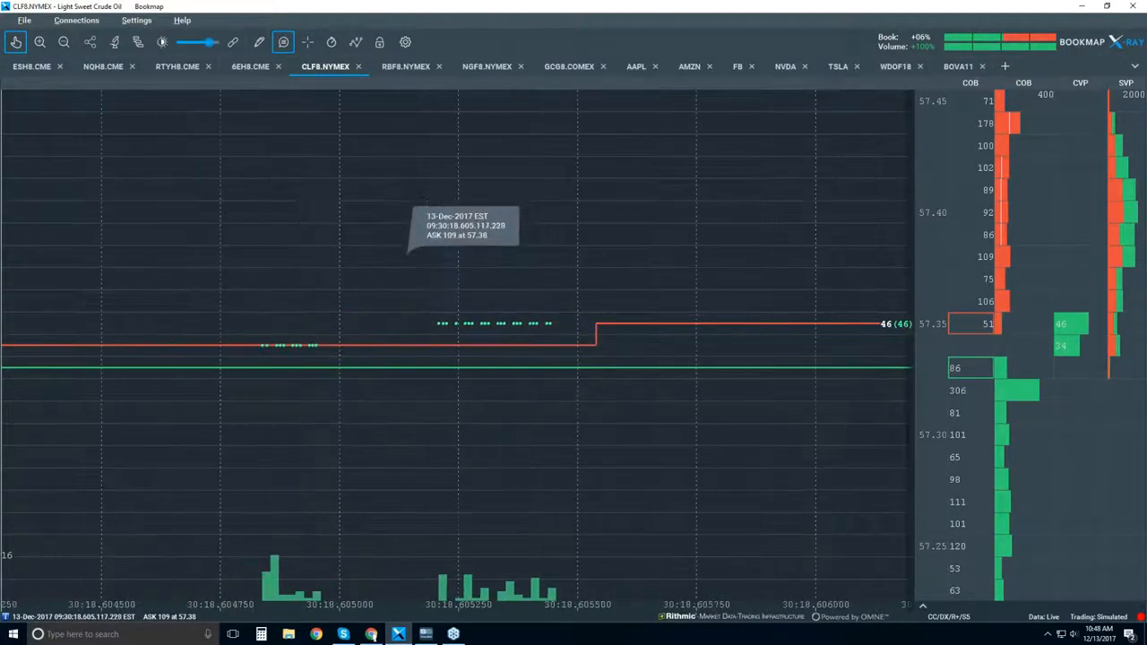
{"action": "mouse_move", "coordinate": [276, 352]}
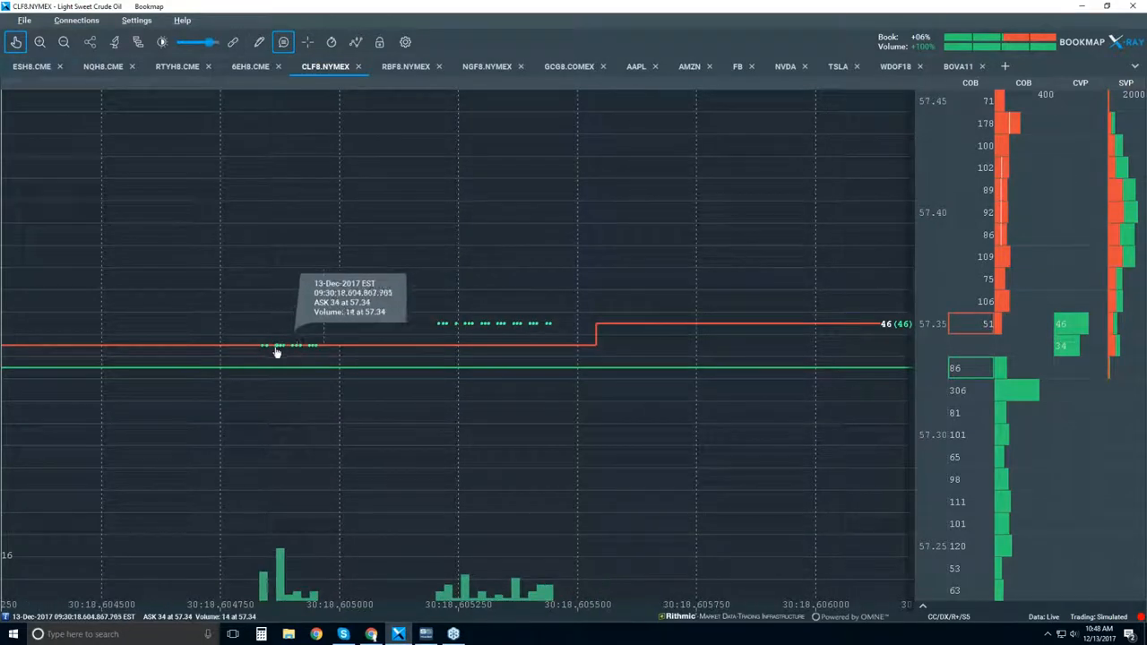
{"action": "mouse_move", "coordinate": [555, 308]}
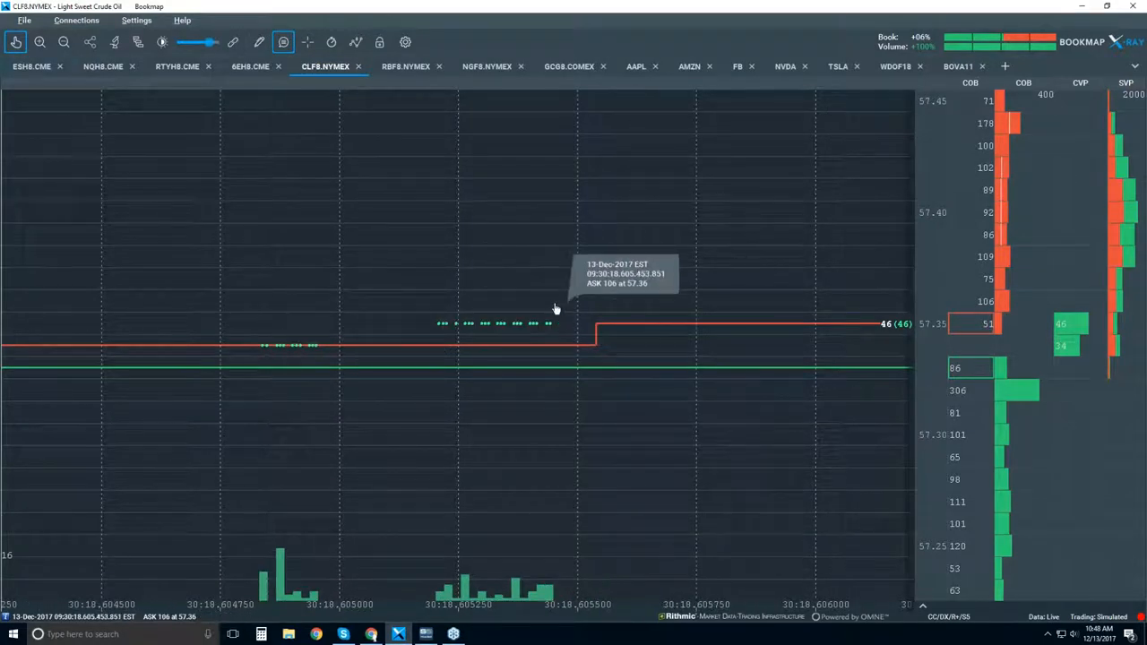
{"action": "mouse_move", "coordinate": [595, 351]}
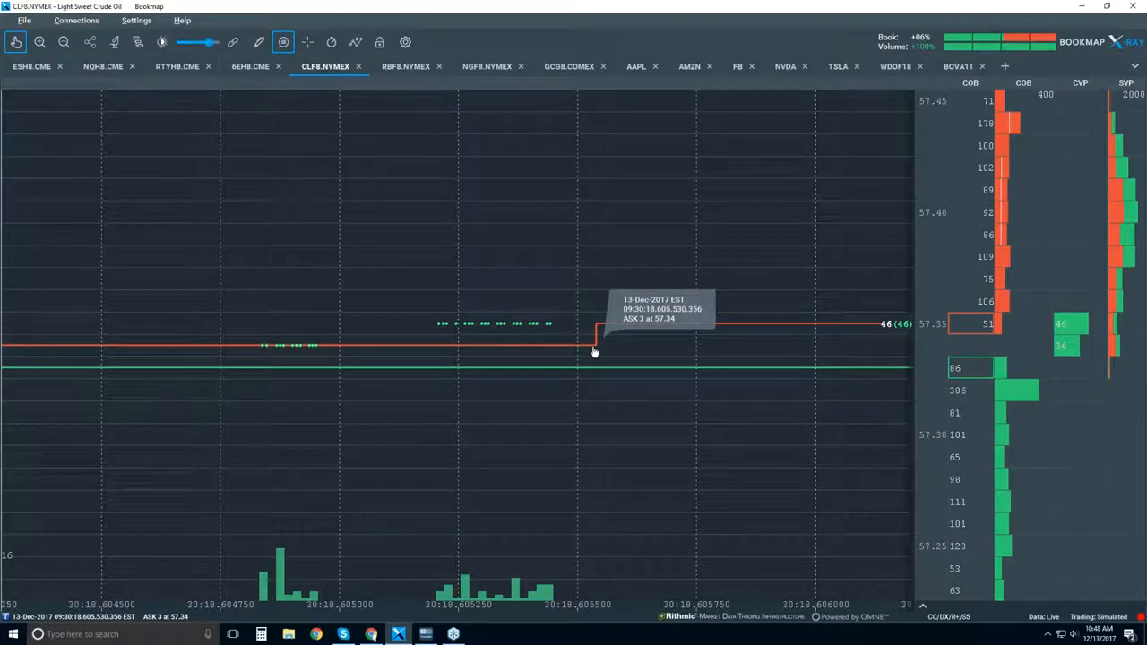
{"action": "mouse_move", "coordinate": [521, 326]}
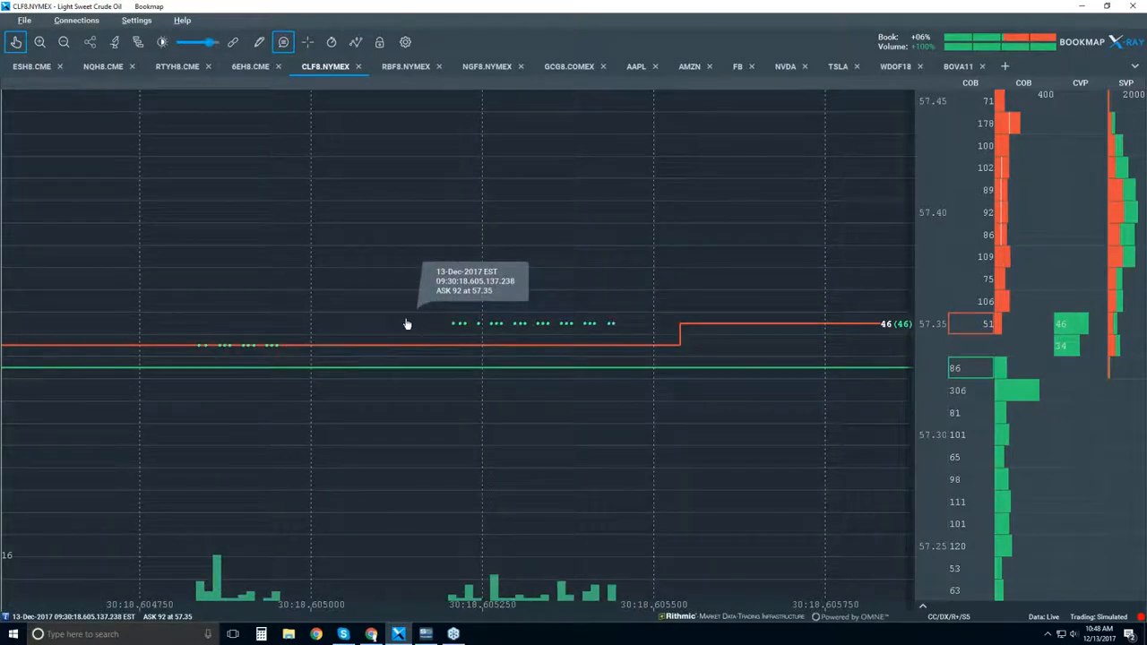
{"action": "mouse_move", "coordinate": [433, 325]}
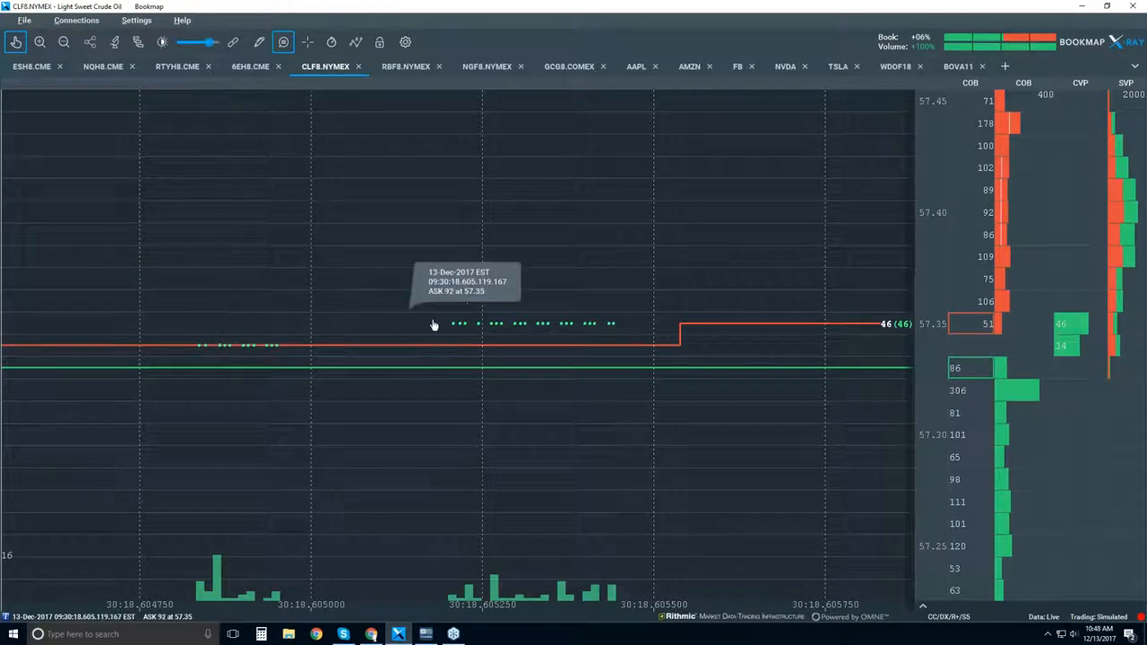
{"action": "mouse_move", "coordinate": [541, 330]}
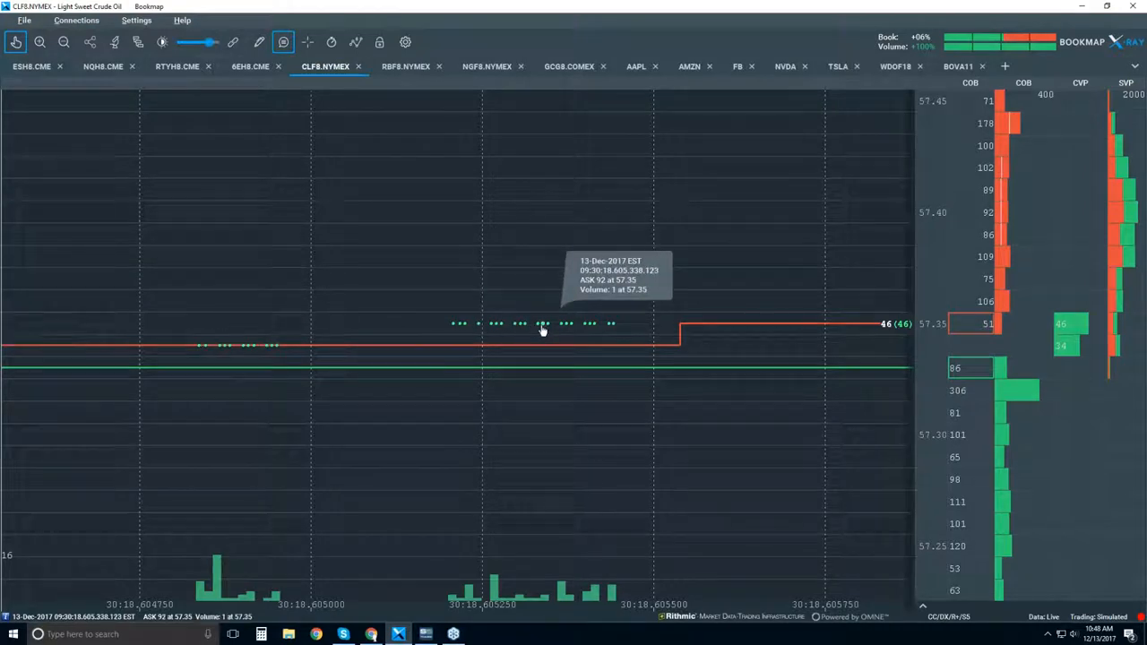
{"action": "mouse_move", "coordinate": [458, 330]}
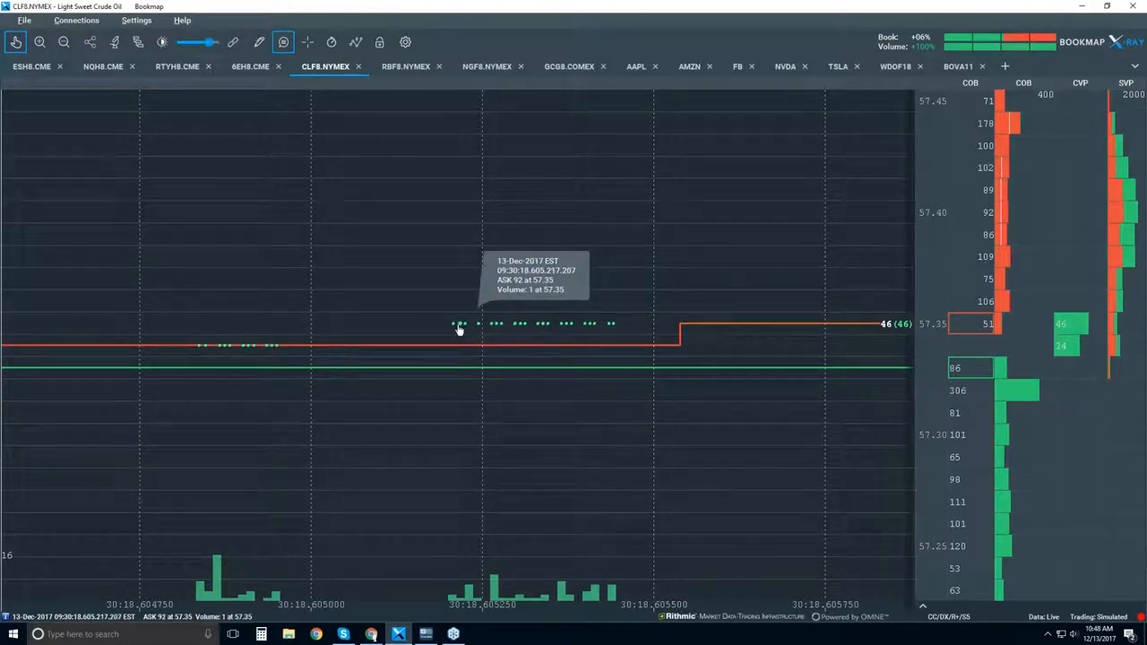
{"action": "mouse_move", "coordinate": [224, 349]}
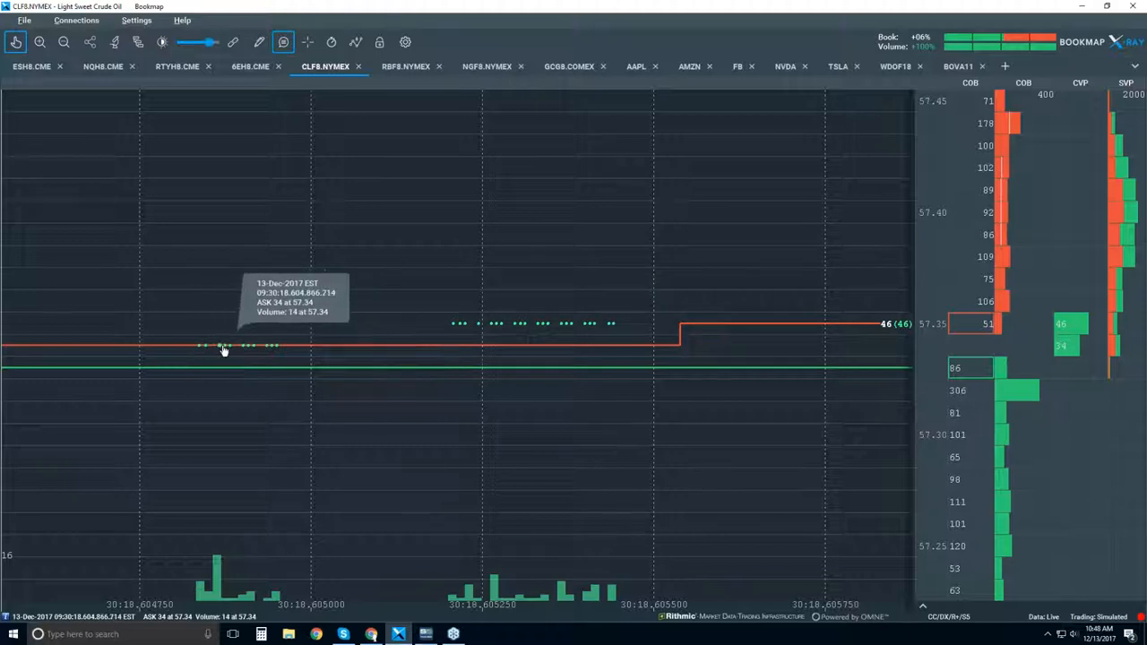
{"action": "mouse_move", "coordinate": [446, 326]}
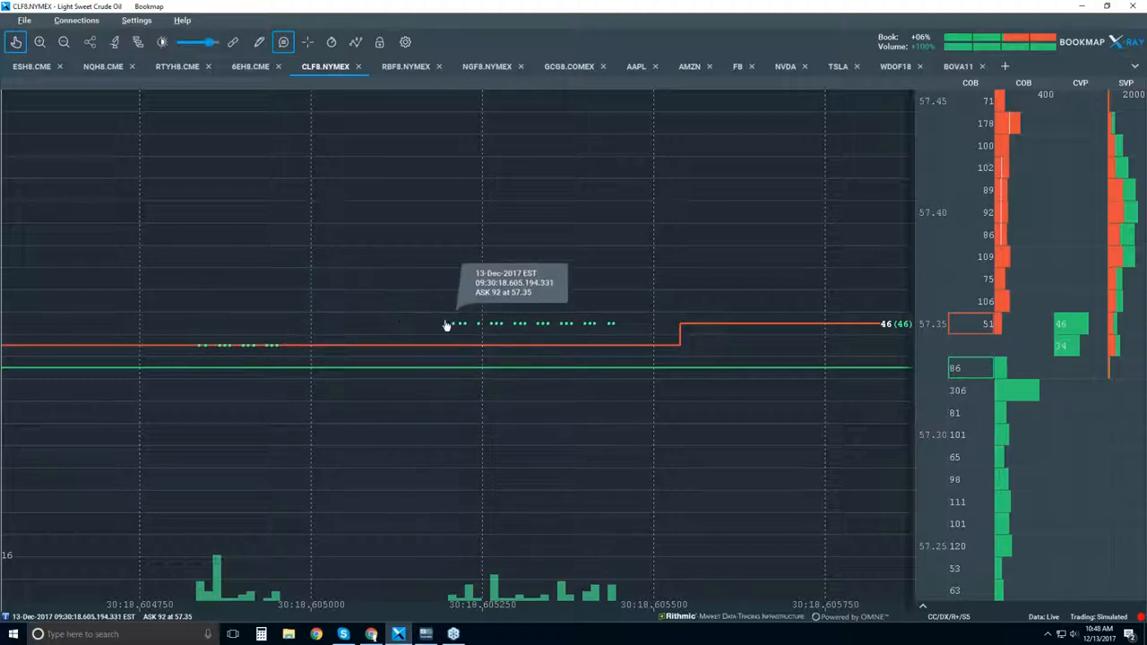
{"action": "mouse_move", "coordinate": [528, 326]}
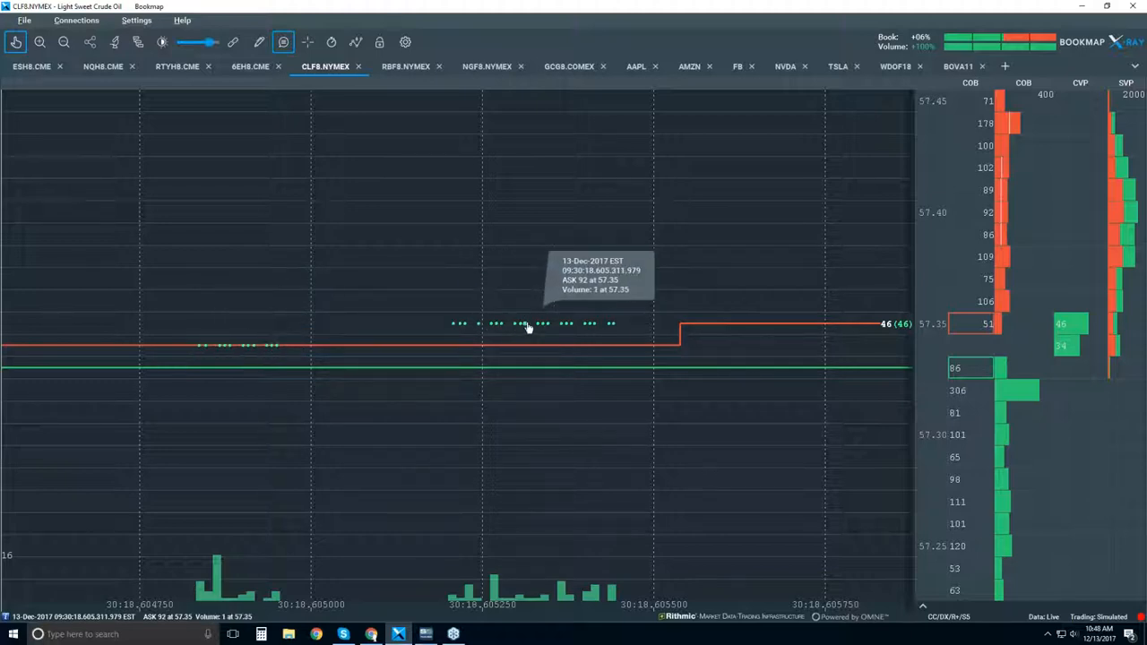
{"action": "mouse_move", "coordinate": [201, 351]}
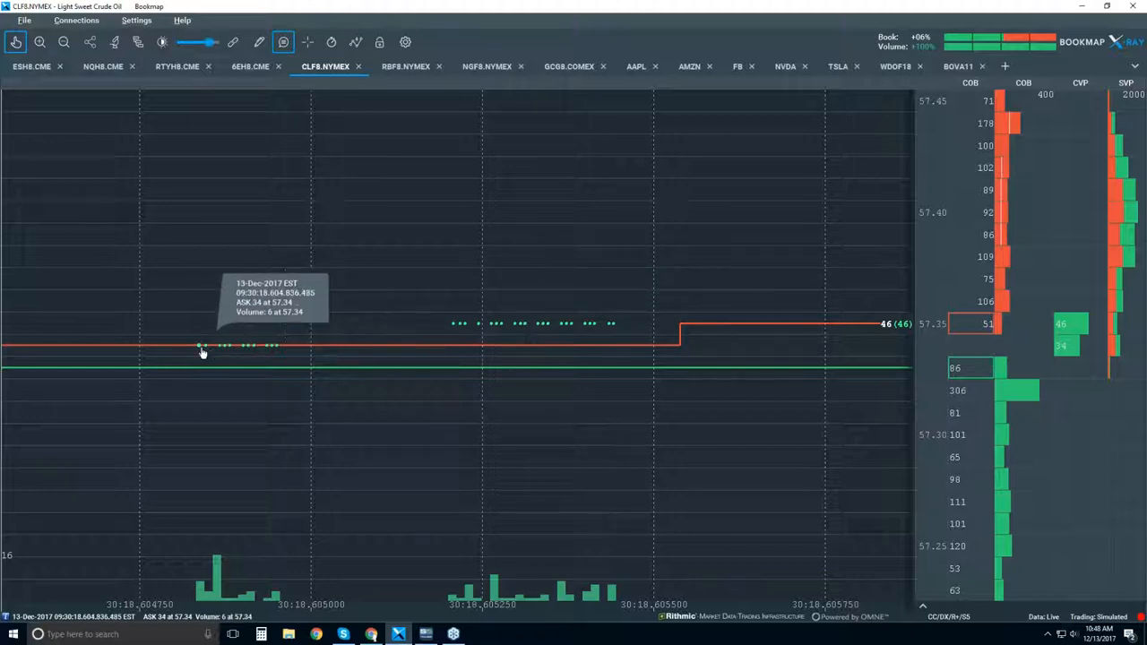
{"action": "mouse_move", "coordinate": [215, 350]}
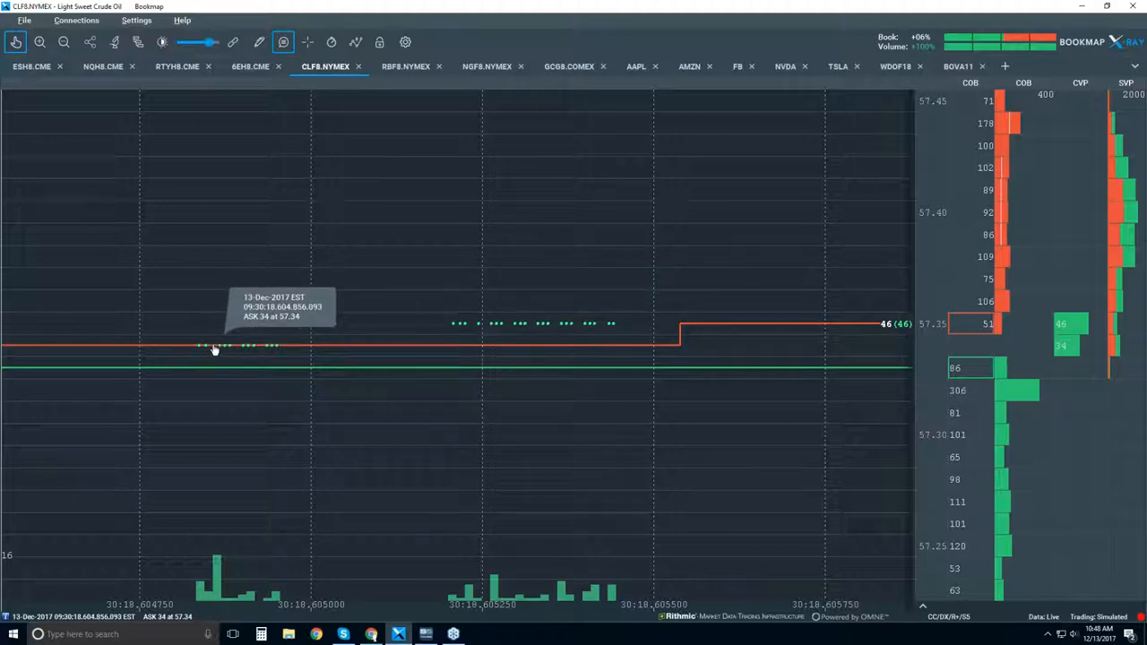
{"action": "mouse_move", "coordinate": [231, 350]}
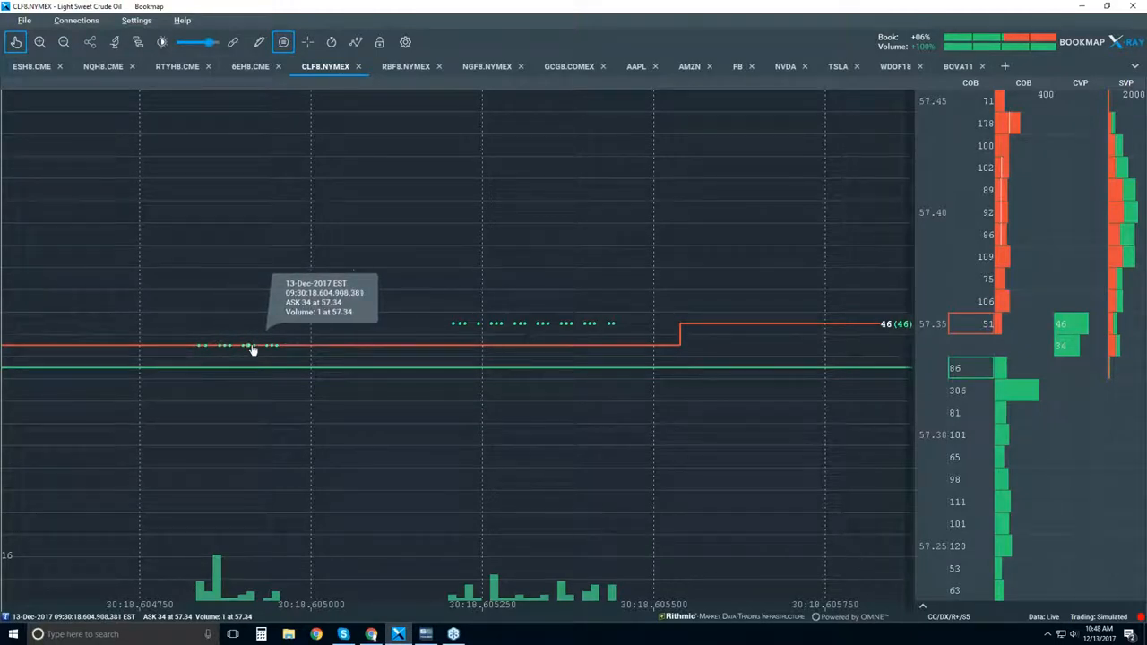
{"action": "mouse_move", "coordinate": [337, 349]}
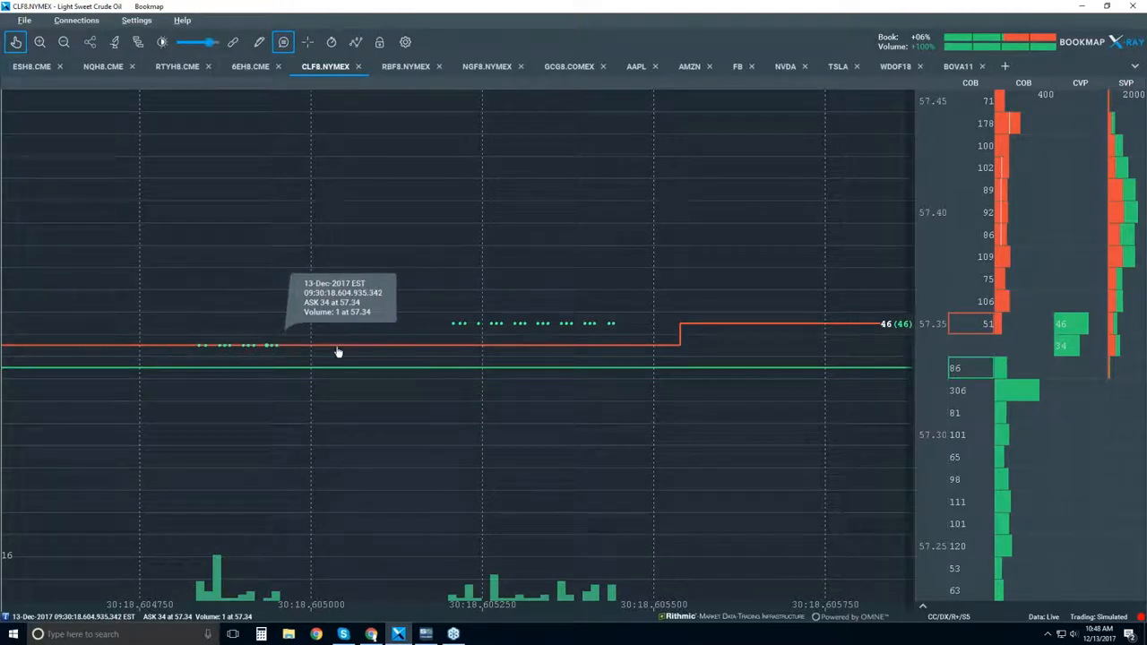
{"action": "mouse_move", "coordinate": [337, 346]}
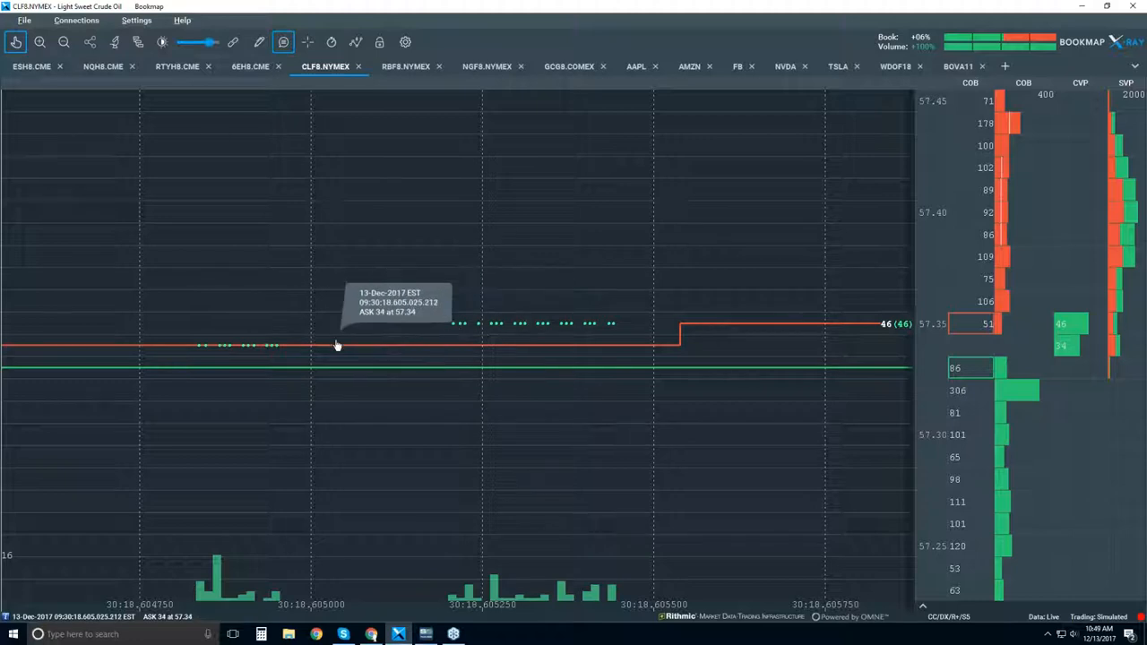
{"action": "mouse_move", "coordinate": [570, 332]}
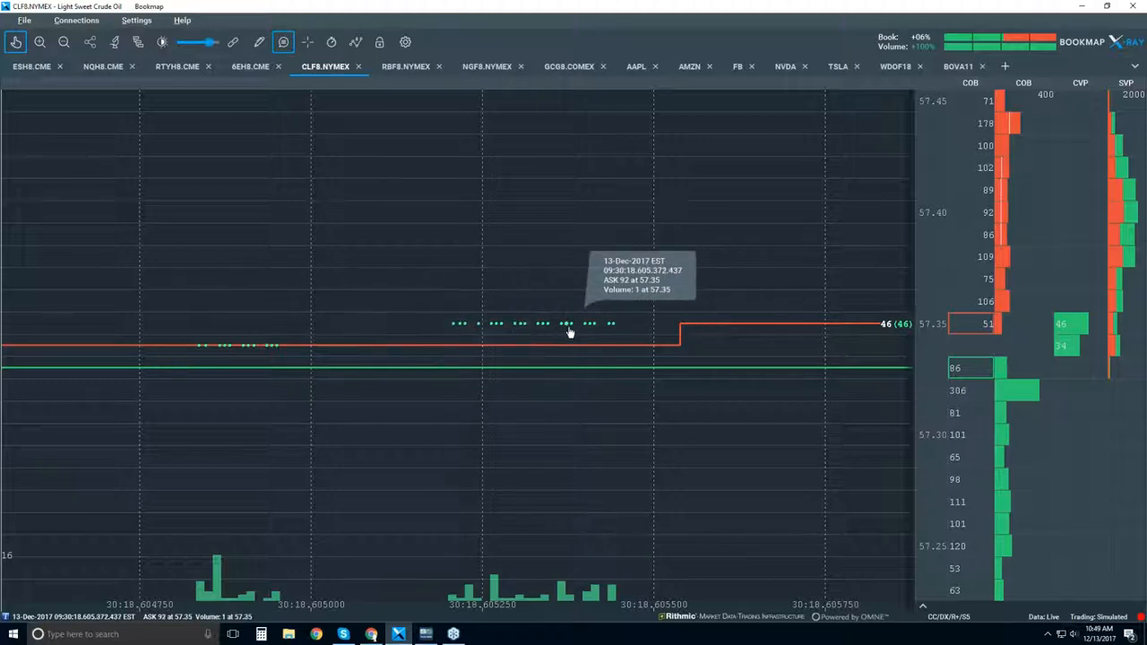
{"action": "mouse_move", "coordinate": [483, 436]}
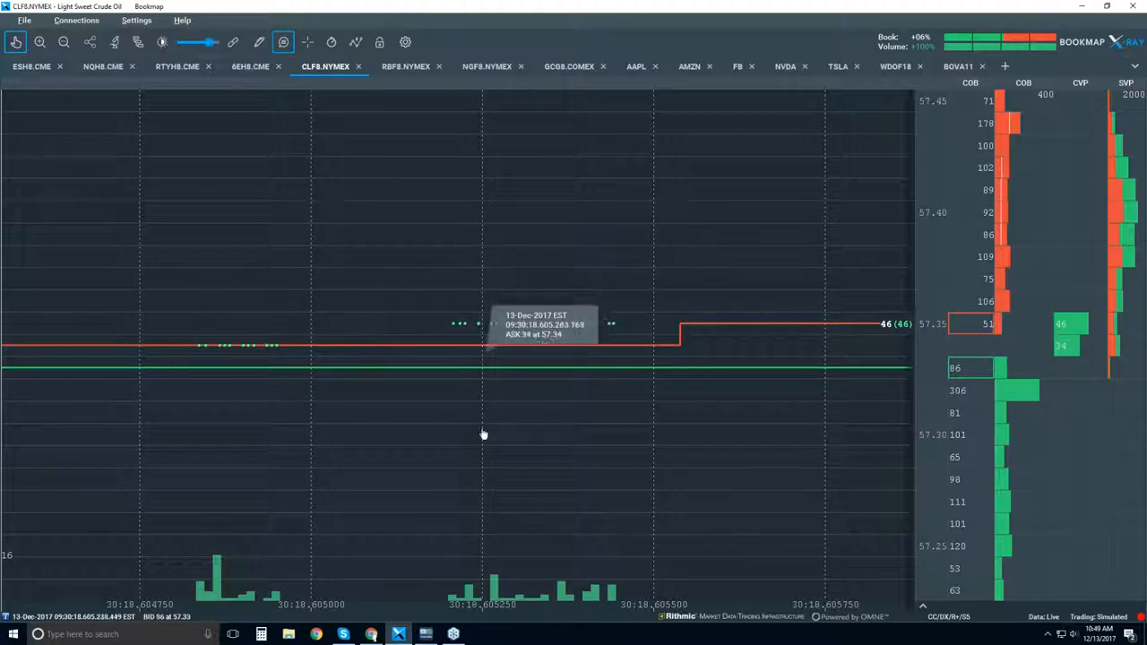
{"action": "mouse_move", "coordinate": [511, 614]}
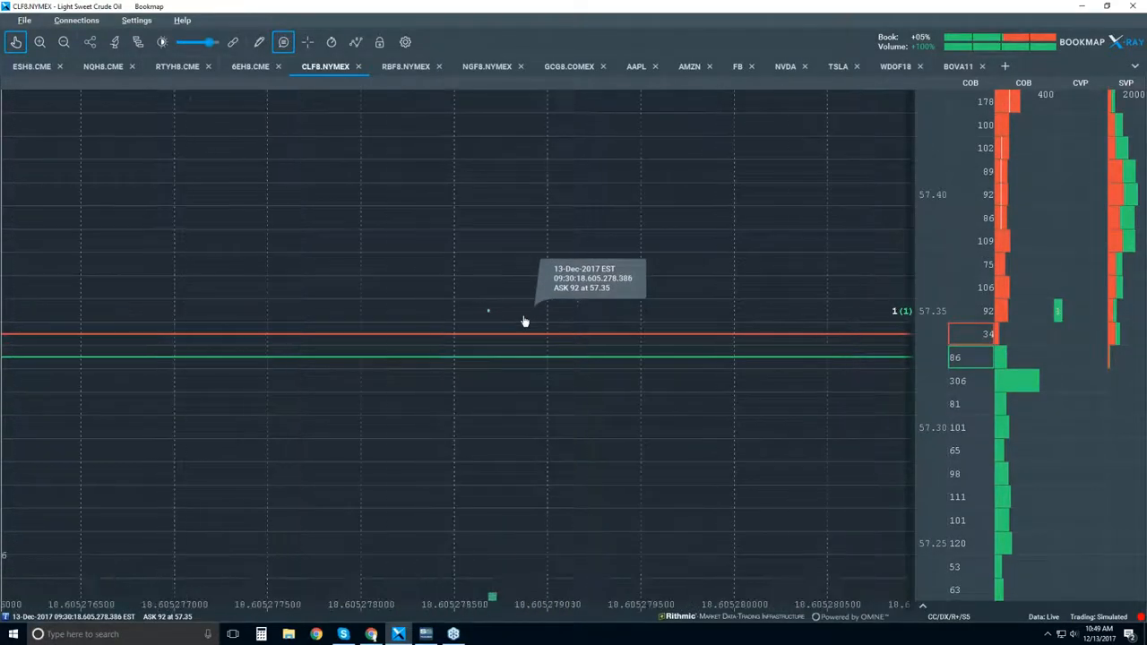
{"action": "mouse_move", "coordinate": [595, 612]}
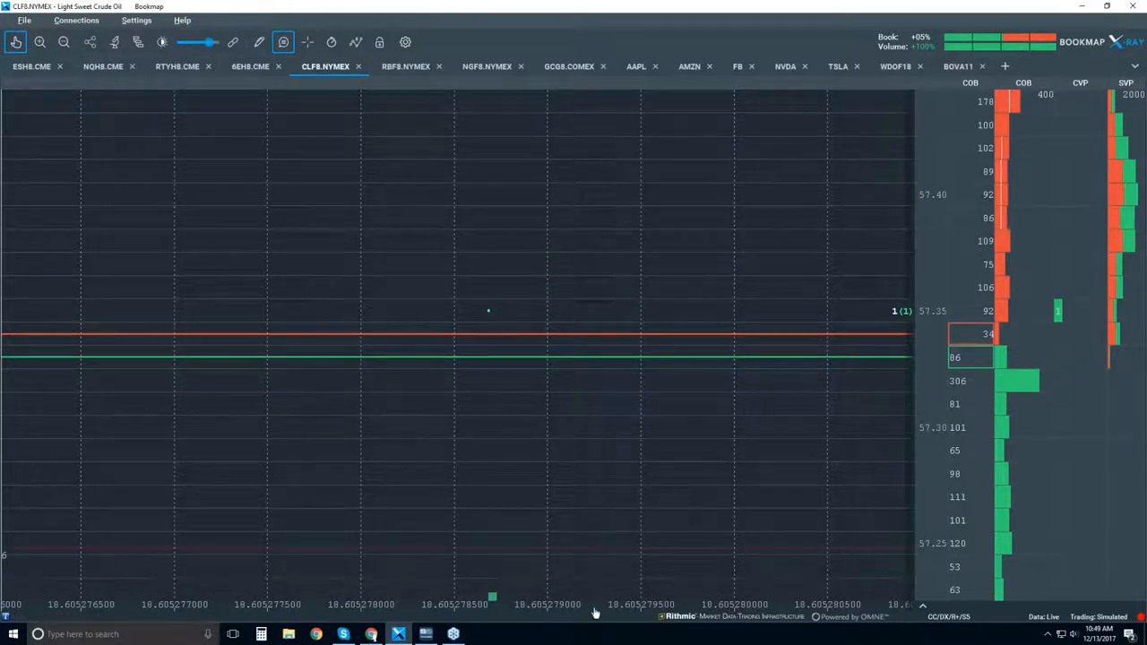
{"action": "mouse_move", "coordinate": [491, 314]}
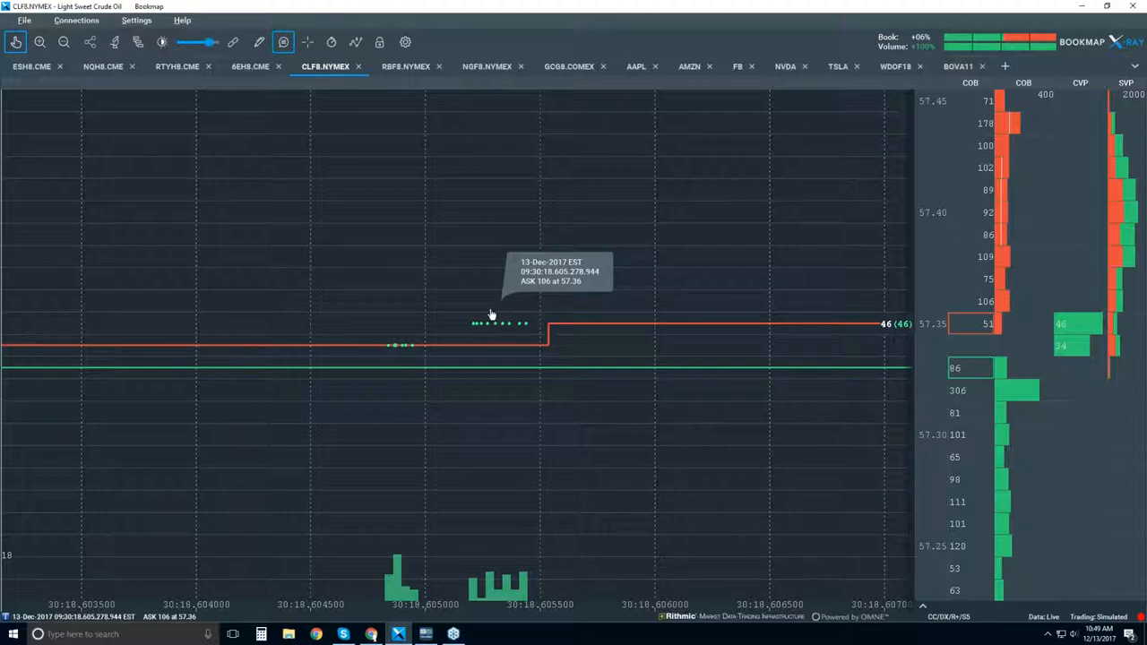
{"action": "mouse_move", "coordinate": [491, 315]}
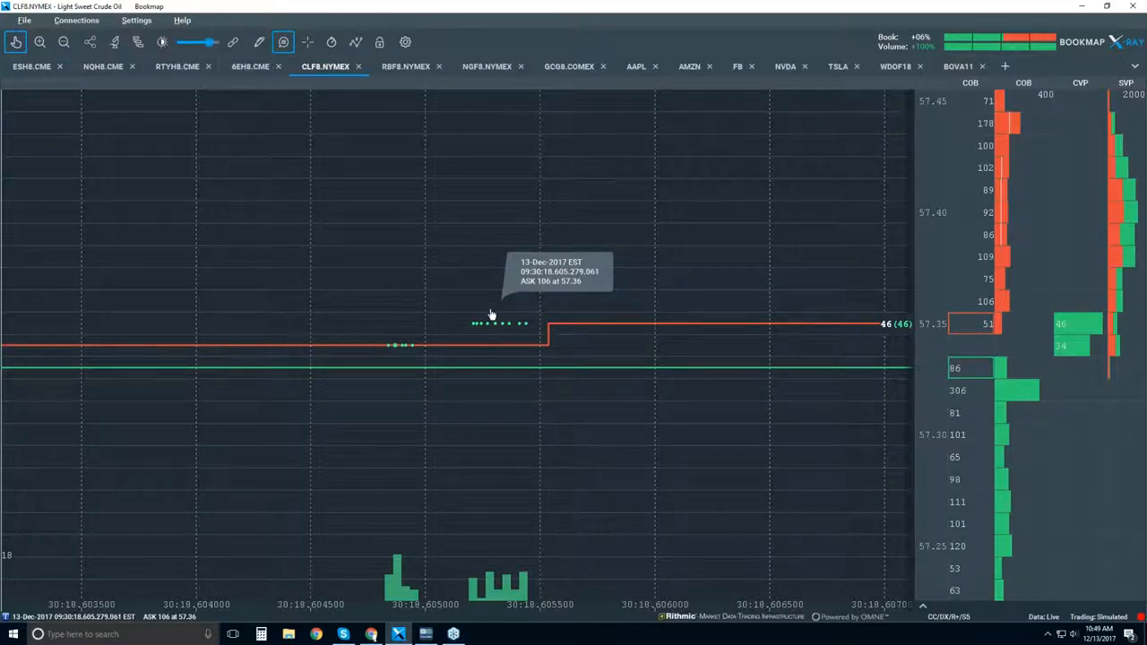
{"action": "mouse_move", "coordinate": [498, 290]}
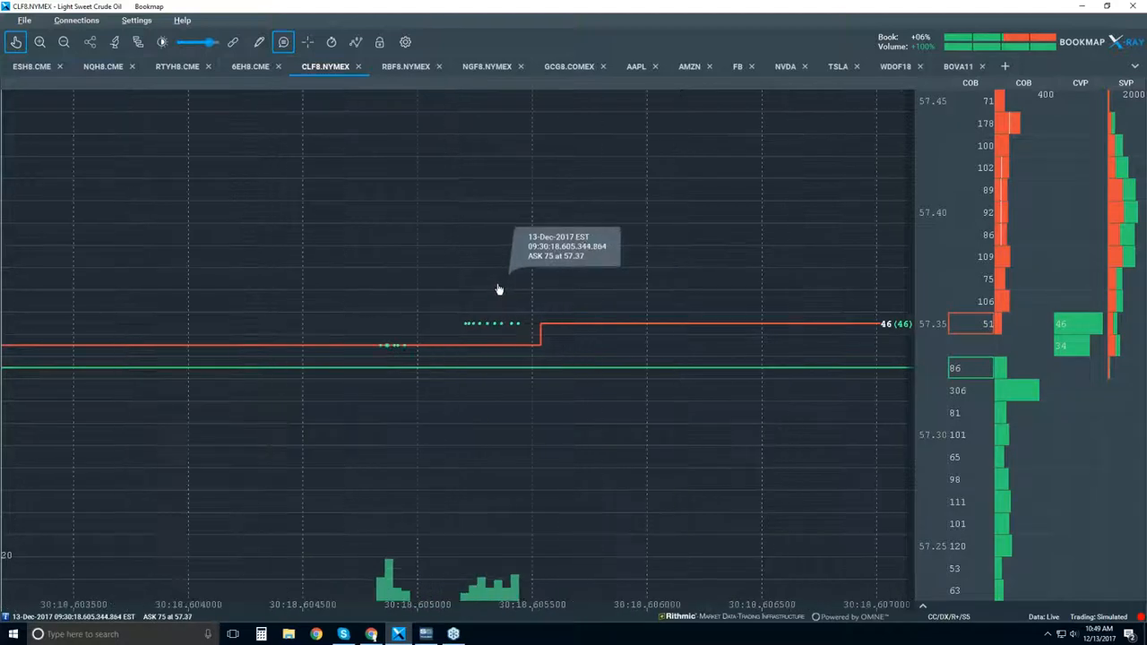
{"action": "mouse_move", "coordinate": [344, 349]}
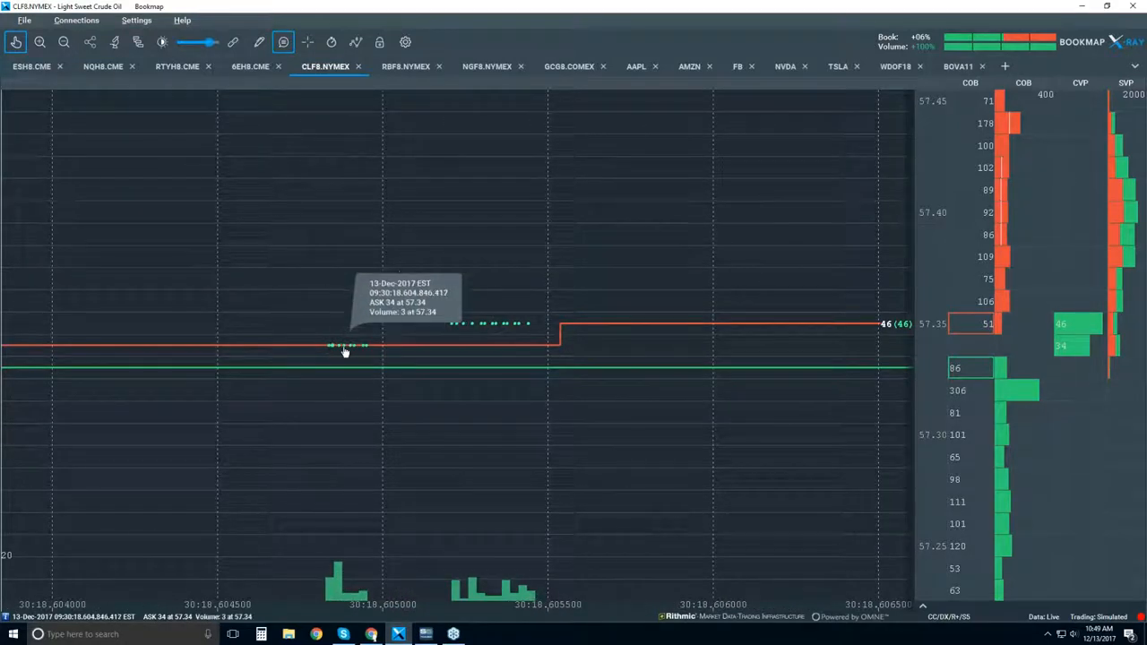
{"action": "mouse_move", "coordinate": [477, 335]}
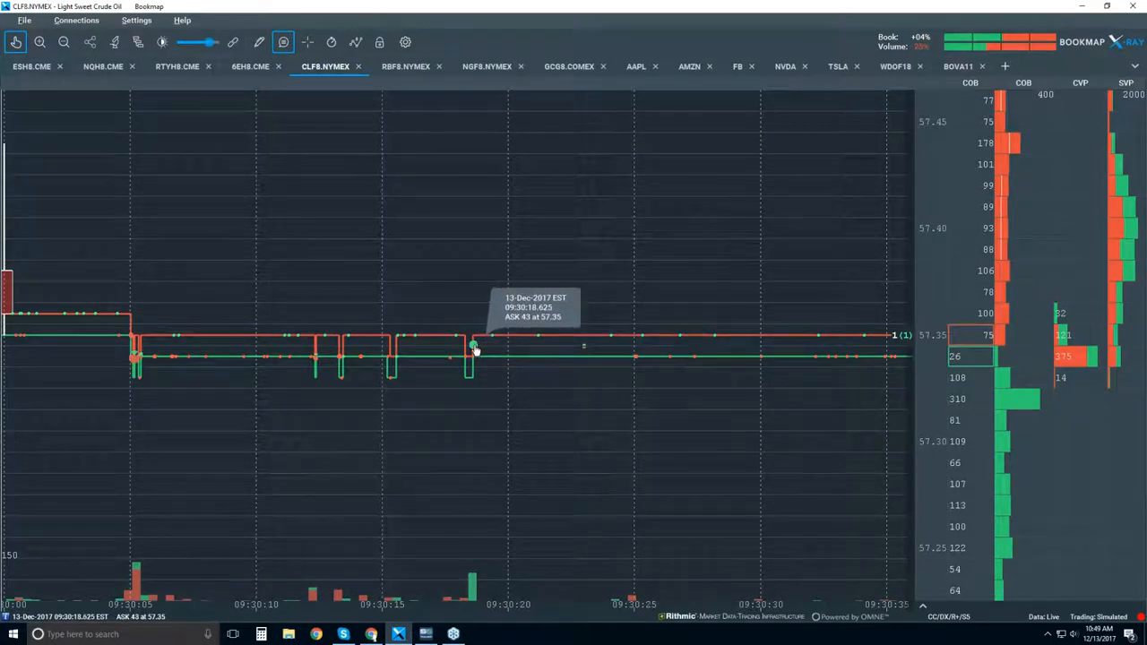
{"action": "mouse_move", "coordinate": [531, 326]}
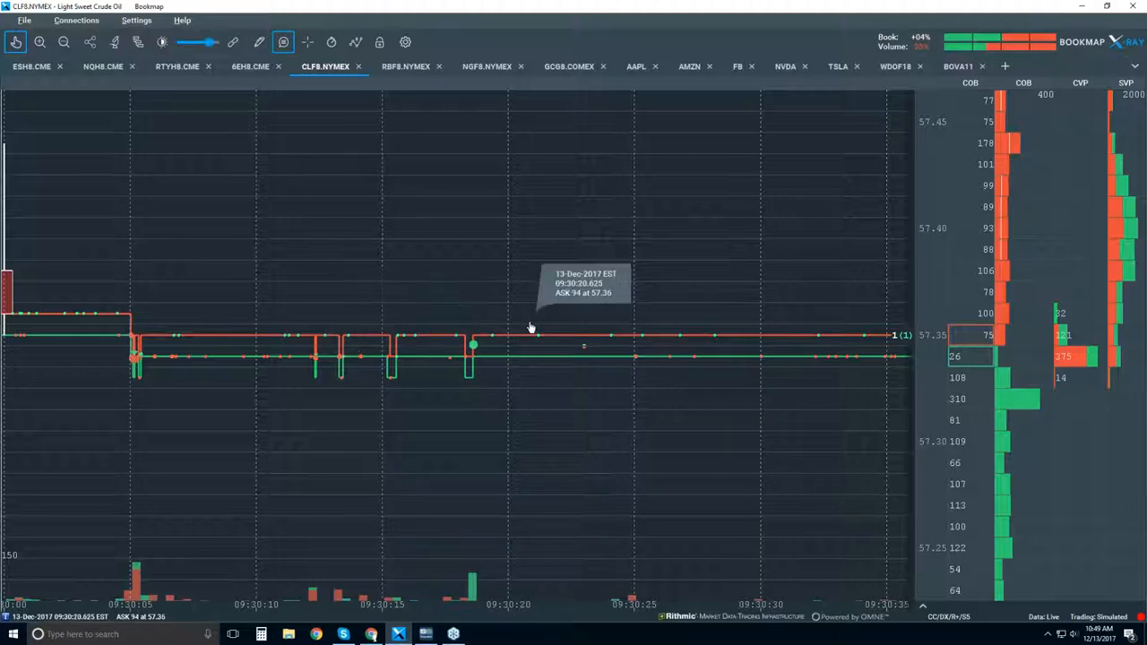
{"action": "mouse_move", "coordinate": [473, 355]}
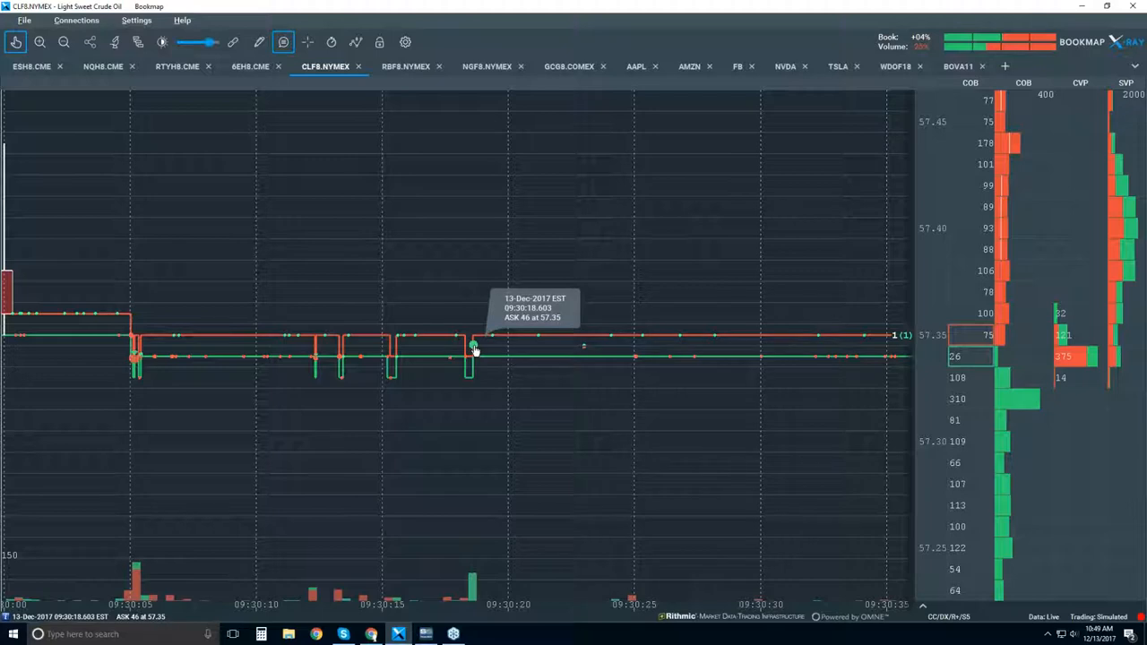
{"action": "mouse_move", "coordinate": [476, 343]}
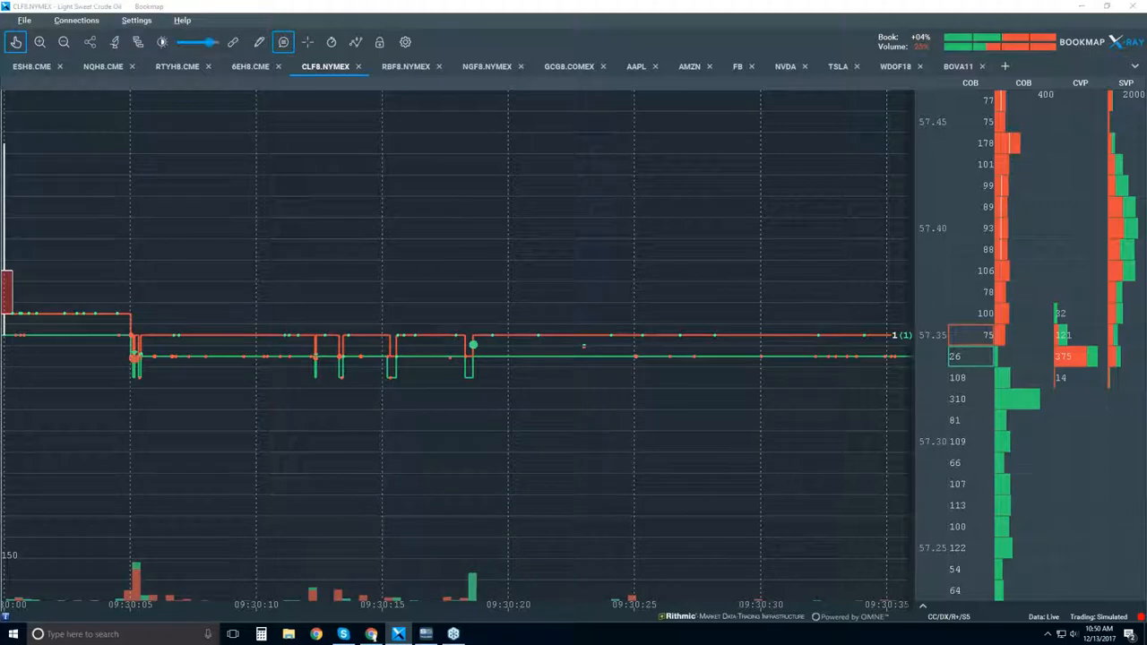
{"action": "mouse_move", "coordinate": [473, 371]}
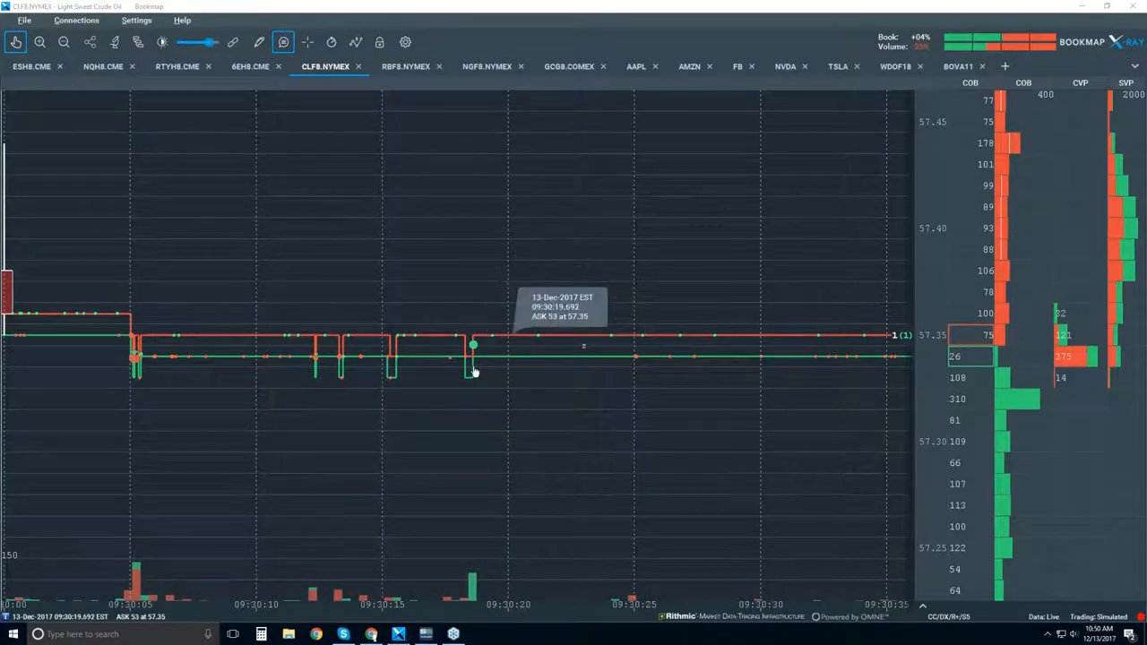
{"action": "mouse_move", "coordinate": [473, 354]}
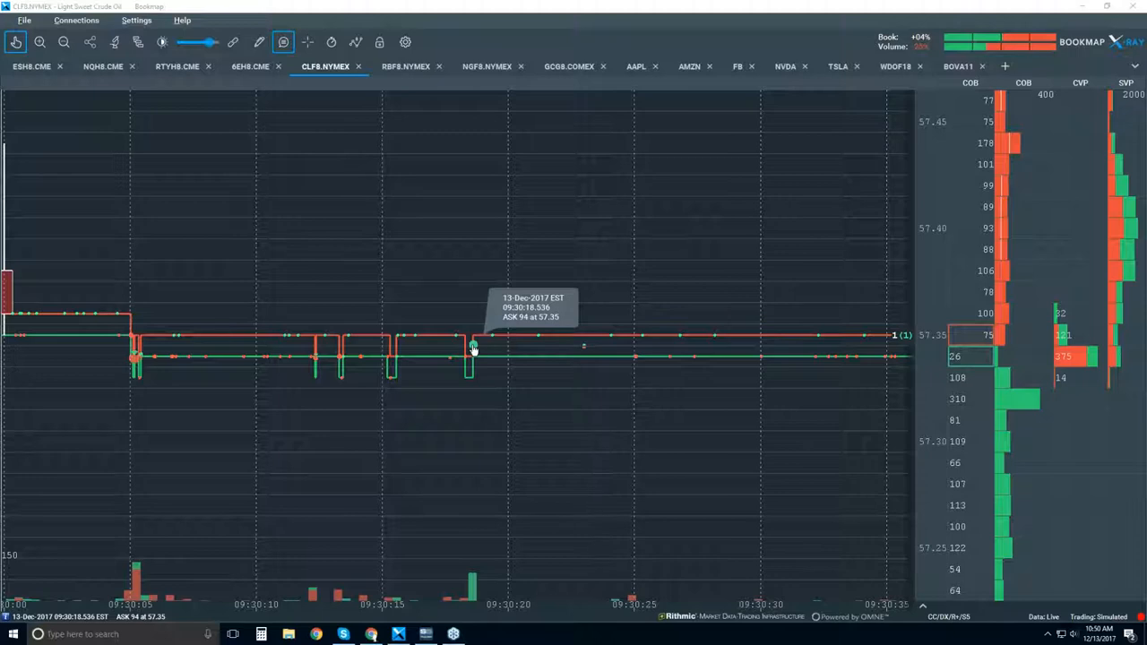
{"action": "mouse_move", "coordinate": [477, 326]}
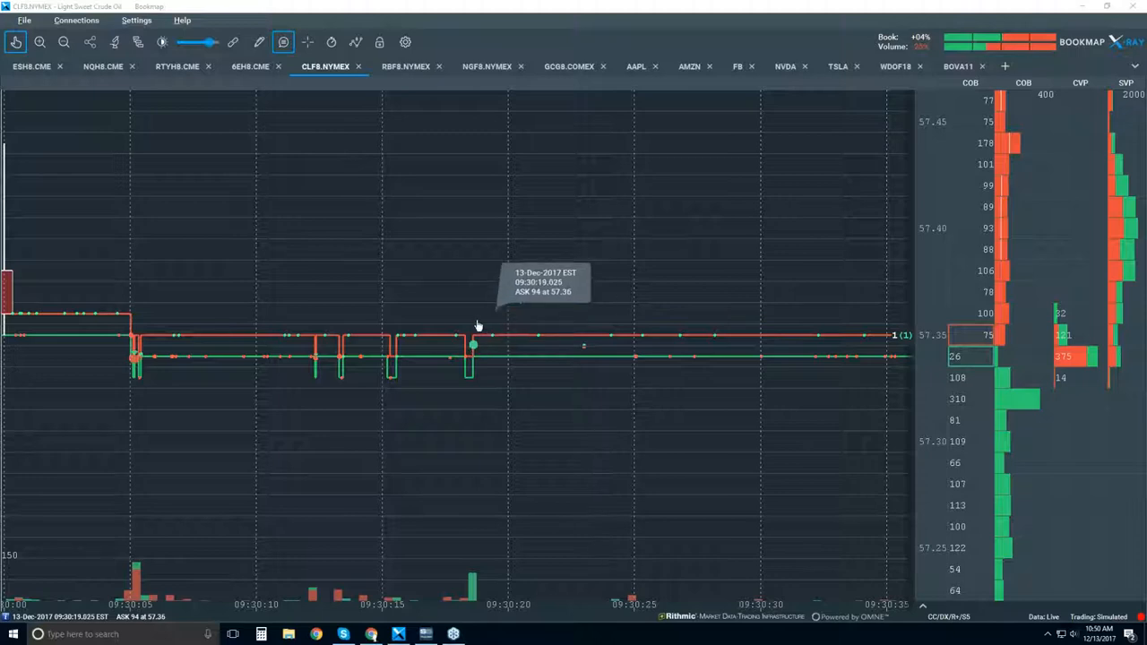
{"action": "mouse_move", "coordinate": [473, 349]}
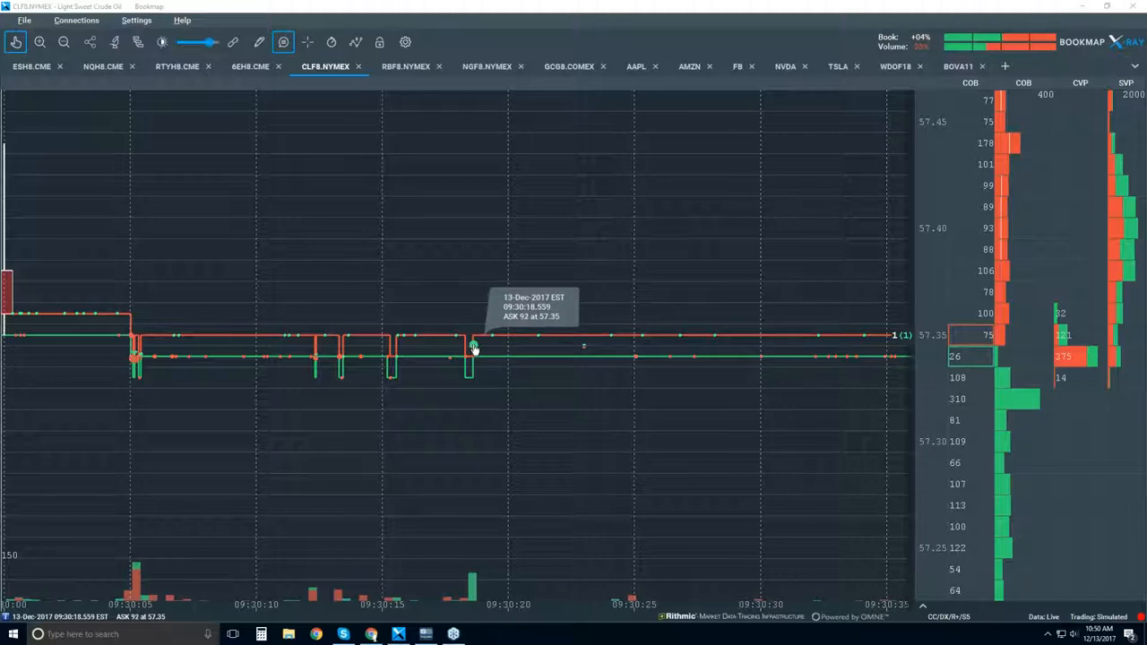
{"action": "mouse_move", "coordinate": [473, 350]}
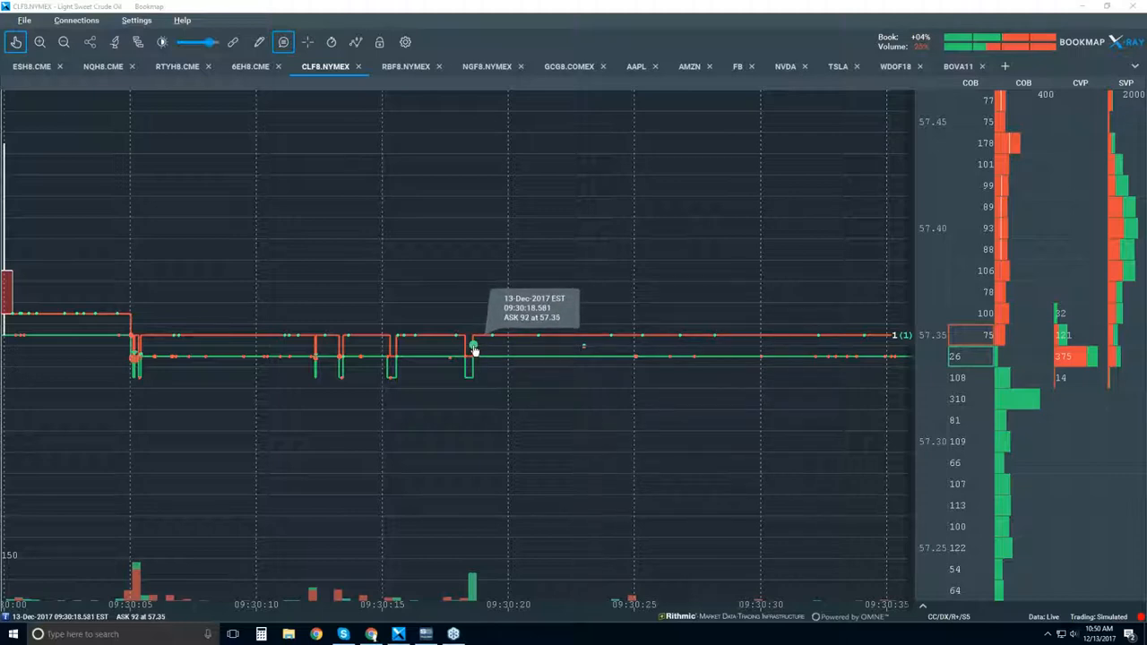
{"action": "mouse_move", "coordinate": [473, 348]}
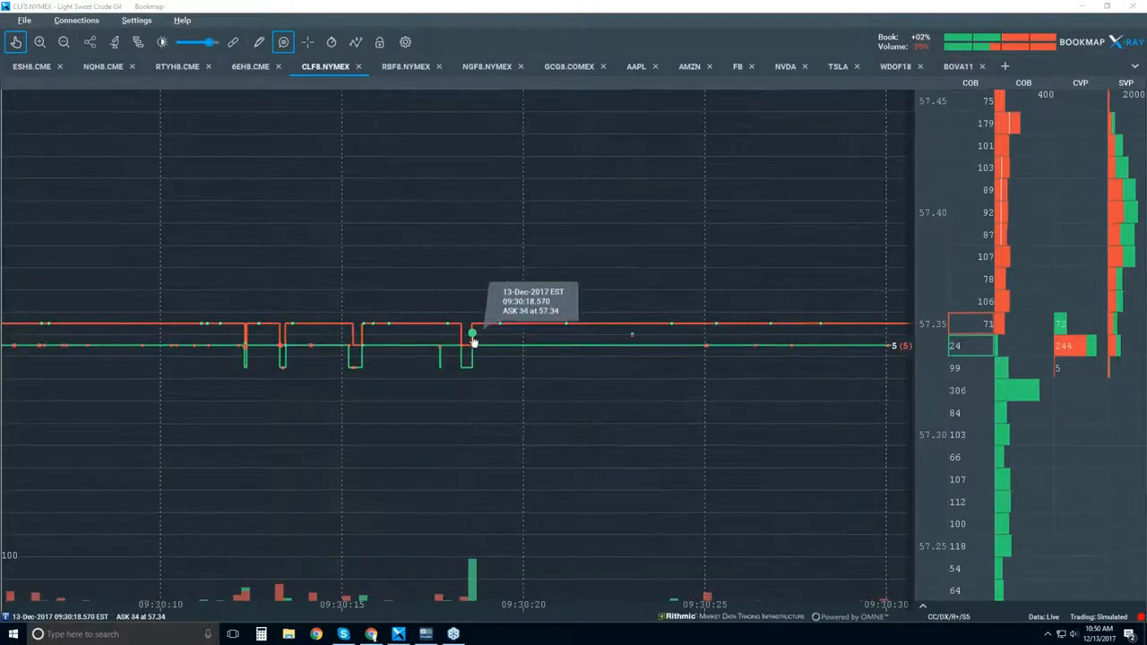
{"action": "mouse_move", "coordinate": [473, 339]}
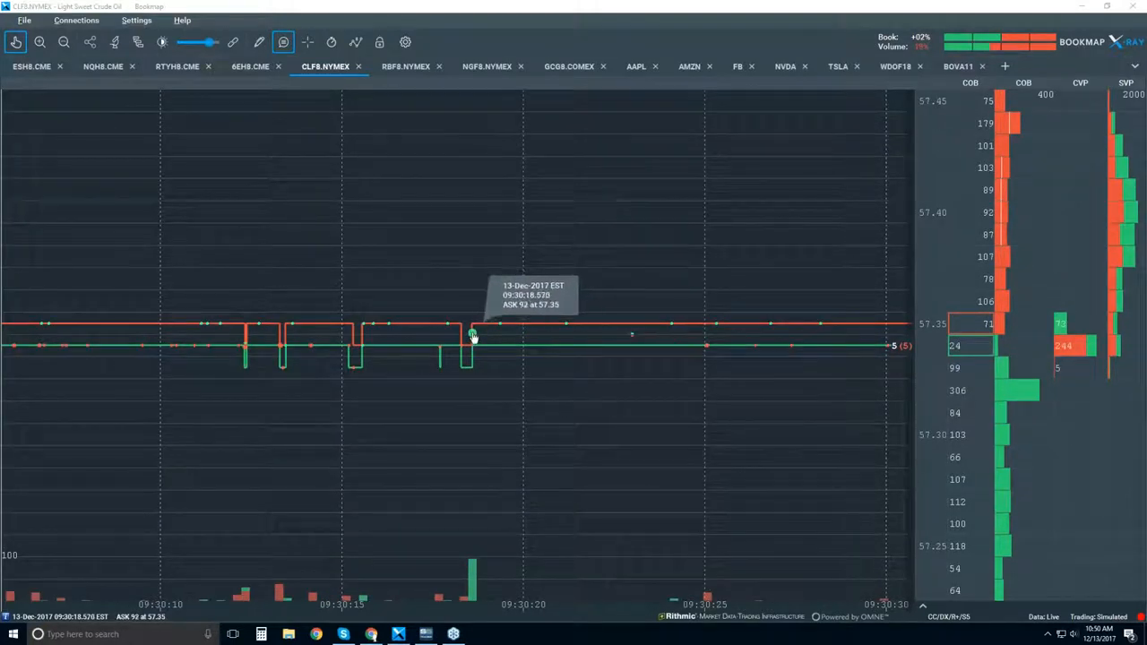
{"action": "mouse_move", "coordinate": [473, 334]}
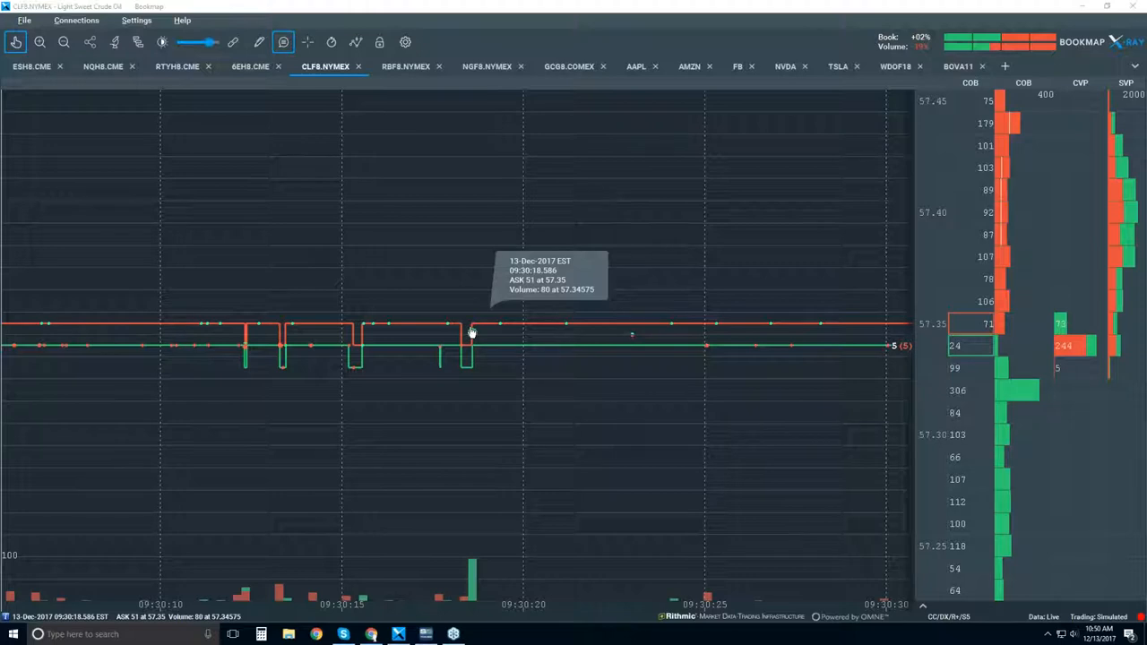
{"action": "mouse_move", "coordinate": [473, 338]}
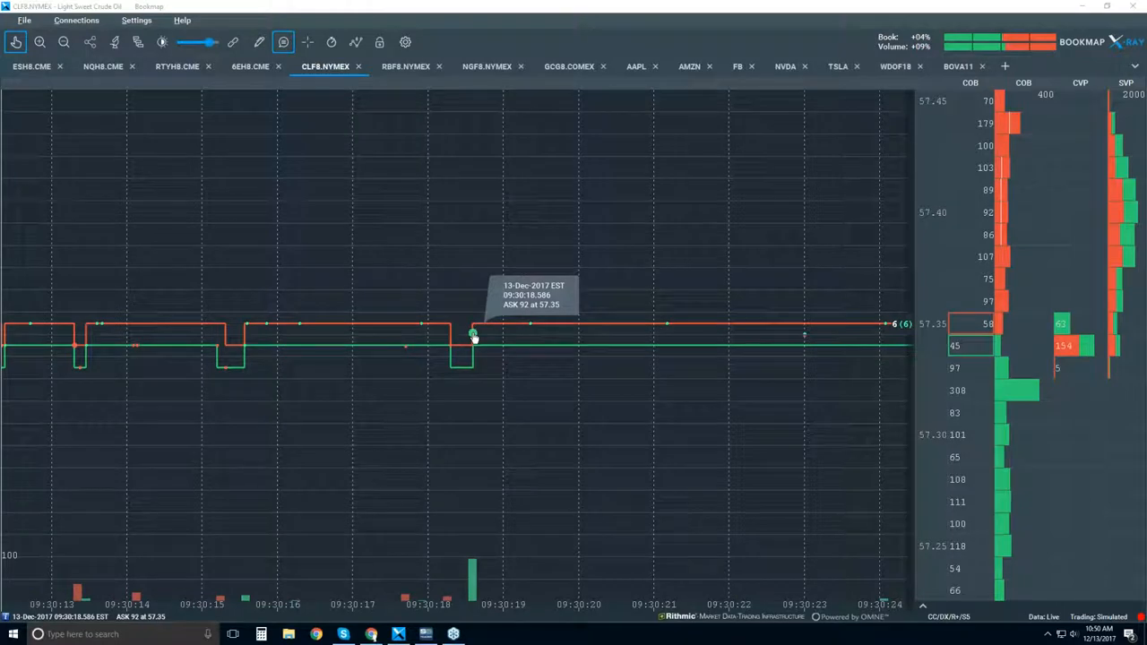
{"action": "mouse_move", "coordinate": [488, 339]}
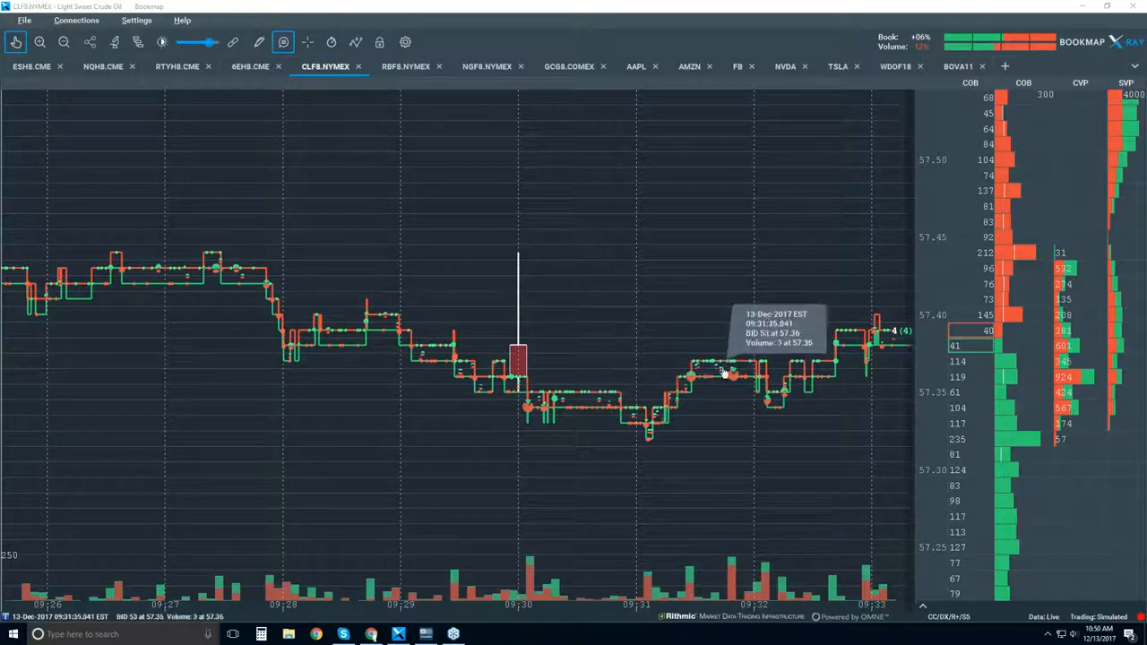
{"action": "mouse_move", "coordinate": [631, 312]}
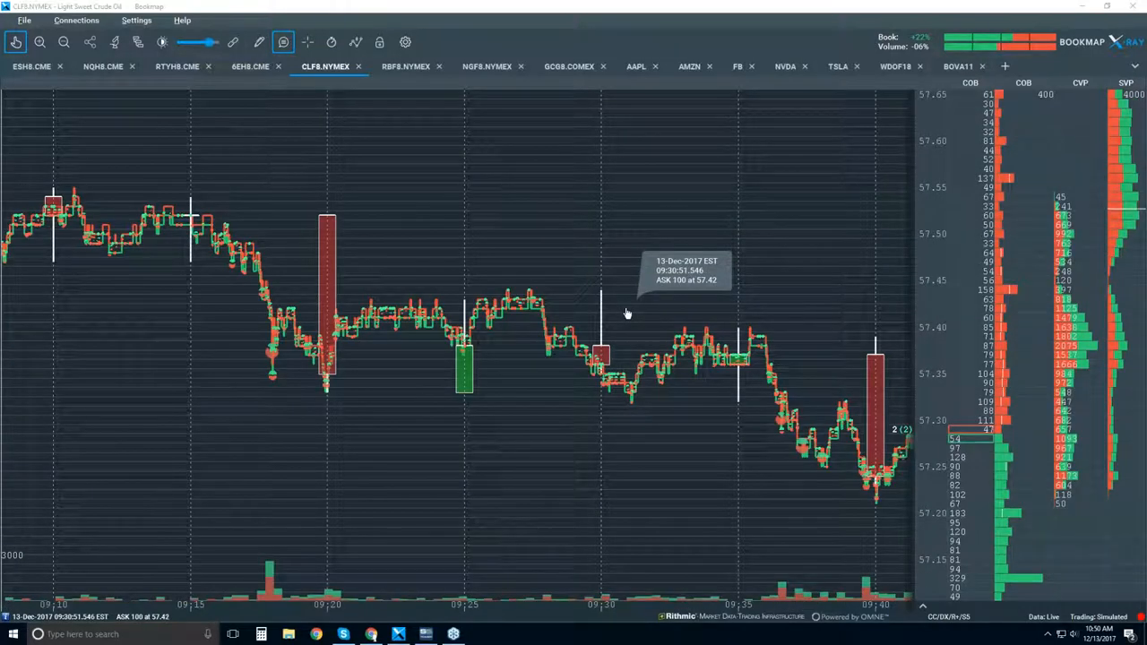
{"action": "mouse_move", "coordinate": [659, 385]}
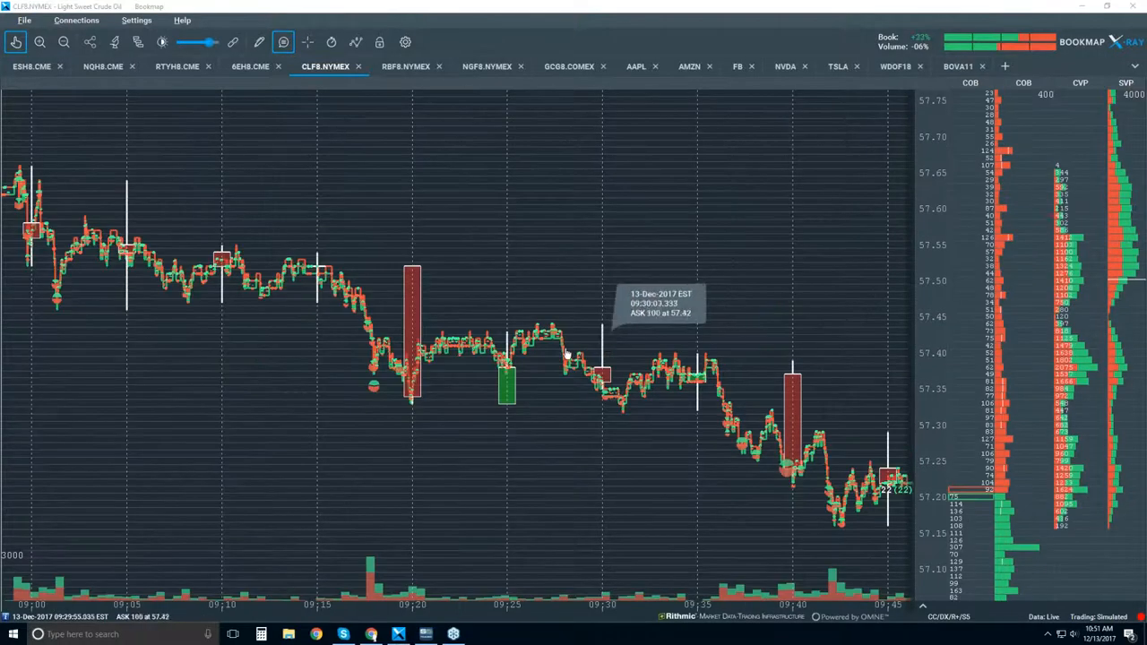
{"action": "mouse_move", "coordinate": [373, 380]}
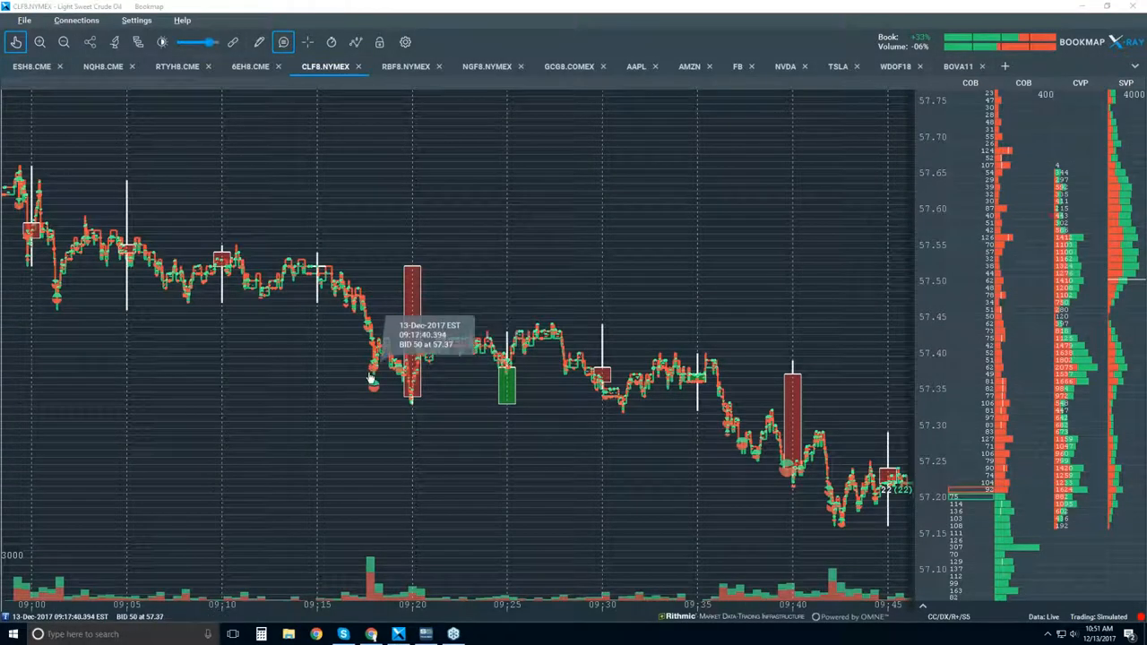
{"action": "mouse_move", "coordinate": [785, 475]}
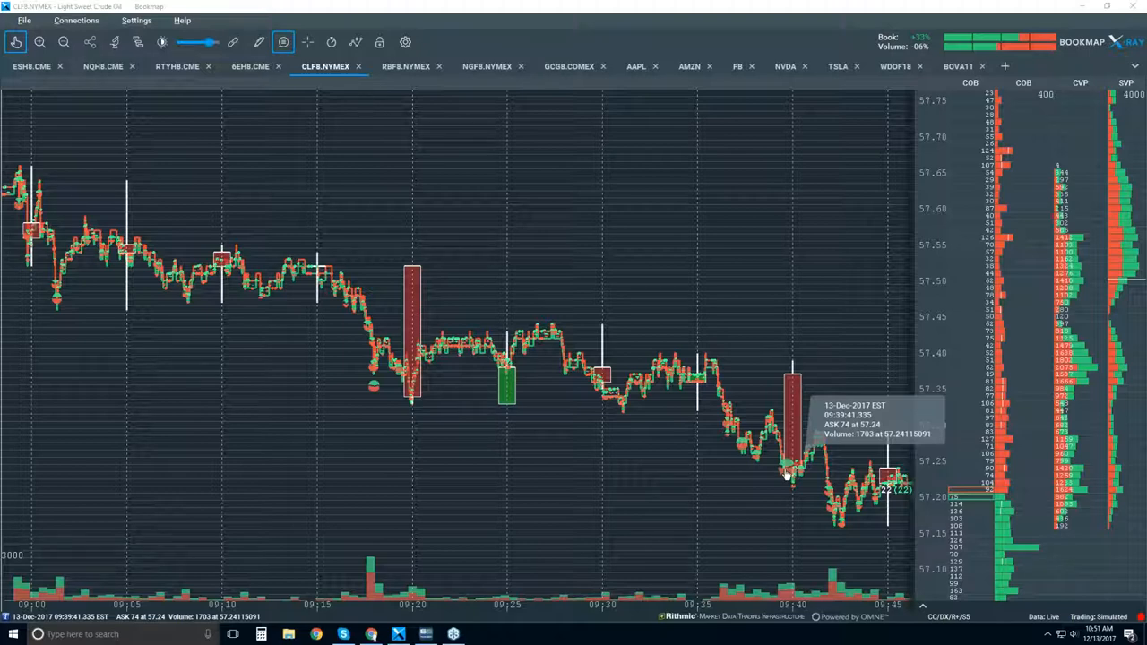
{"action": "mouse_move", "coordinate": [824, 475]}
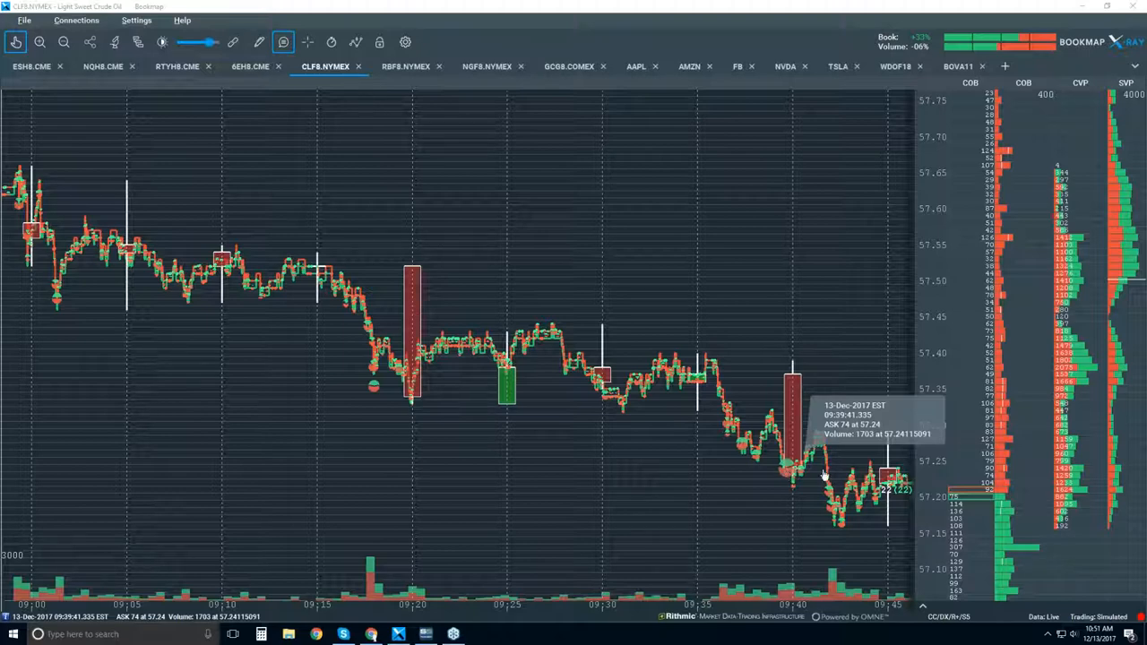
{"action": "mouse_move", "coordinate": [788, 480]}
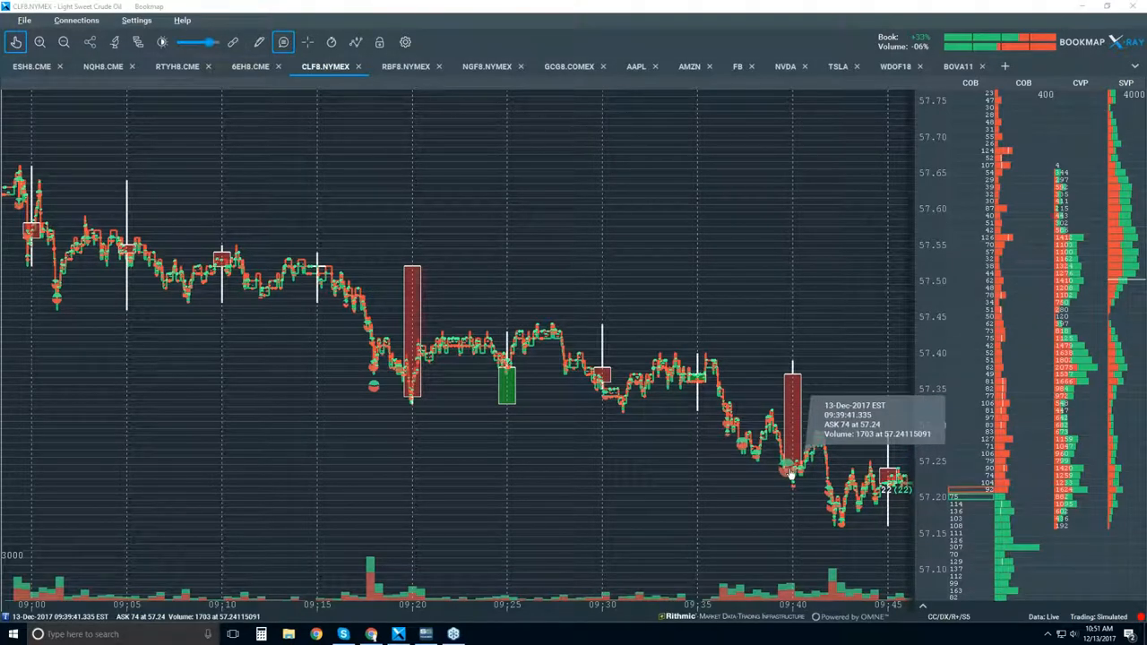
{"action": "mouse_move", "coordinate": [779, 376]}
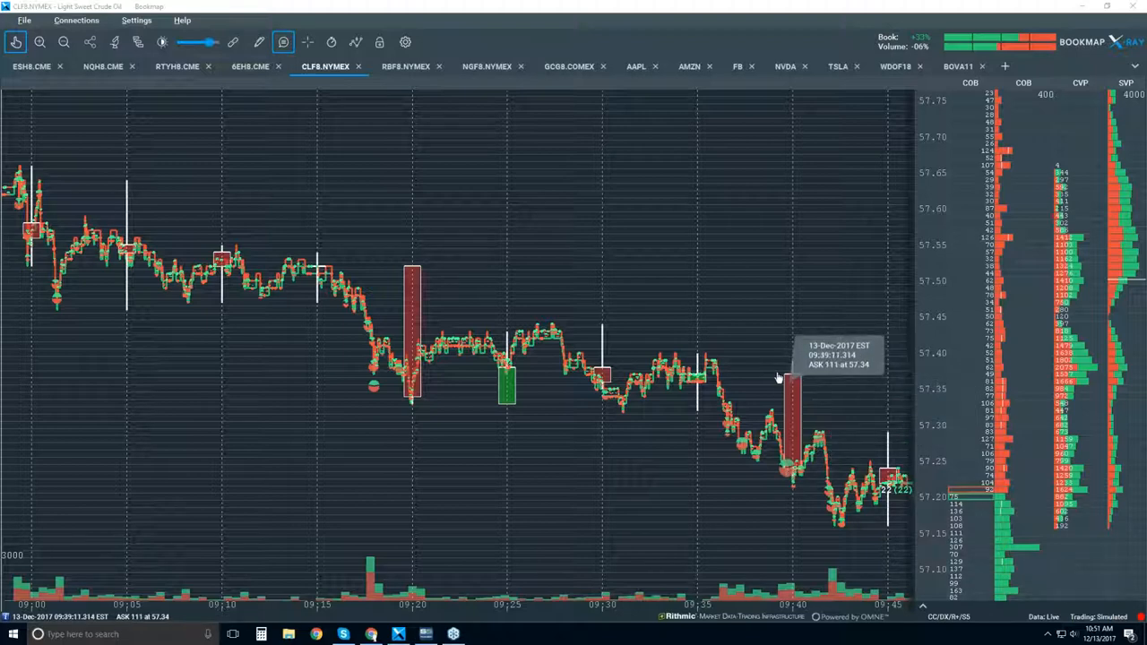
{"action": "mouse_move", "coordinate": [790, 473]}
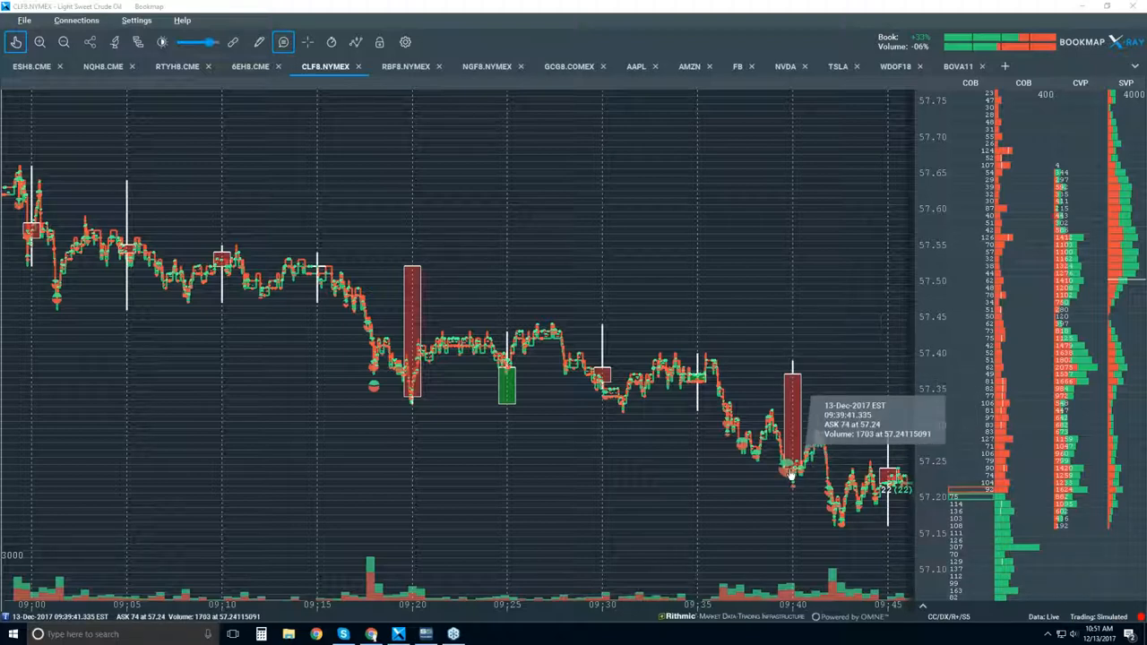
{"action": "mouse_move", "coordinate": [795, 365]}
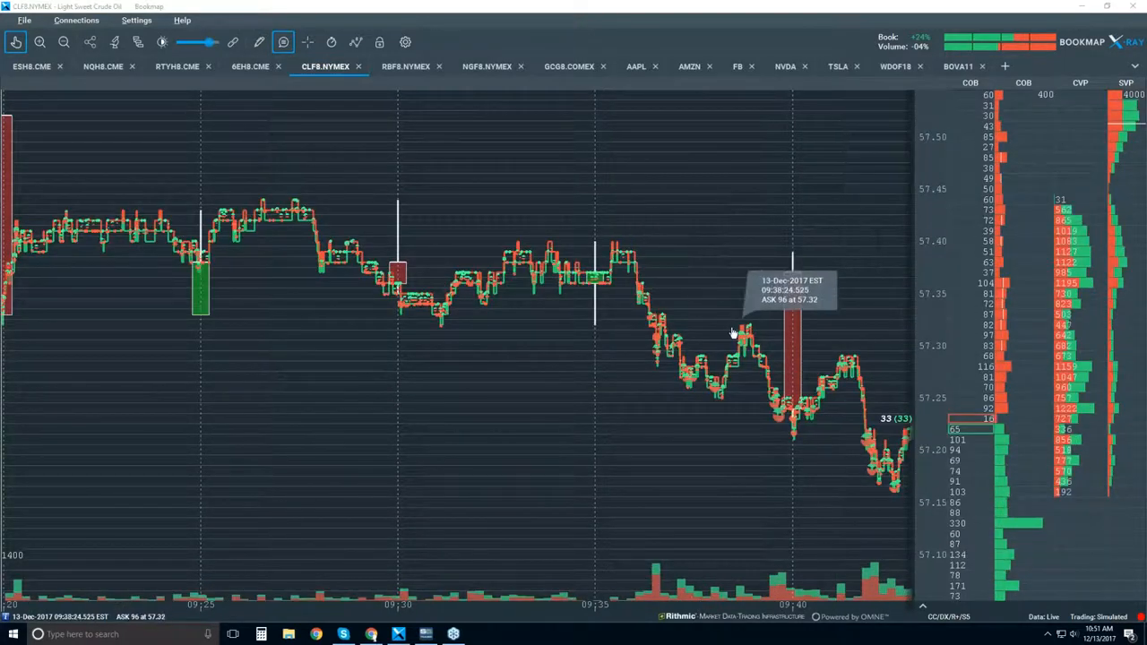
{"action": "mouse_move", "coordinate": [786, 412]}
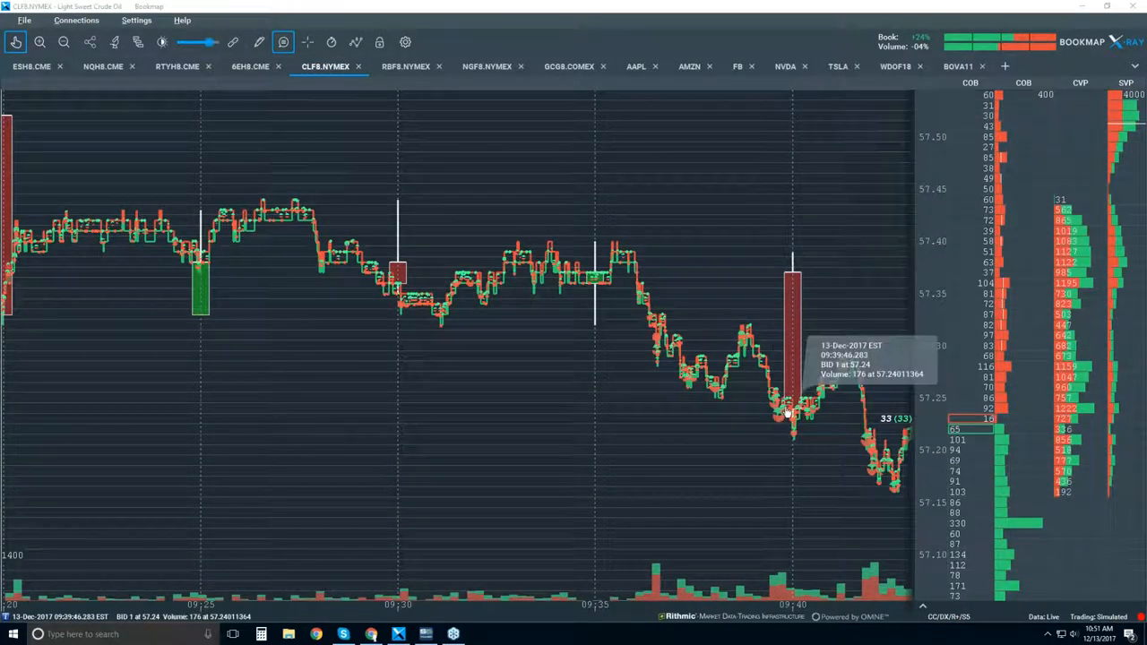
{"action": "mouse_move", "coordinate": [792, 276]}
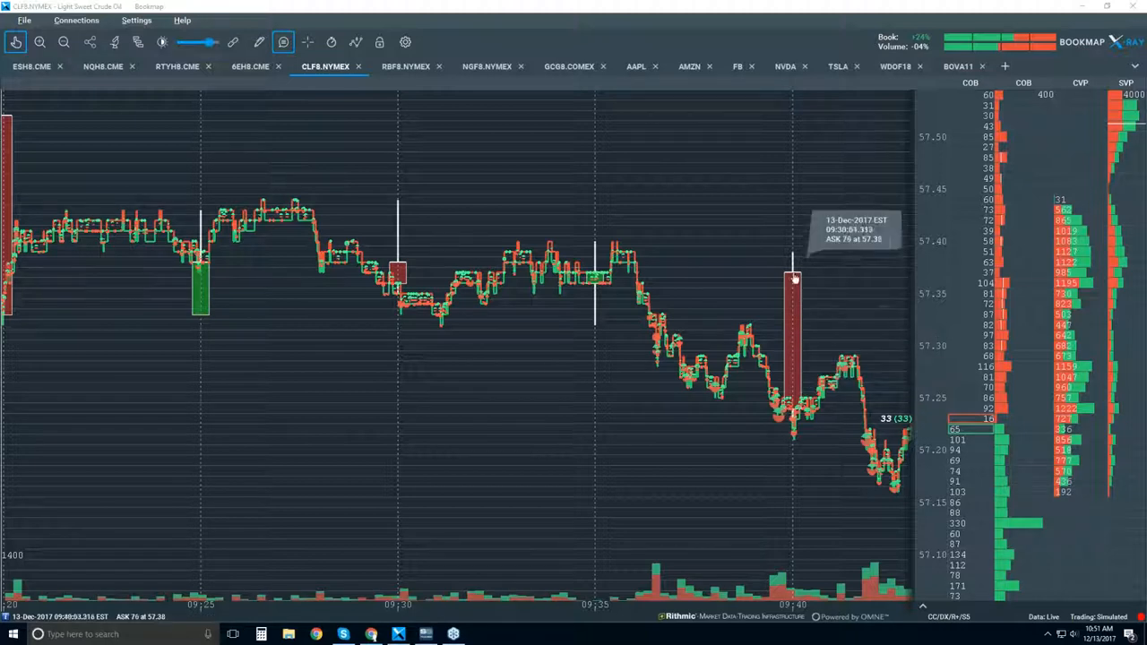
{"action": "mouse_move", "coordinate": [743, 349]}
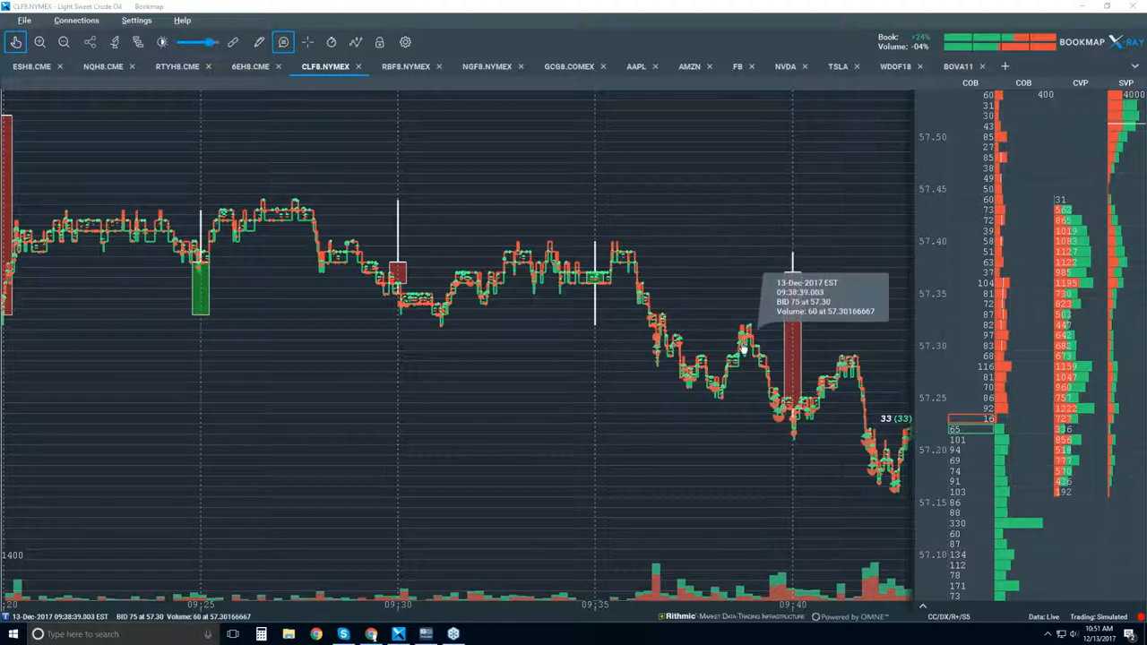
{"action": "mouse_move", "coordinate": [810, 421]}
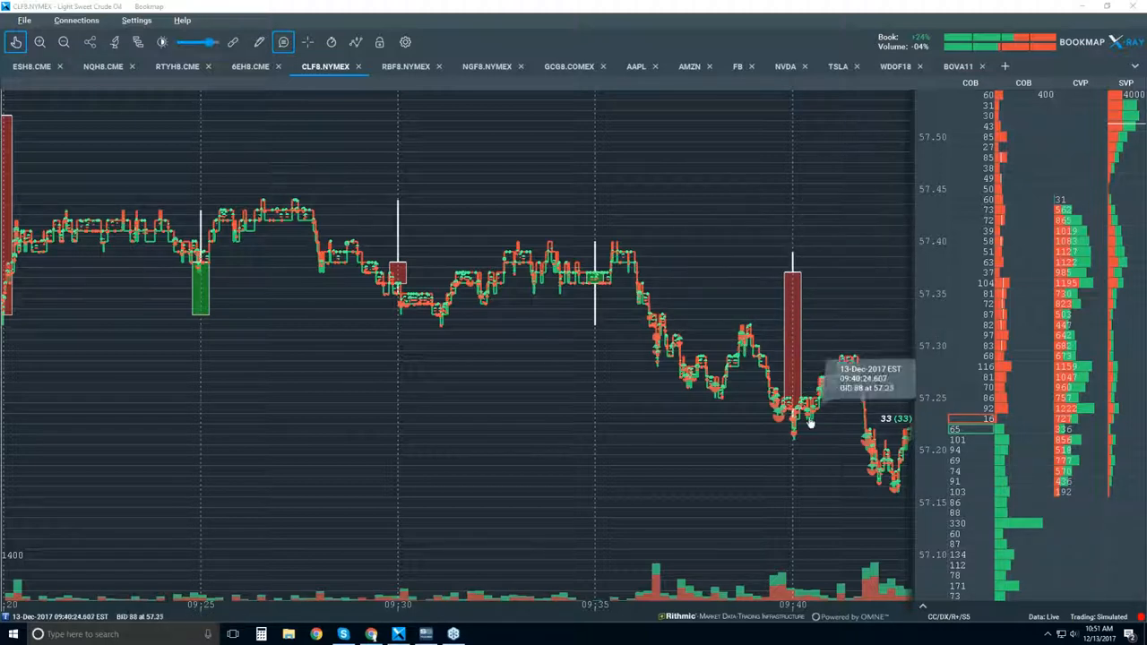
{"action": "mouse_move", "coordinate": [792, 394]}
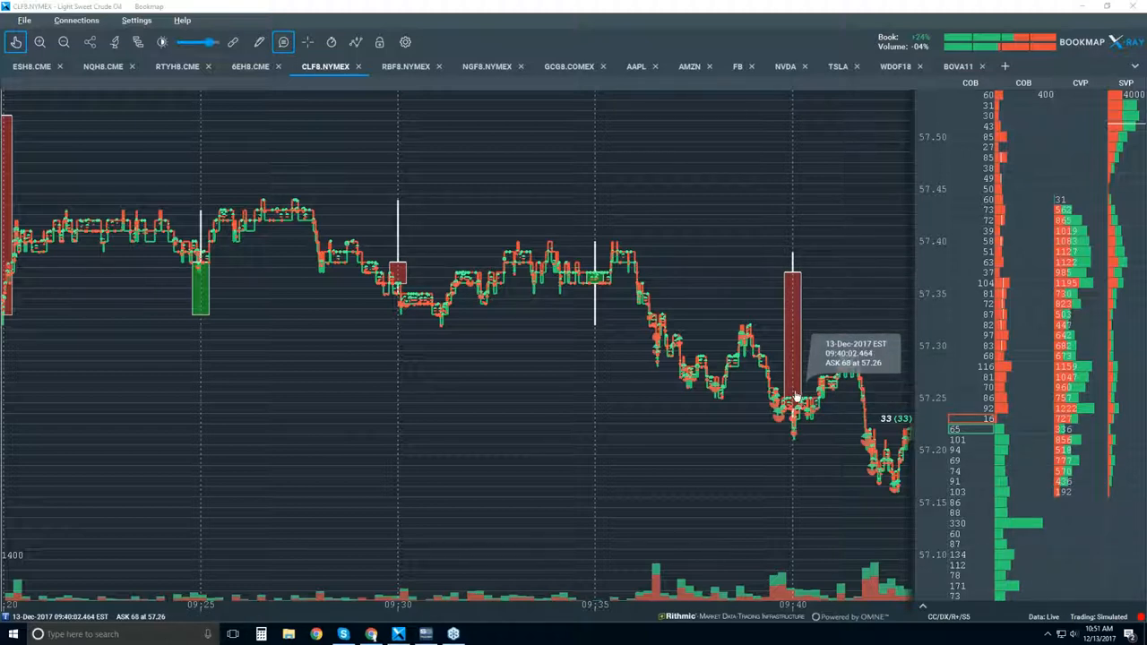
{"action": "mouse_move", "coordinate": [643, 308]}
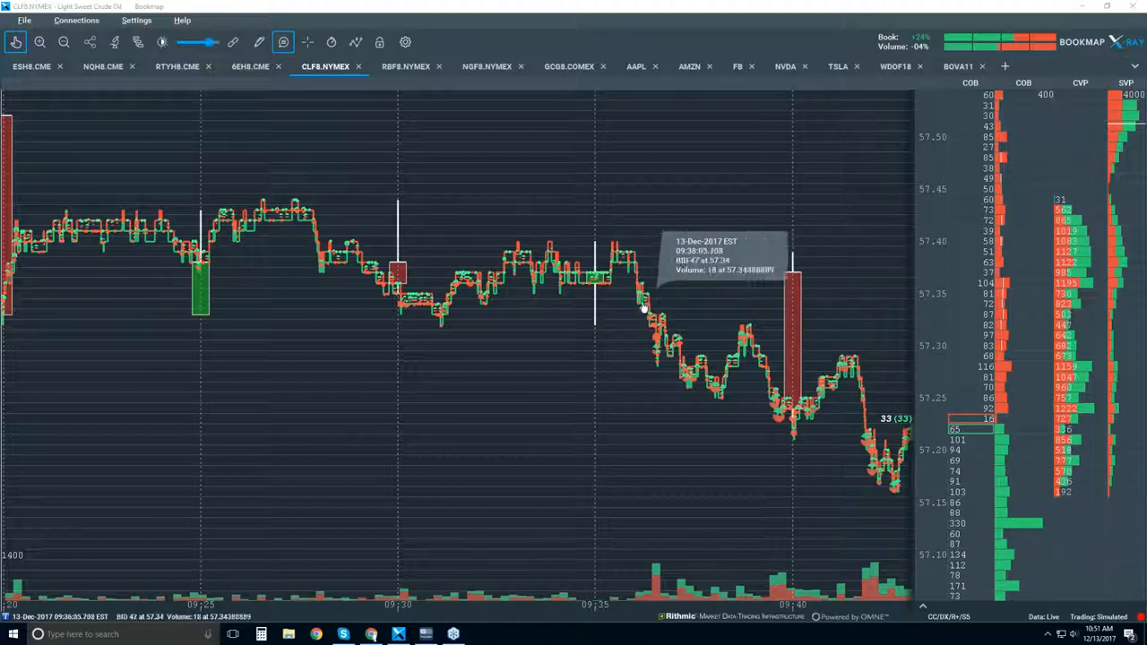
{"action": "mouse_move", "coordinate": [759, 341]}
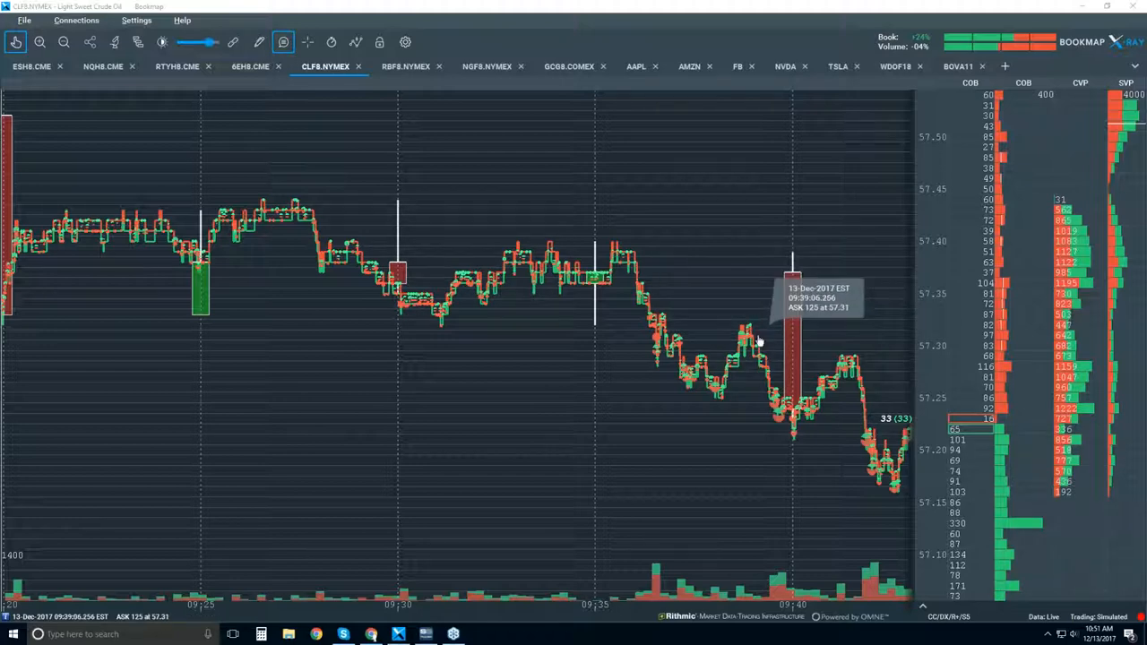
{"action": "mouse_move", "coordinate": [788, 387]}
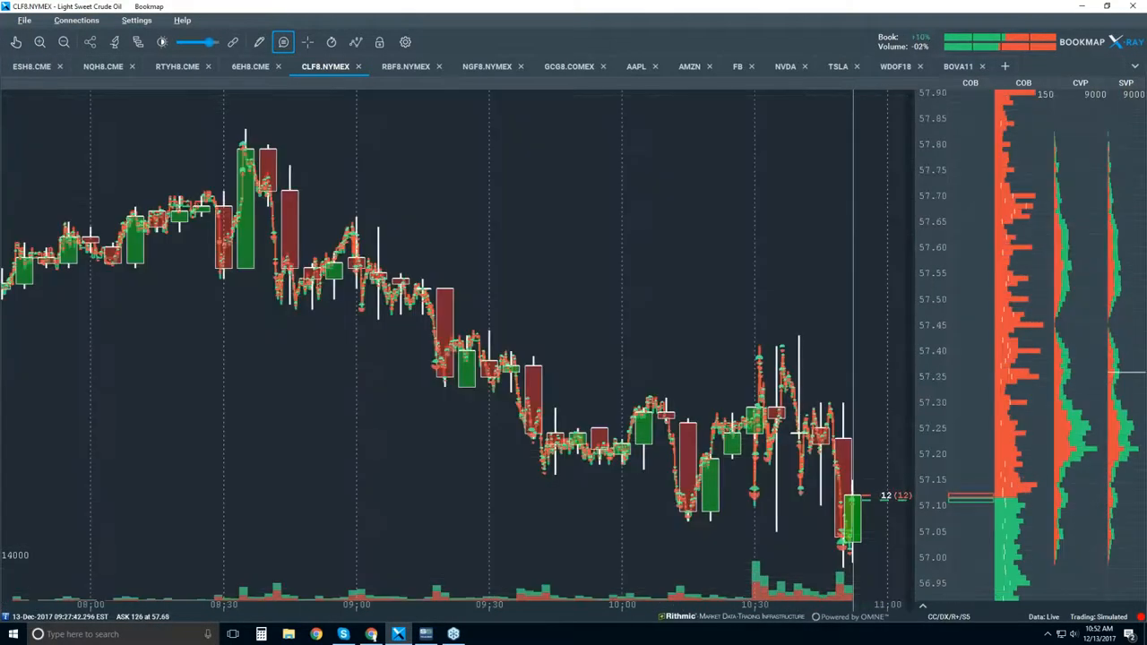
{"action": "mouse_move", "coordinate": [406, 401]}
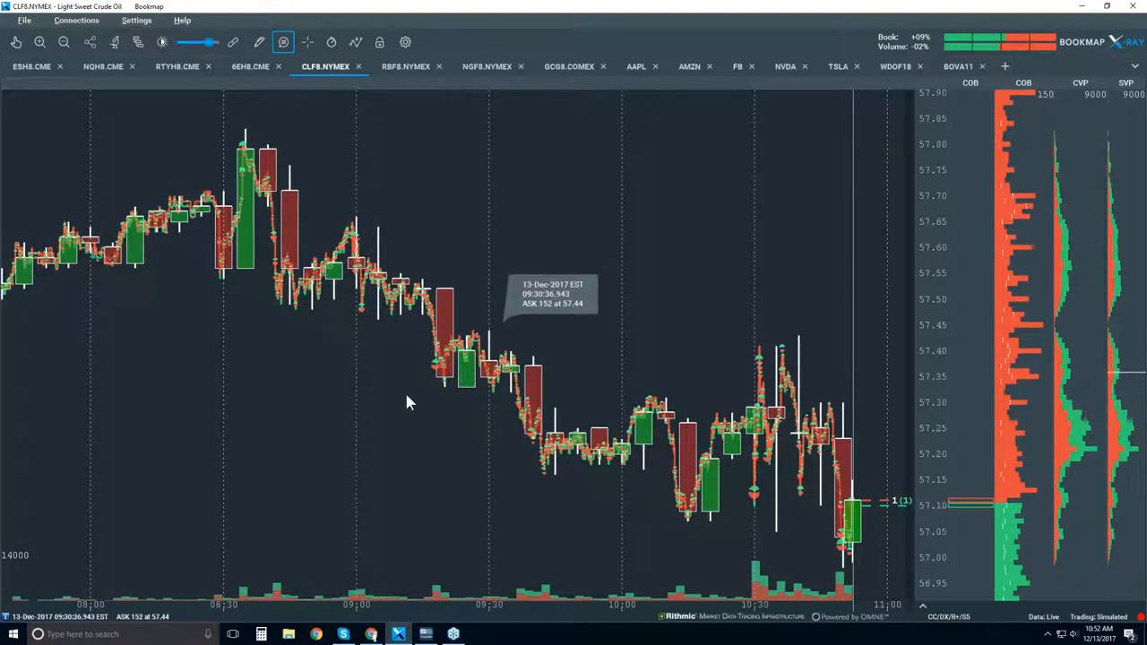
{"action": "mouse_move", "coordinate": [379, 10]}
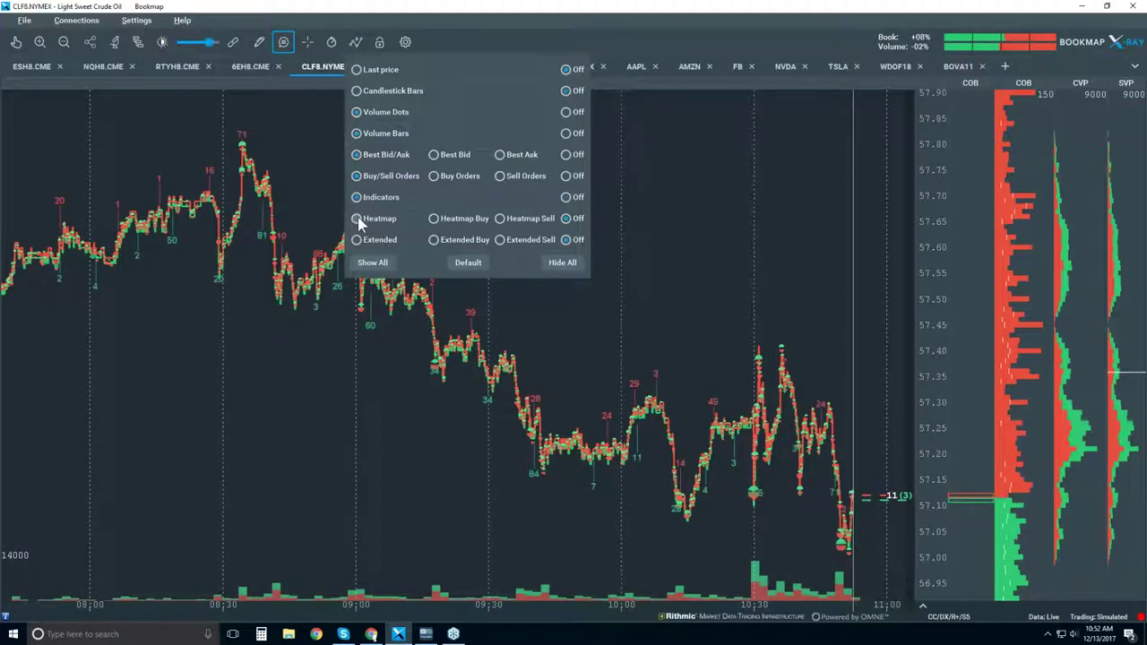
Turn the liquidity Heatmap layer on and close the display layers list
{"action": "left_click", "coordinate": [354, 218]}
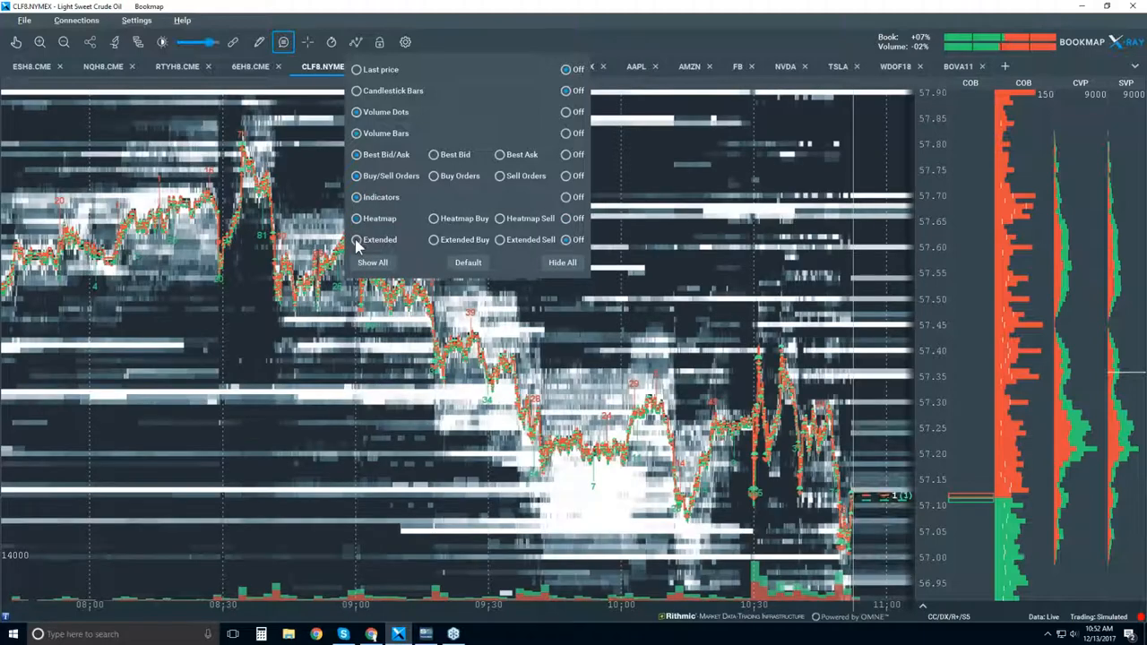
{"action": "mouse_move", "coordinate": [649, 276]}
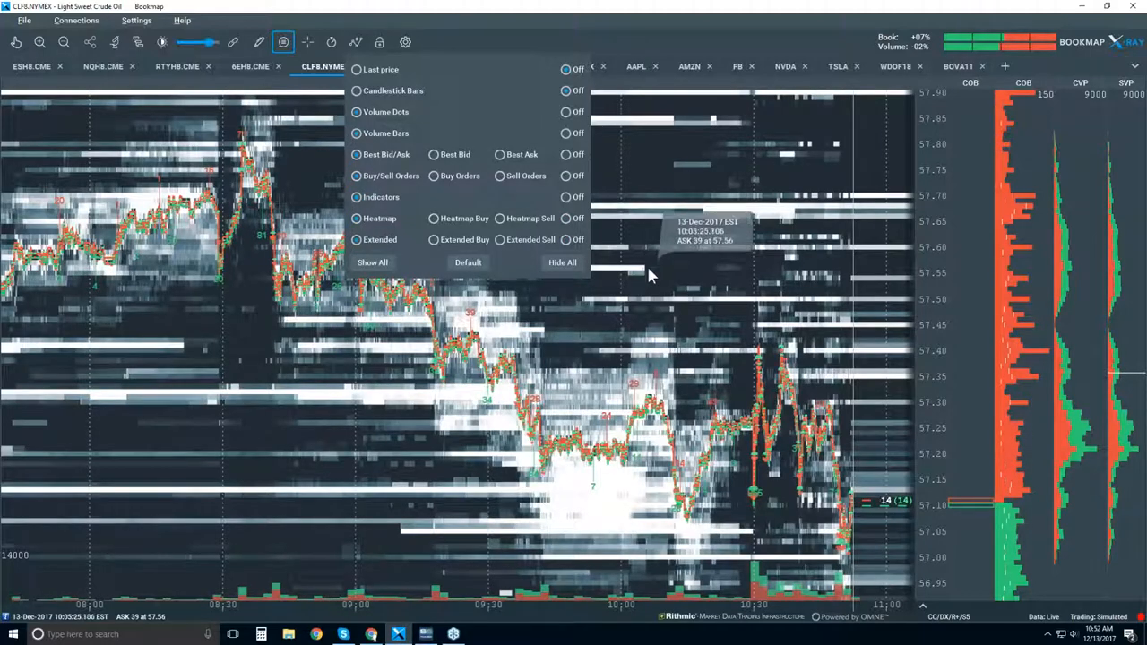
{"action": "left_click", "coordinate": [161, 43]}
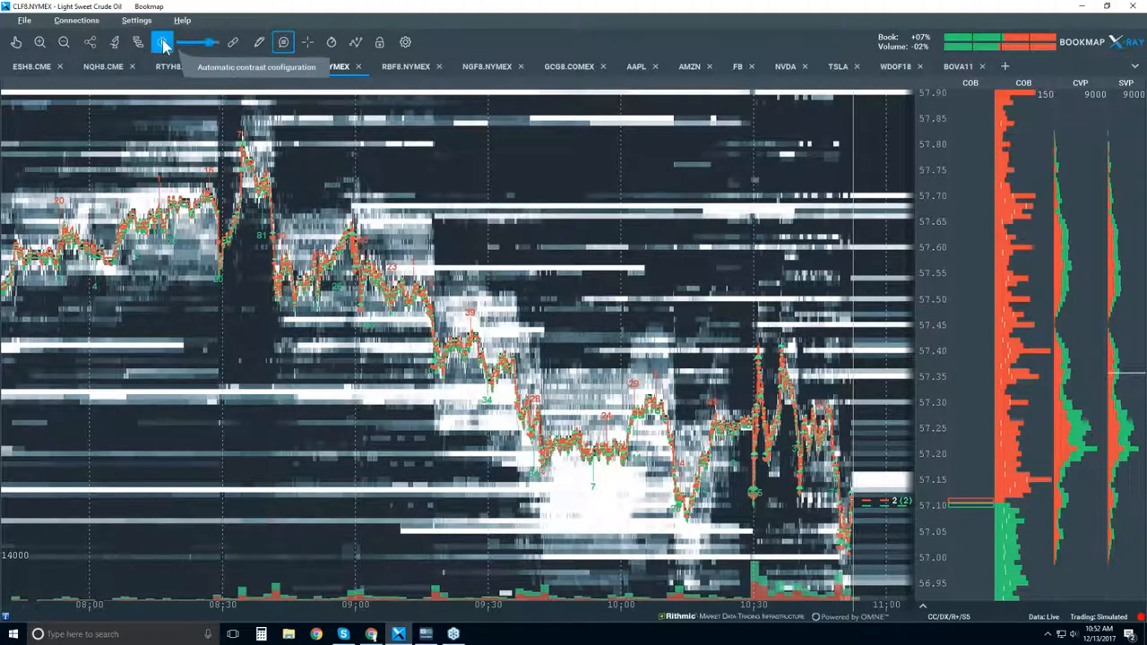
Retune the heatmap's white cut-off, large-size highlight and lower brightness in the contrast settings
{"action": "left_click", "coordinate": [161, 43]}
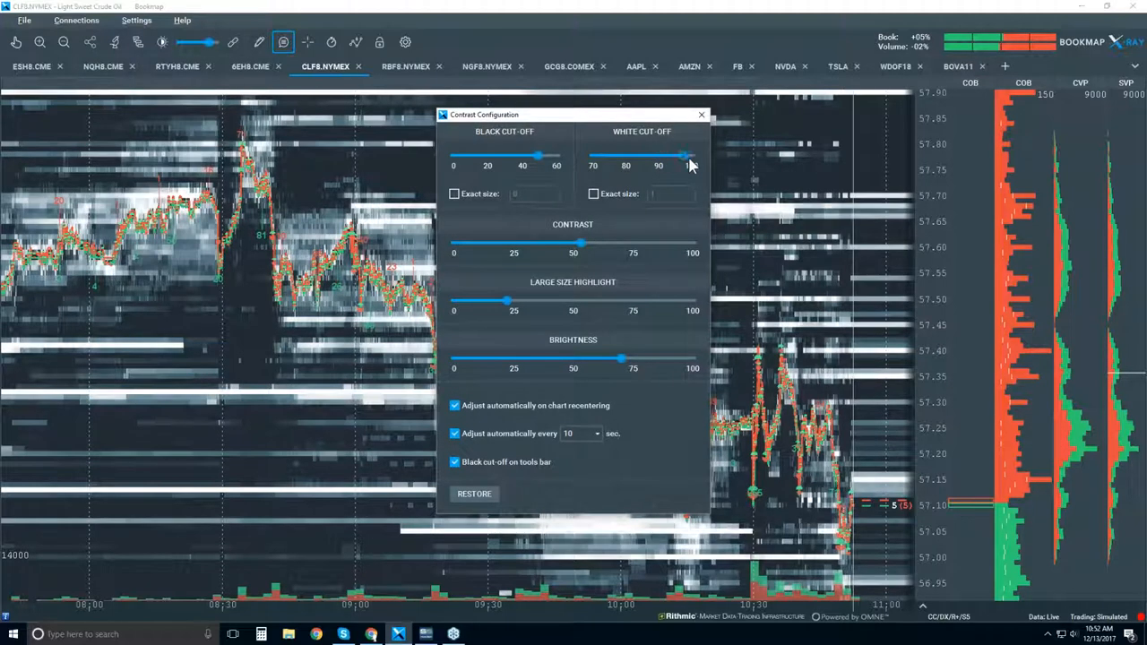
{"action": "left_click_drag", "start_coordinate": [685, 154], "coordinate": [680, 154]}
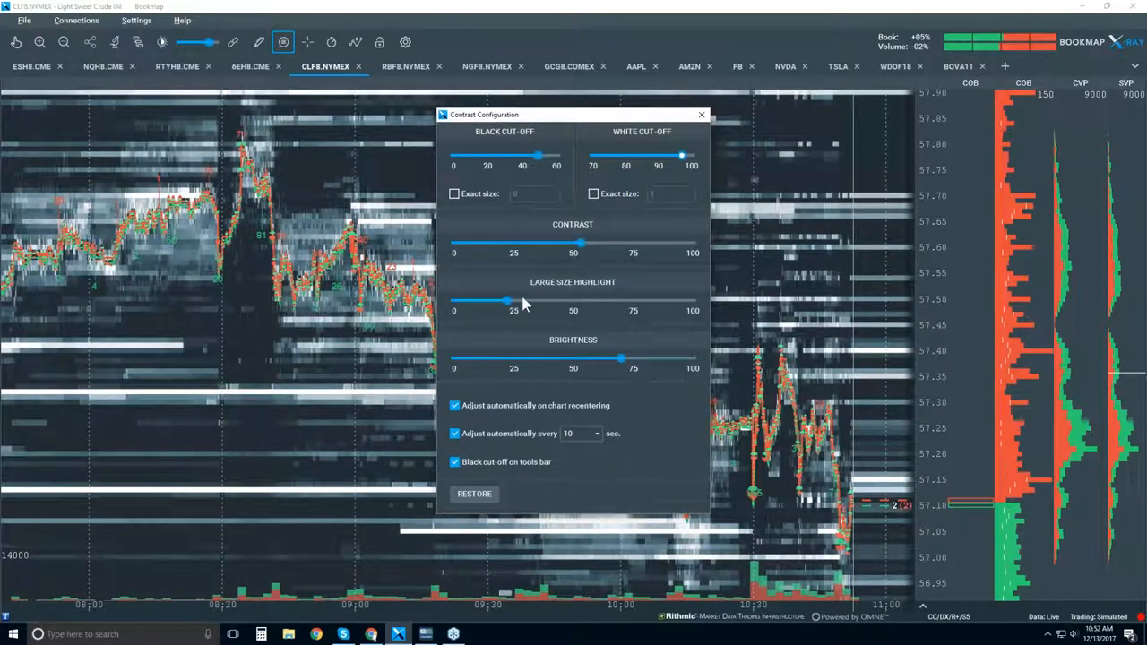
{"action": "left_click_drag", "start_coordinate": [506, 301], "coordinate": [643, 301]}
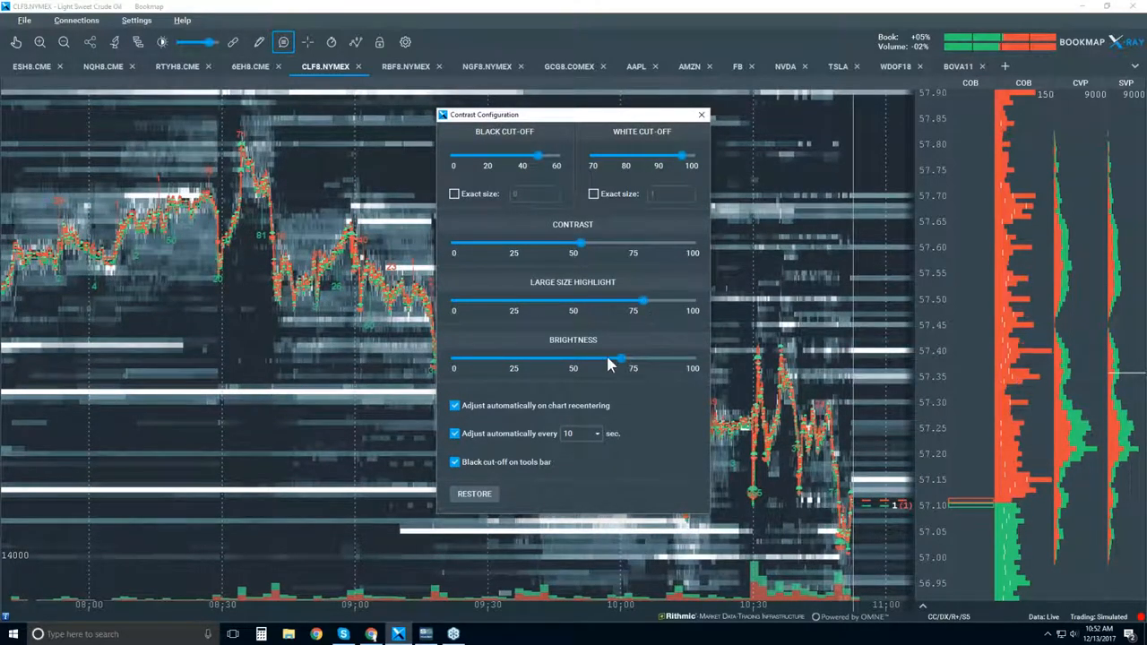
{"action": "left_click_drag", "start_coordinate": [618, 358], "coordinate": [577, 358]}
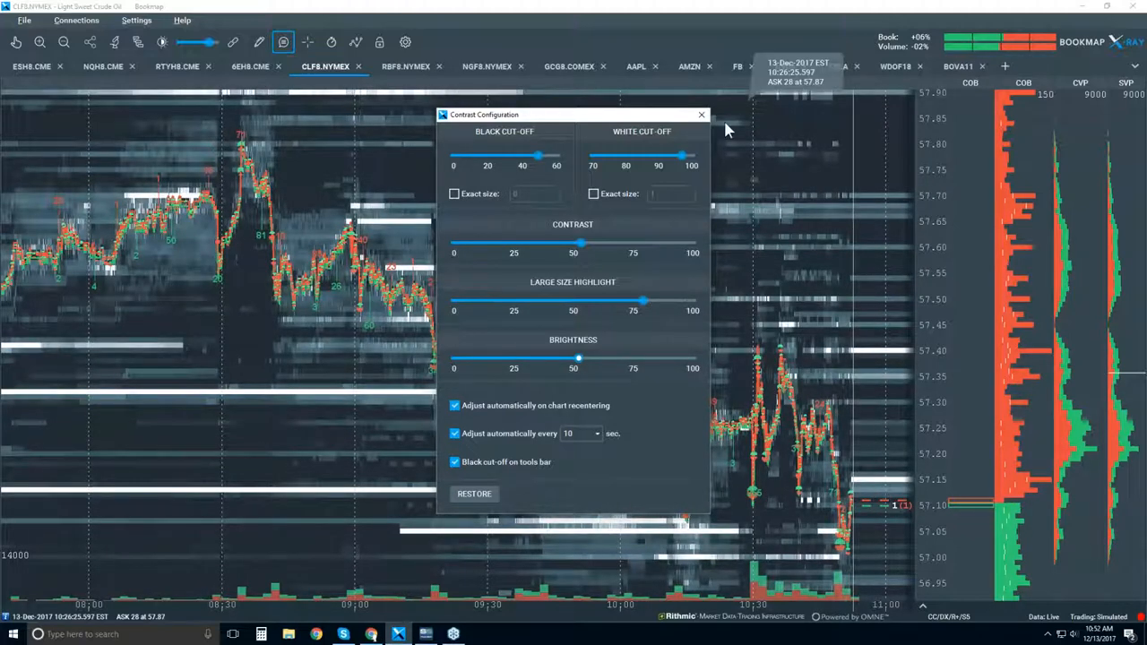
{"action": "left_click", "coordinate": [703, 114]}
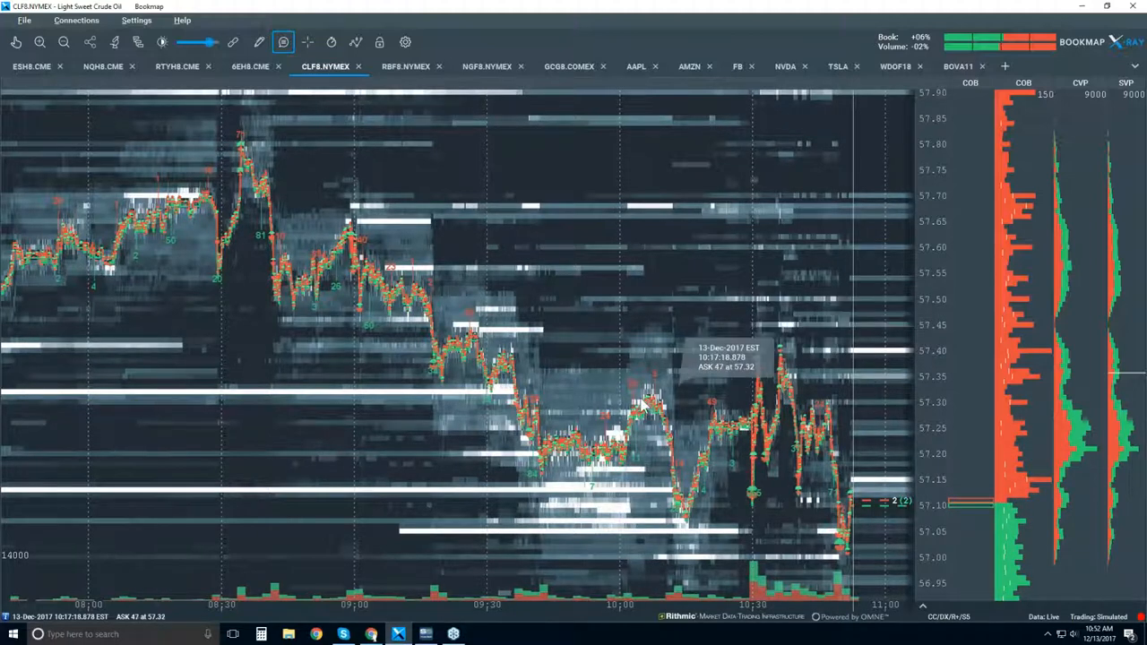
{"action": "mouse_move", "coordinate": [654, 416]}
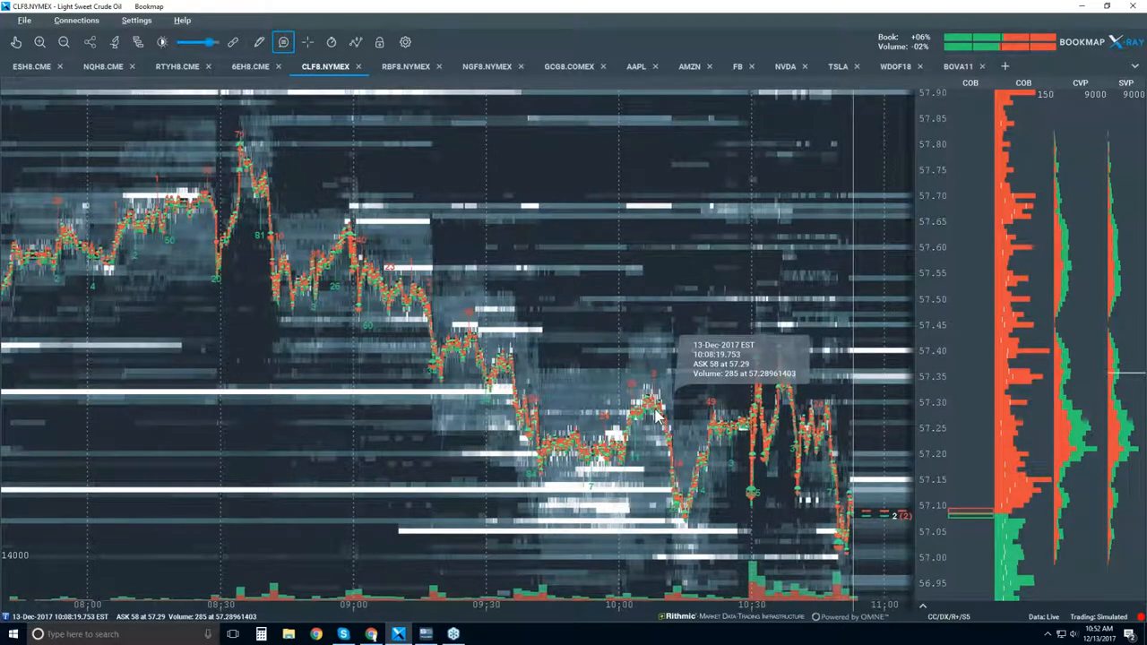
{"action": "mouse_move", "coordinate": [824, 462]}
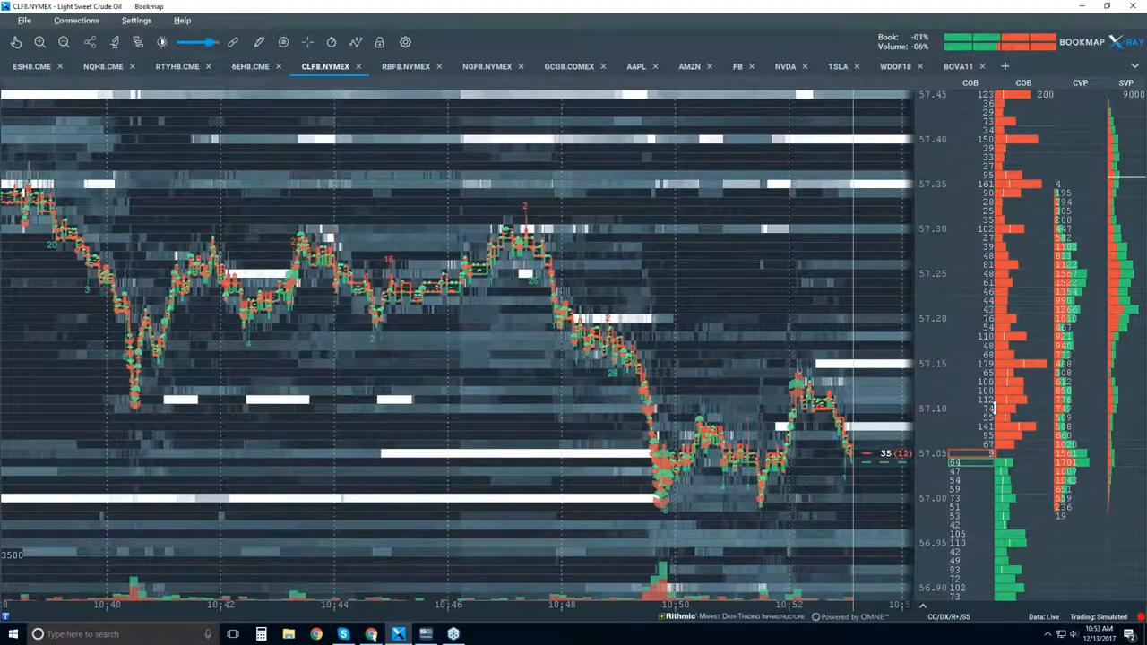
{"action": "mouse_move", "coordinate": [971, 82]}
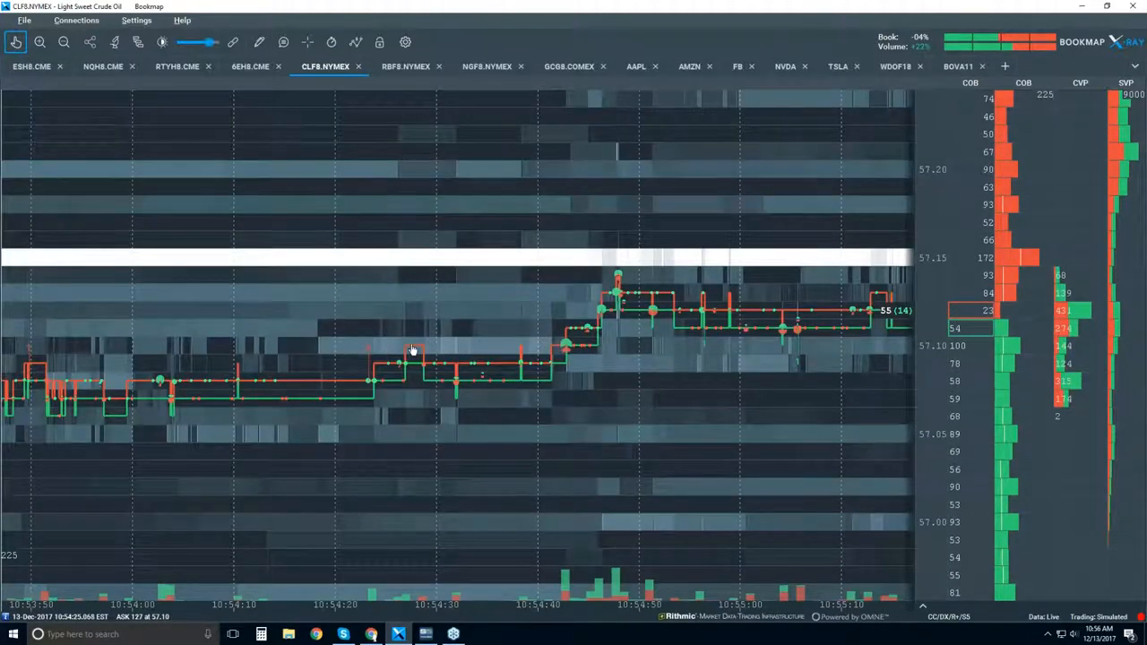
{"action": "mouse_move", "coordinate": [493, 348]}
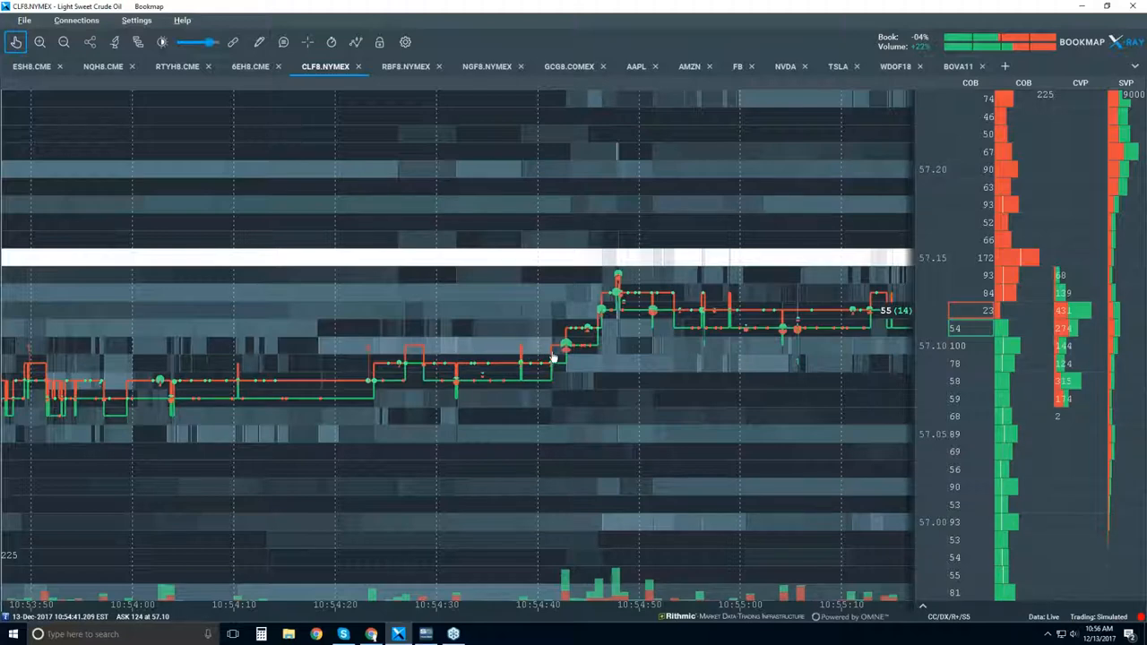
{"action": "mouse_move", "coordinate": [548, 349]}
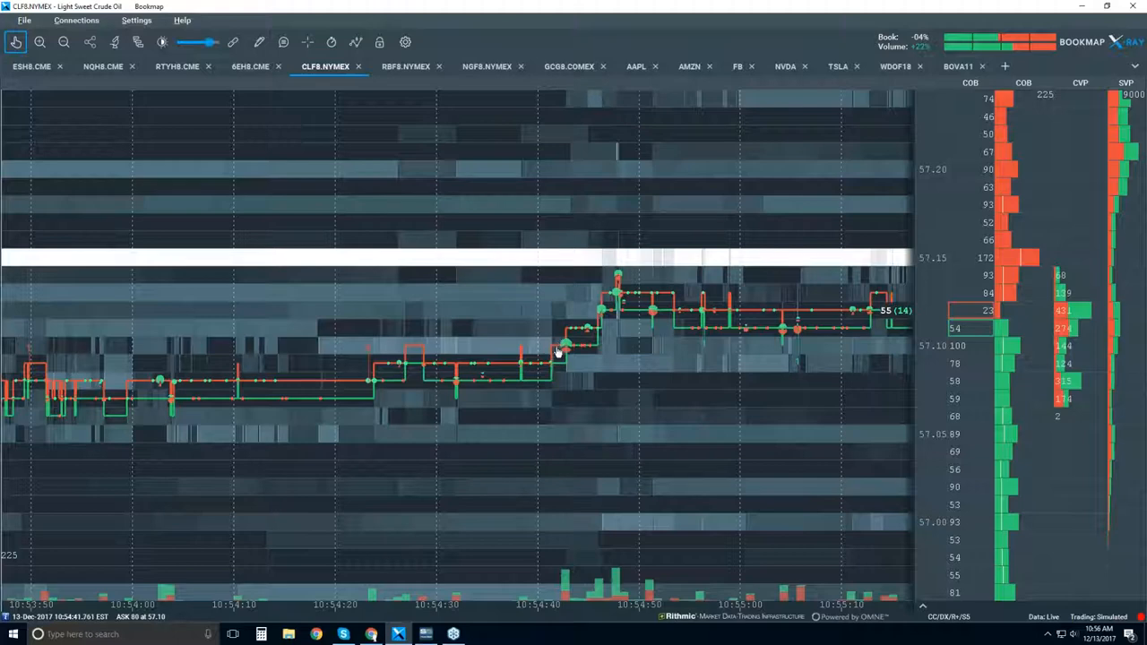
{"action": "mouse_move", "coordinate": [554, 355]}
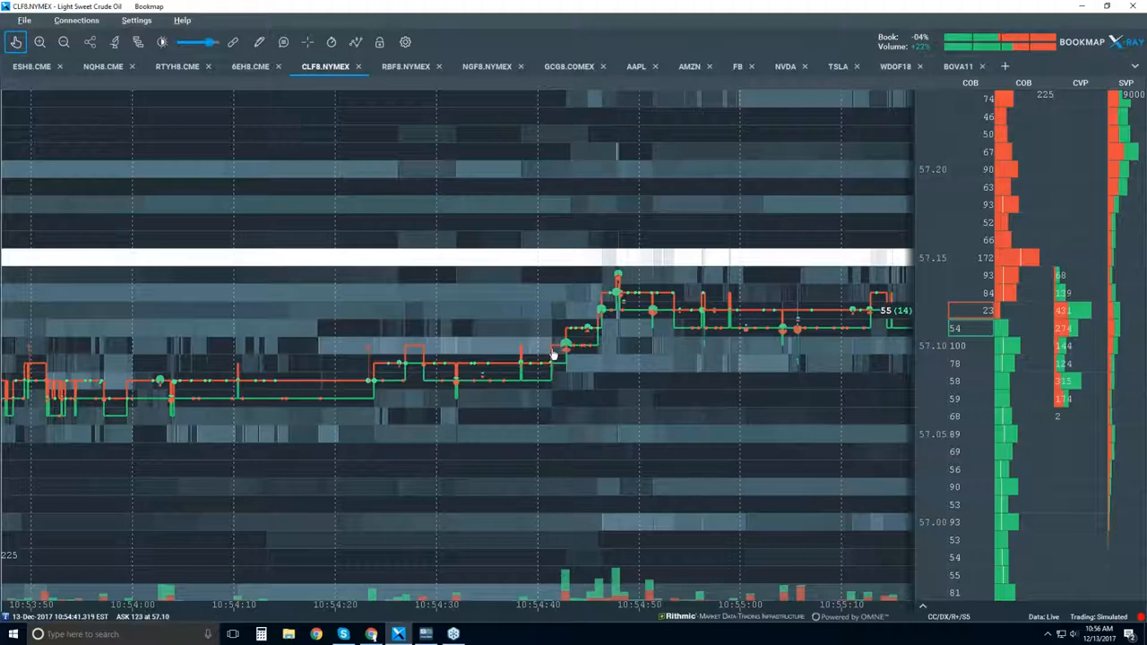
{"action": "mouse_move", "coordinate": [559, 362]}
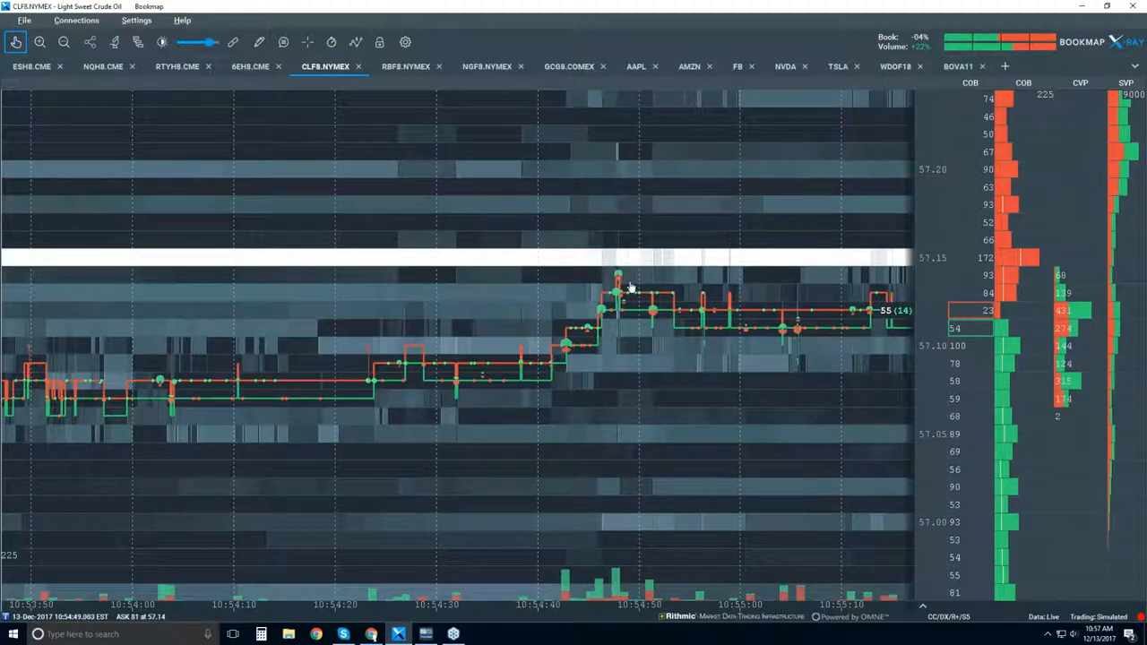
{"action": "mouse_move", "coordinate": [641, 255]}
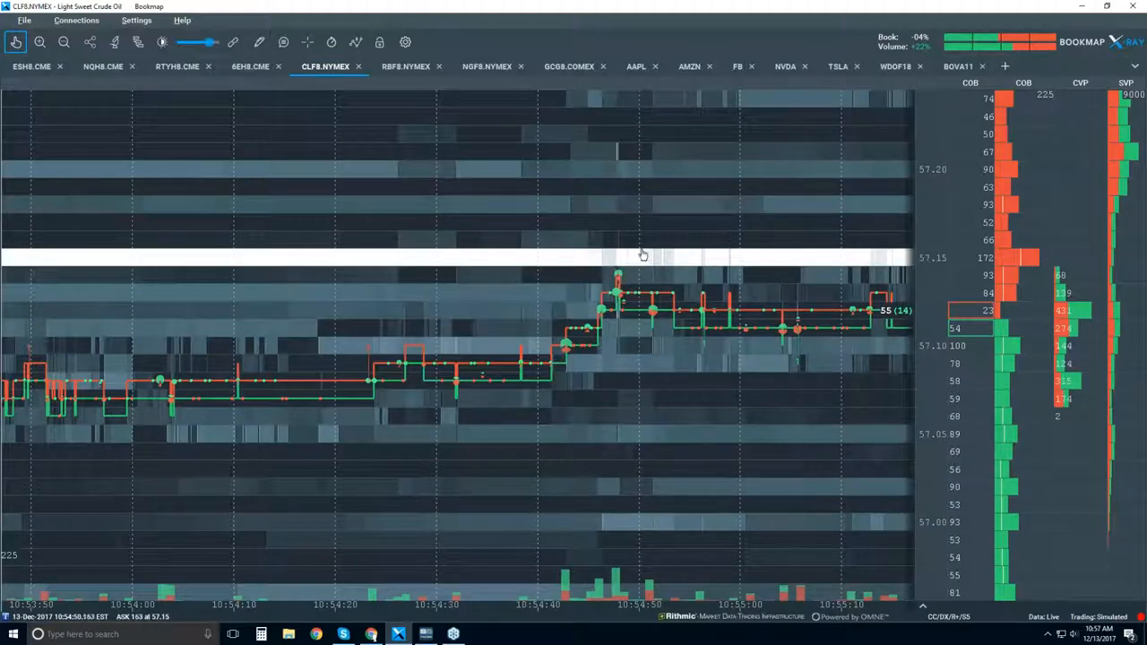
{"action": "mouse_move", "coordinate": [600, 268]}
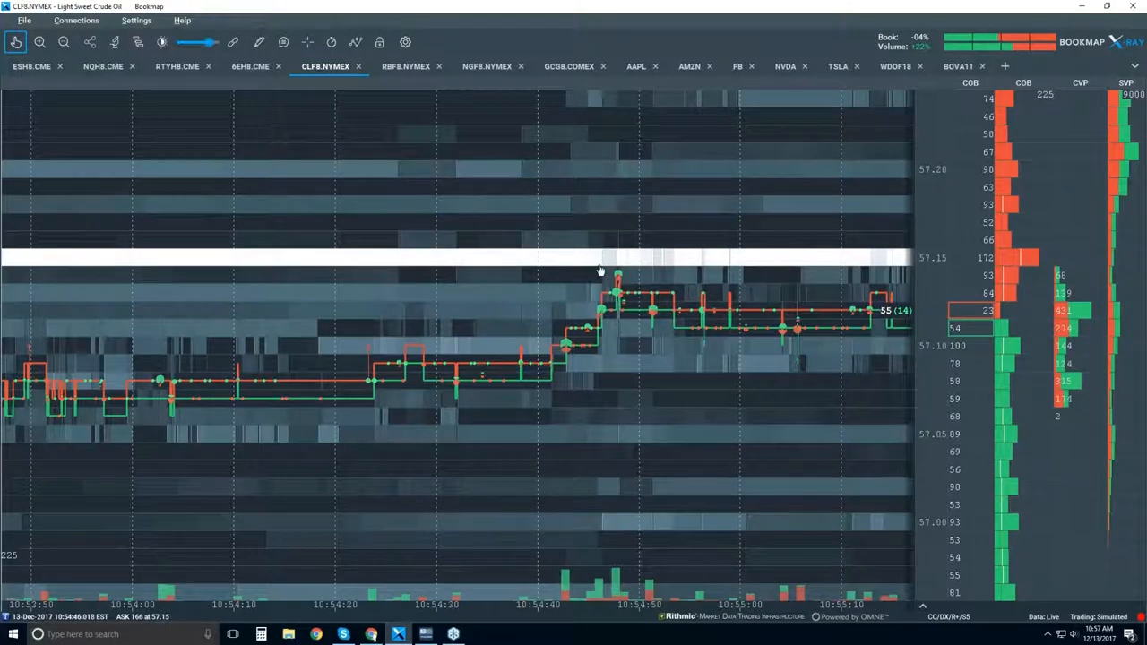
{"action": "mouse_move", "coordinate": [16, 43]}
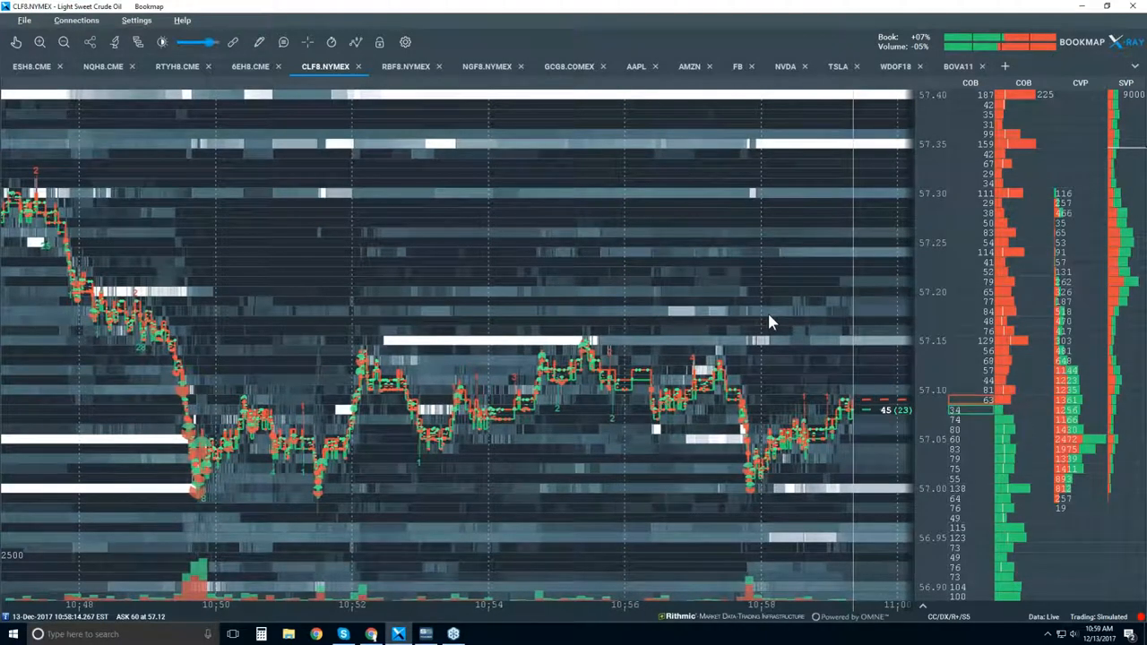
{"action": "mouse_move", "coordinate": [726, 362]}
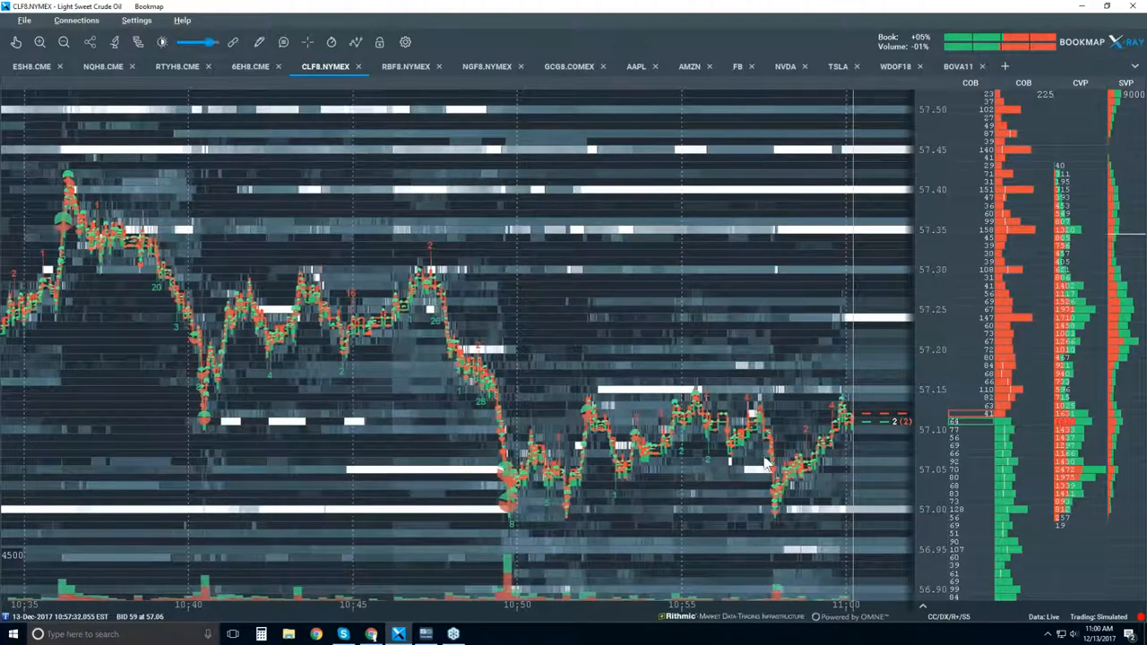
Zoom the CLF8 time axis out to show price action back to about 10:30–11:00
{"action": "scroll", "scroll_direction": "left", "scroll_amount": 3}
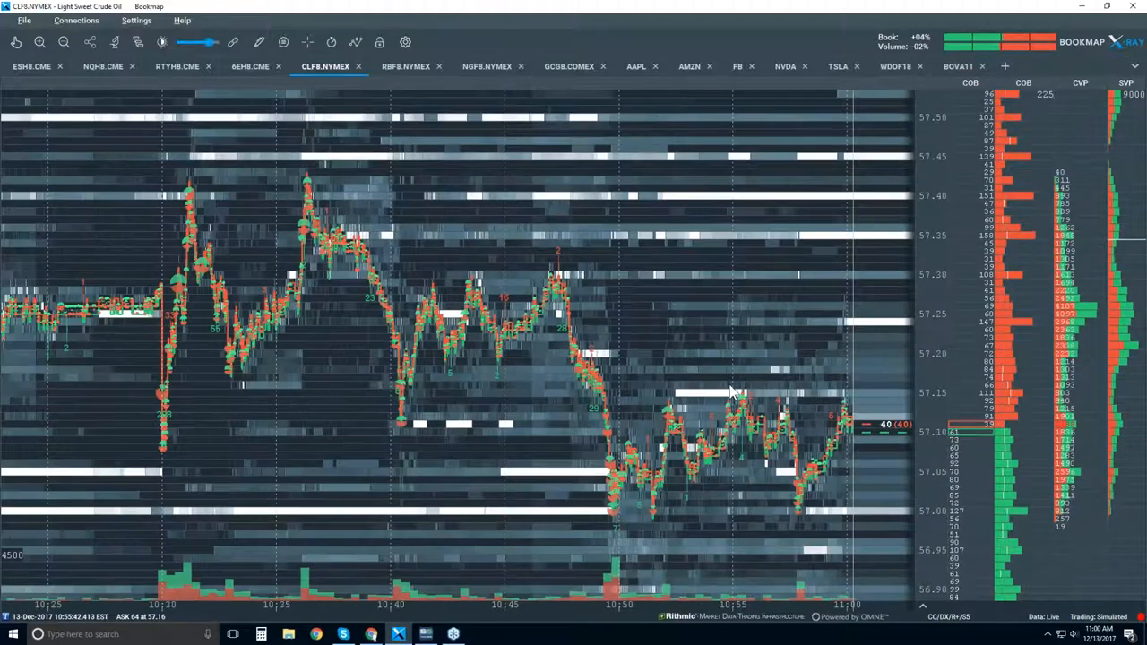